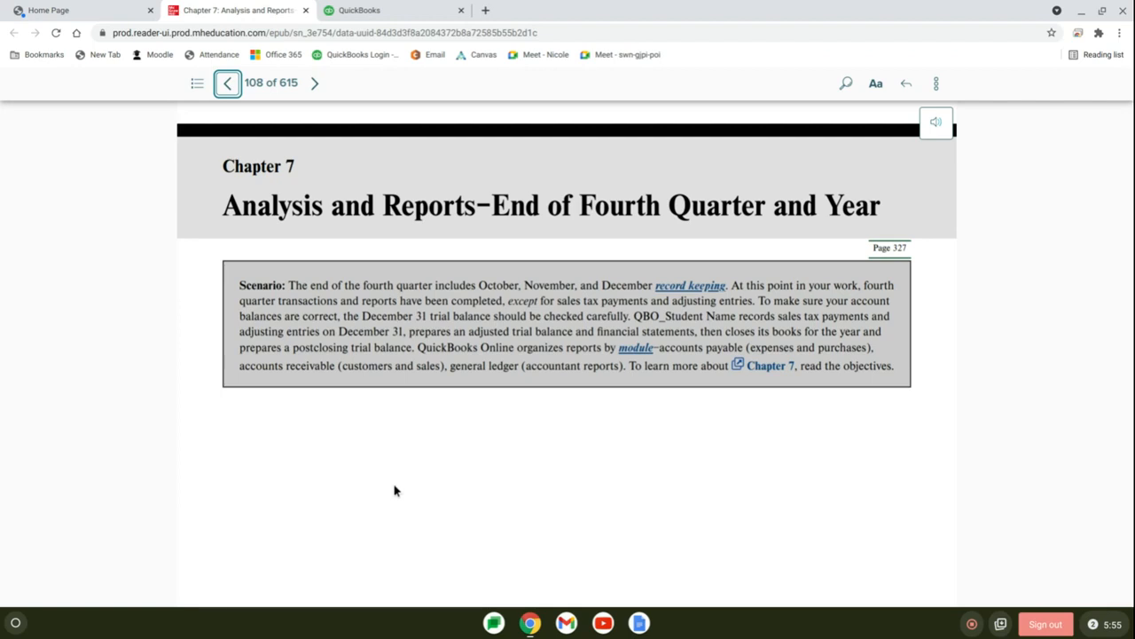
- Page forward through Chapter 7 to page 114, Sales Tax Payments, with its transaction register
click(314, 83)
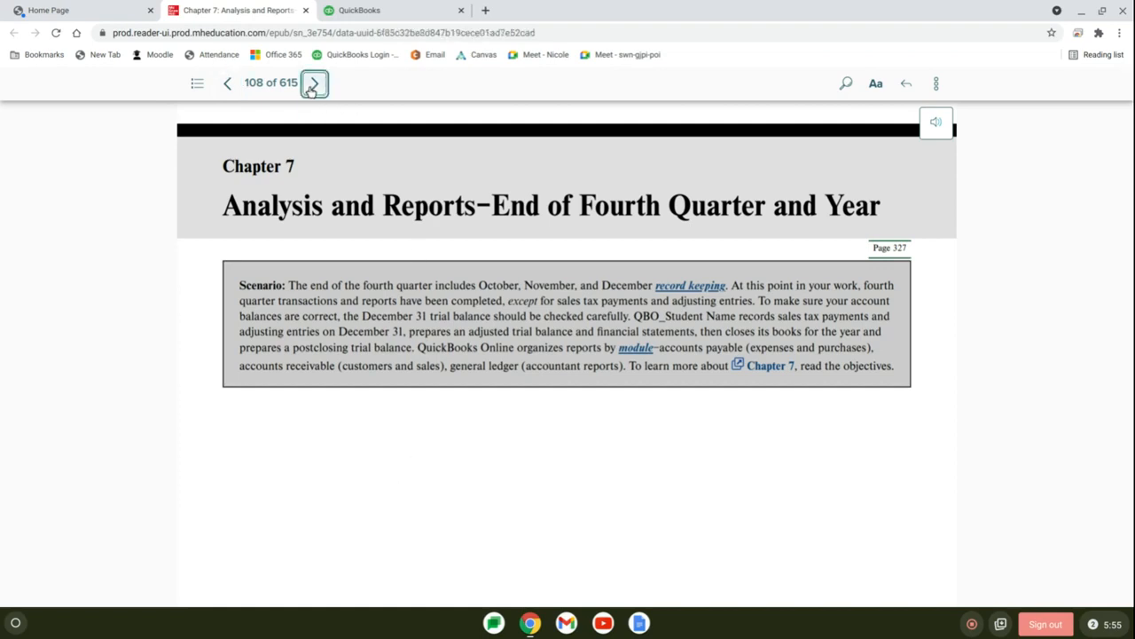
click(313, 84)
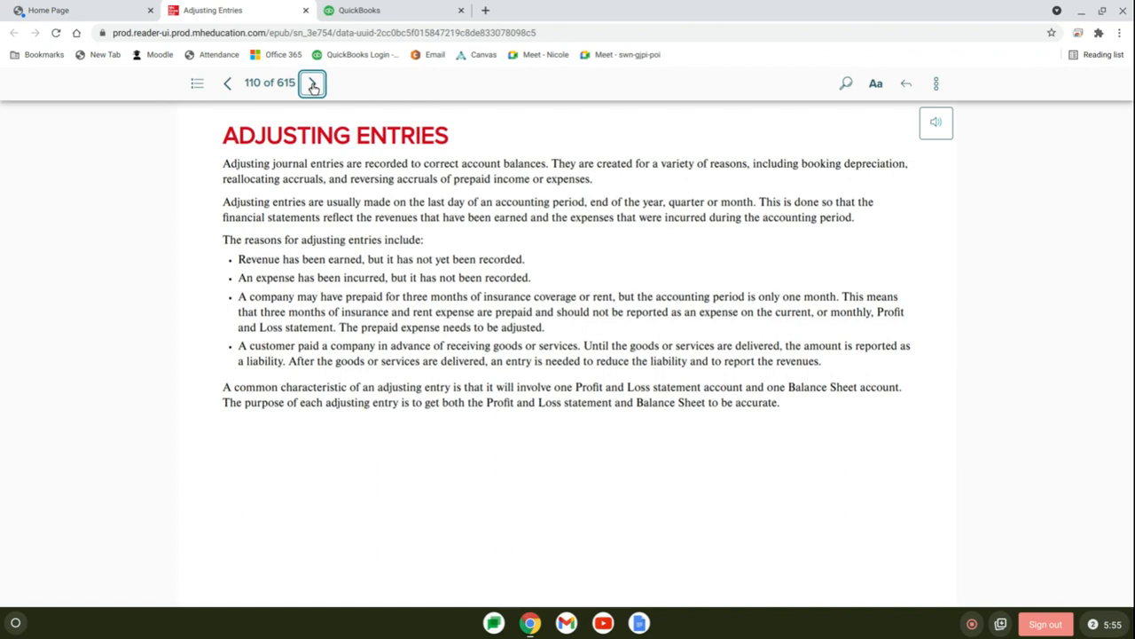
click(312, 84)
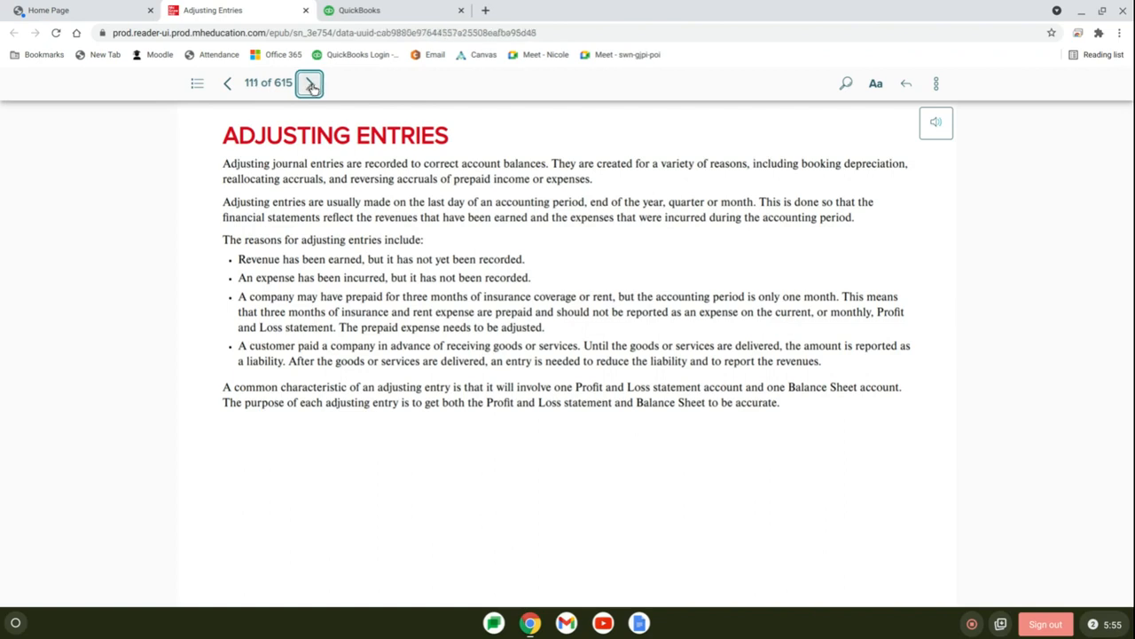
click(309, 83)
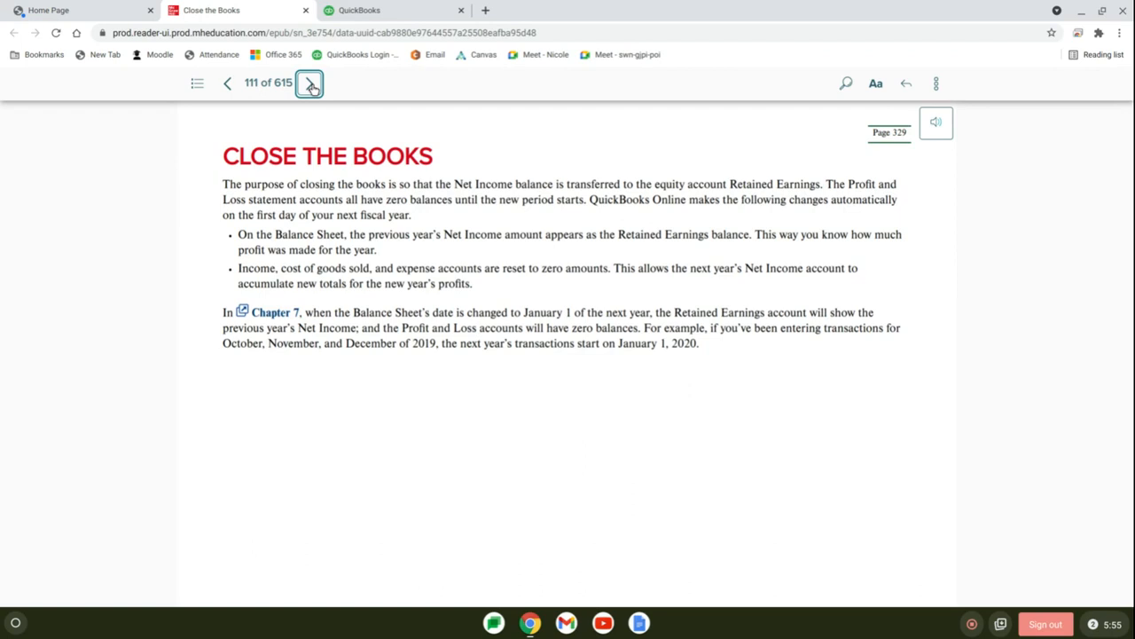
click(310, 83)
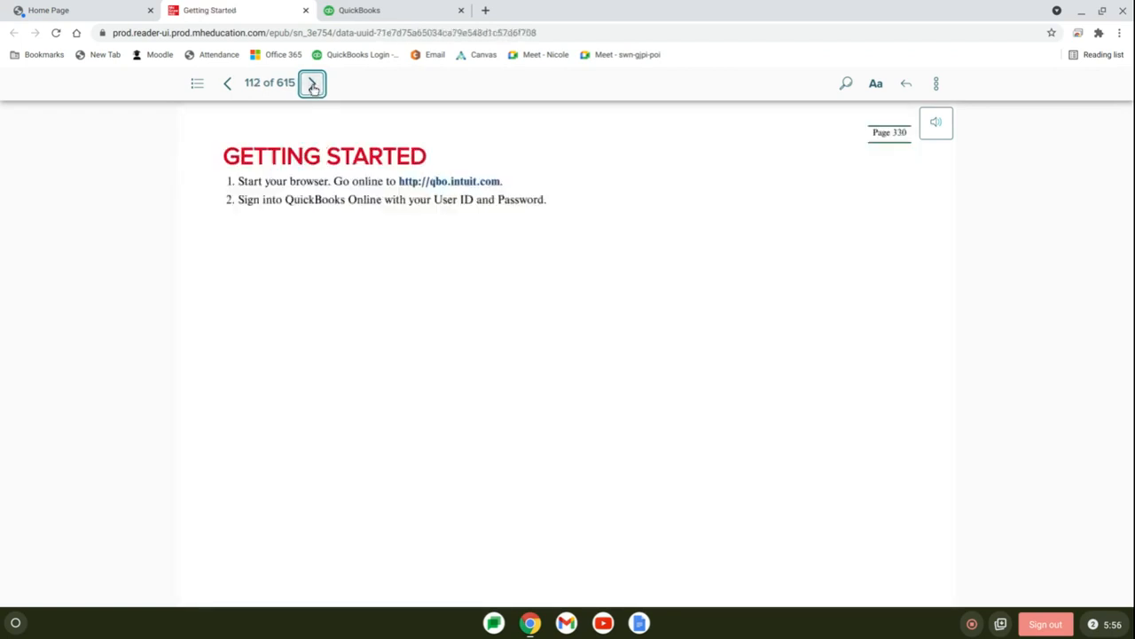
click(312, 83)
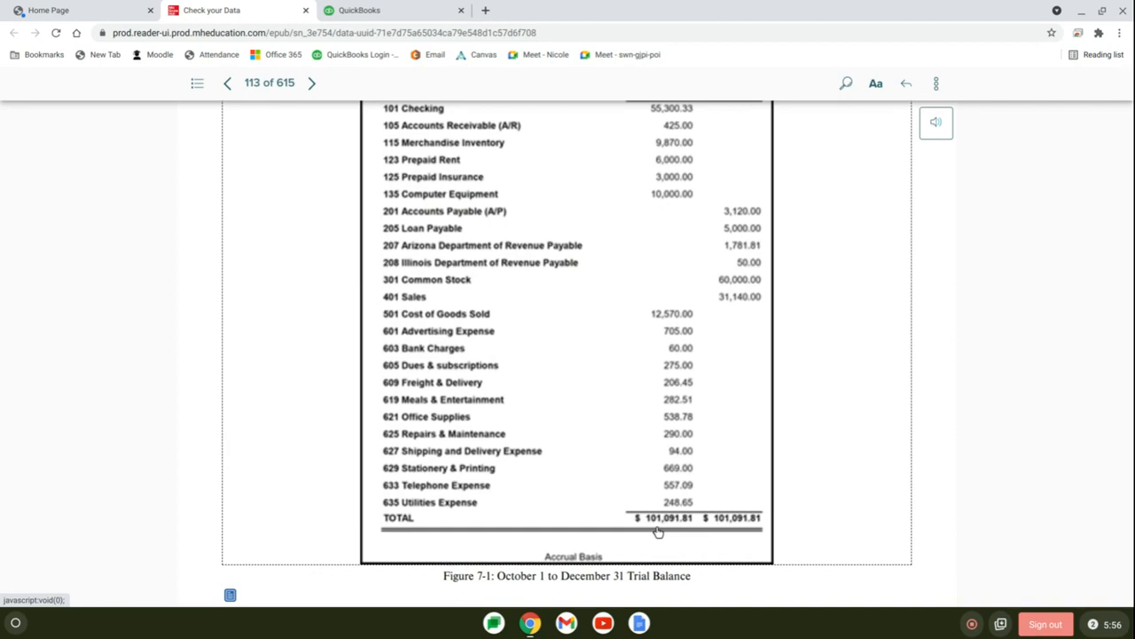
click(310, 84)
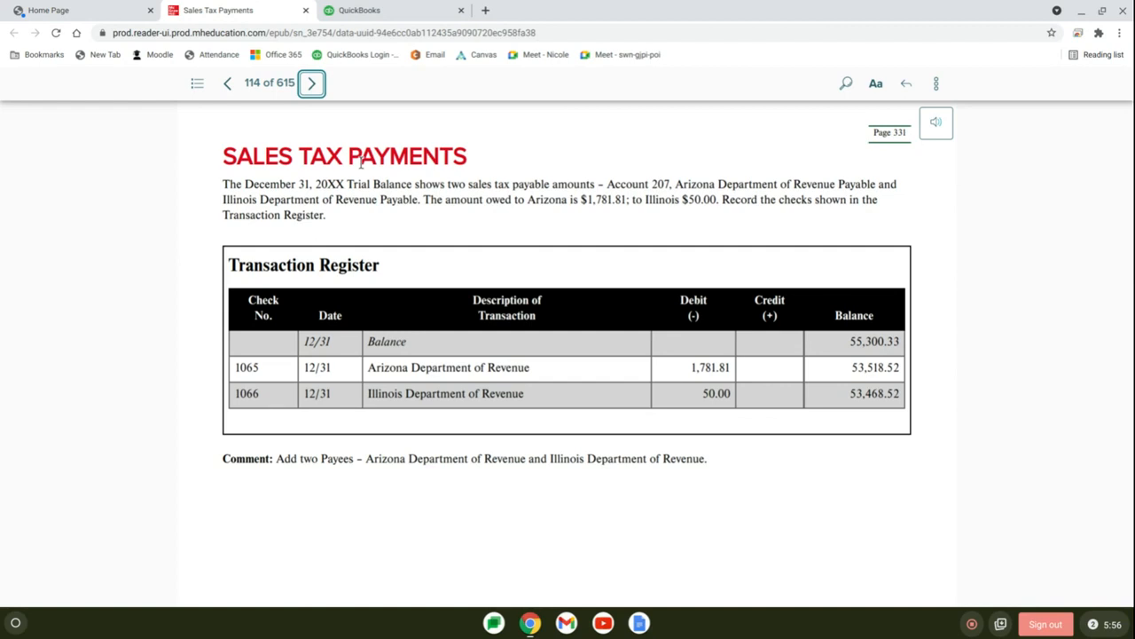
mouse_move(451, 365)
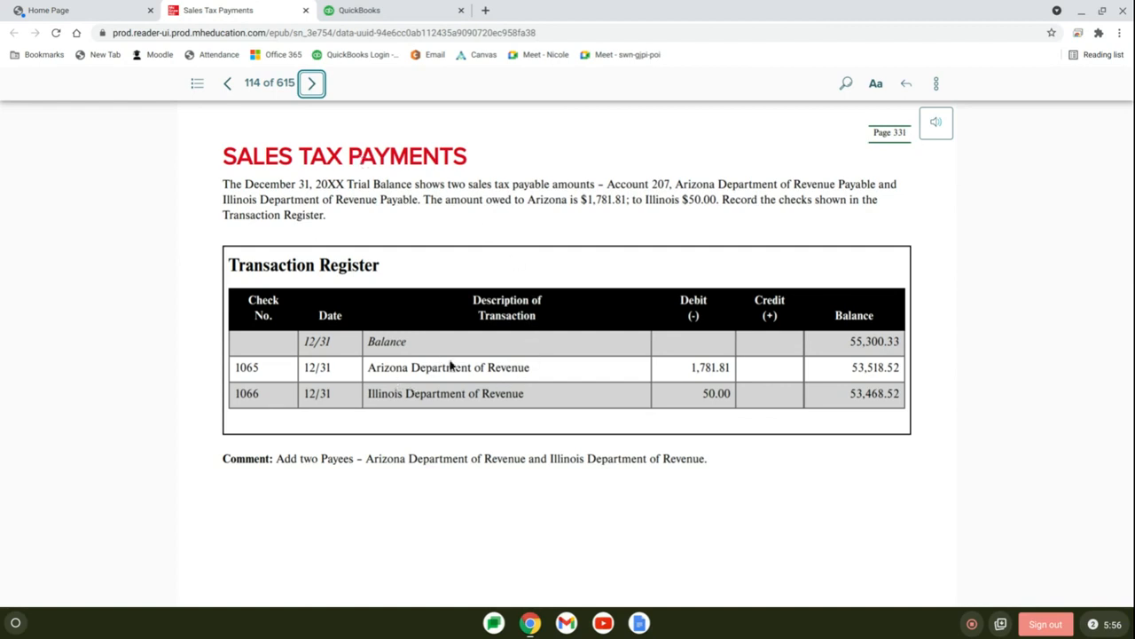
mouse_move(369, 424)
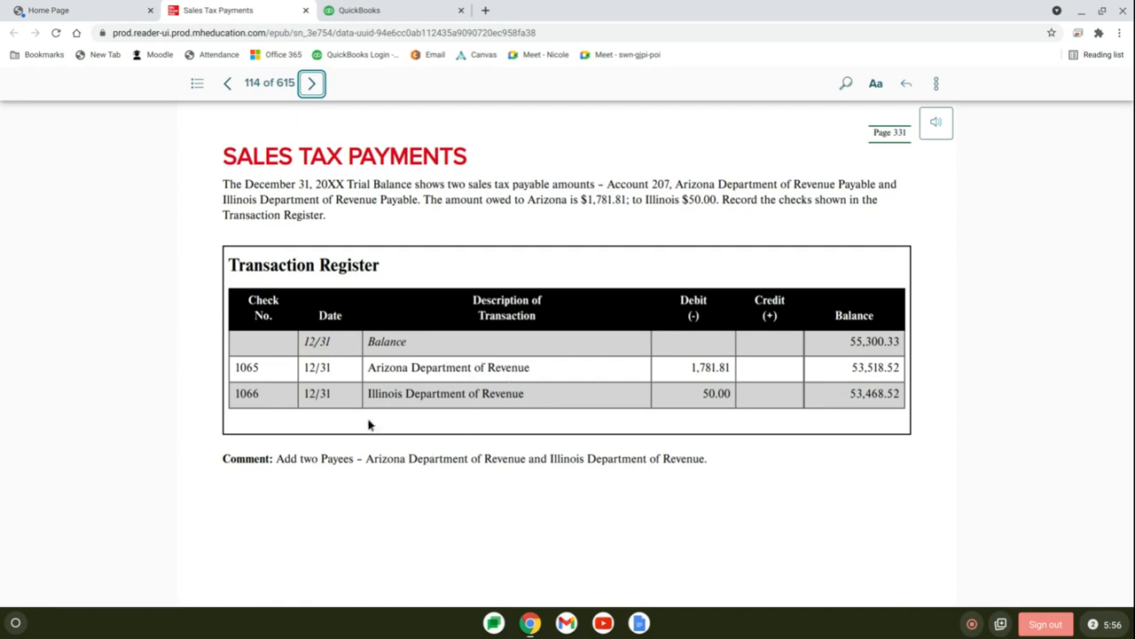
mouse_move(468, 390)
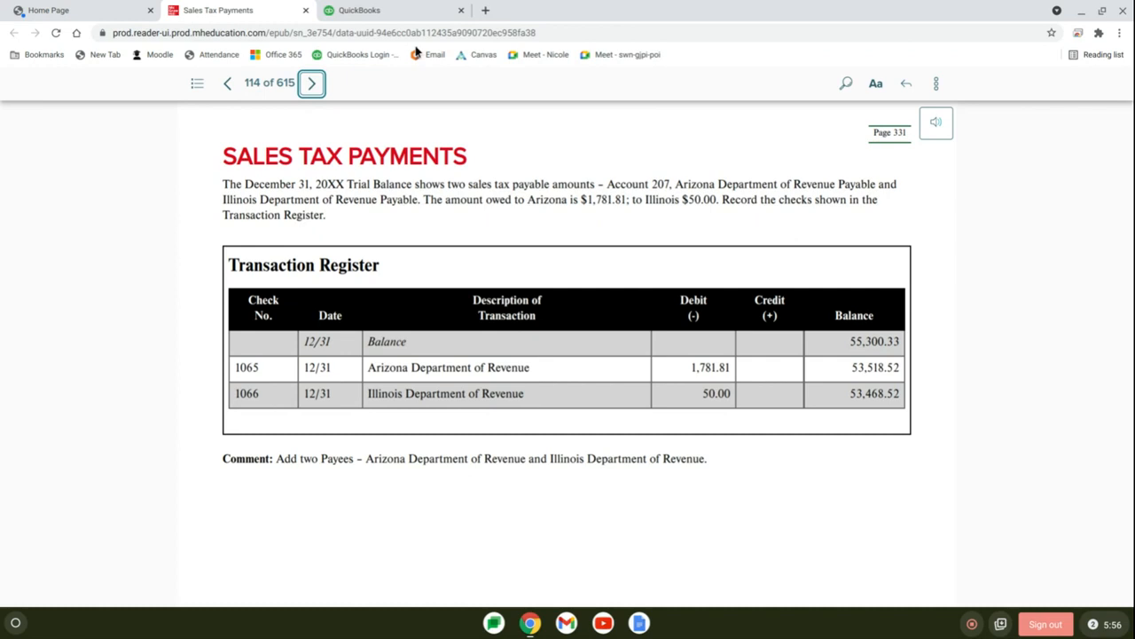
- Switch to QuickBooks Online and bring up invoice 1029 from the recent invoices list
click(358, 11)
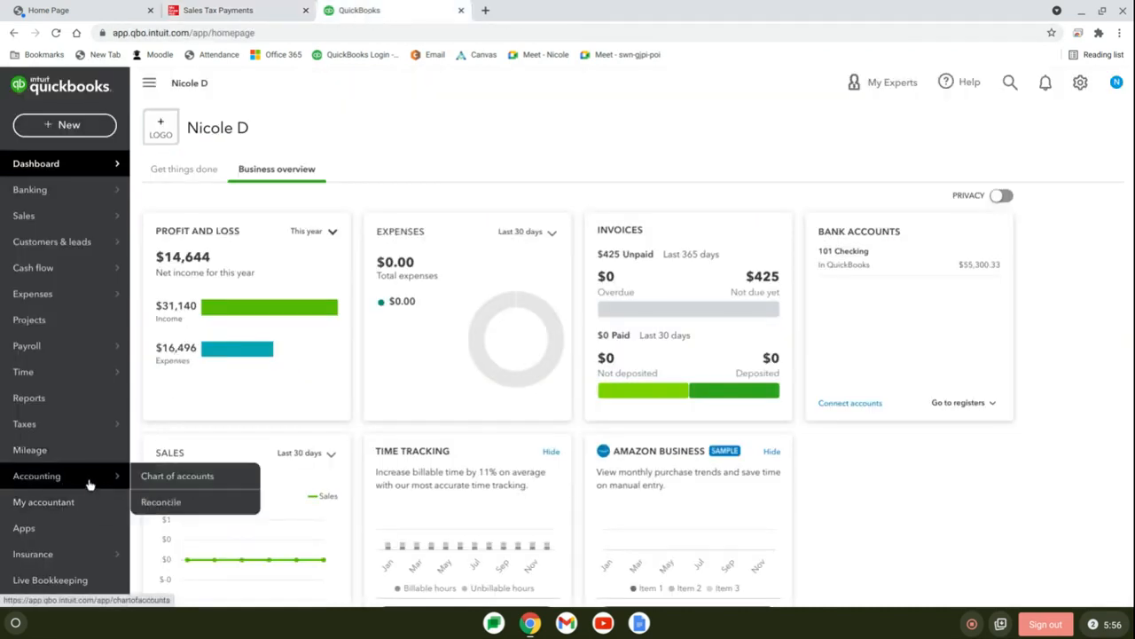
click(64, 124)
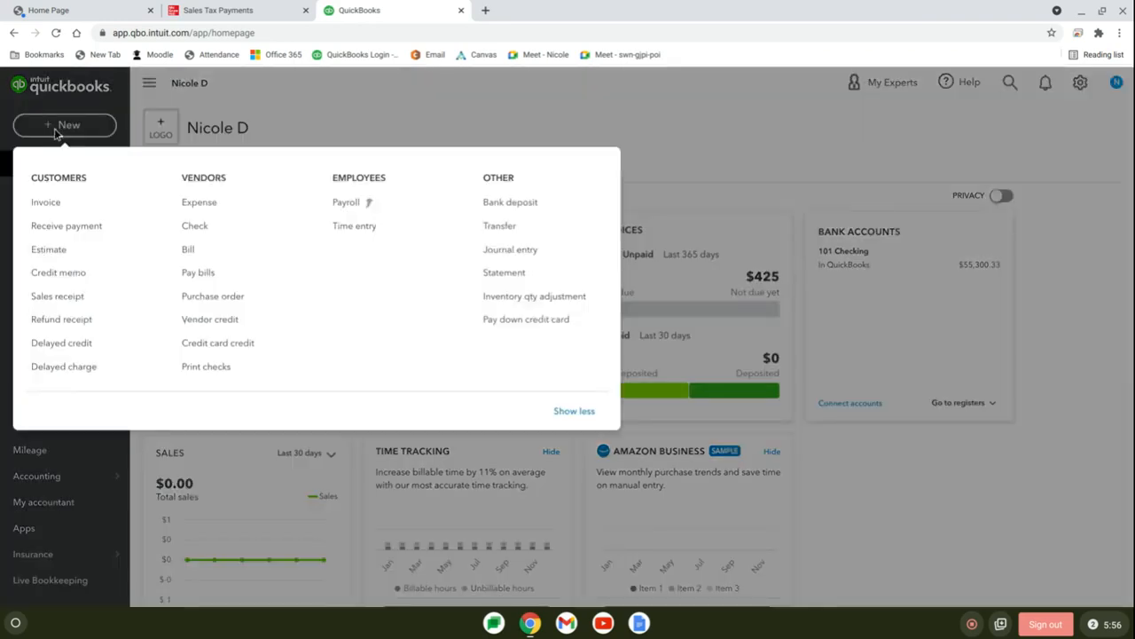
click(46, 202)
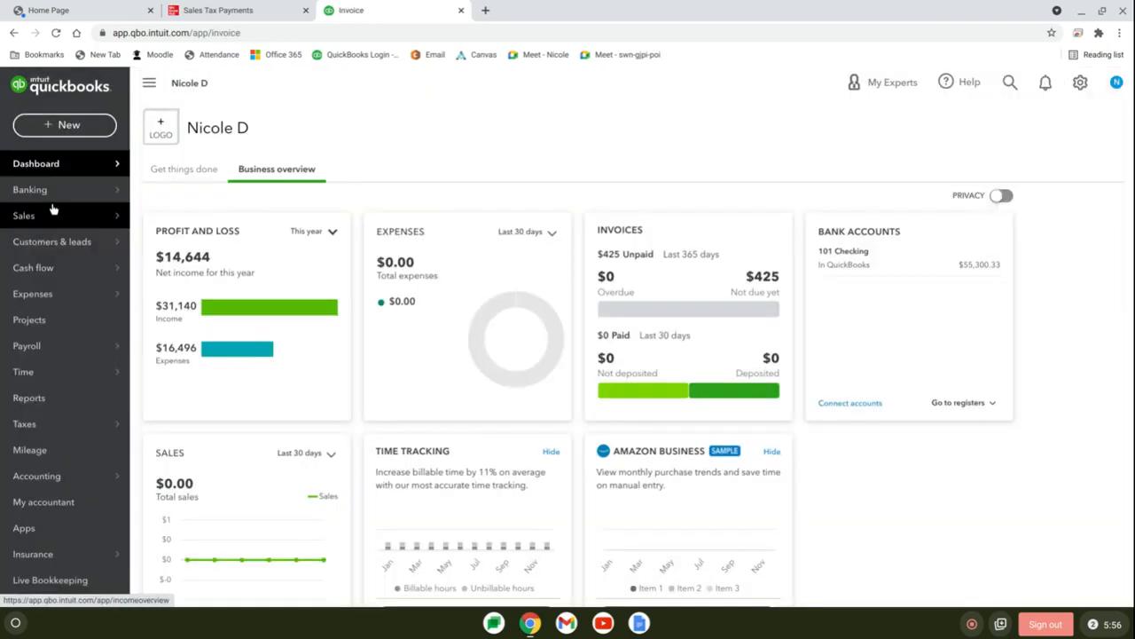
click(64, 124)
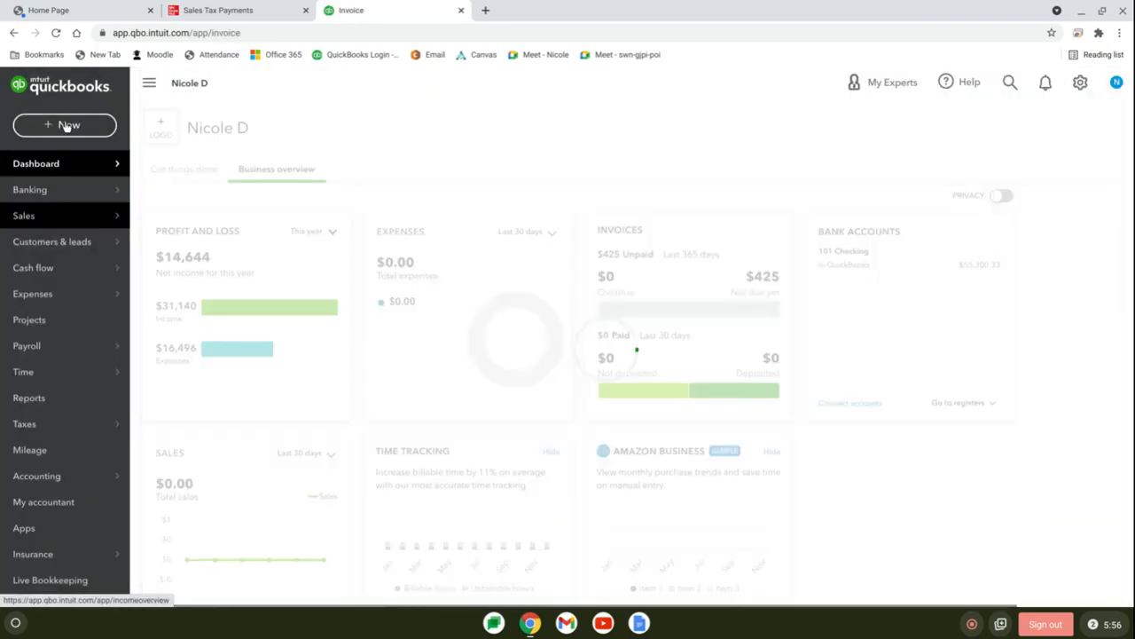
click(64, 124)
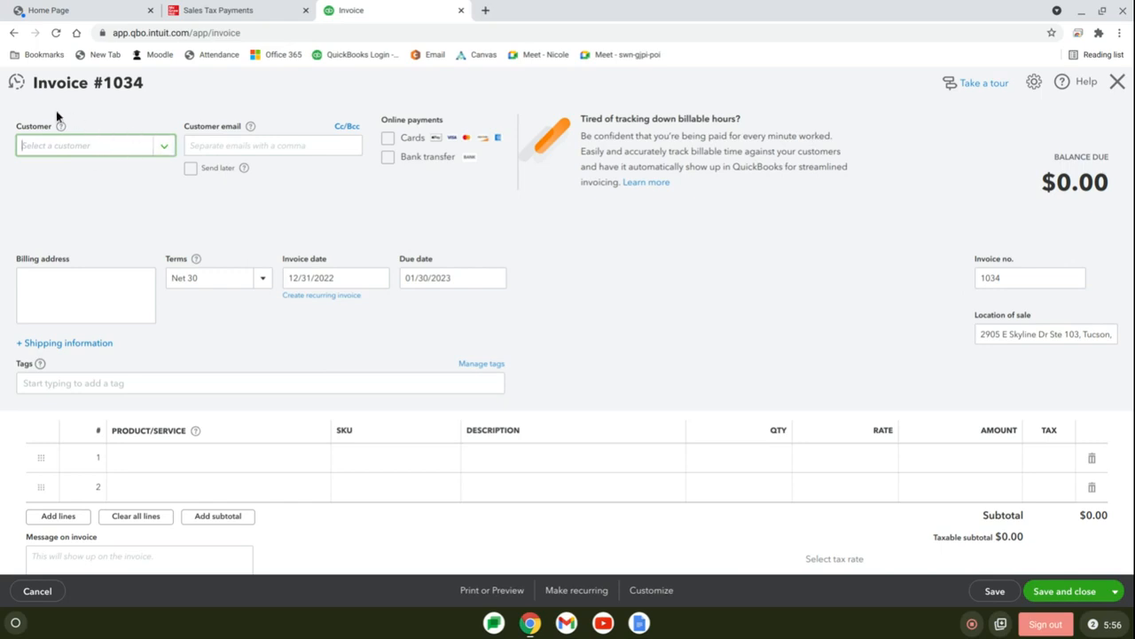
click(16, 84)
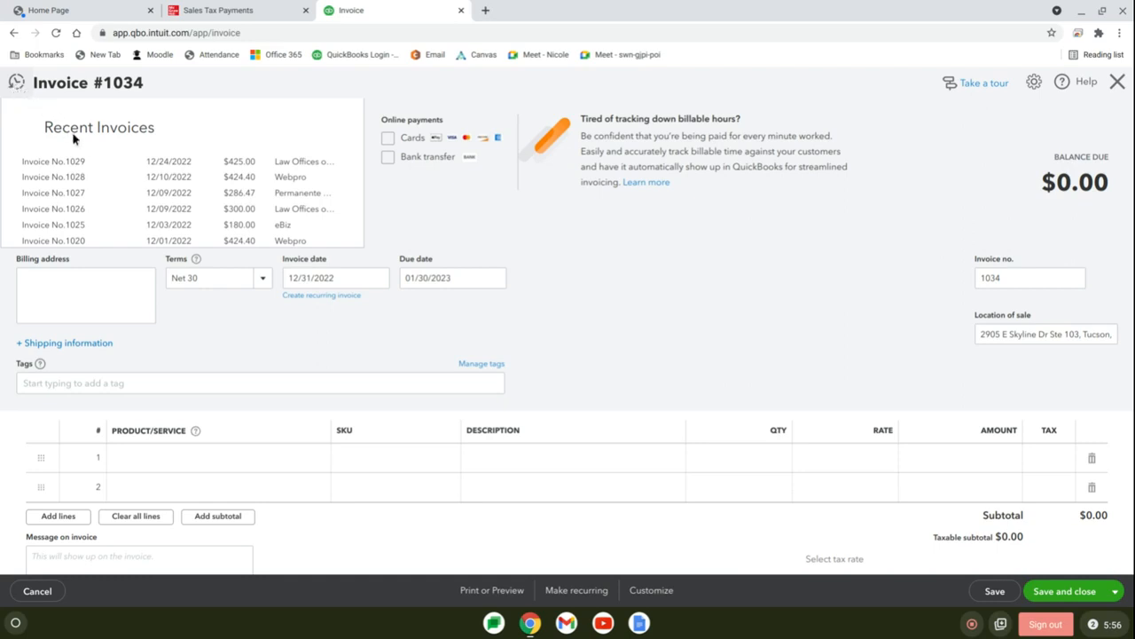
mouse_move(92, 163)
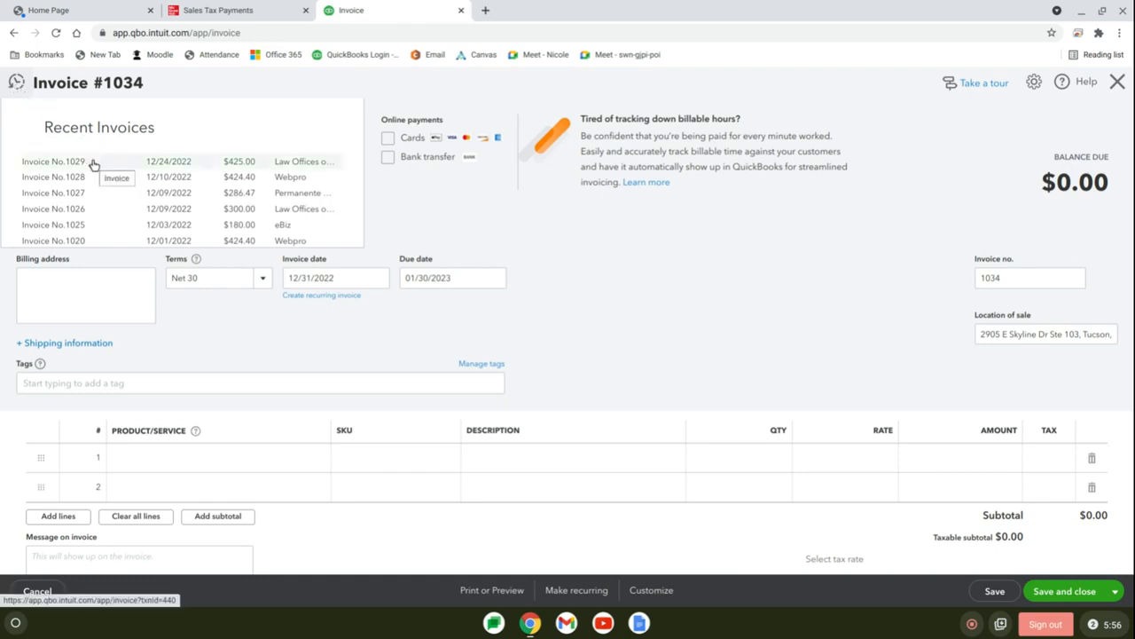
click(53, 160)
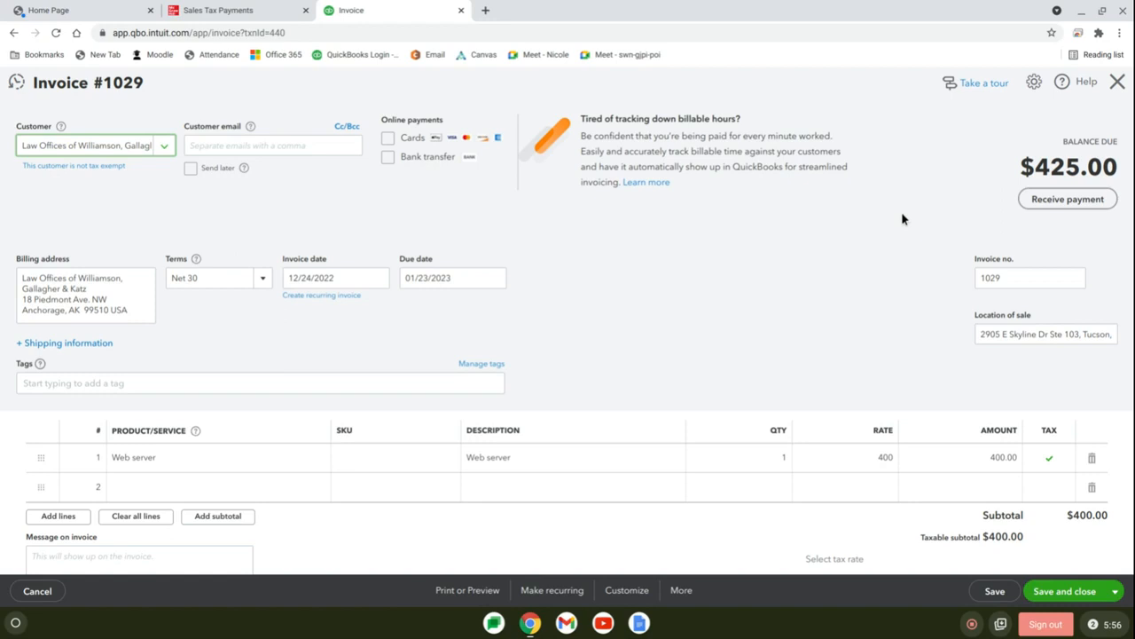
mouse_move(748, 293)
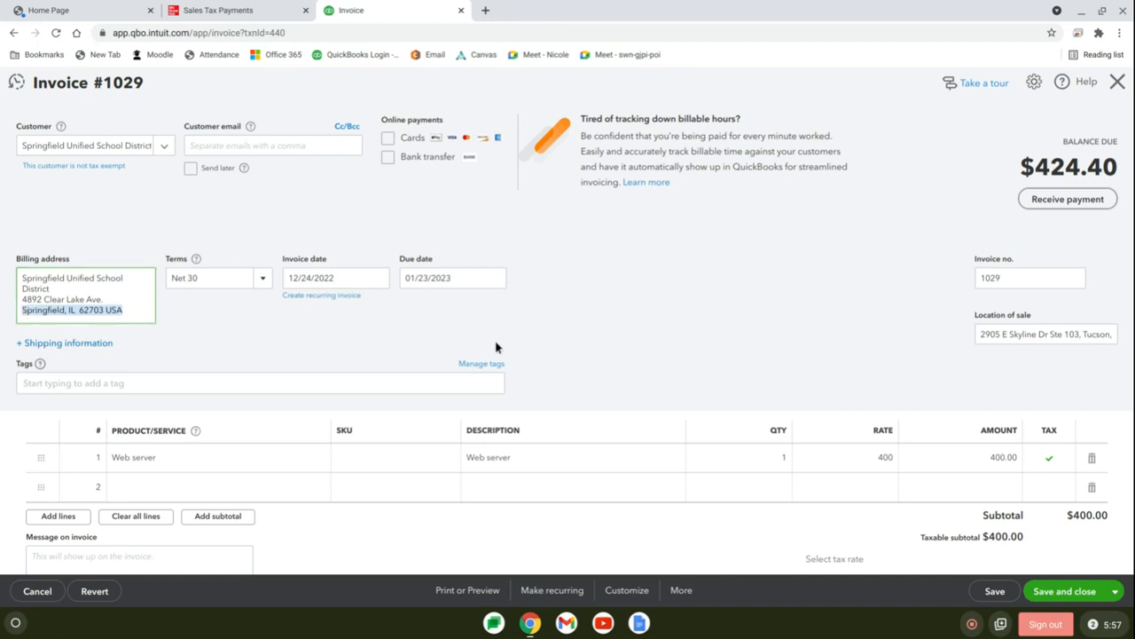
- Set the location of sale to Springfield, IL 62703 USA and show the $39.00 sales-tax math
click(1045, 333)
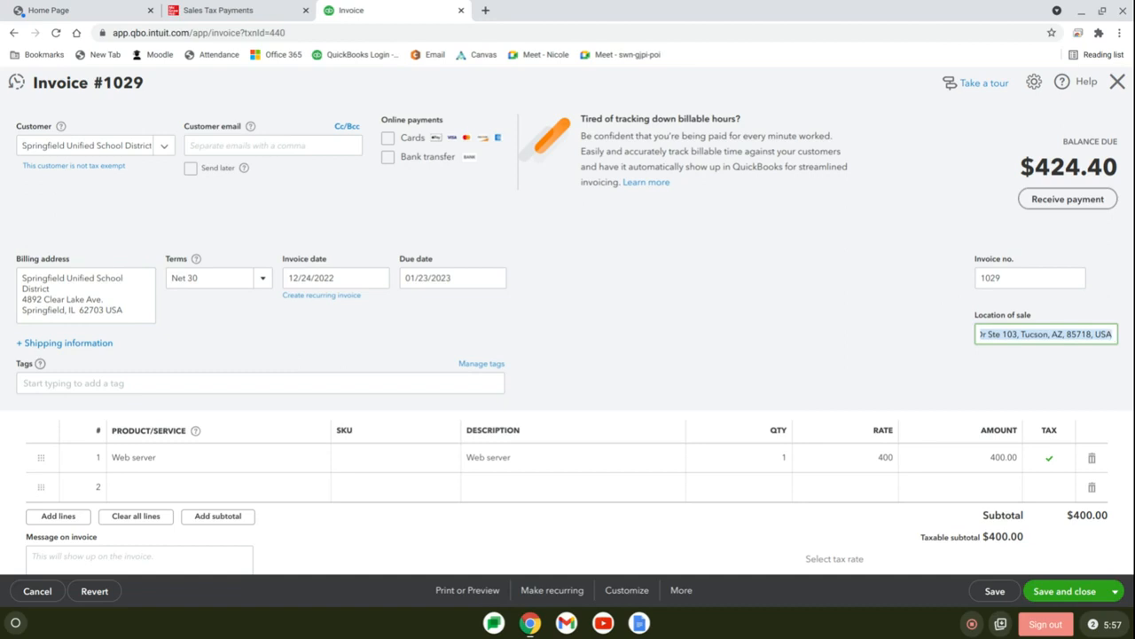
click(1046, 333)
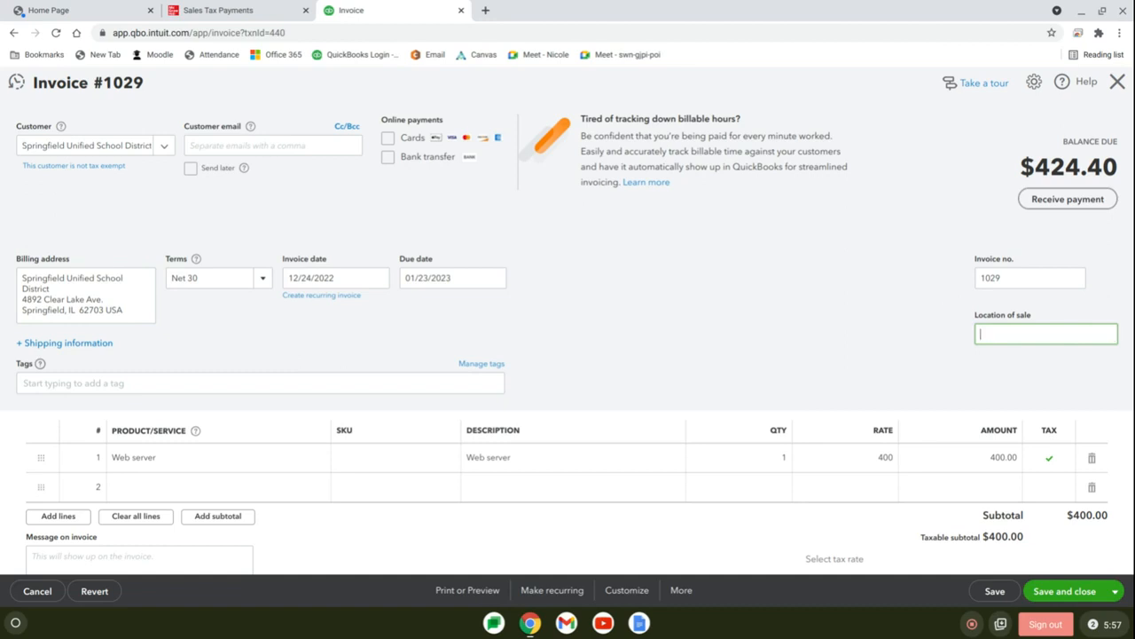
text(Springfield, IL 62703 USA)
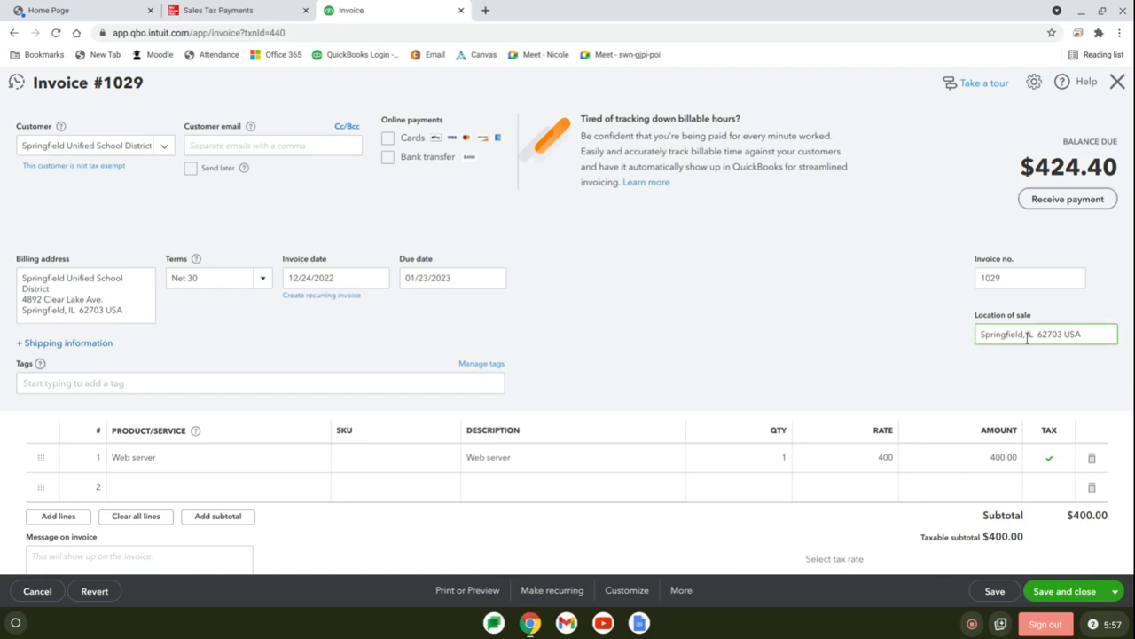
scroll(down, 3)
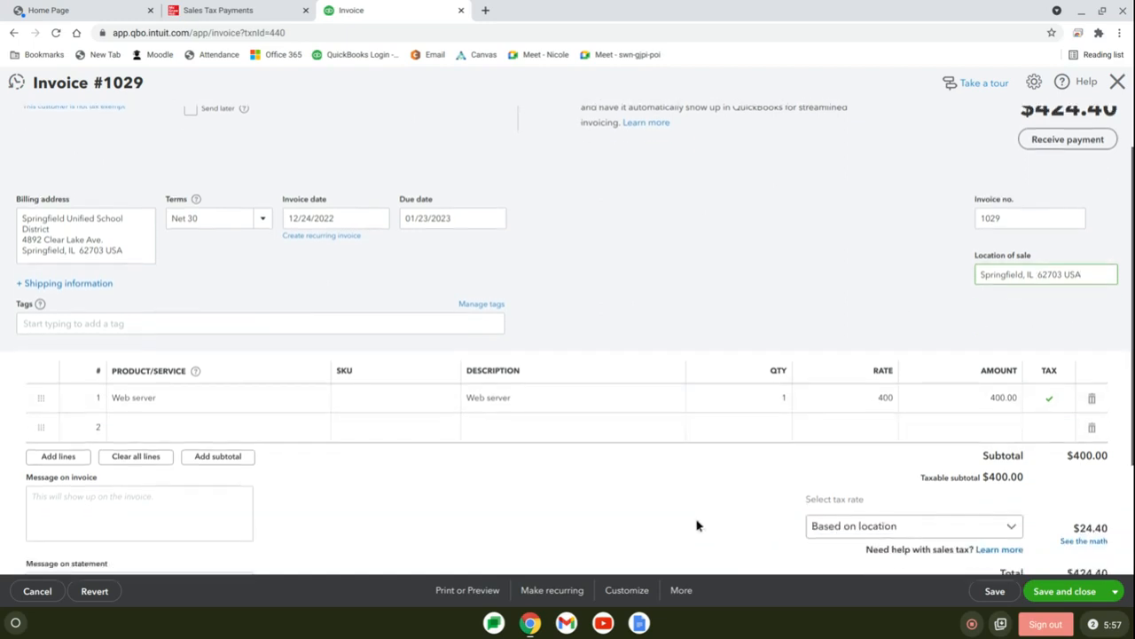
scroll(down, 3)
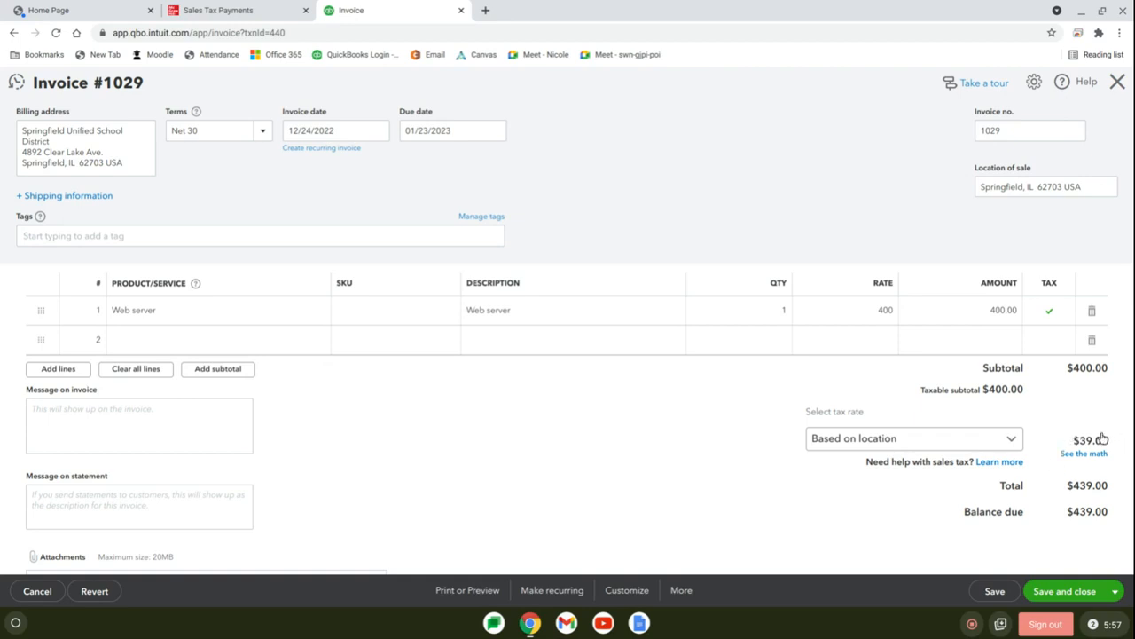
mouse_move(1100, 457)
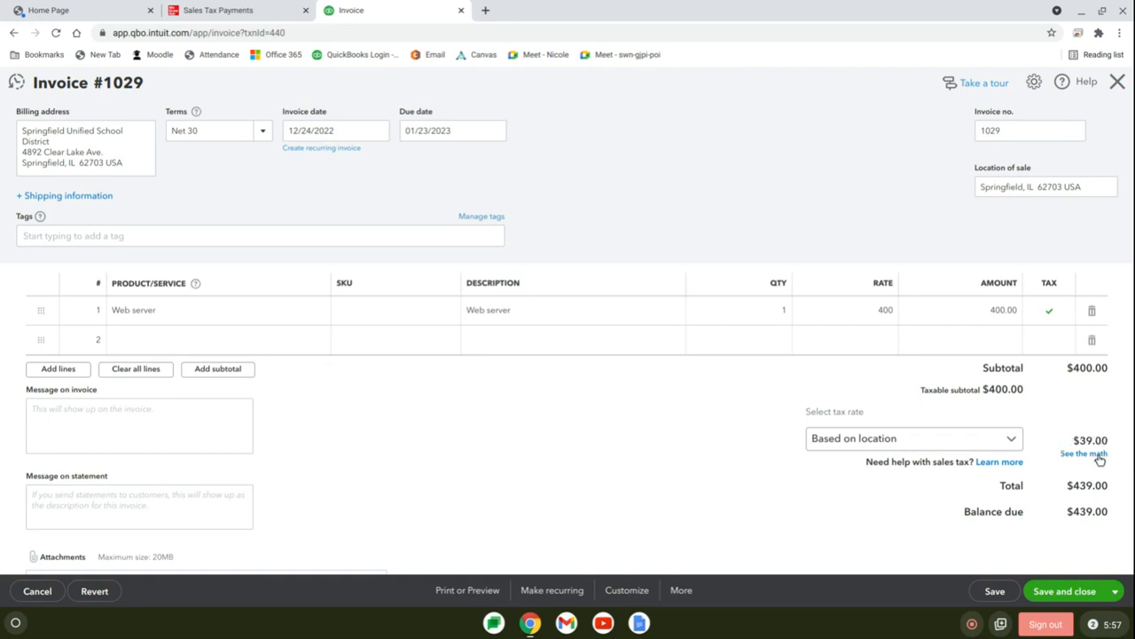
click(1082, 454)
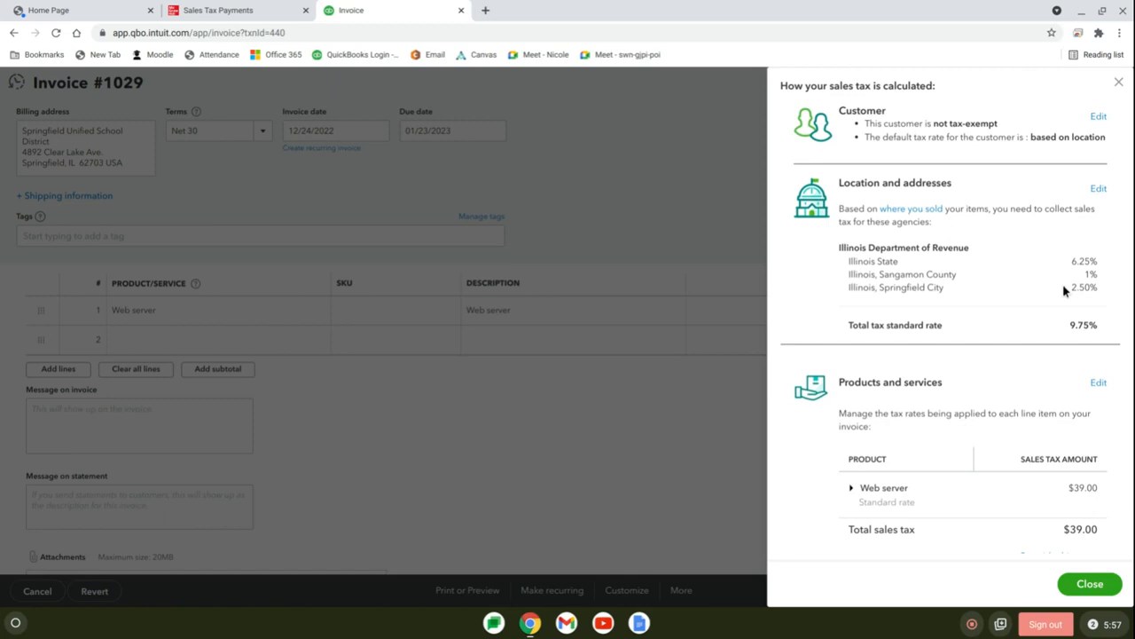
mouse_move(1114, 339)
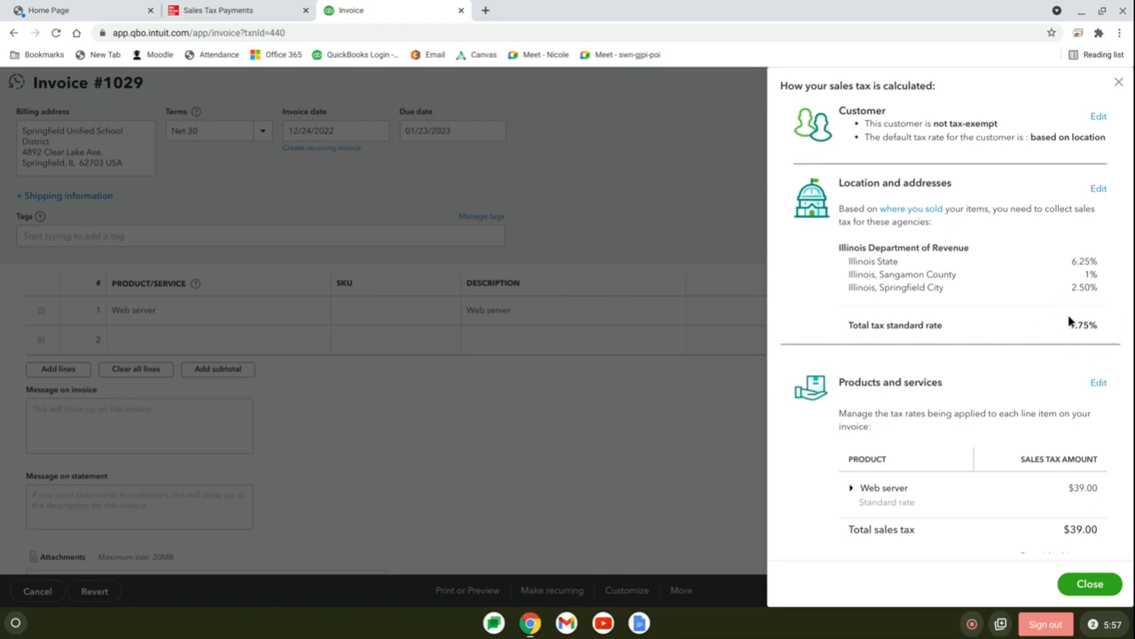
mouse_move(1079, 327)
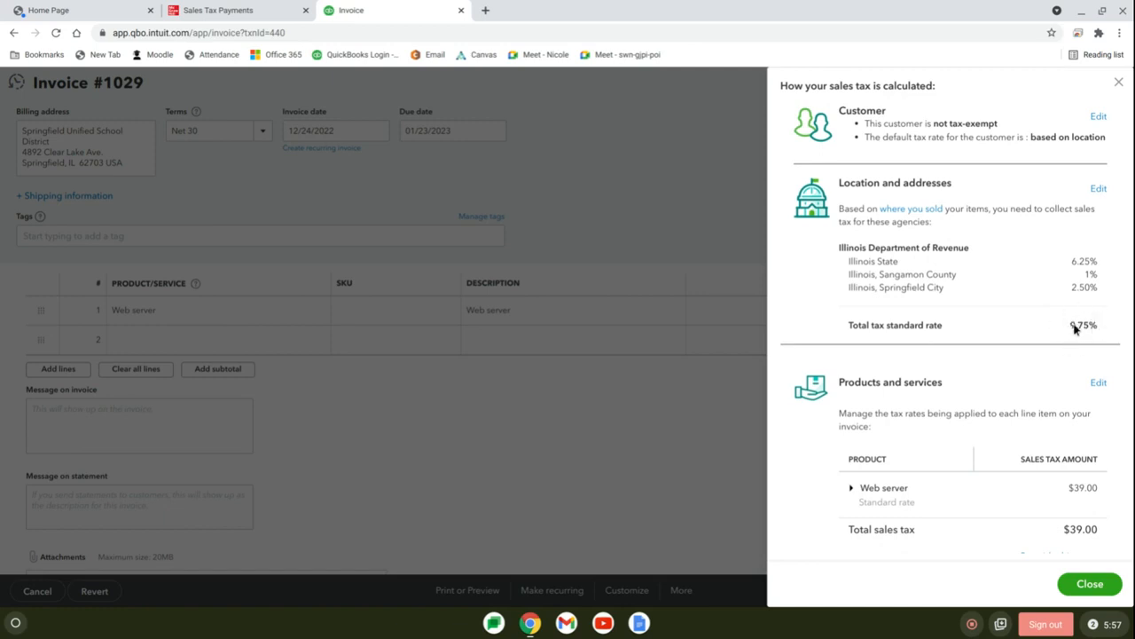
mouse_move(1075, 328)
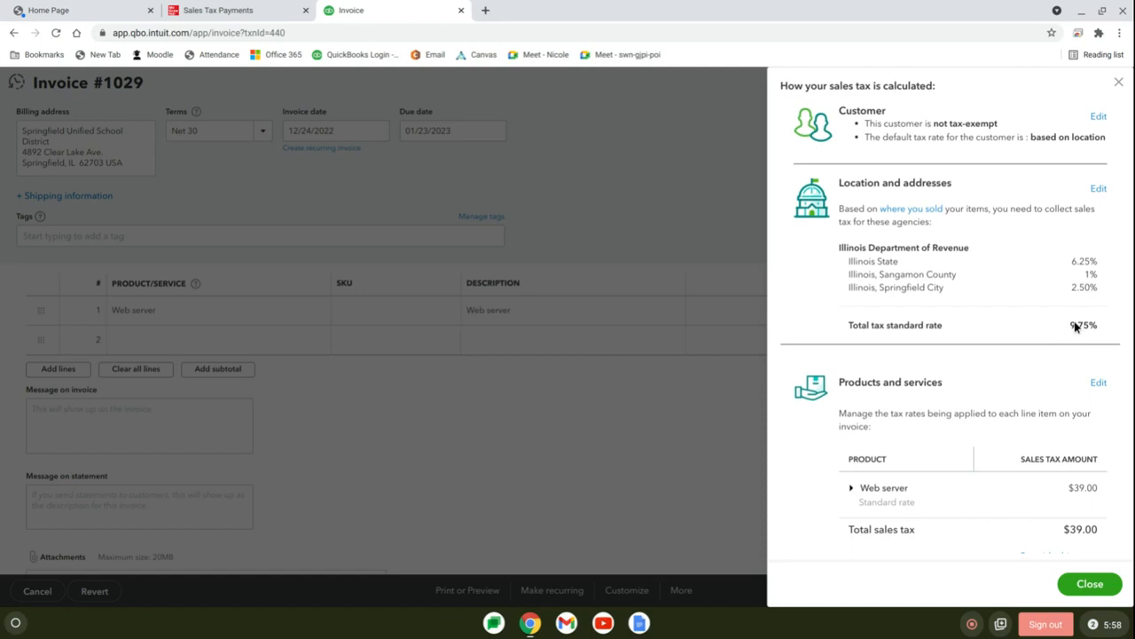
mouse_move(1058, 552)
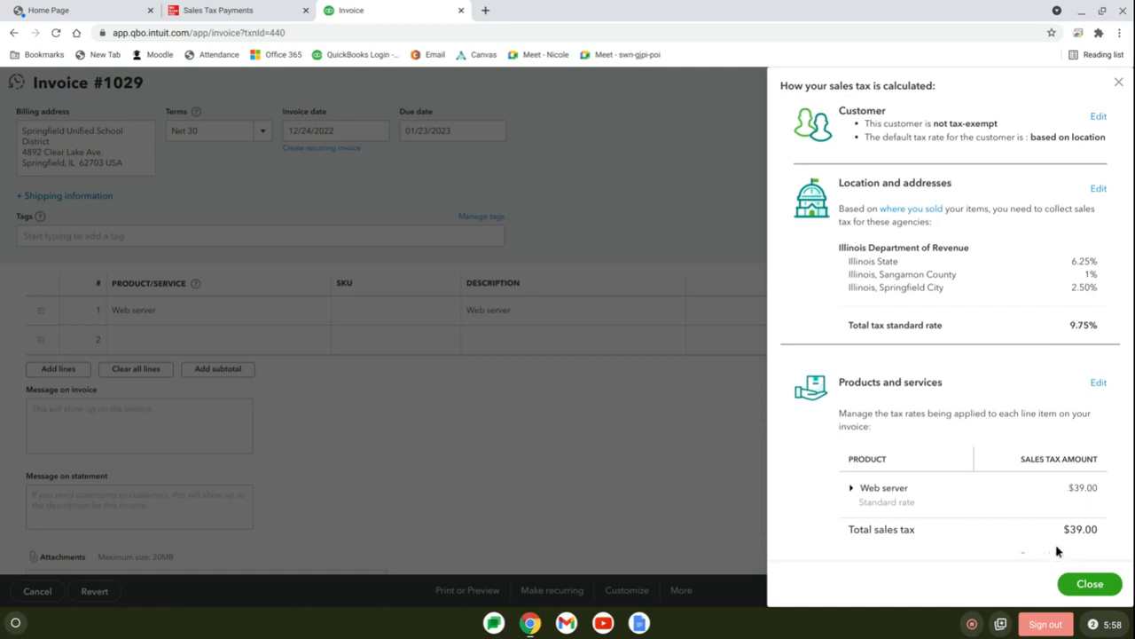
- Override the sales tax to 6.25% ($25.00) with reason Other, confirming a $425.00 total
click(1062, 336)
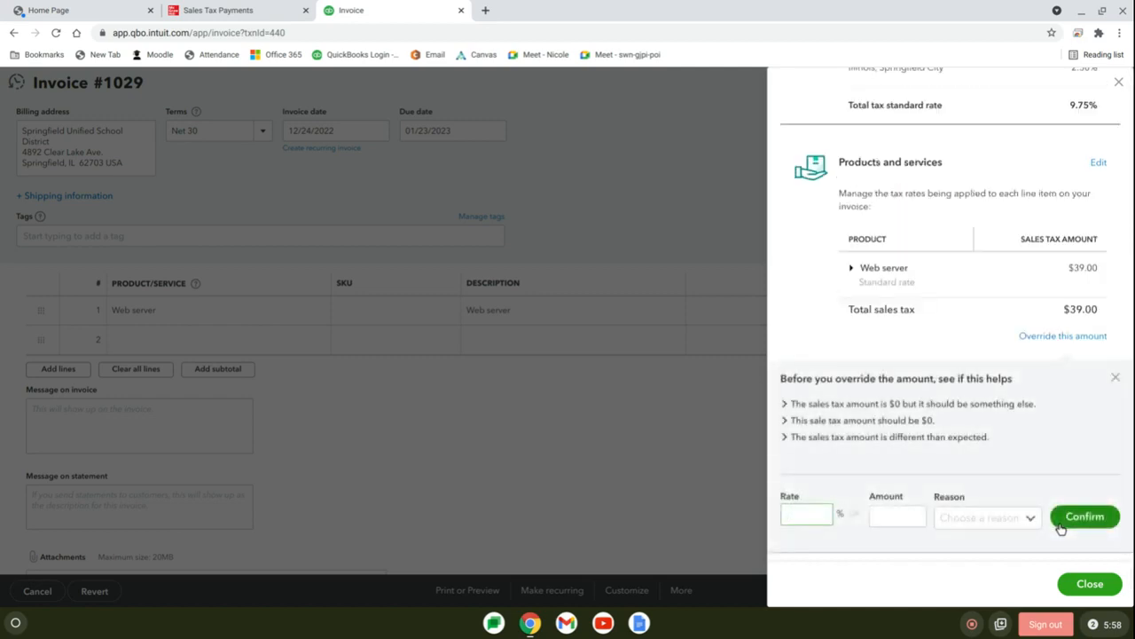
text(6.25)
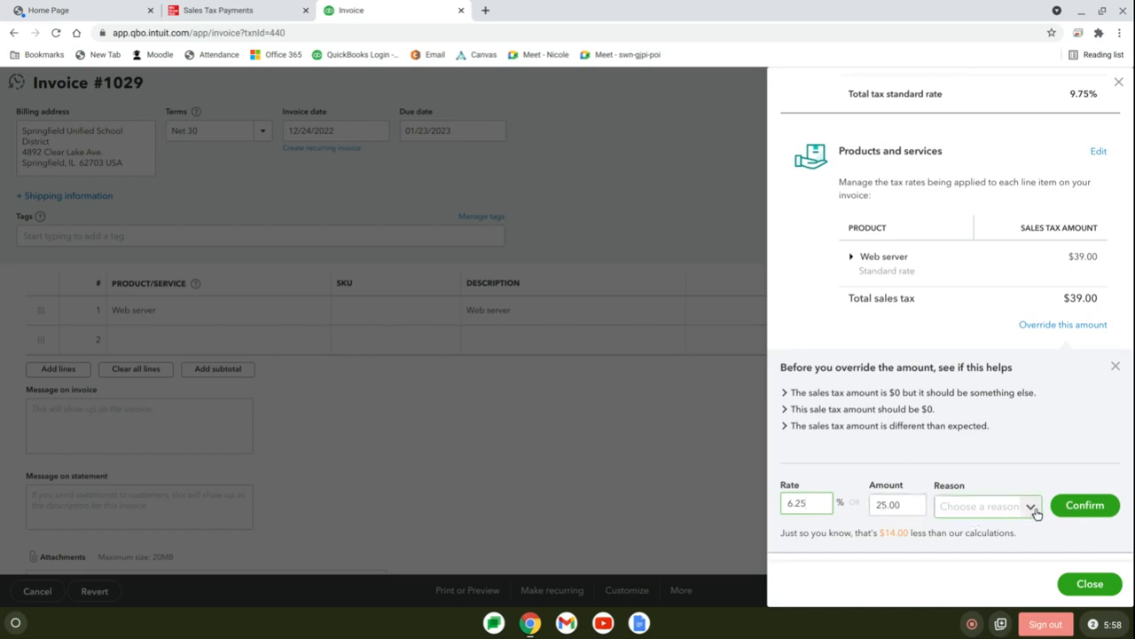
click(986, 506)
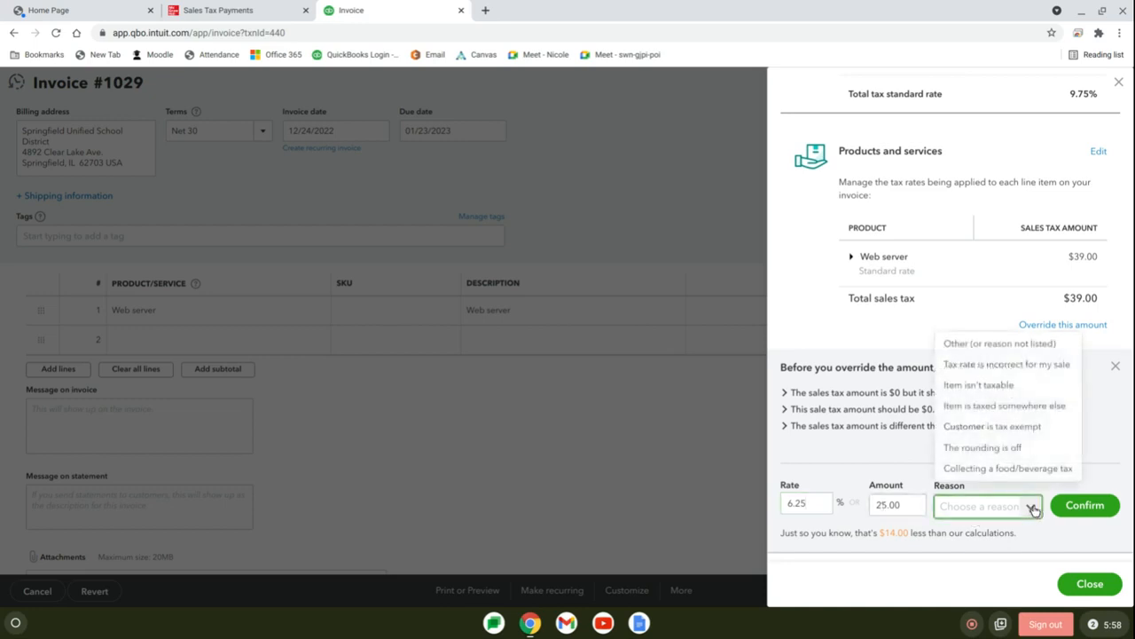
click(1001, 343)
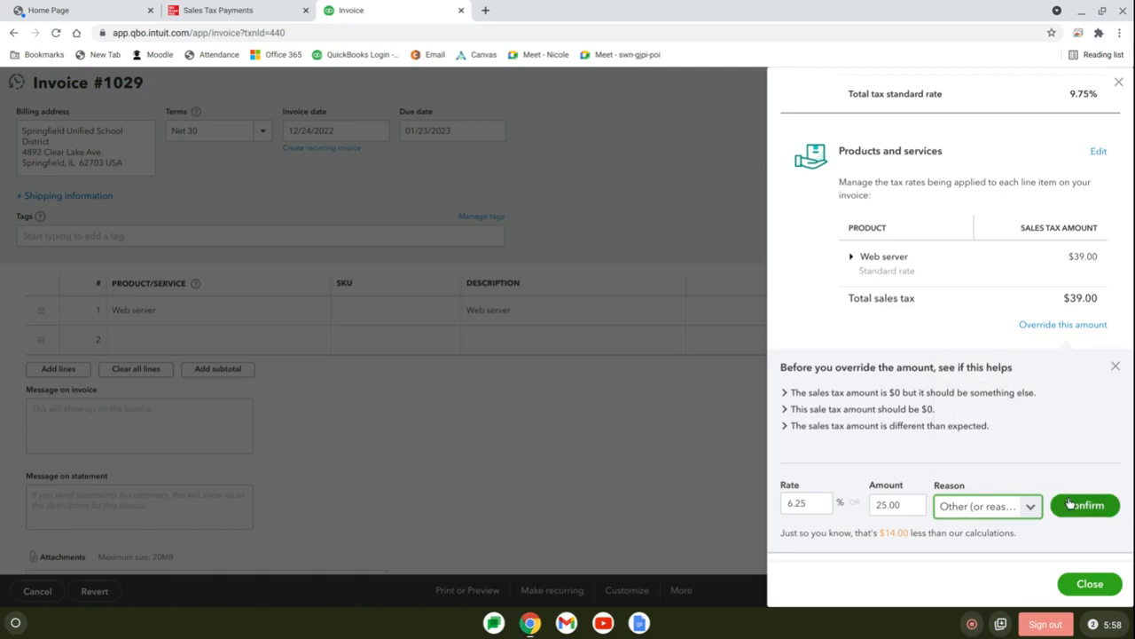
click(1085, 504)
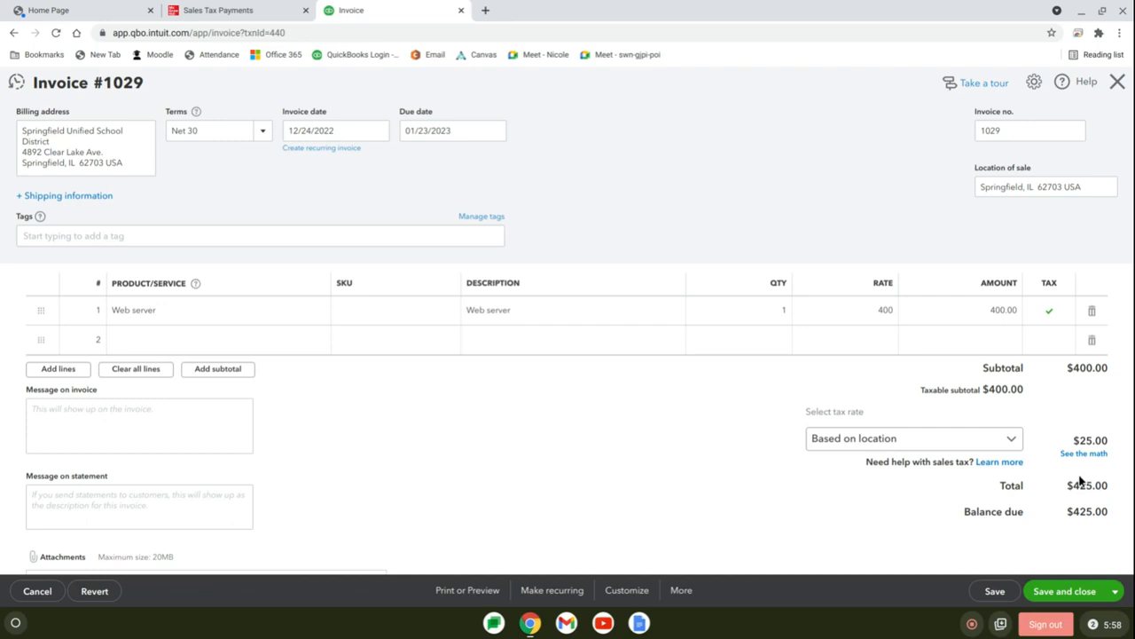
click(1045, 186)
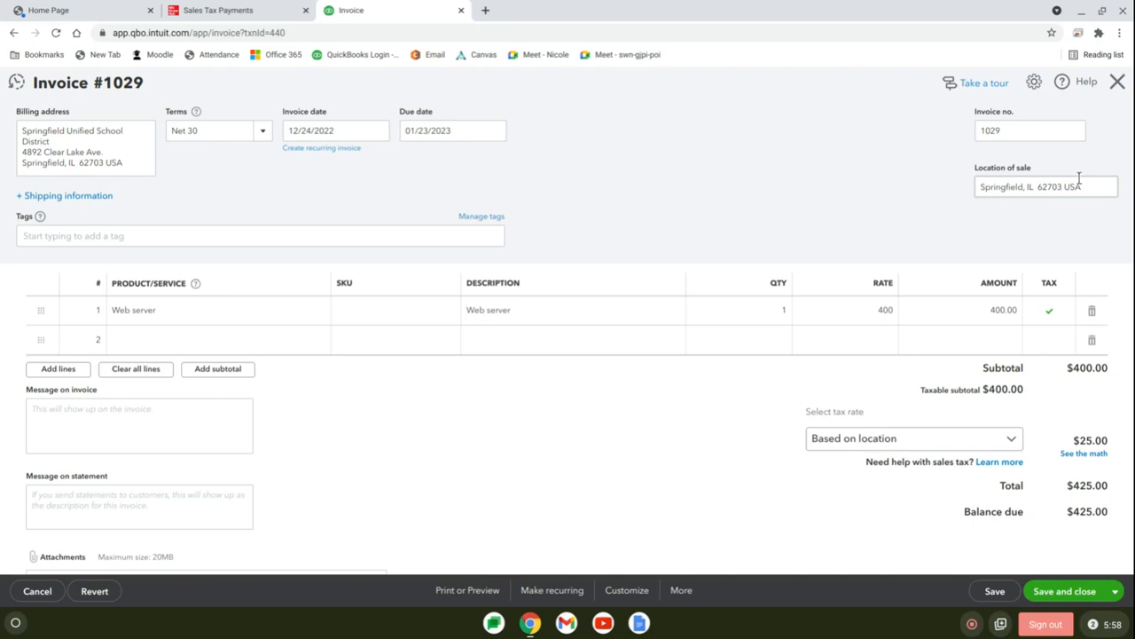
mouse_move(1038, 181)
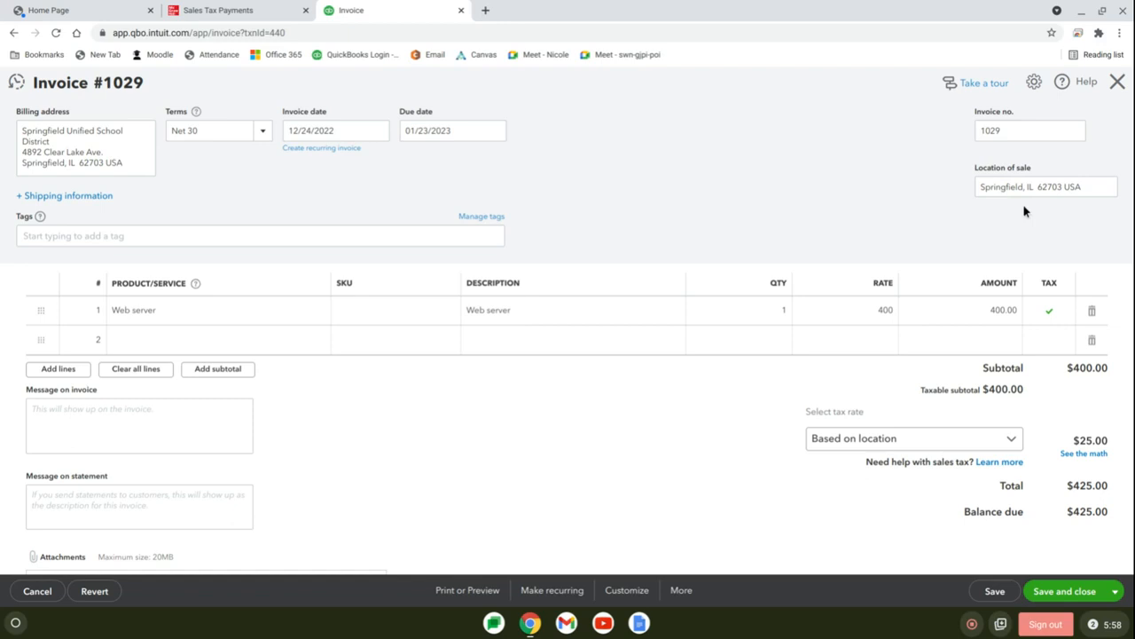
mouse_move(1040, 241)
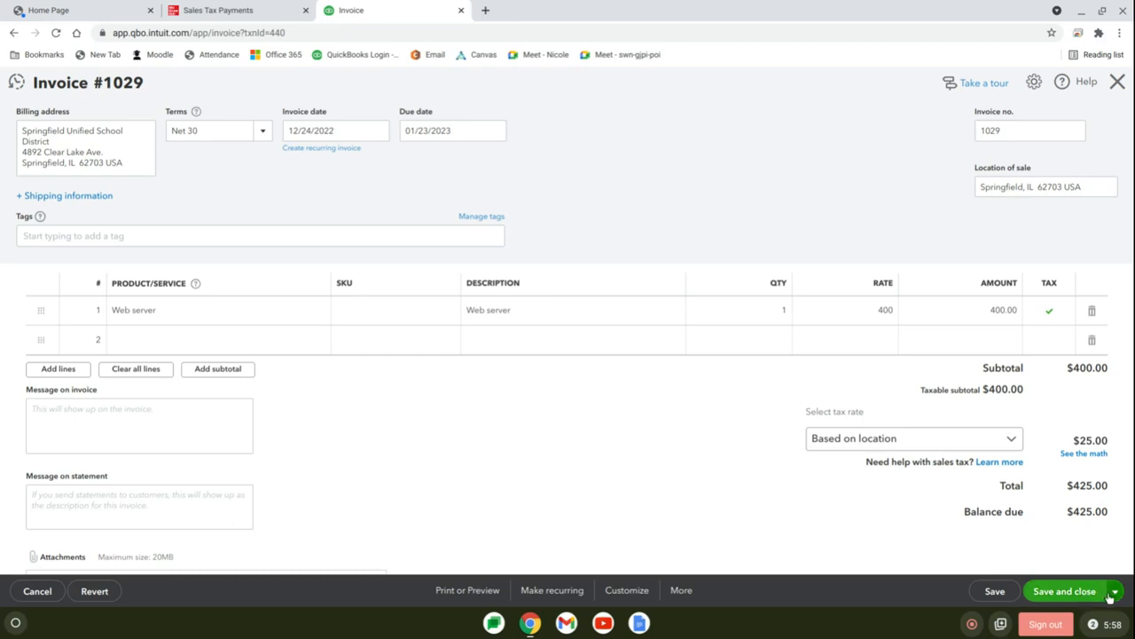
click(1113, 590)
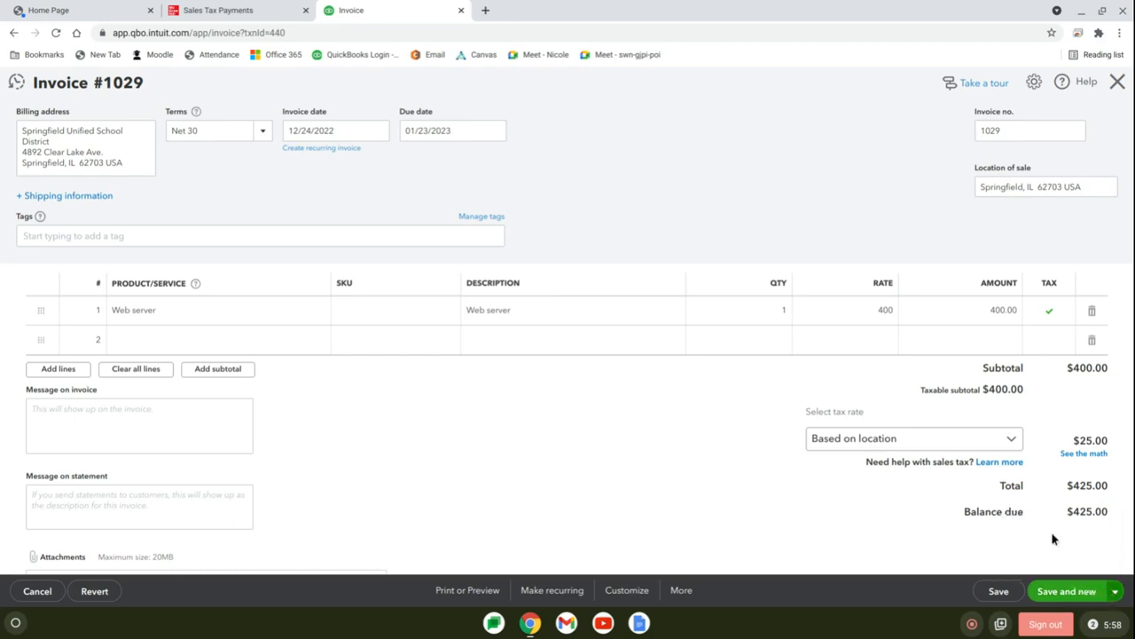
- Save and close invoice 1029, returning to the list of all invoices at $425.00
click(1064, 591)
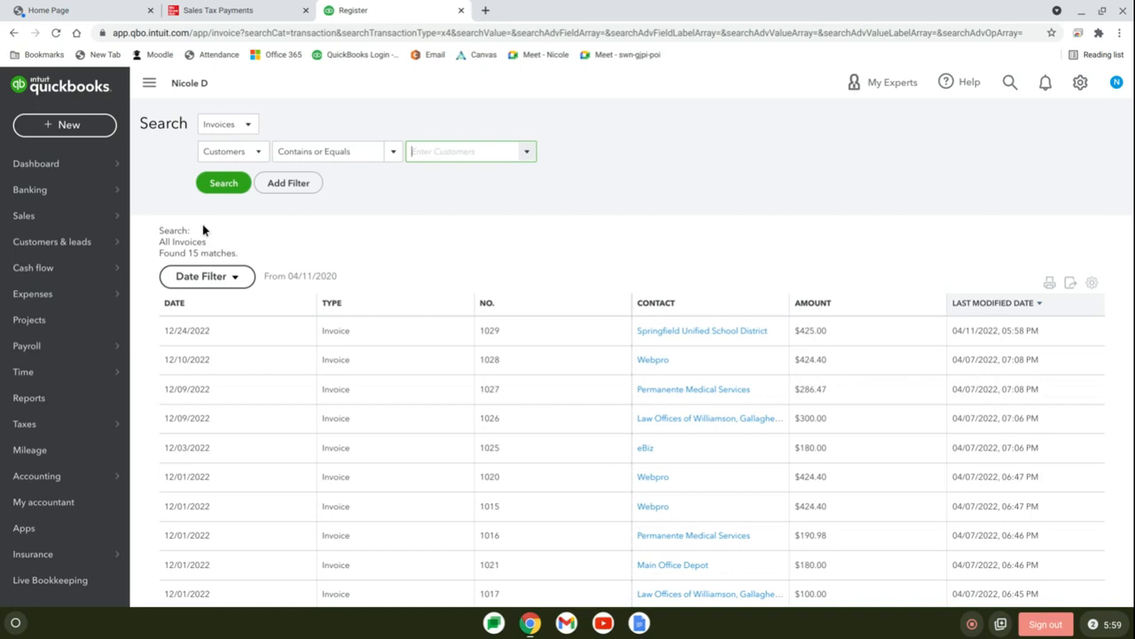
scroll(down, 3)
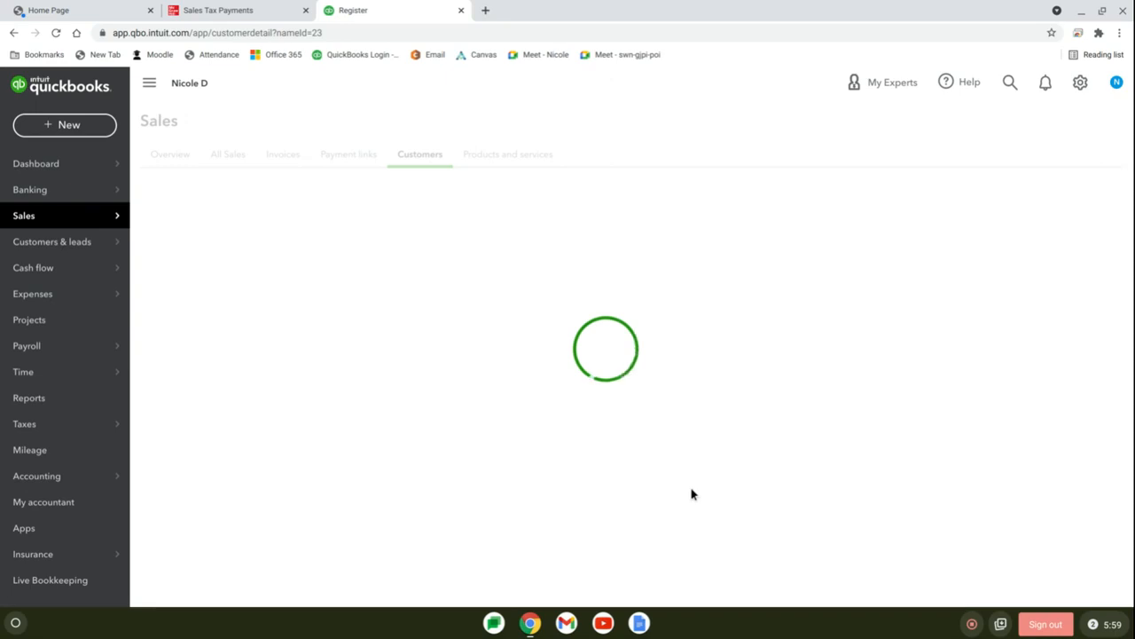
- View Springfield Unified School District's customer page, briefly checking its details panel
click(217, 10)
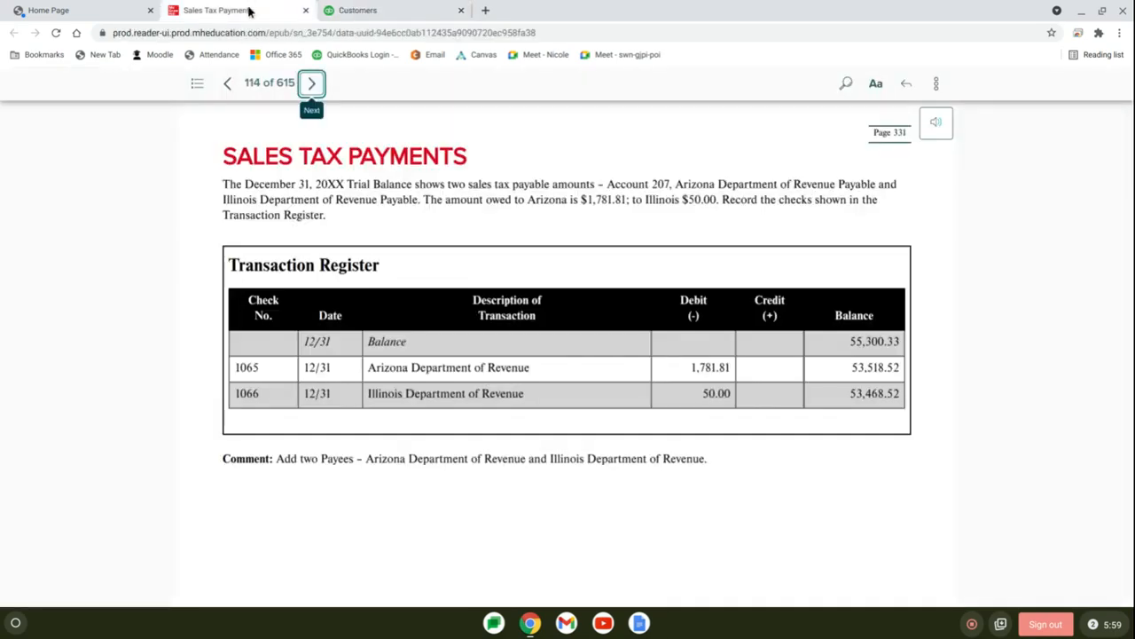
mouse_move(731, 346)
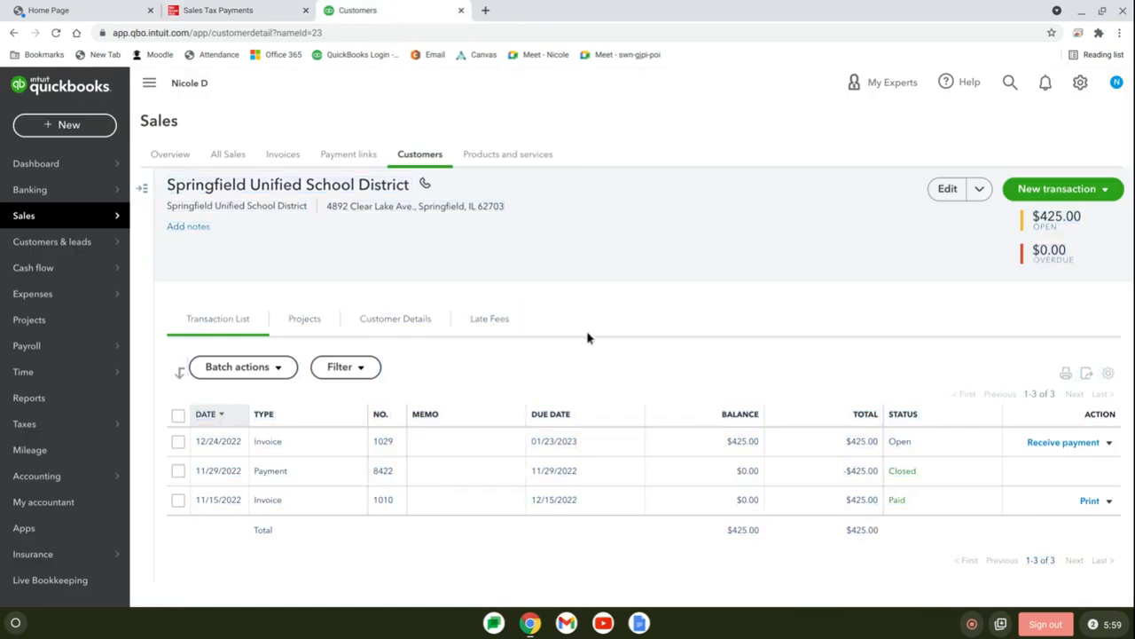
mouse_move(985, 323)
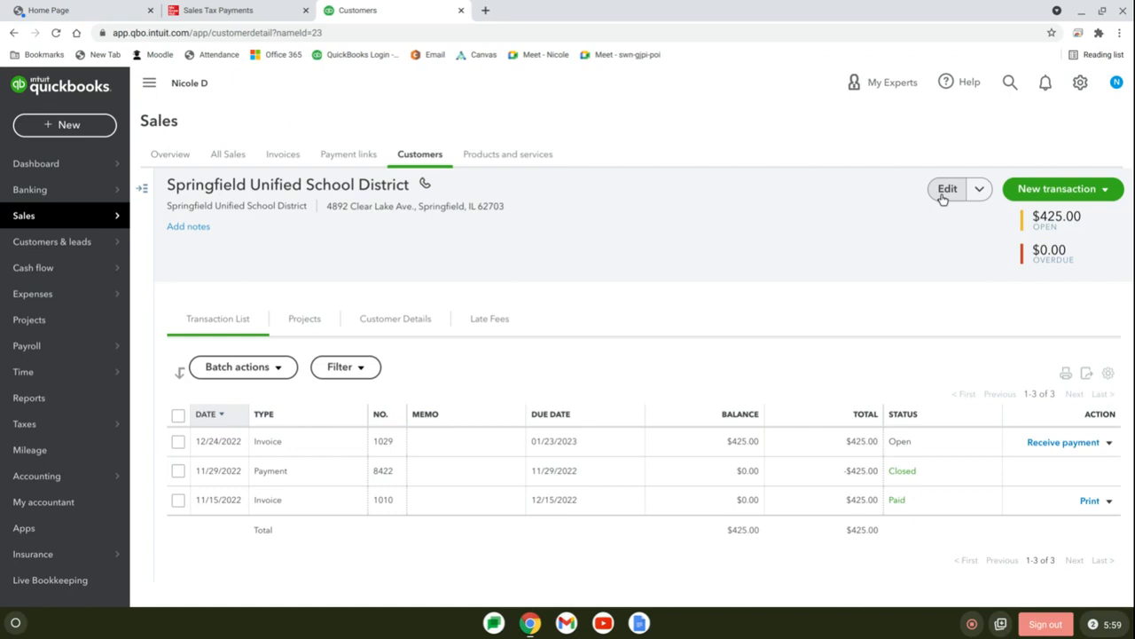
mouse_move(947, 188)
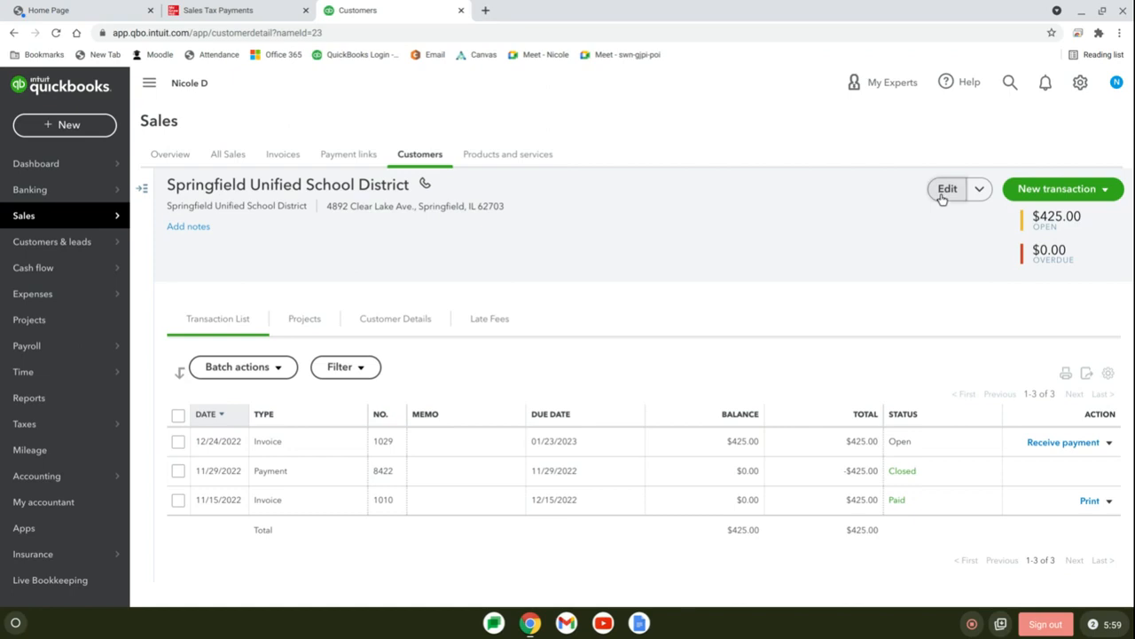
click(947, 188)
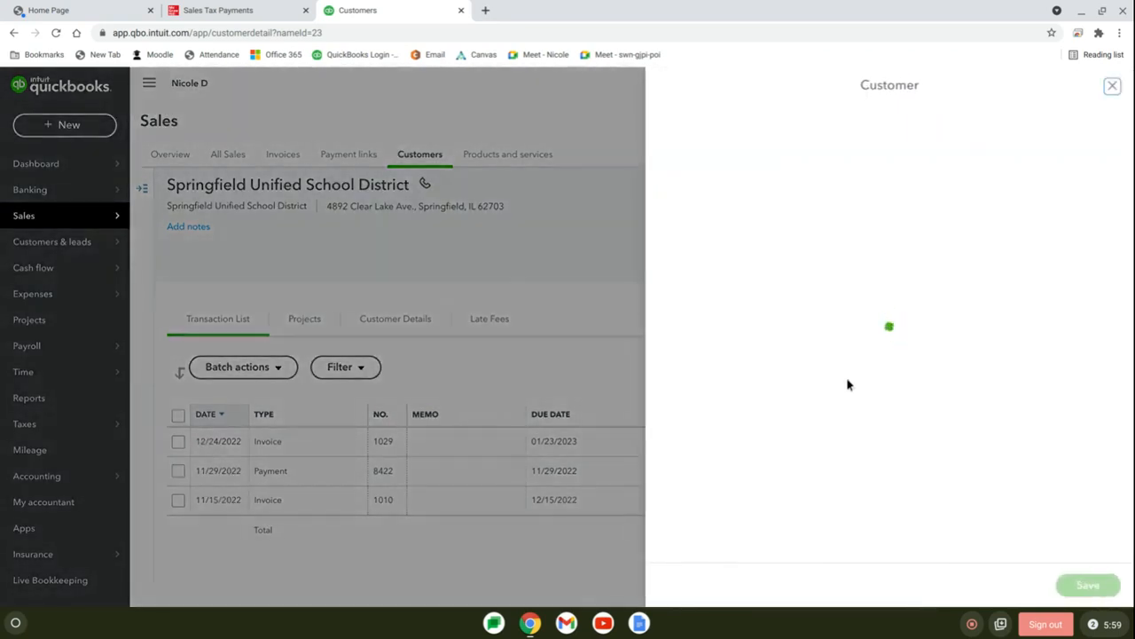
click(1113, 85)
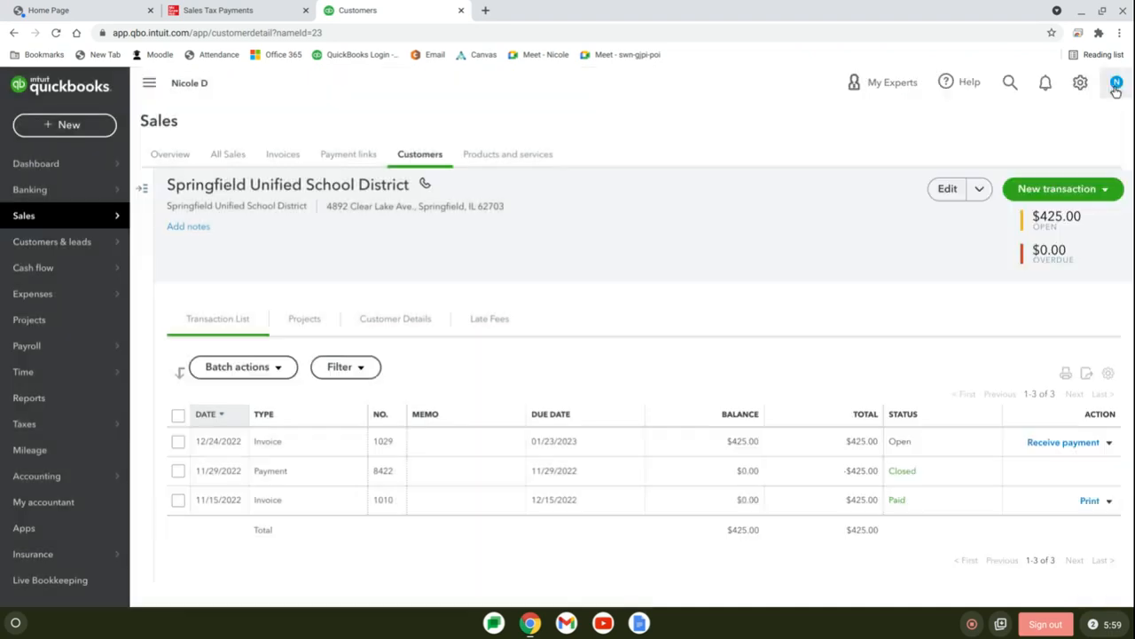
mouse_move(444, 408)
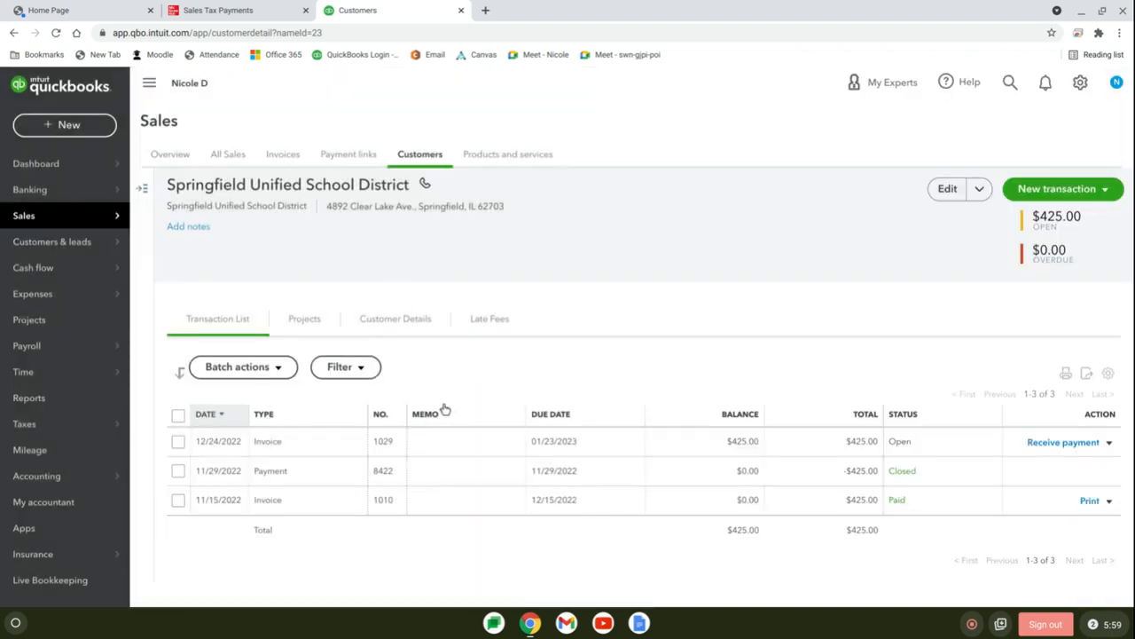
mouse_move(1041, 534)
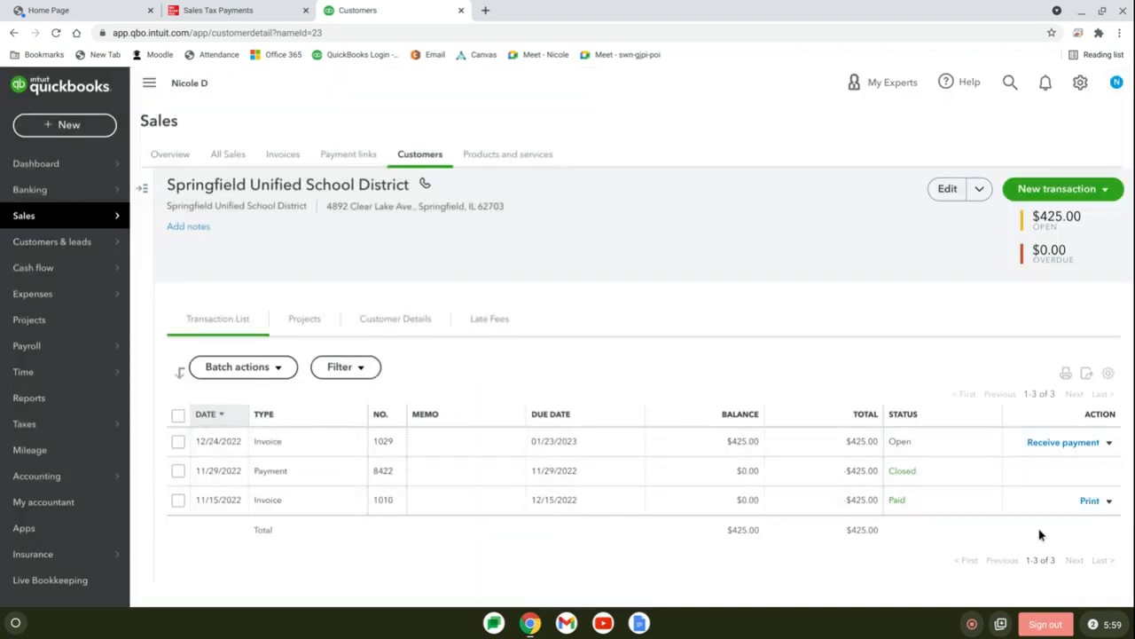
- On invoice 1010 set the customer and location of sale to Springfield, IL 62703 USA
click(266, 501)
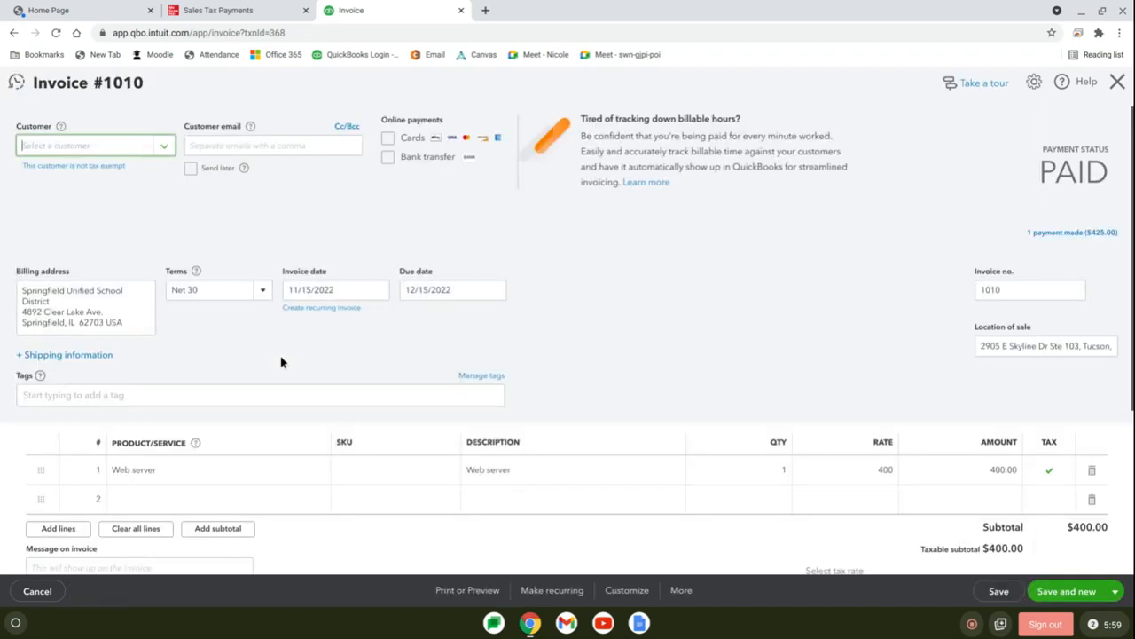
click(92, 146)
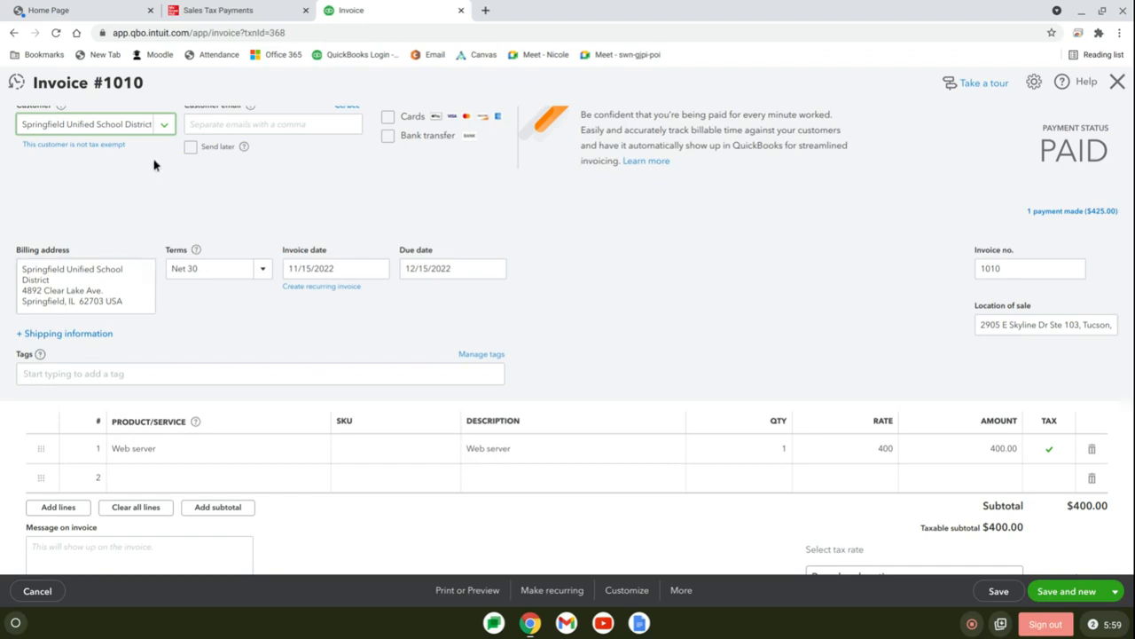
mouse_move(495, 332)
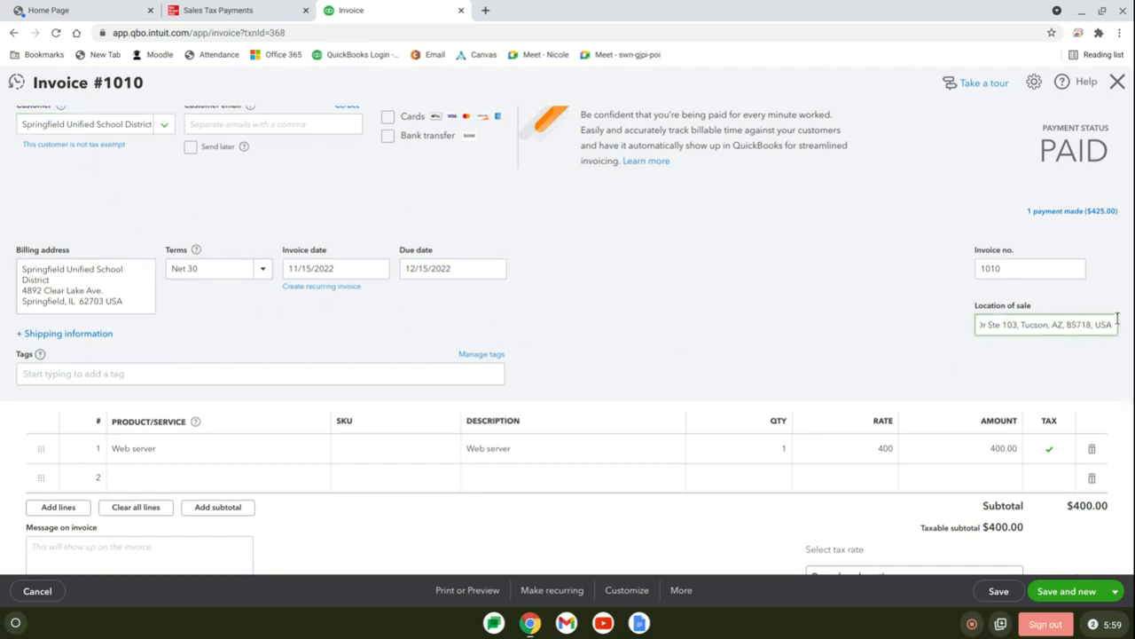
text(Springfield, IL  62703 USA)
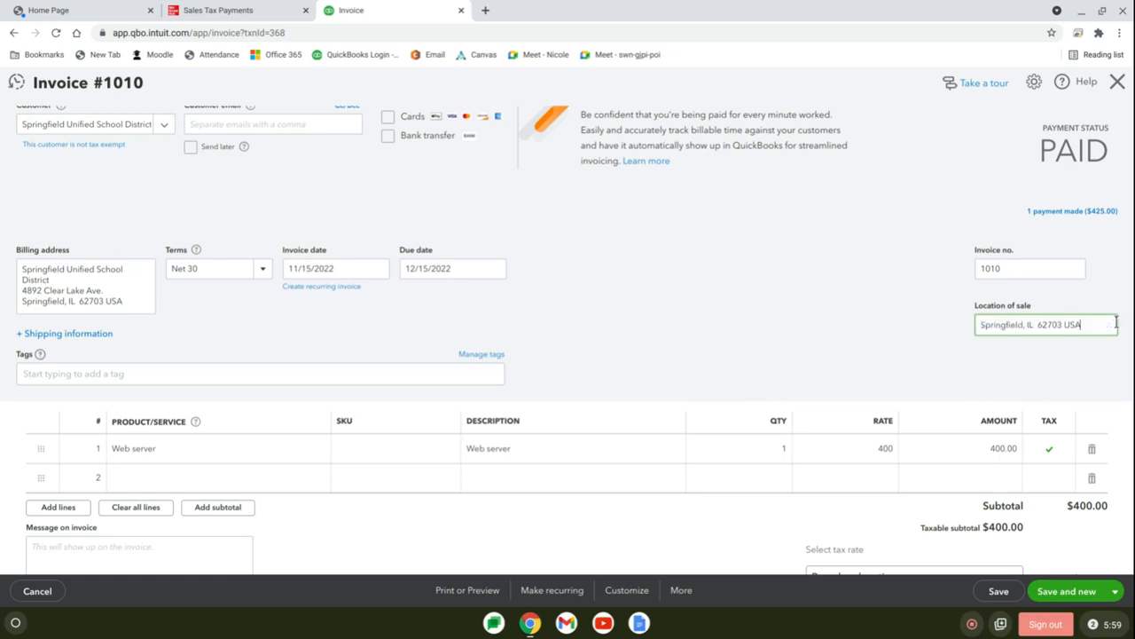
scroll(down, 3)
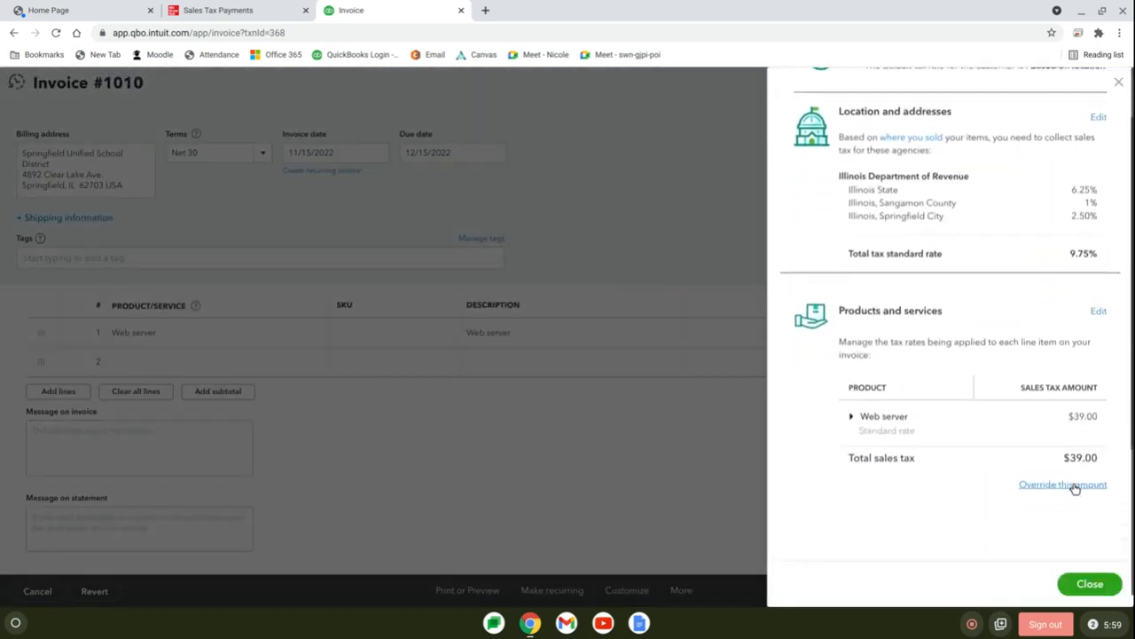
- Override invoice 1010's sales tax to 6.25% ($25.00) with reason Other, total $425.00
click(1062, 485)
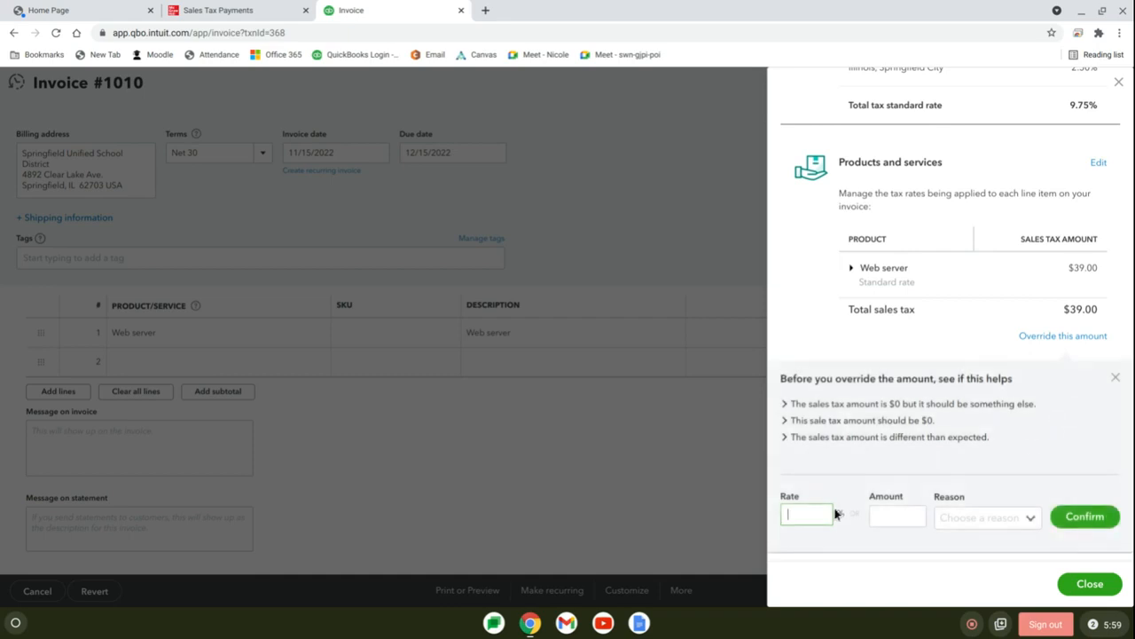
text(6.25)
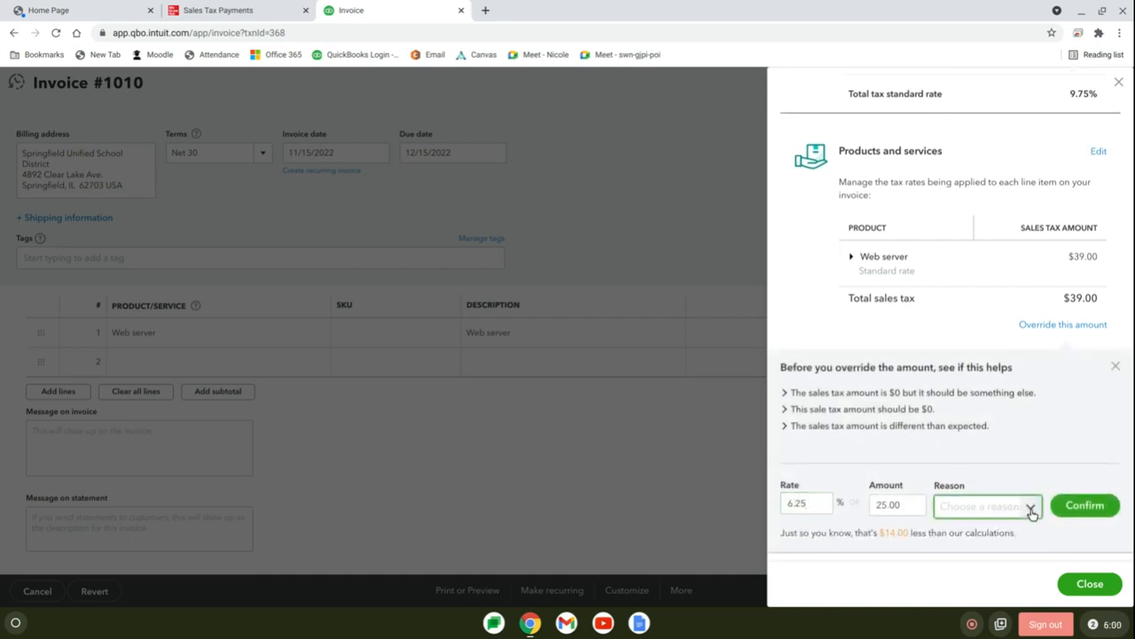
click(986, 506)
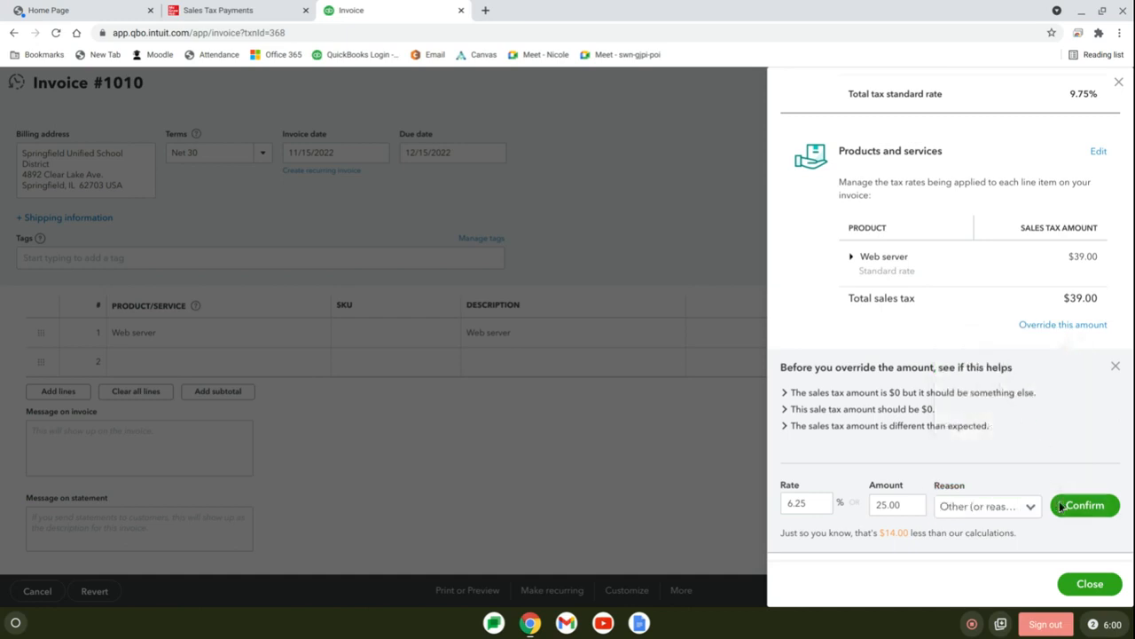
click(1084, 504)
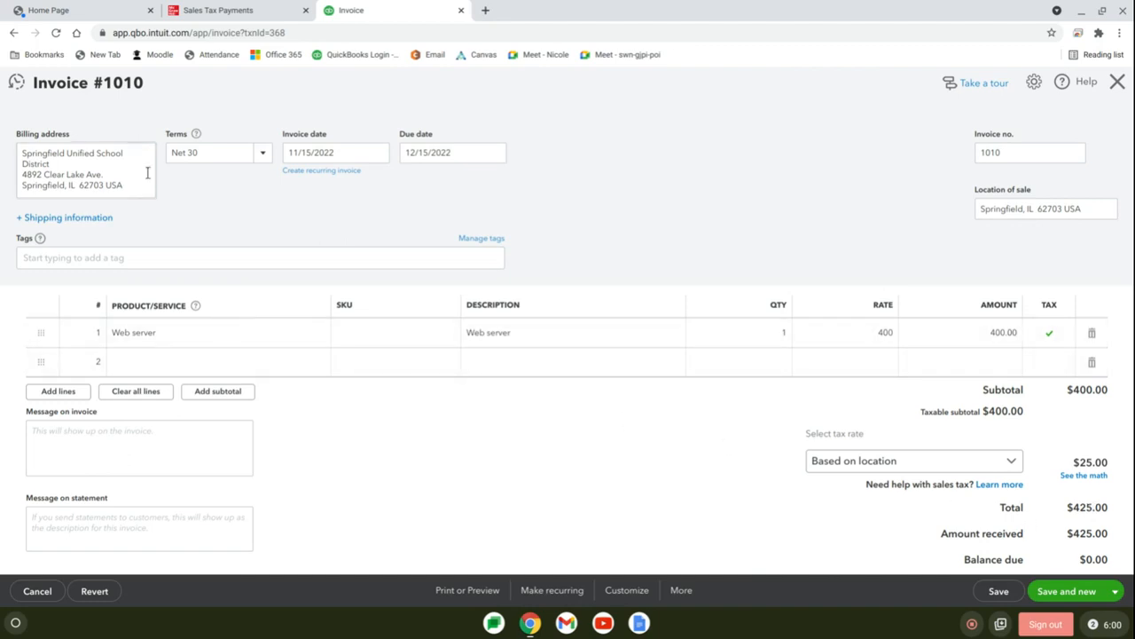
mouse_move(433, 220)
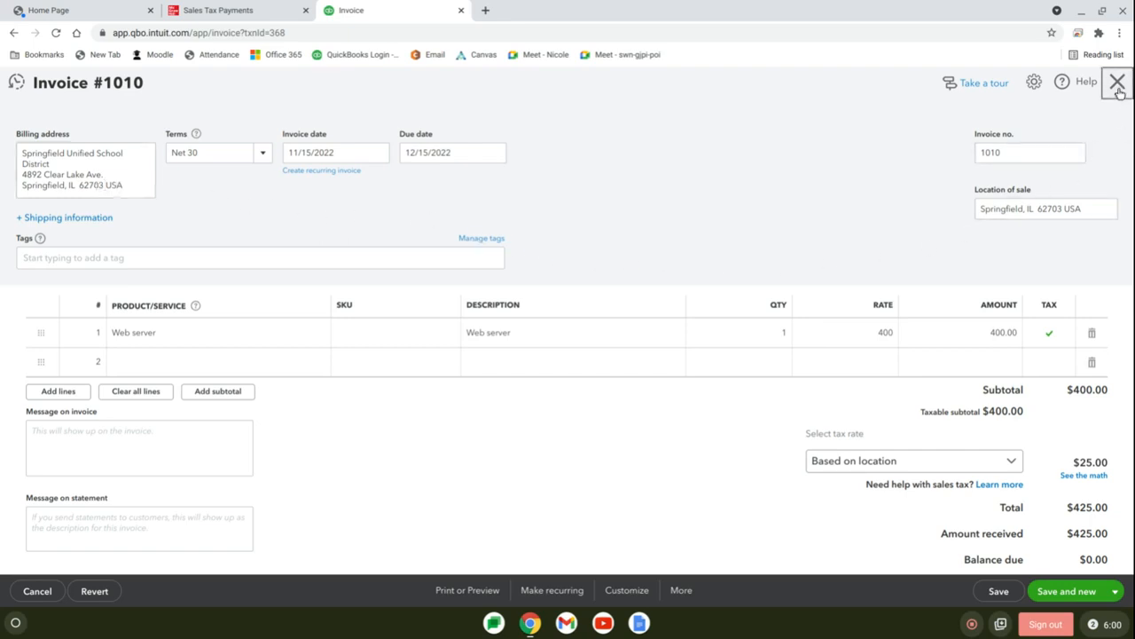
- Save invoice 1010, confirming the linked-transaction change, then close the blank invoice 1034
click(1118, 83)
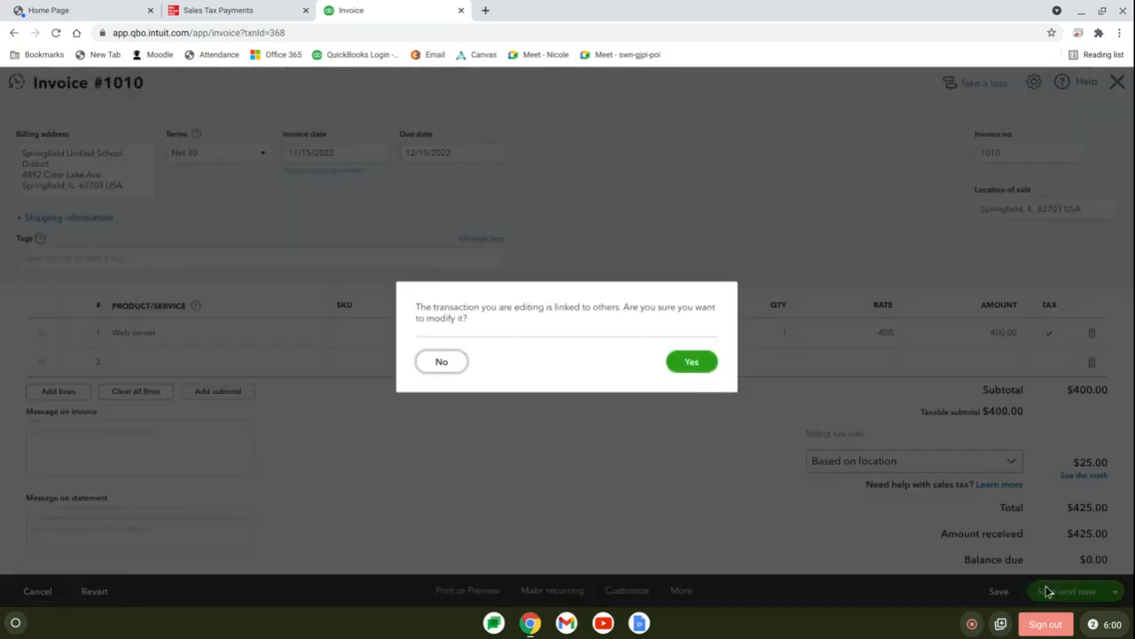
click(692, 362)
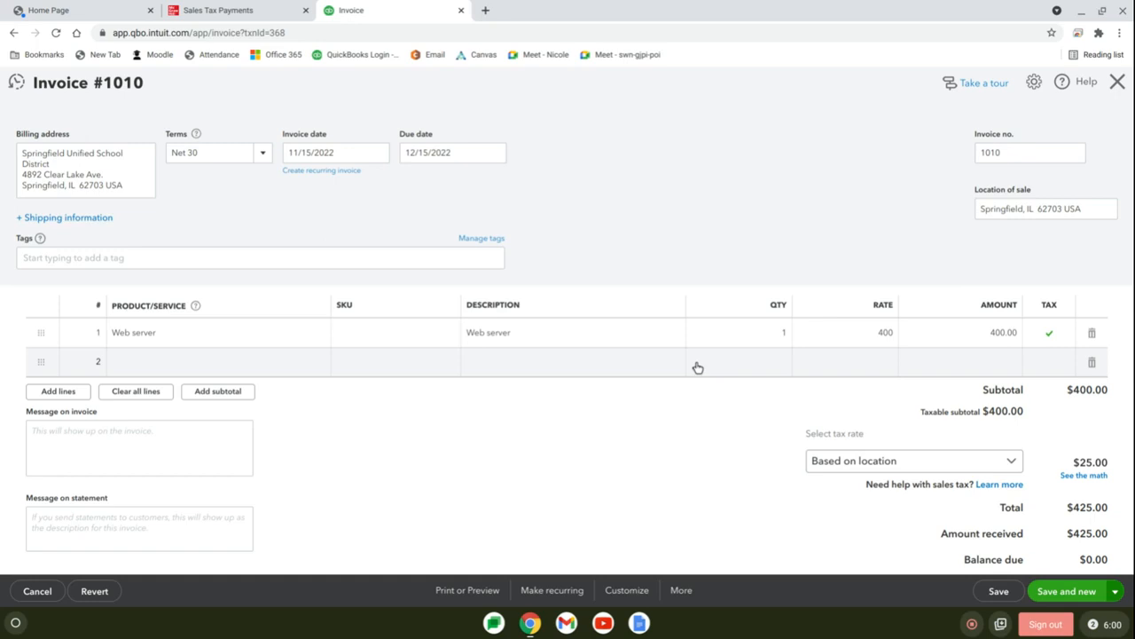
click(1065, 591)
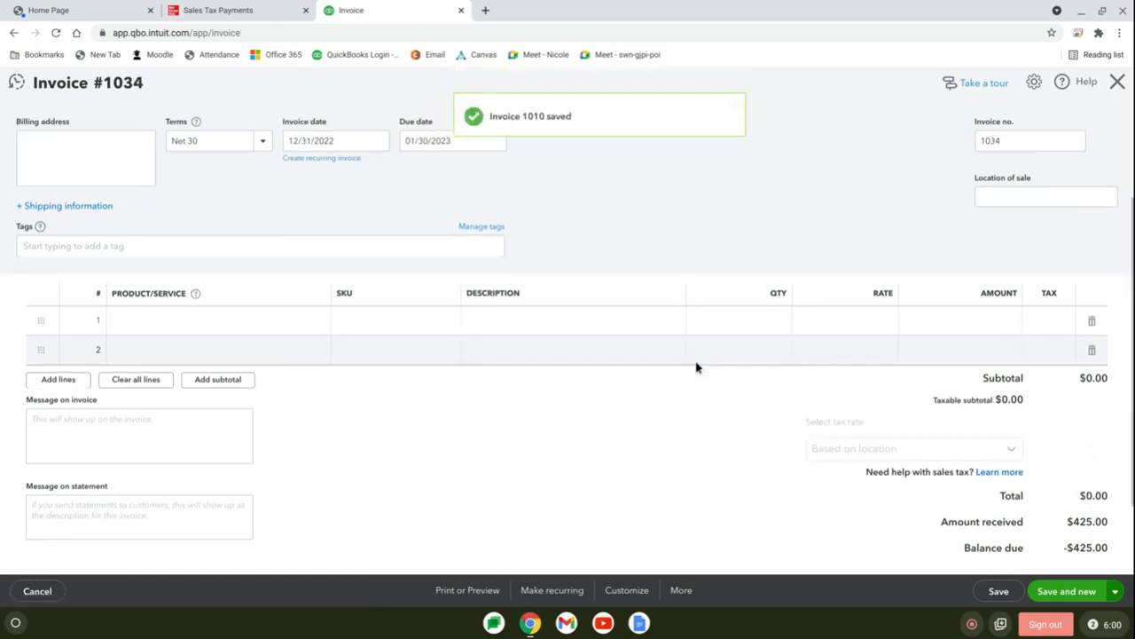
click(1118, 84)
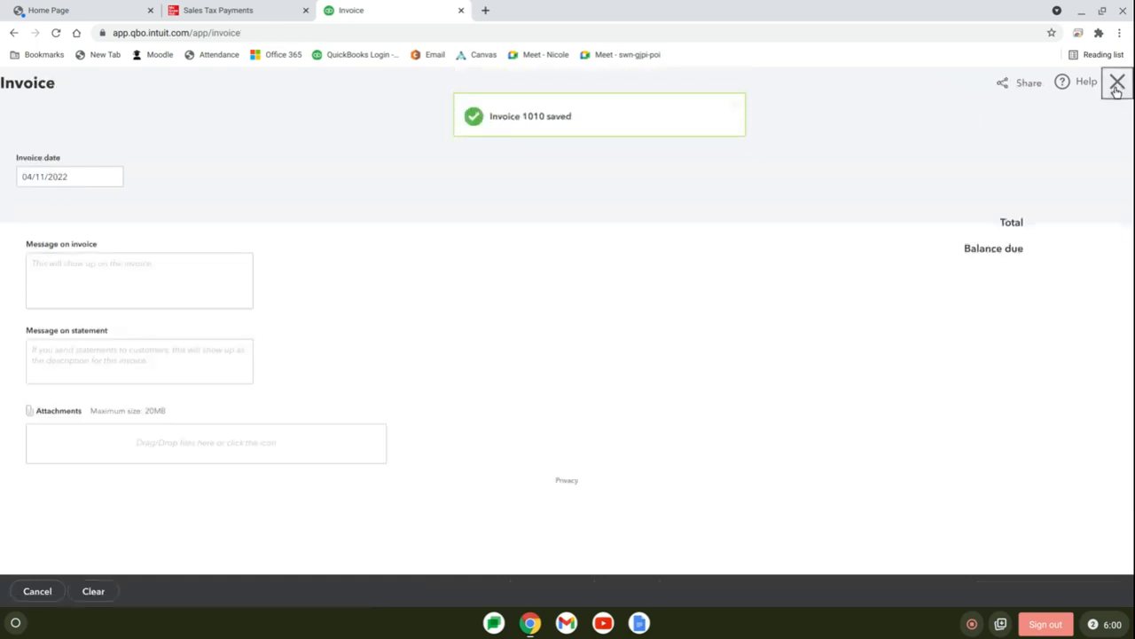
click(1117, 82)
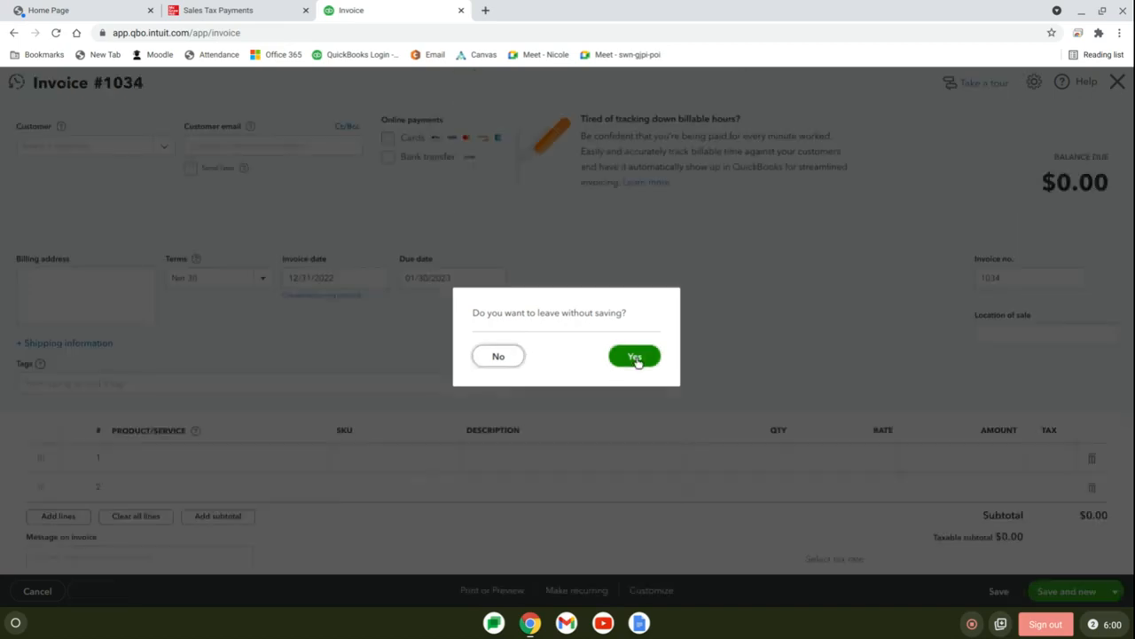
- Show the chart of accounts with Arizona 1,781.81 and Illinois 50.00 sales tax payable, checking the textbook register
click(635, 355)
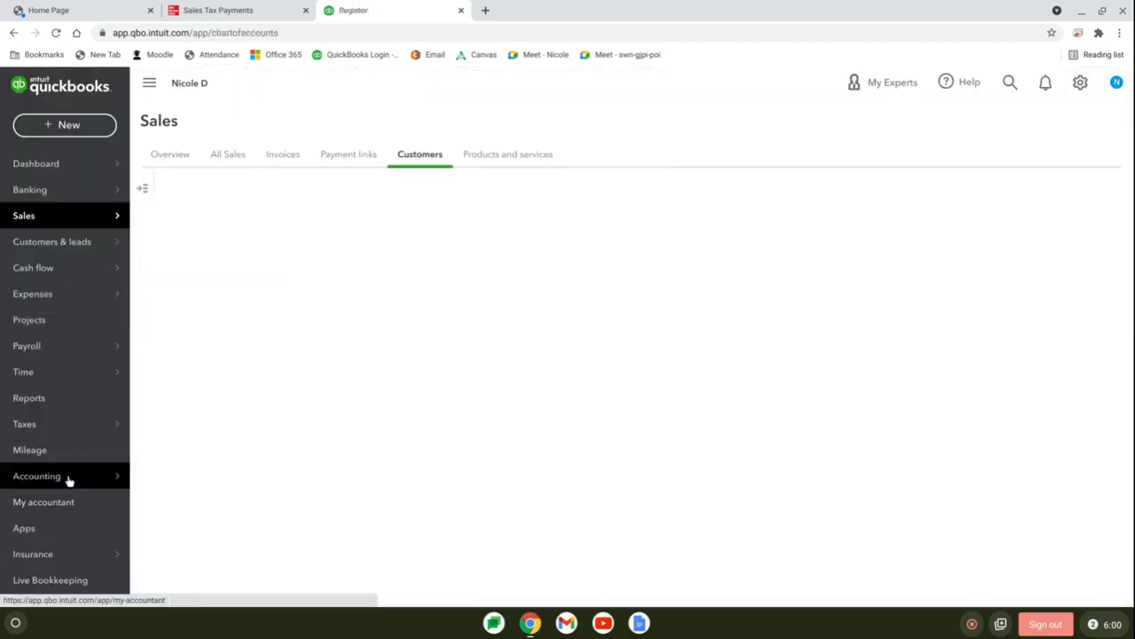
click(35, 476)
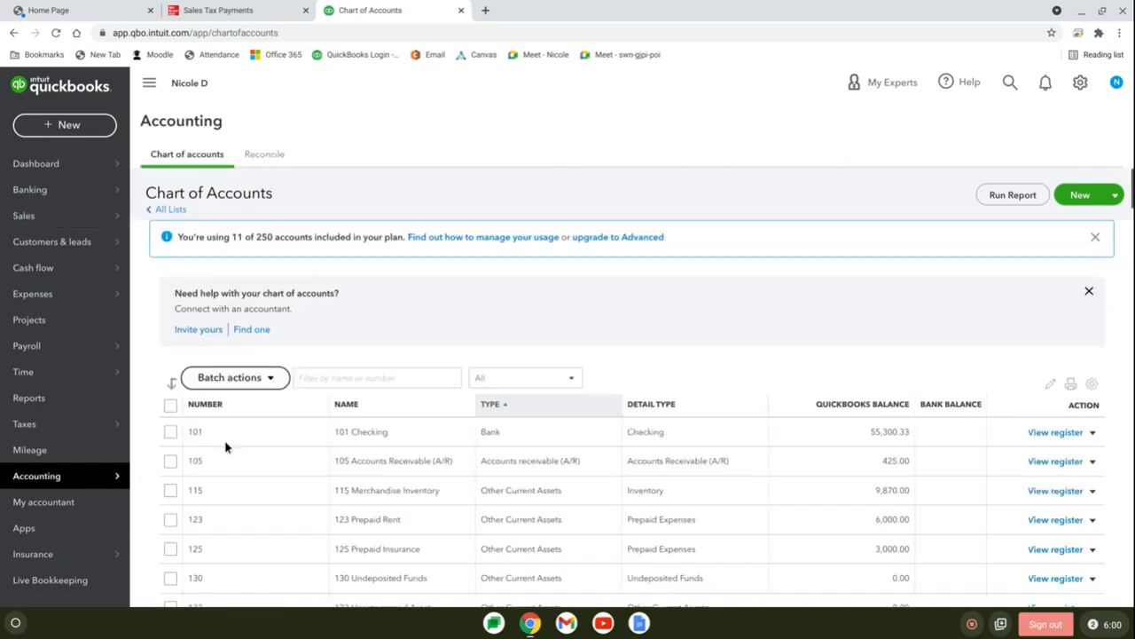
scroll(down, 3)
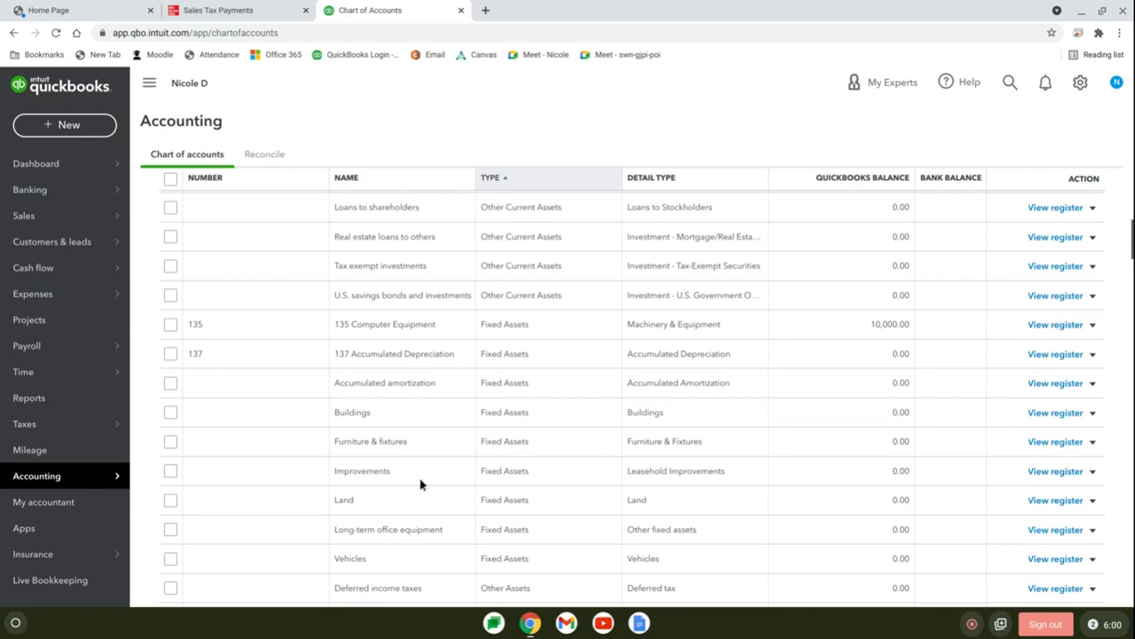
scroll(down, 3)
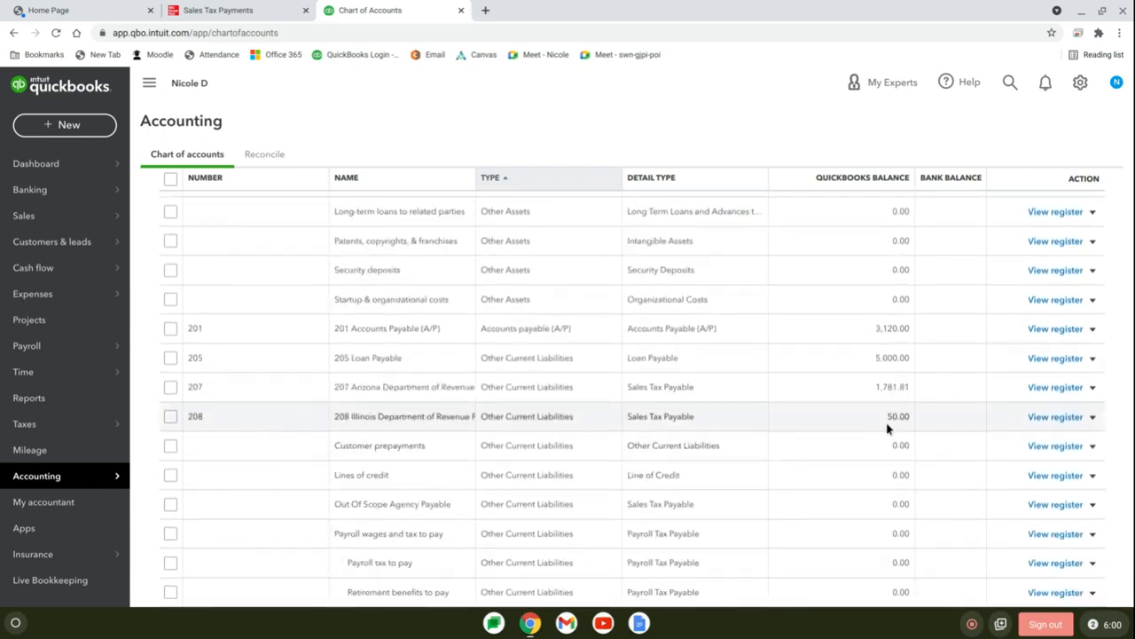
mouse_move(436, 443)
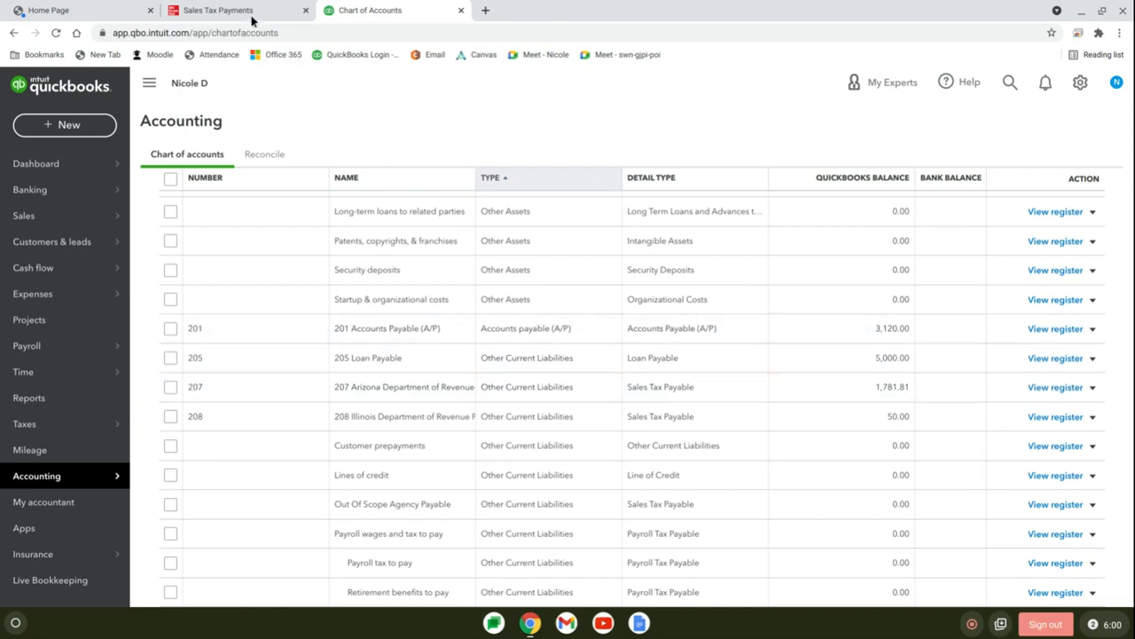
click(216, 11)
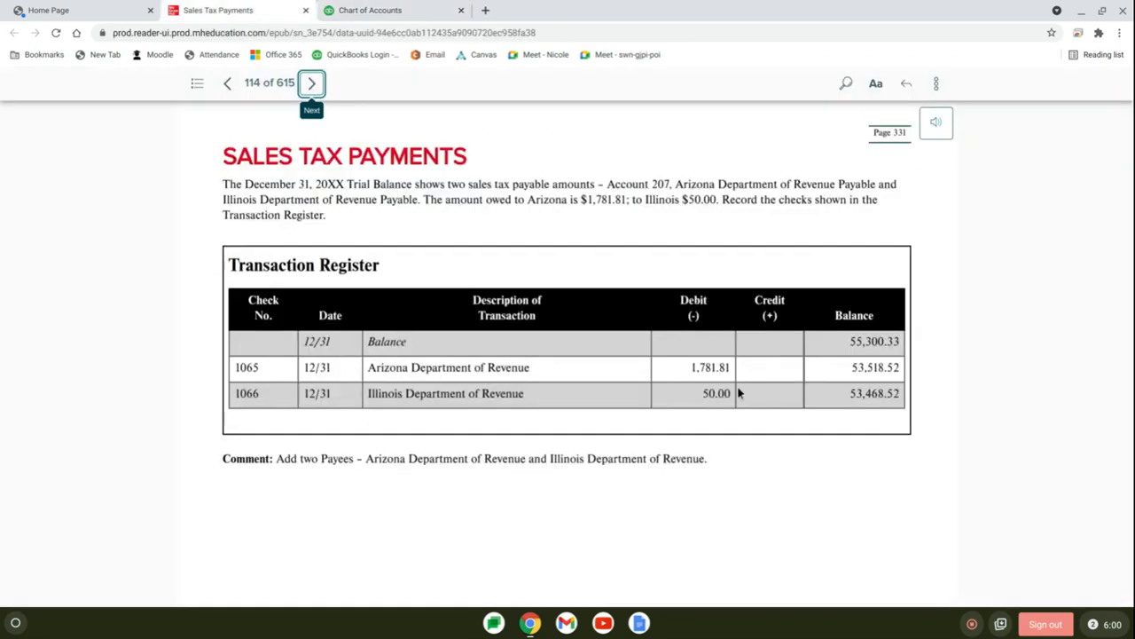
mouse_move(730, 355)
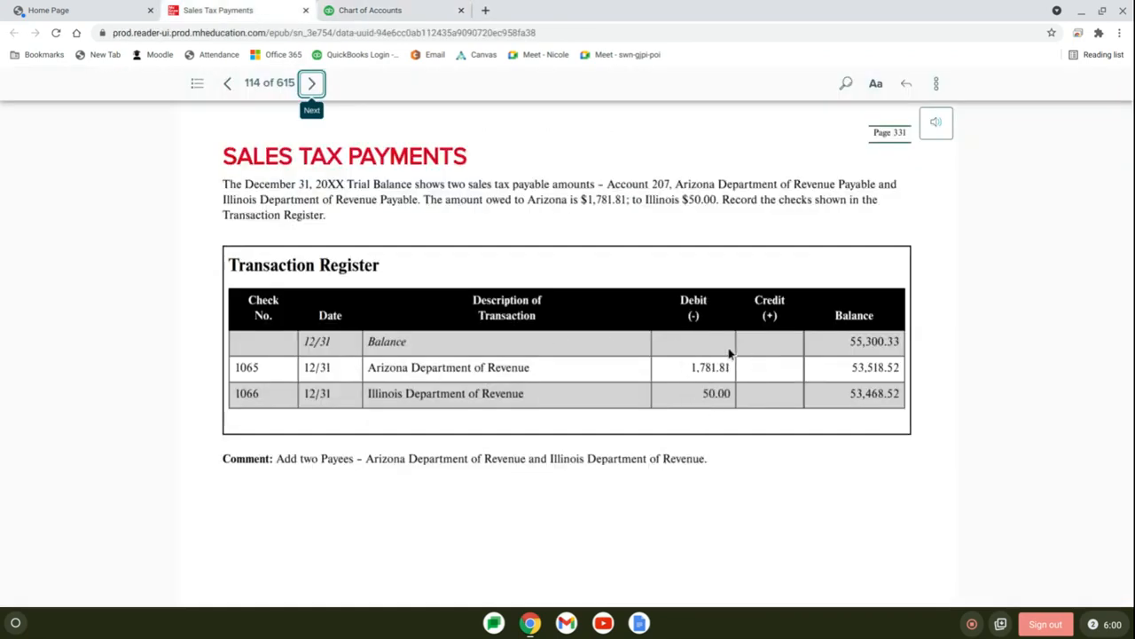
mouse_move(702, 382)
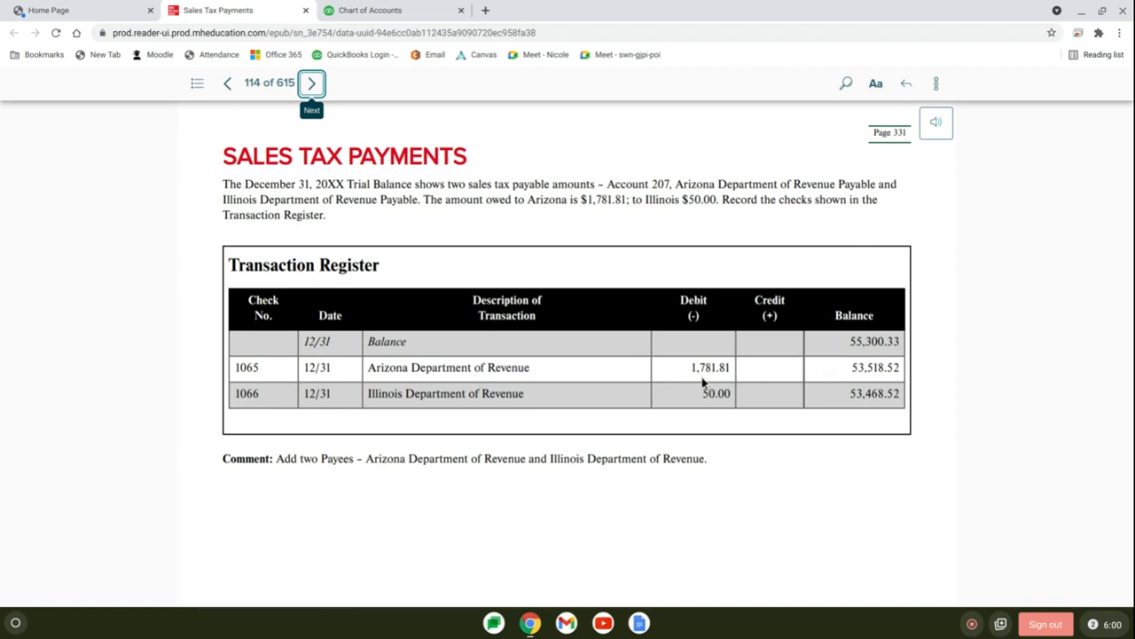
mouse_move(723, 382)
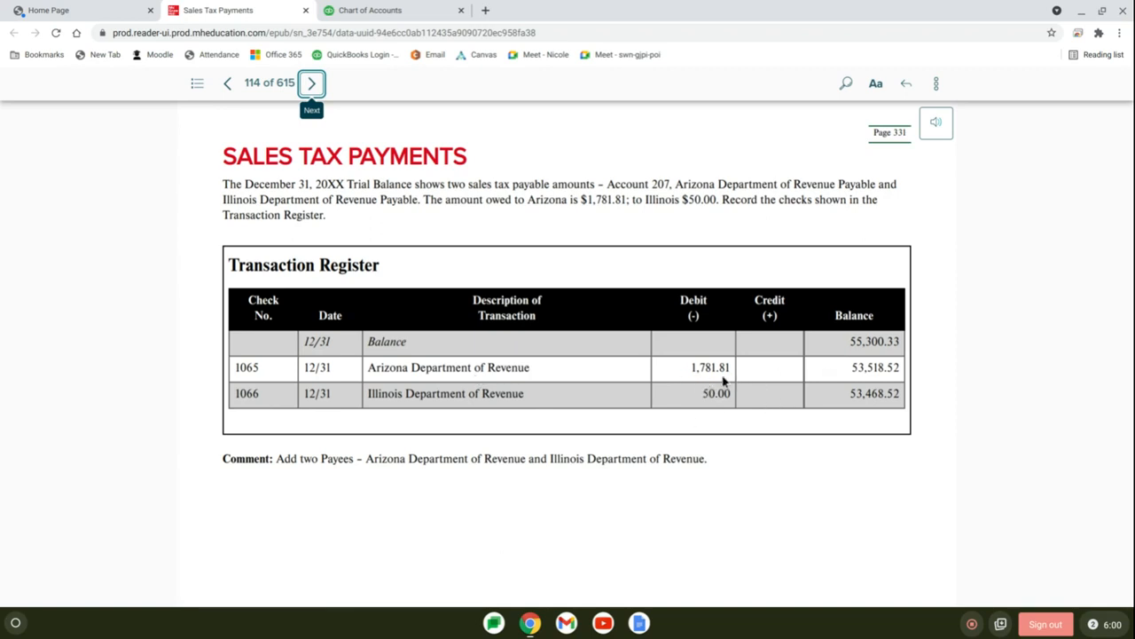
mouse_move(718, 382)
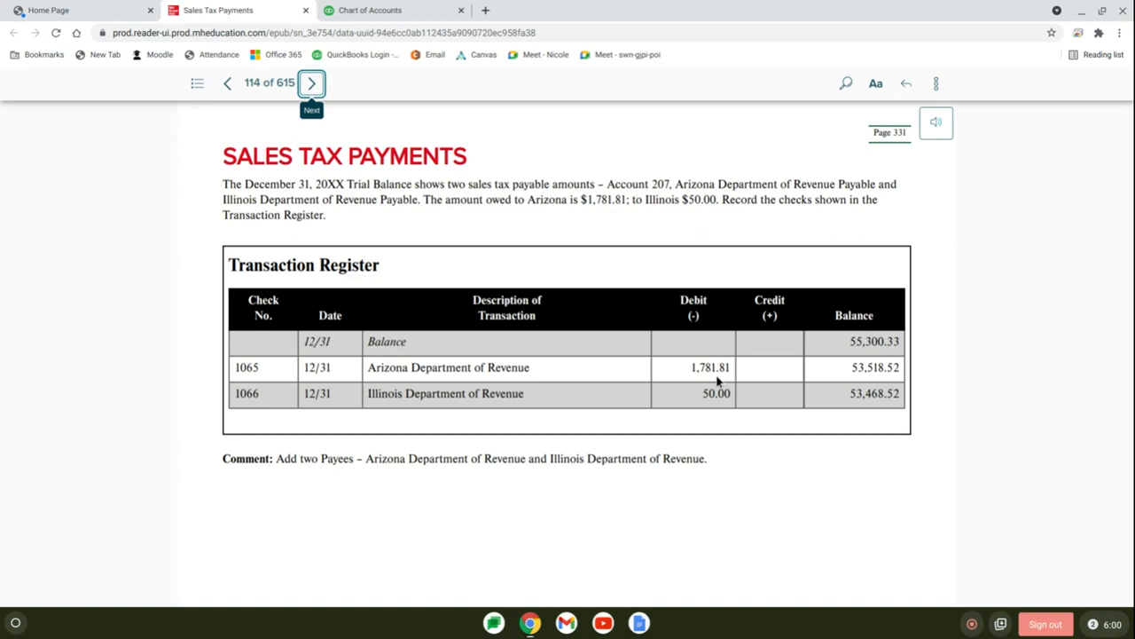
mouse_move(87, 234)
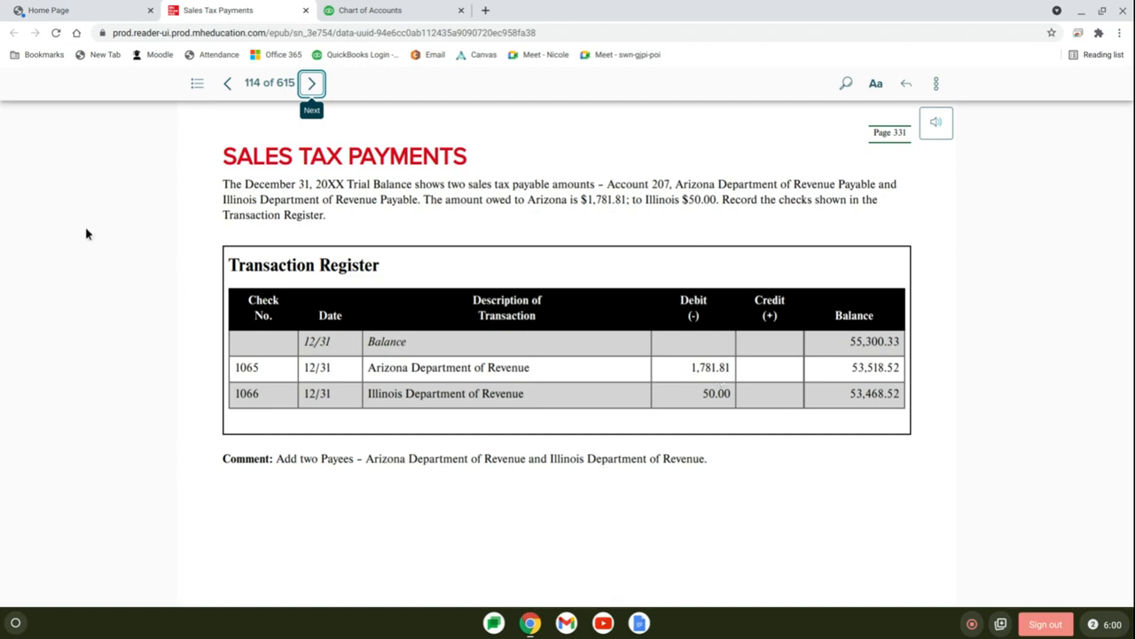
click(369, 11)
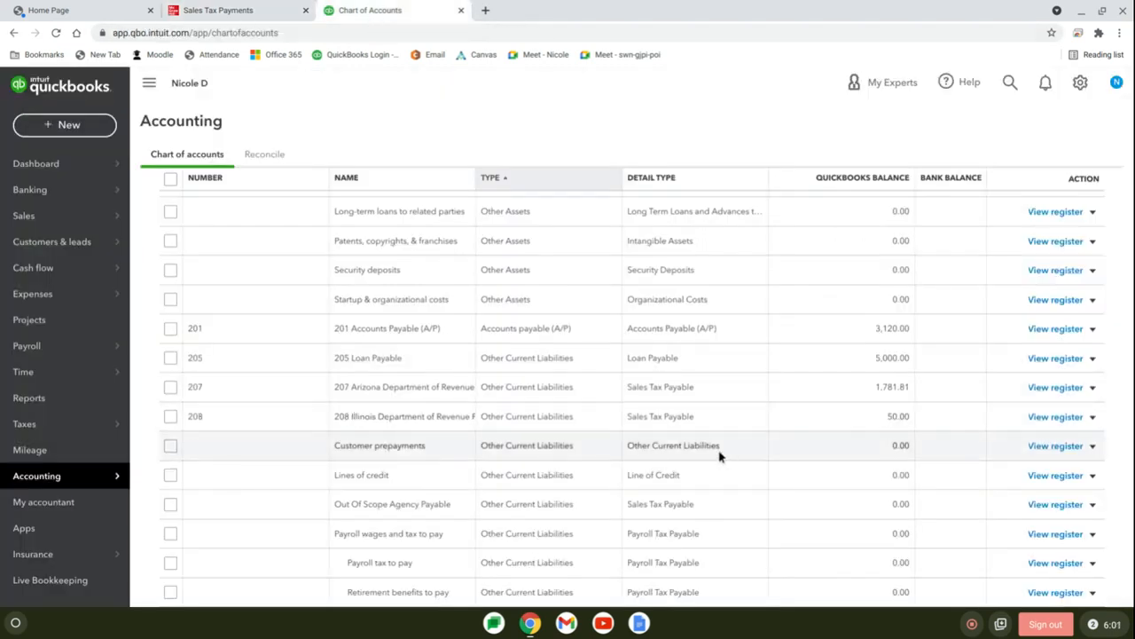
mouse_move(465, 123)
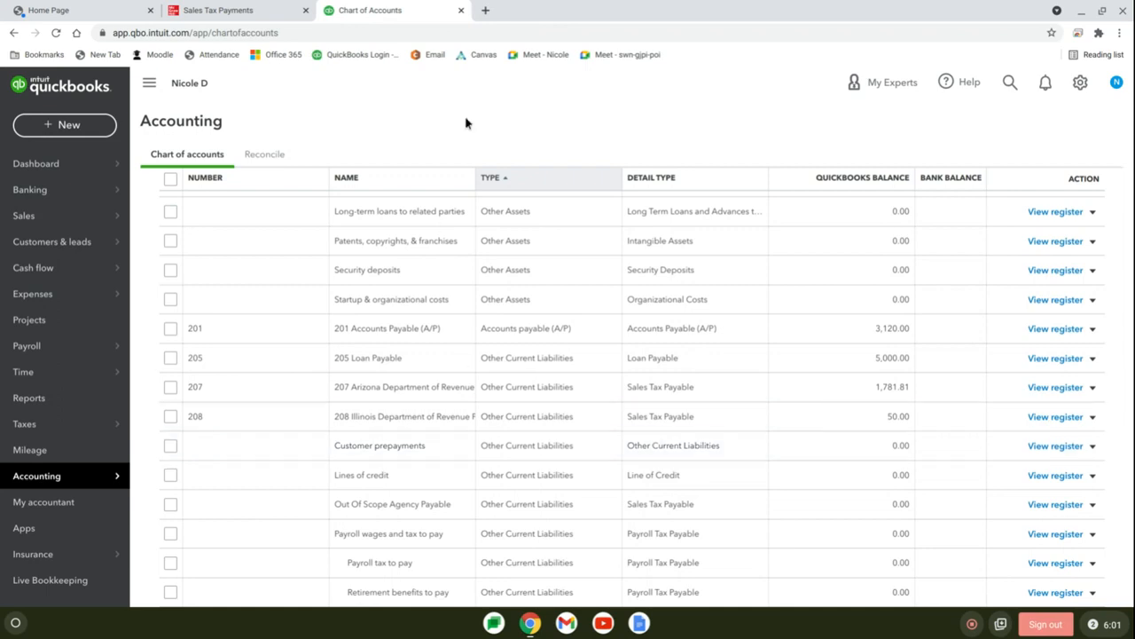
- Start check 1065 with payee Arizona Department of Revenue
click(64, 124)
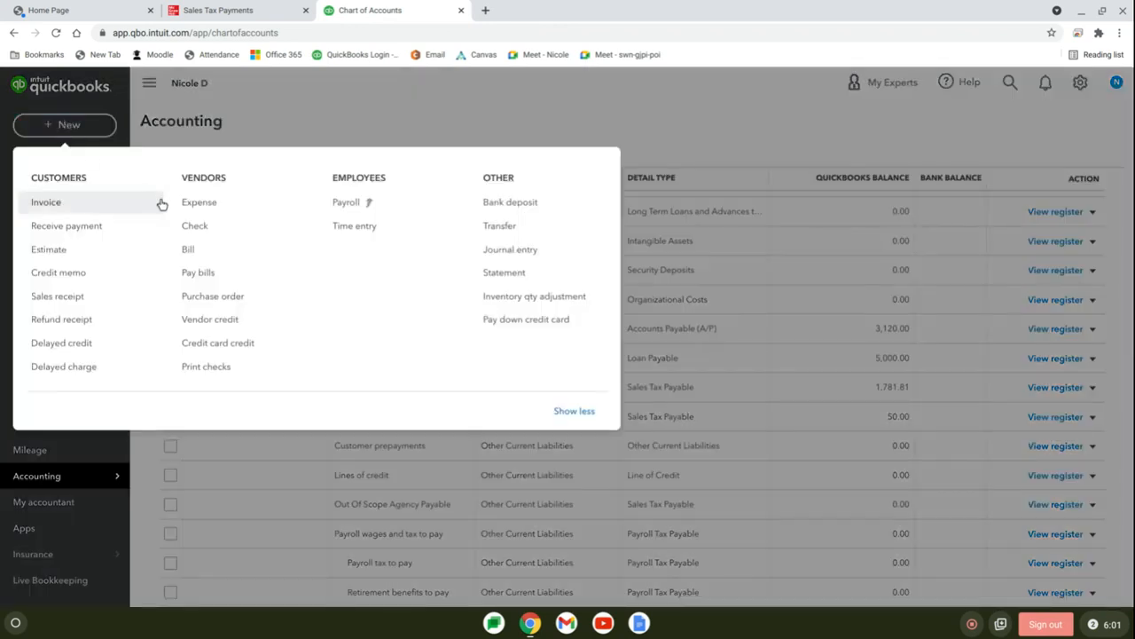
click(195, 225)
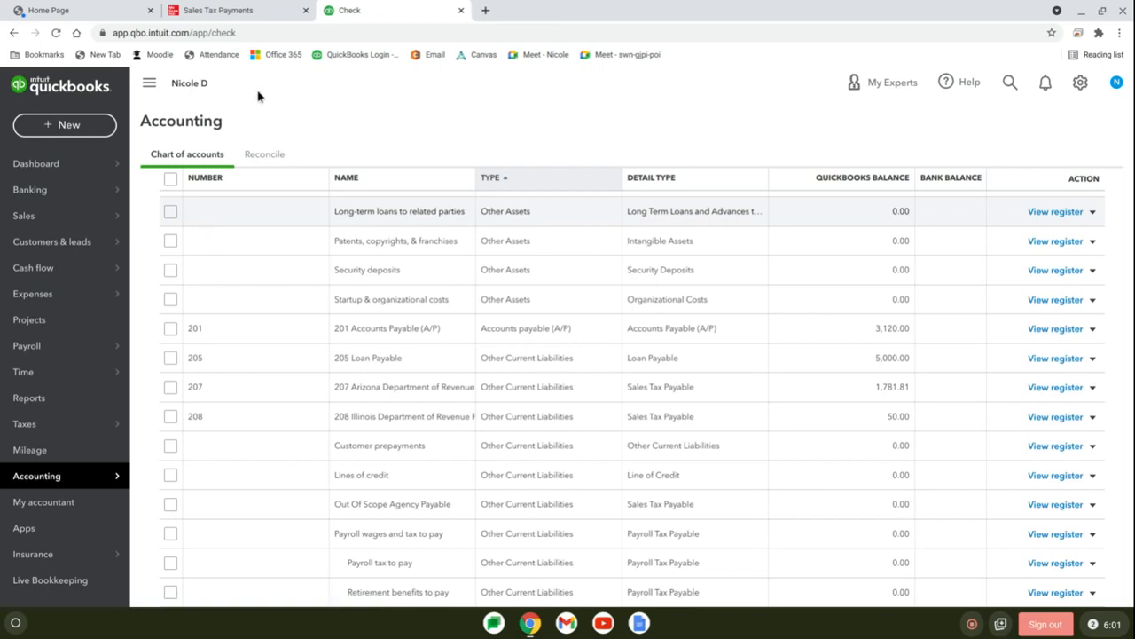
click(238, 11)
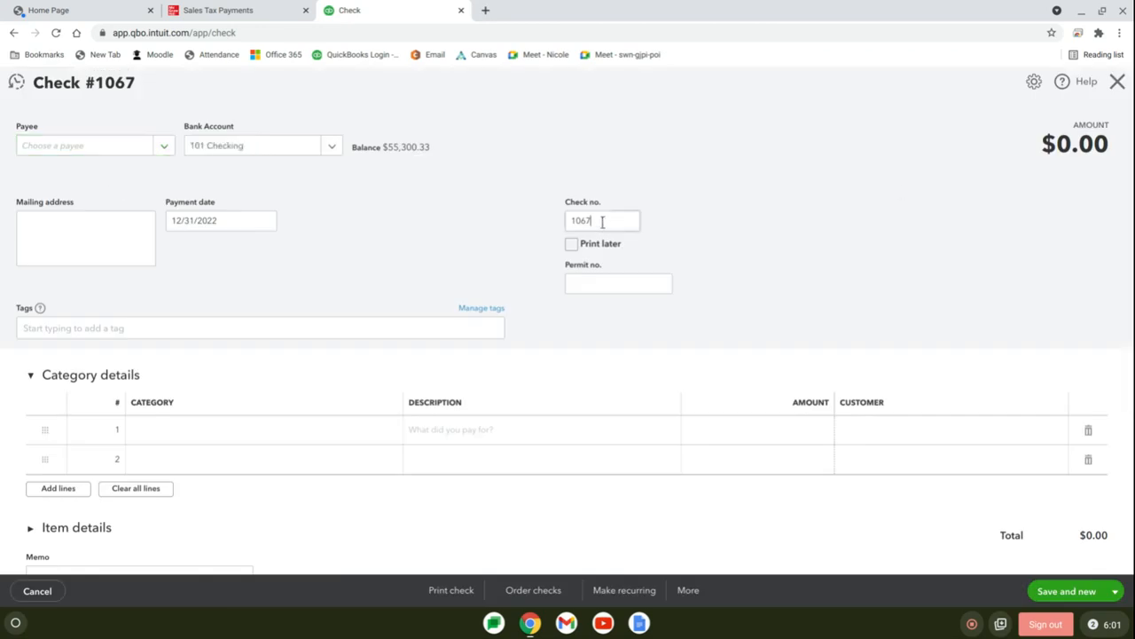
text(1065)
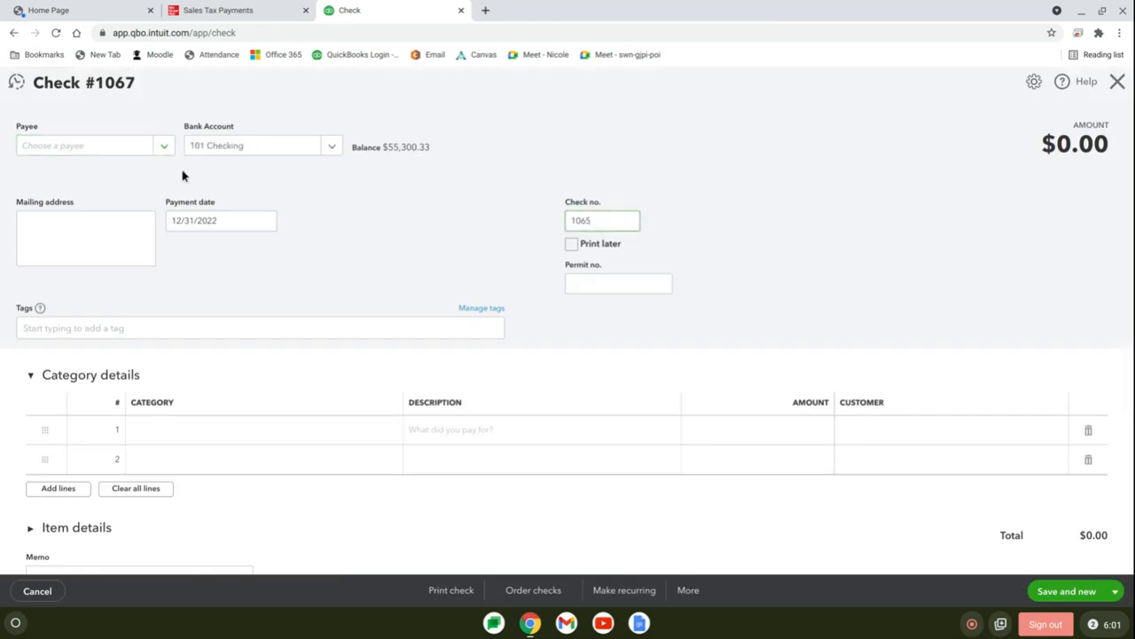
click(89, 146)
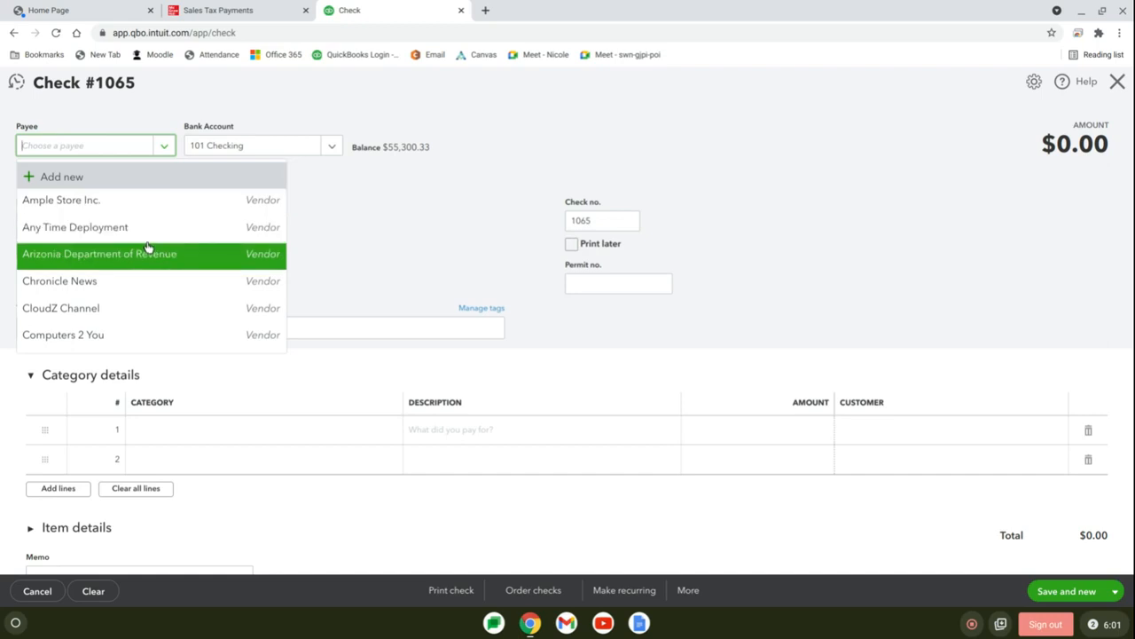
click(100, 253)
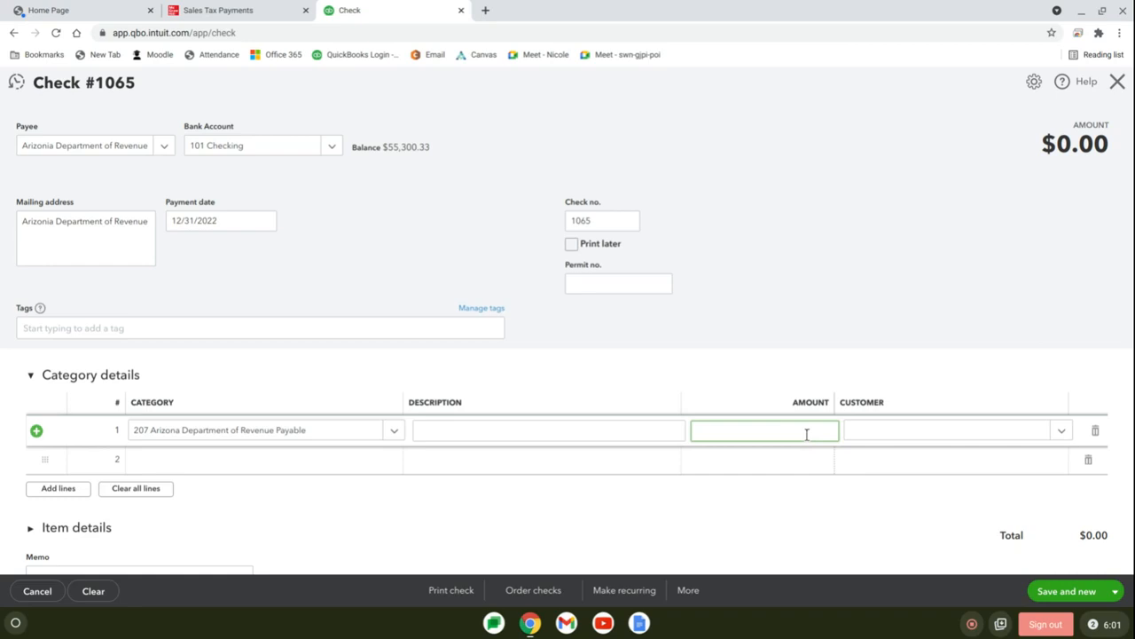
- Enter amount 1,781.81 against account 207, verify in the textbook, and save and new
text(1781.81)
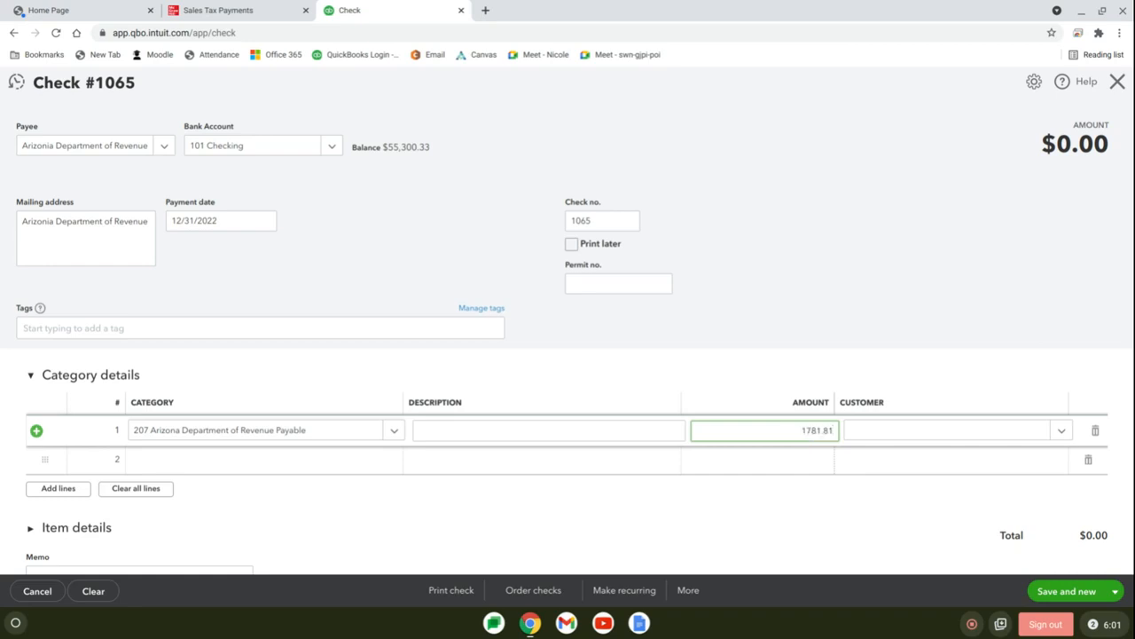
click(216, 11)
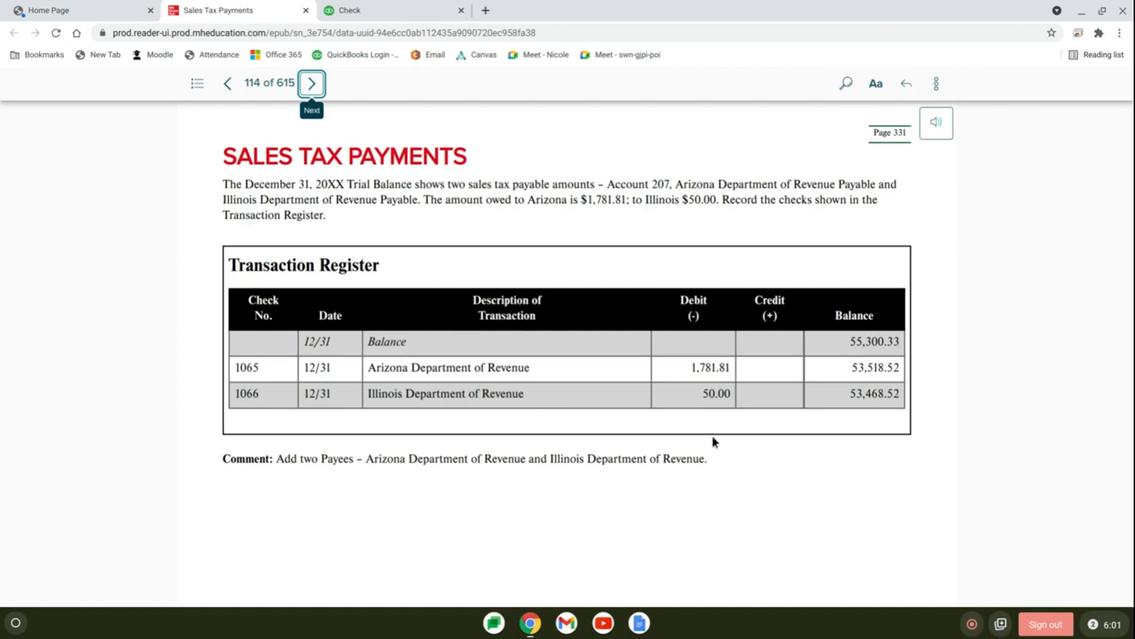
mouse_move(415, 18)
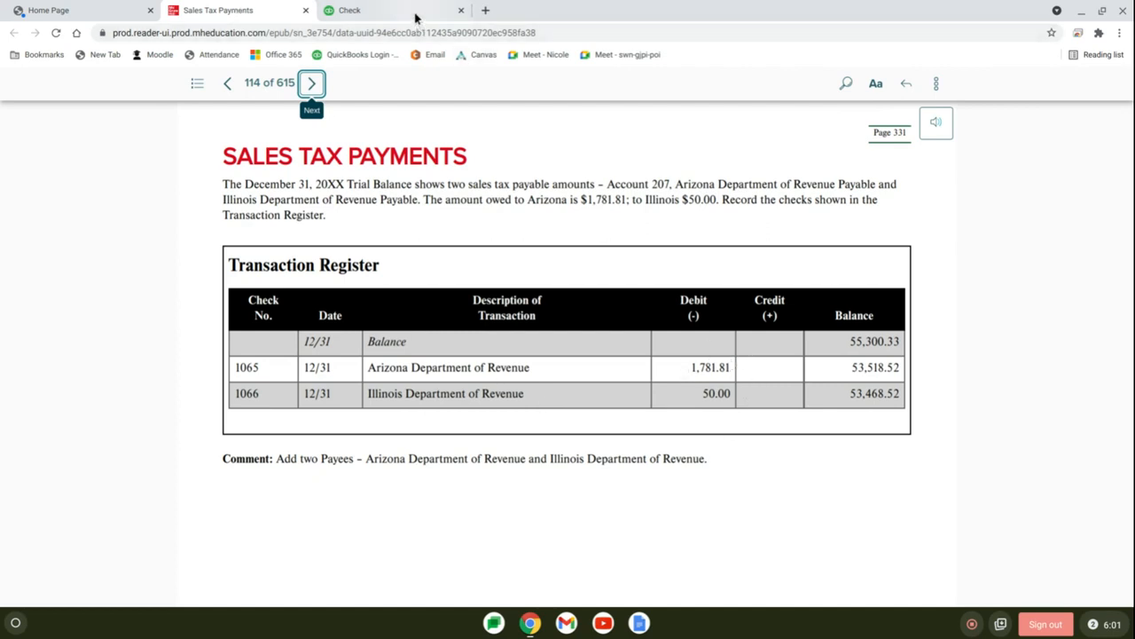
click(348, 10)
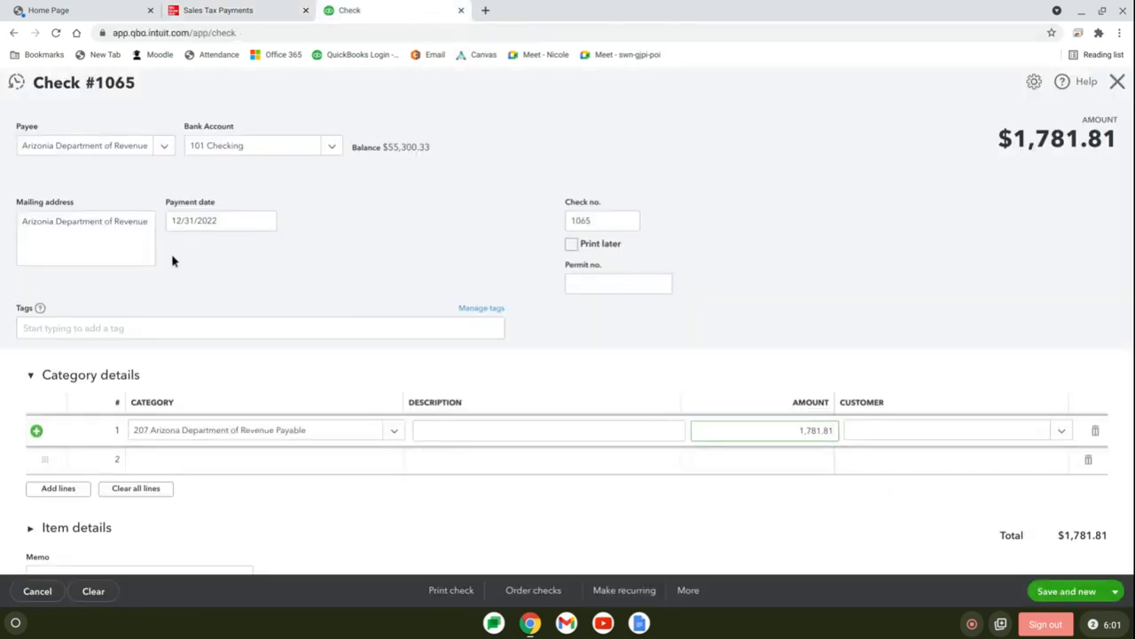
click(220, 220)
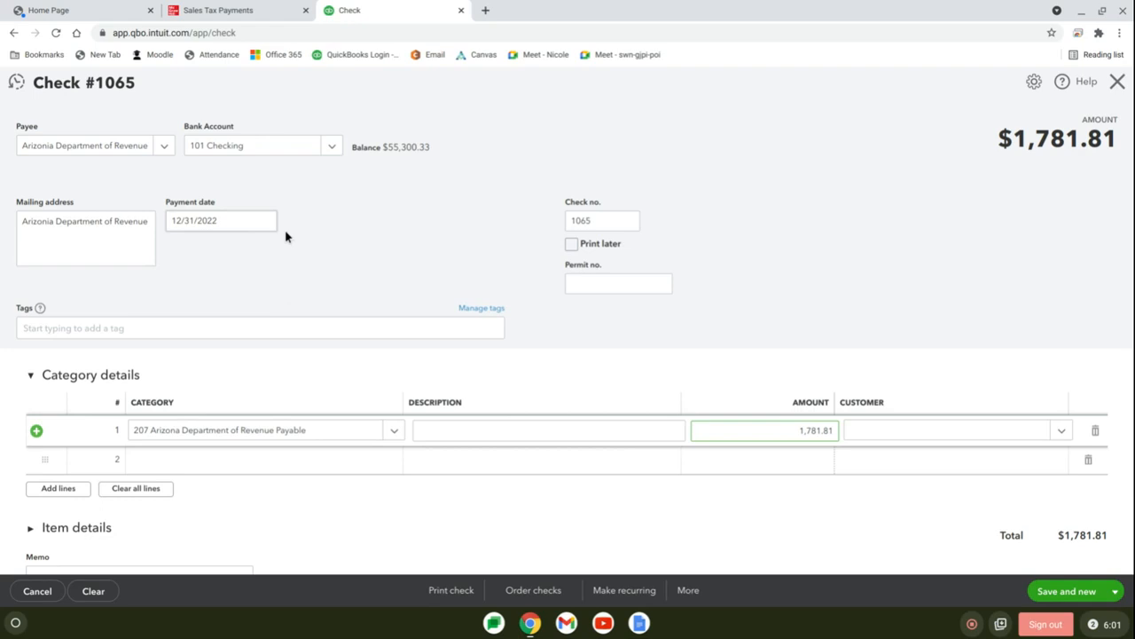
mouse_move(294, 239)
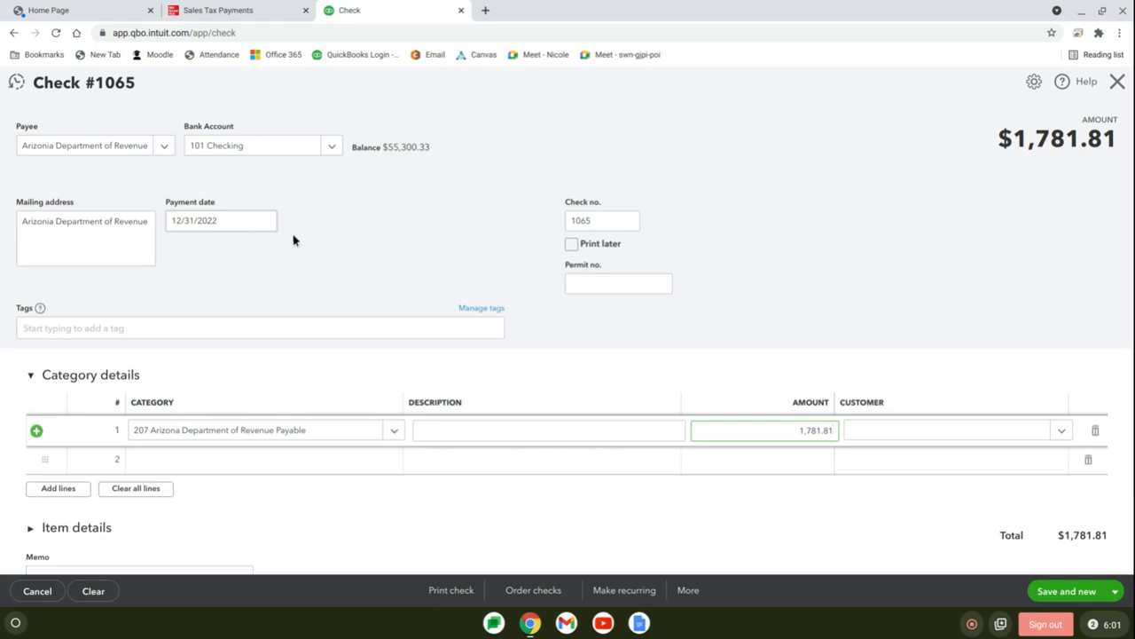
mouse_move(305, 245)
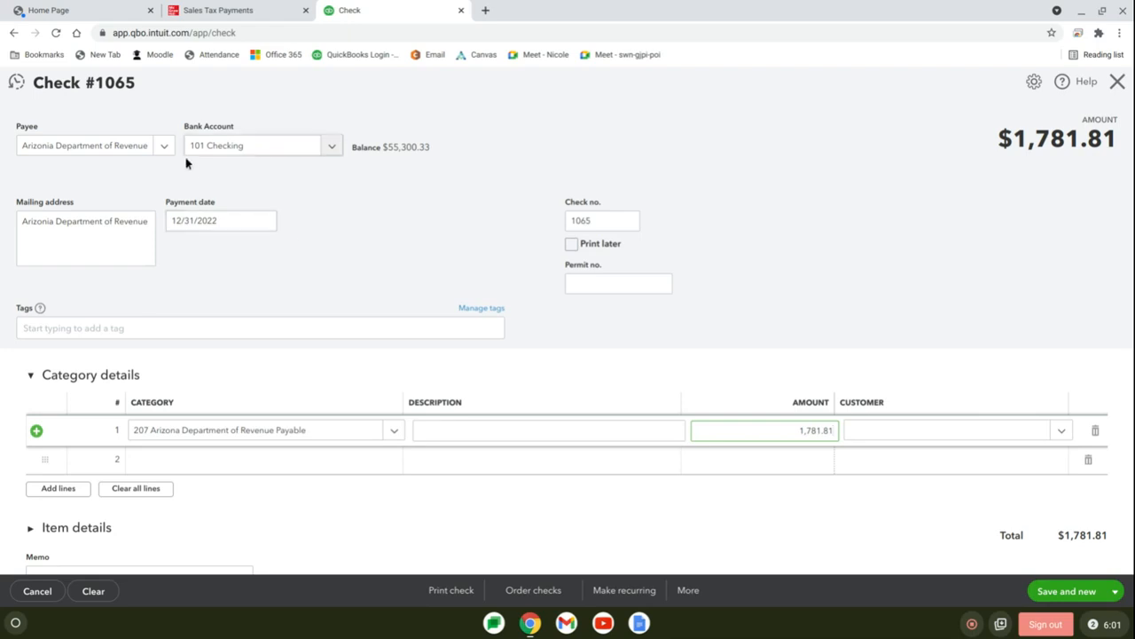
mouse_move(113, 163)
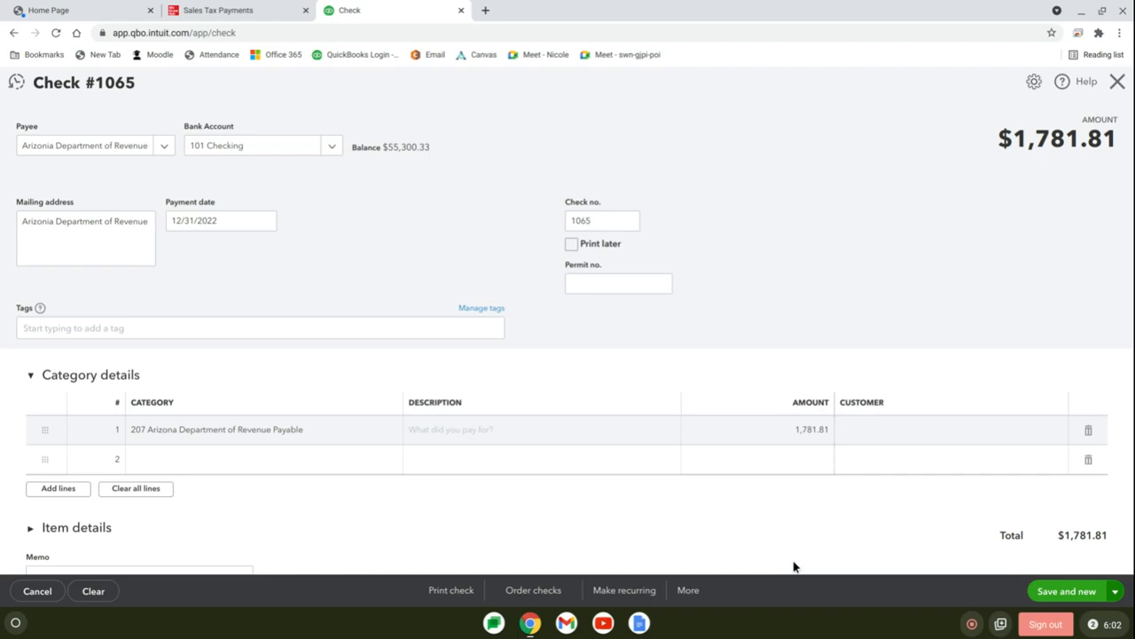
click(1064, 590)
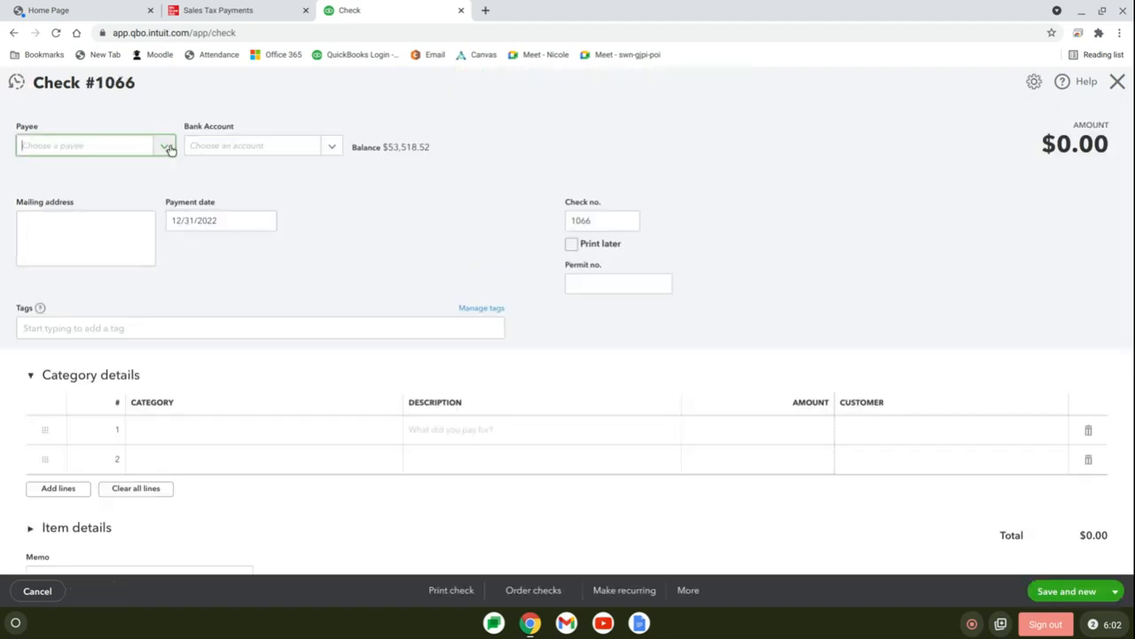
- Fill check 1066: payee Illinois Department of Revenue, account 208 Illinois Department of Revenue Payable, $50.00
click(167, 146)
text(ill)
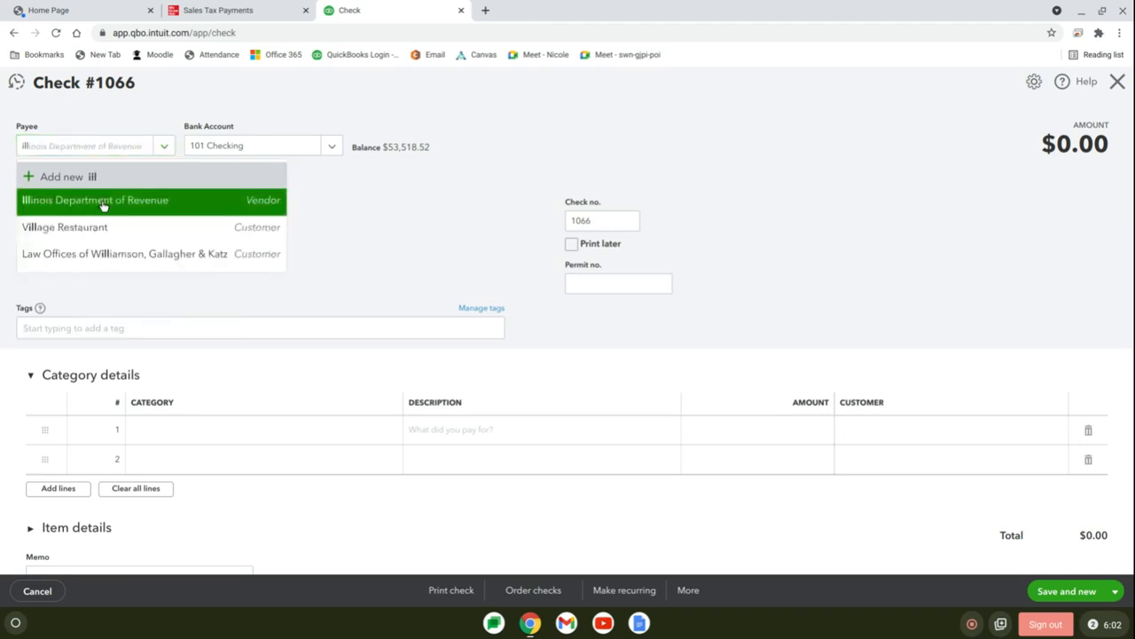
click(95, 199)
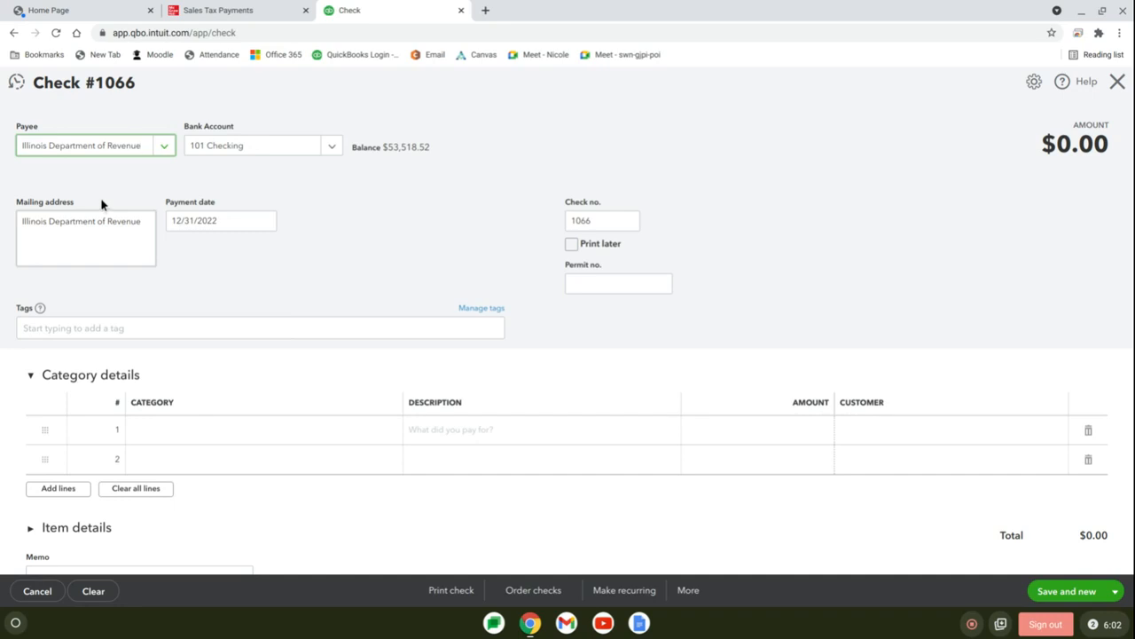
mouse_move(103, 199)
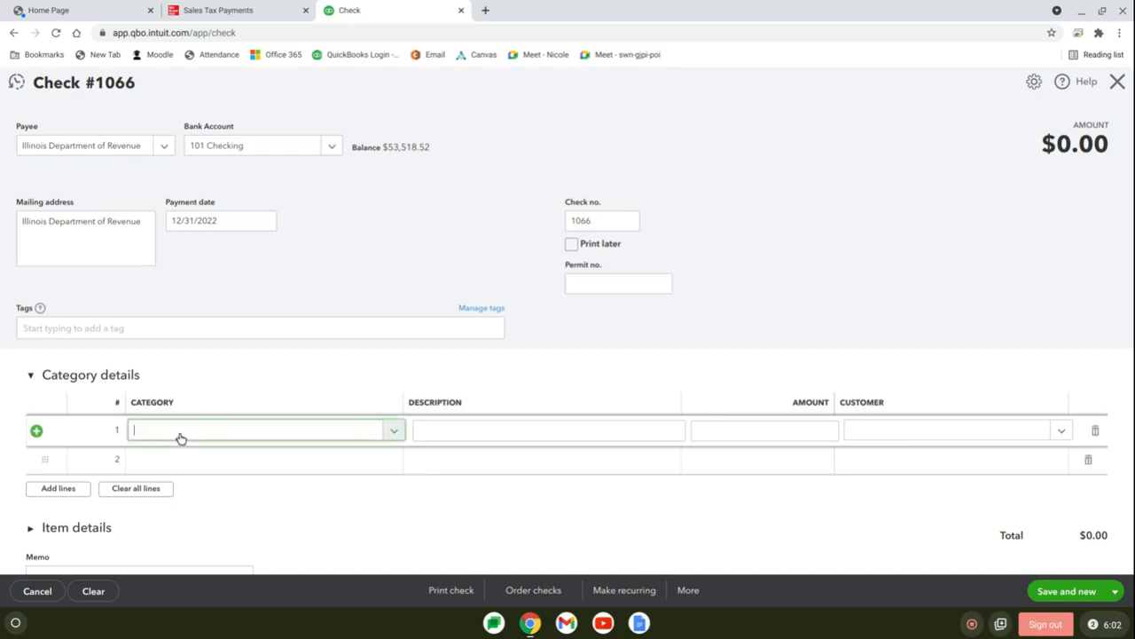
text(208)
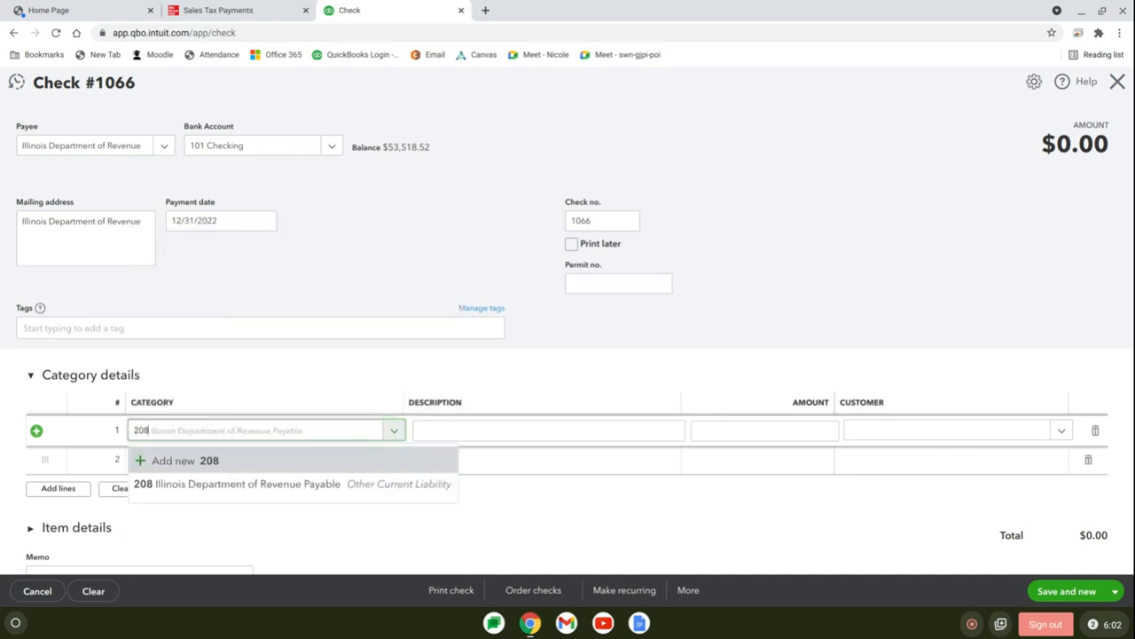
click(245, 483)
text(5)
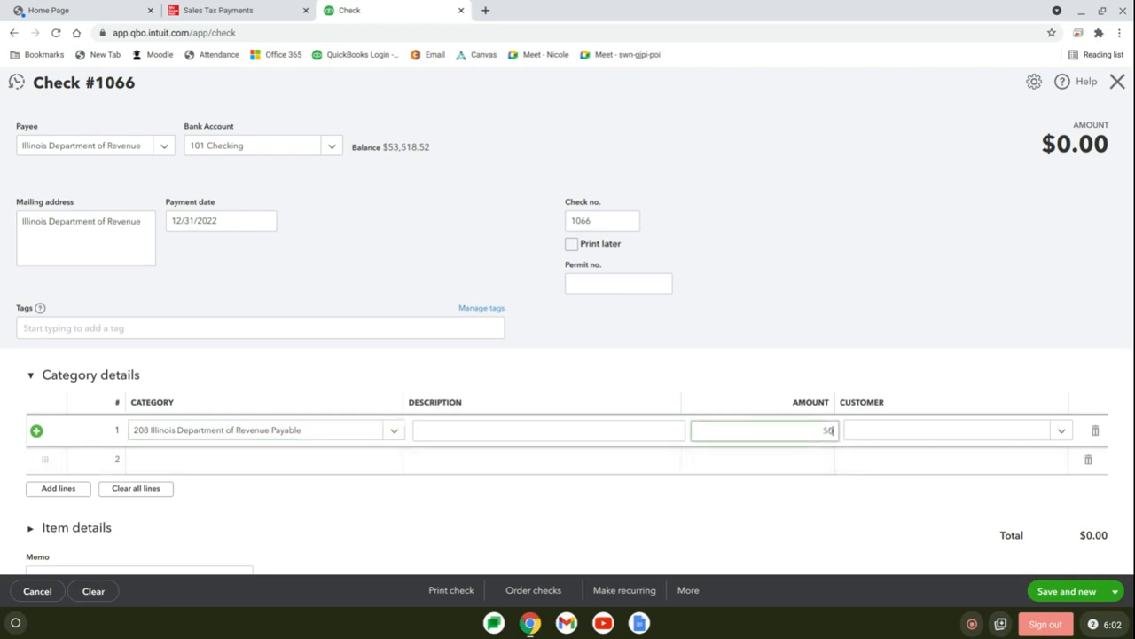
text(0.00)
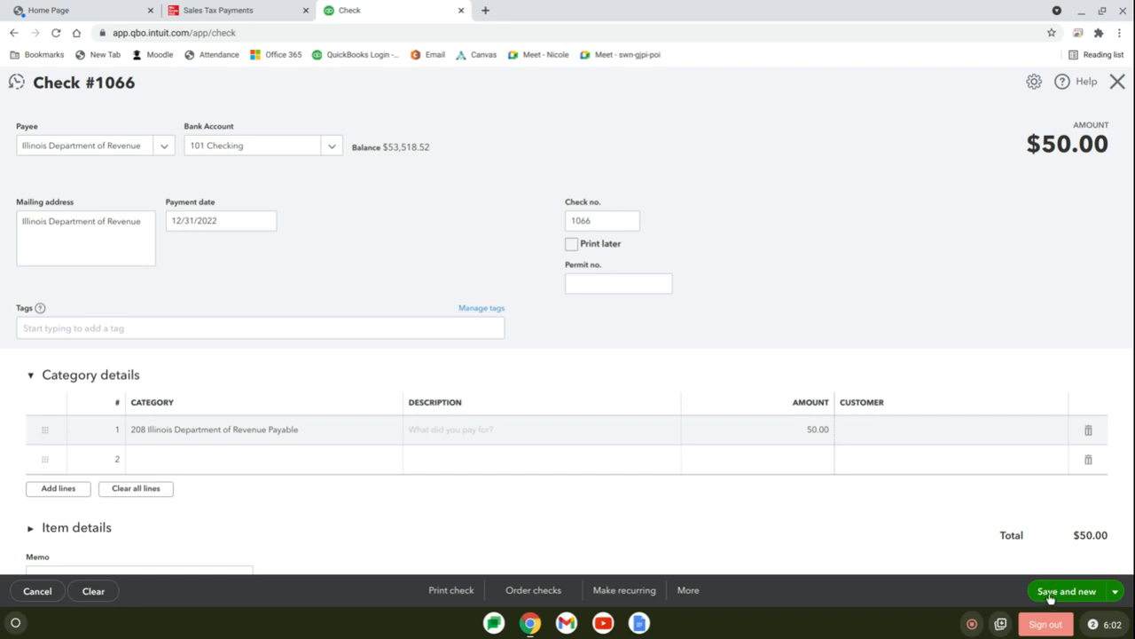
- Save check 1066 and start a new one, then return to the textbook's sales tax payments page
click(1065, 589)
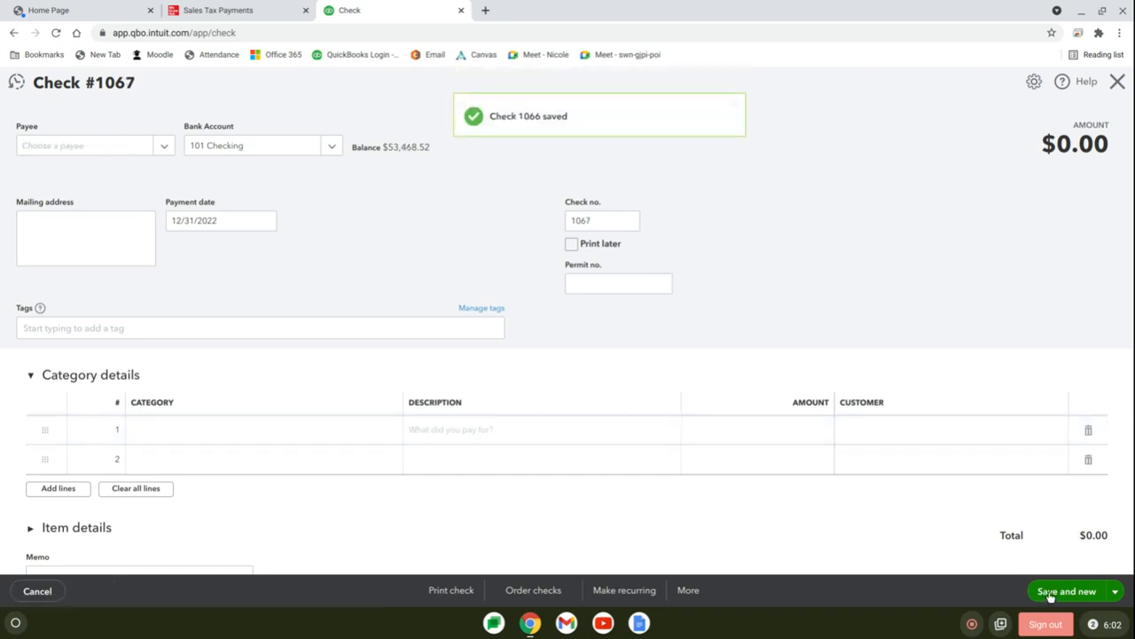
click(1065, 590)
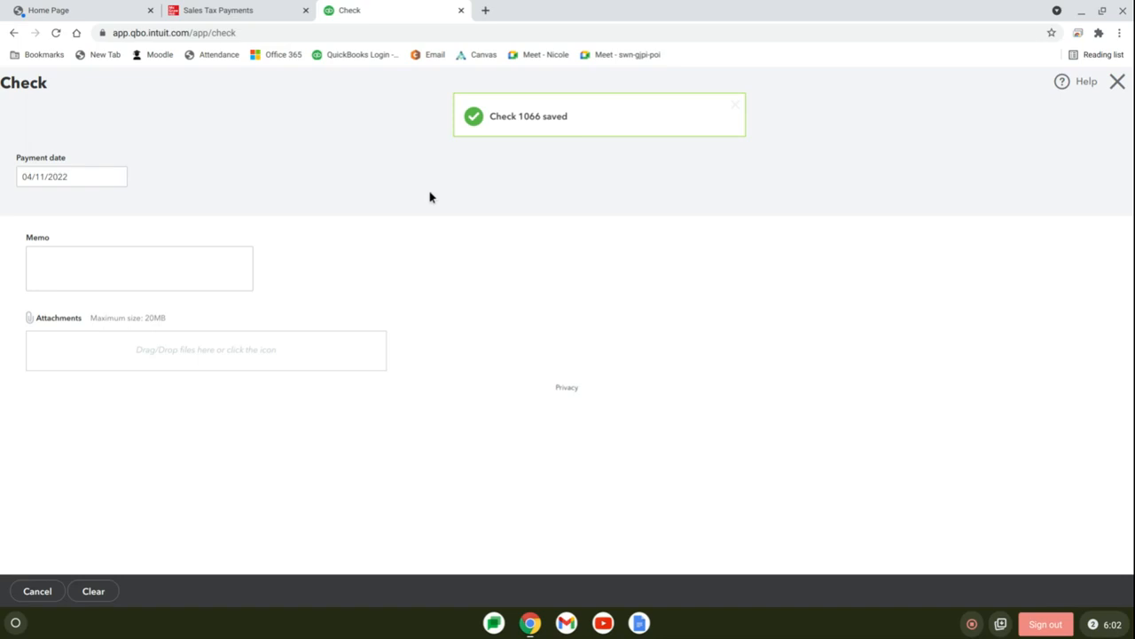
click(1061, 591)
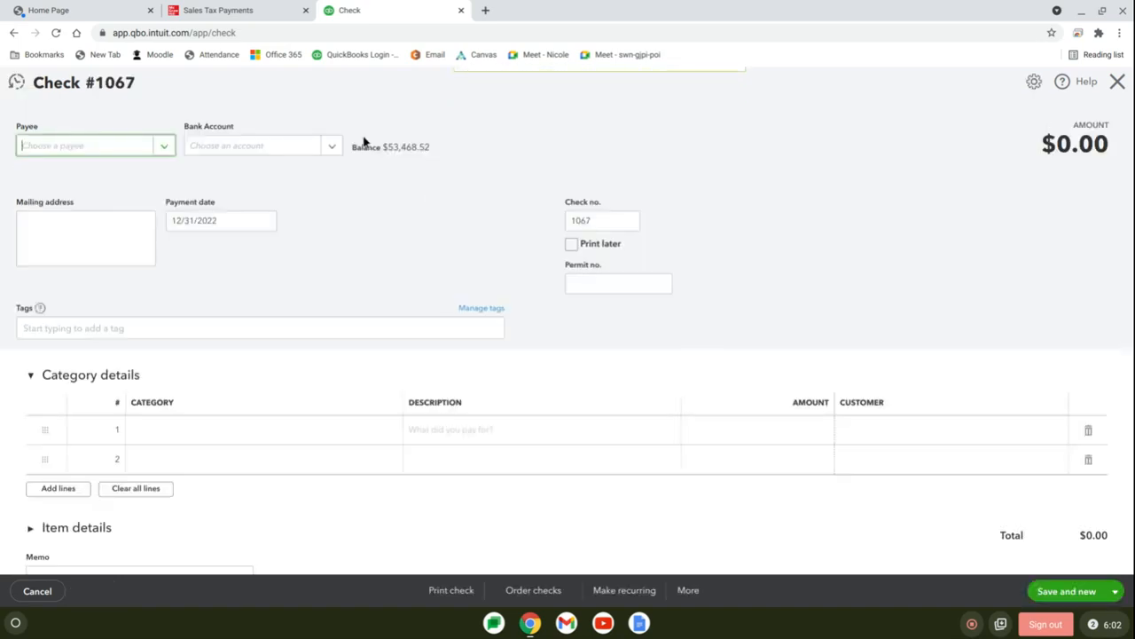
click(230, 11)
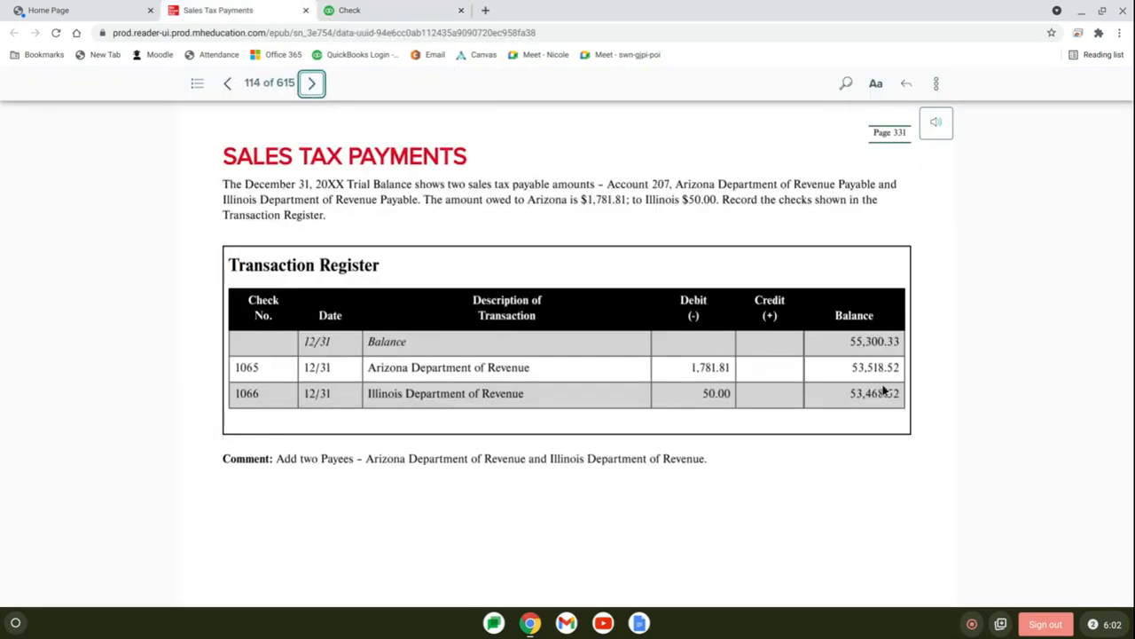
- Page the textbook to the End-of-Quarter Adjusting Entries instructions and scroll through the tables
click(312, 83)
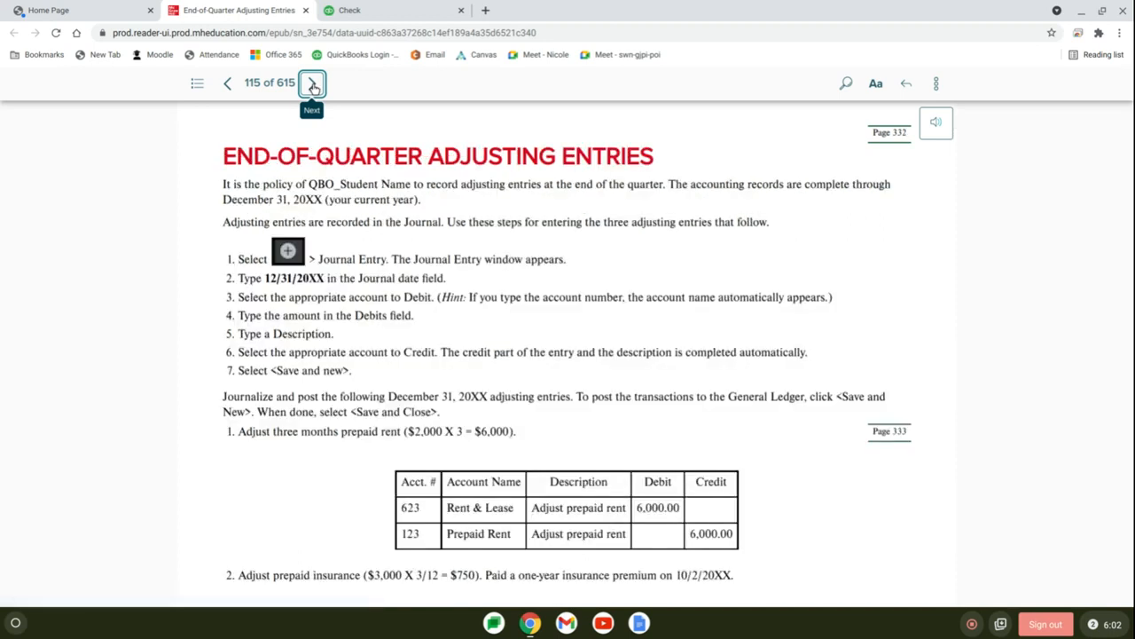
mouse_move(316, 89)
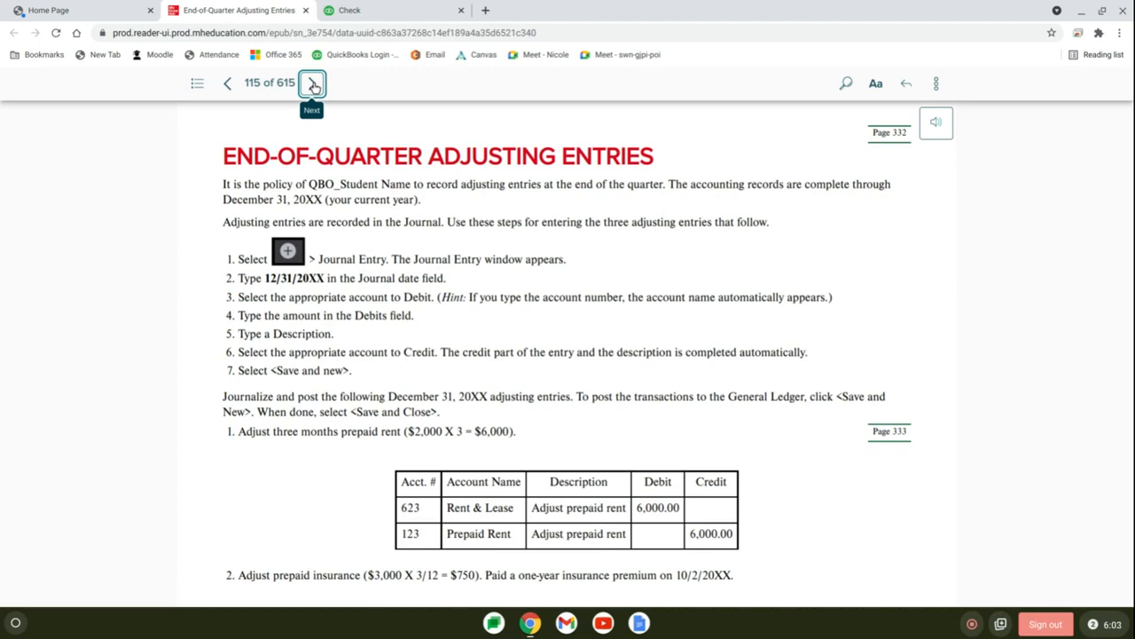
mouse_move(319, 328)
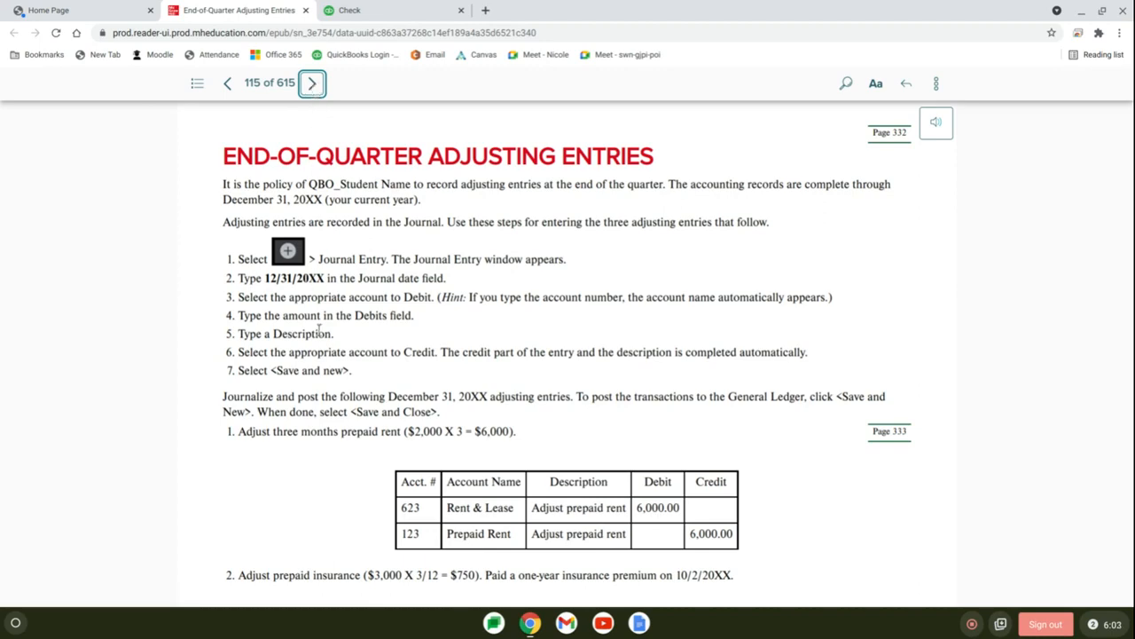
scroll(down, 3)
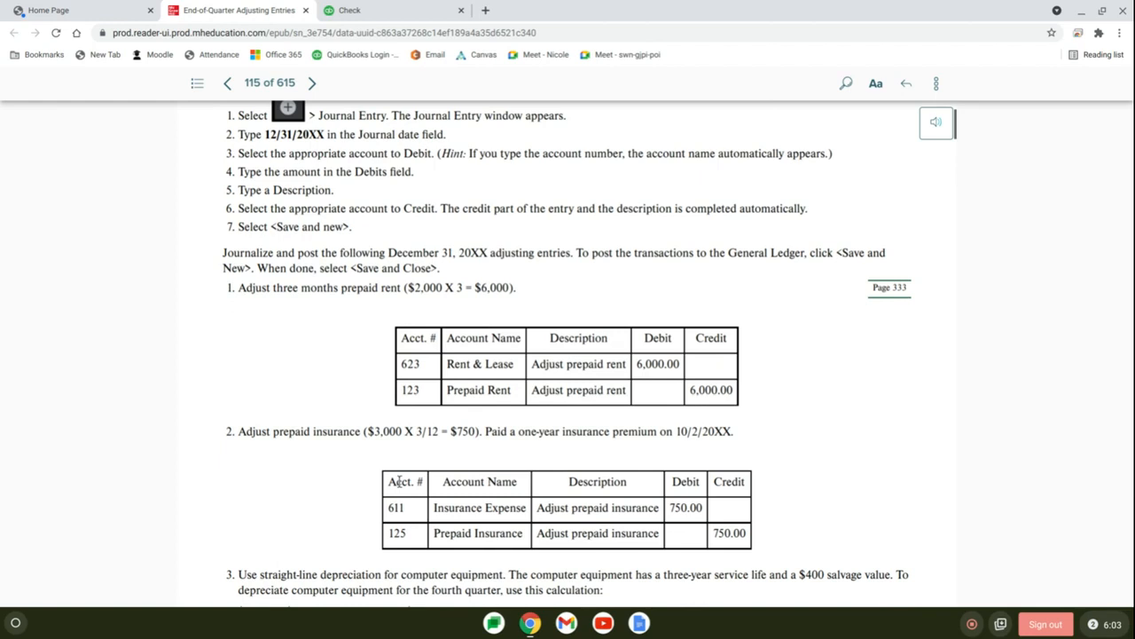
scroll(down, 3)
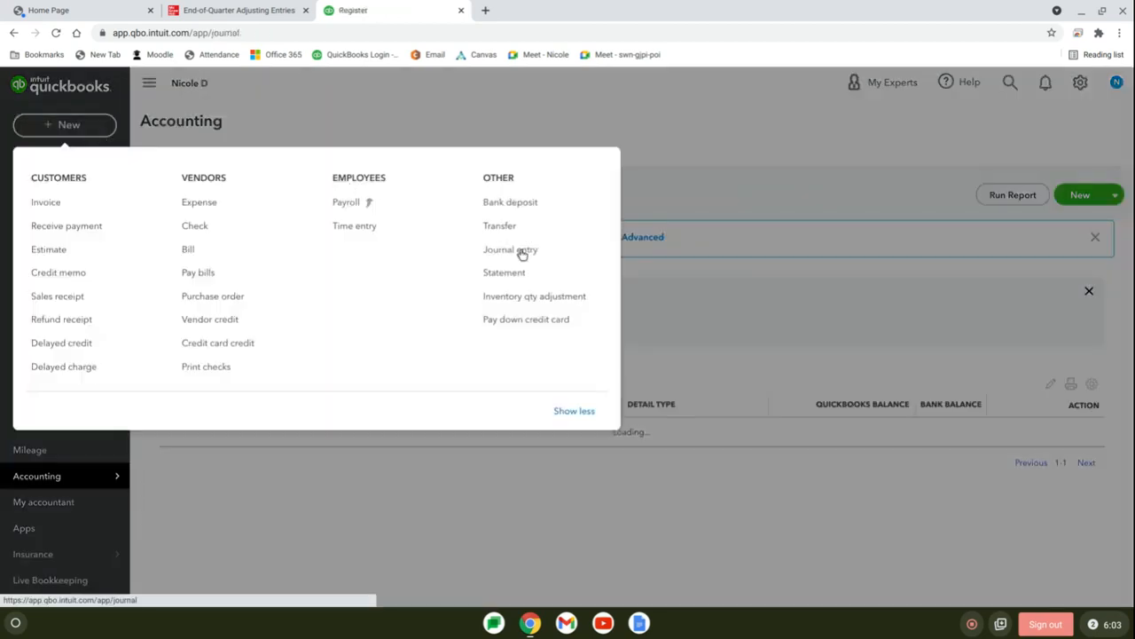
- Start journal entry 2 with a 6,000 debit to 623 Rent & Lease
click(511, 248)
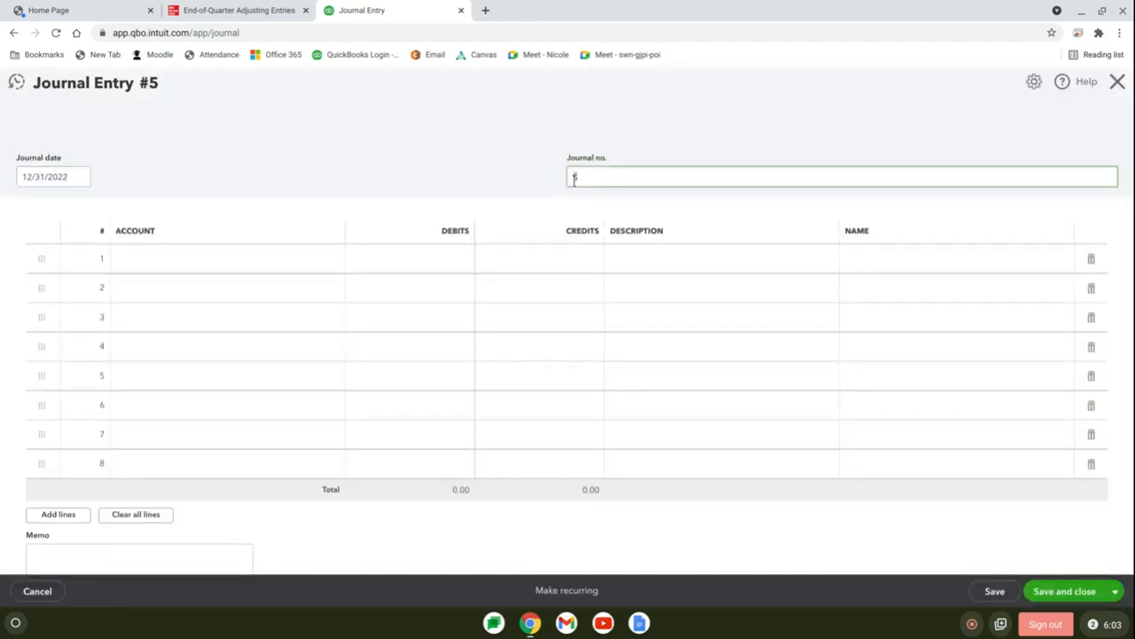
text(52)
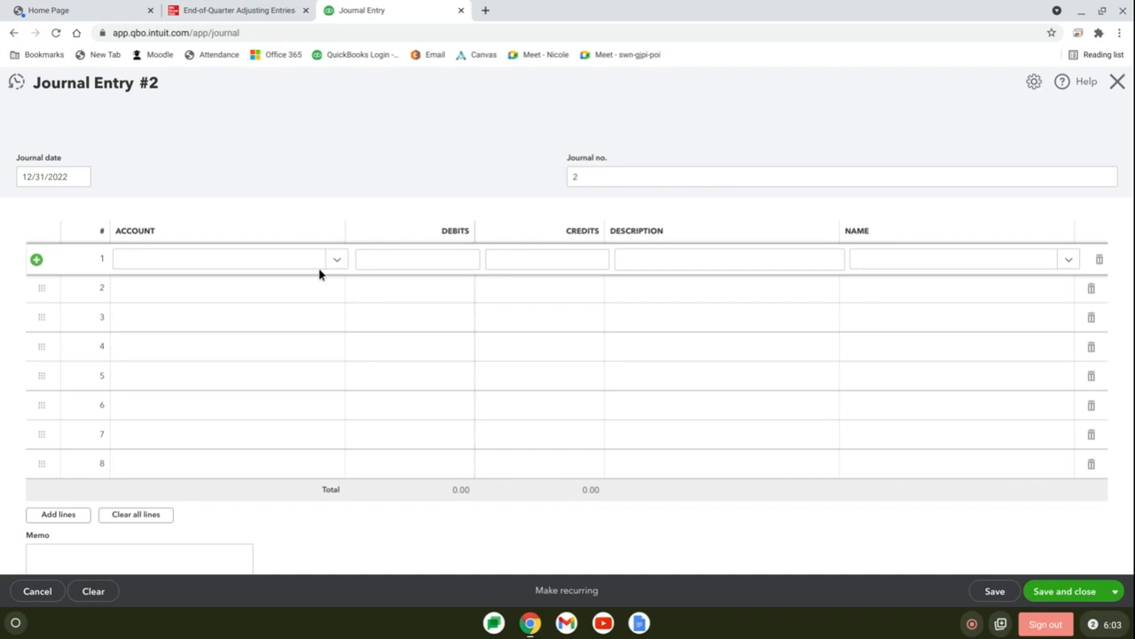
mouse_move(293, 278)
text(623)
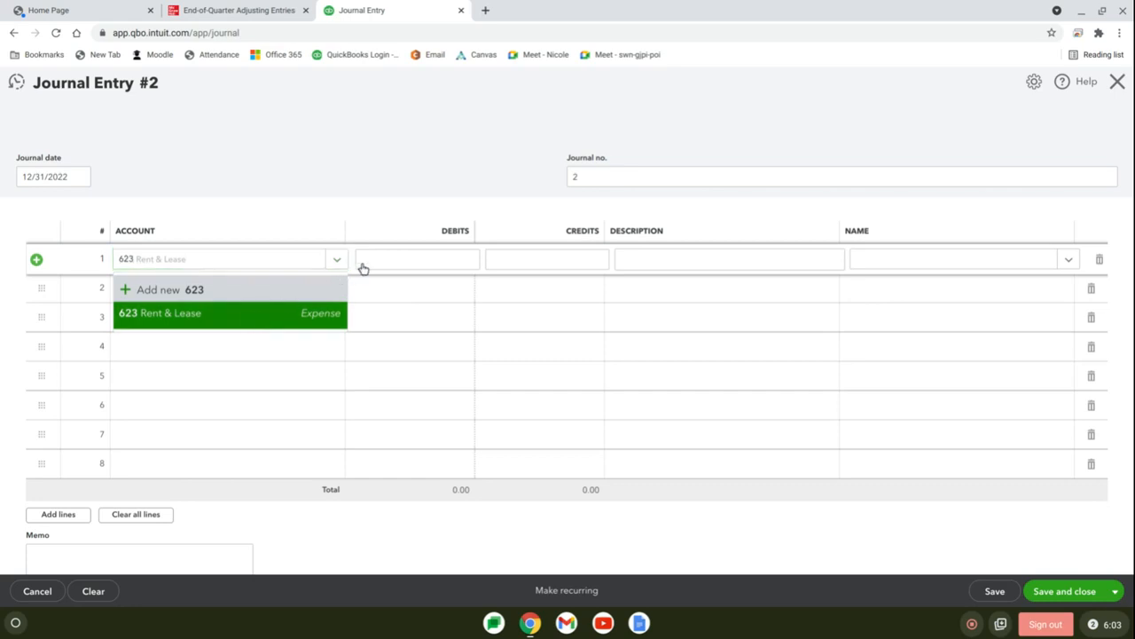
text(6000)
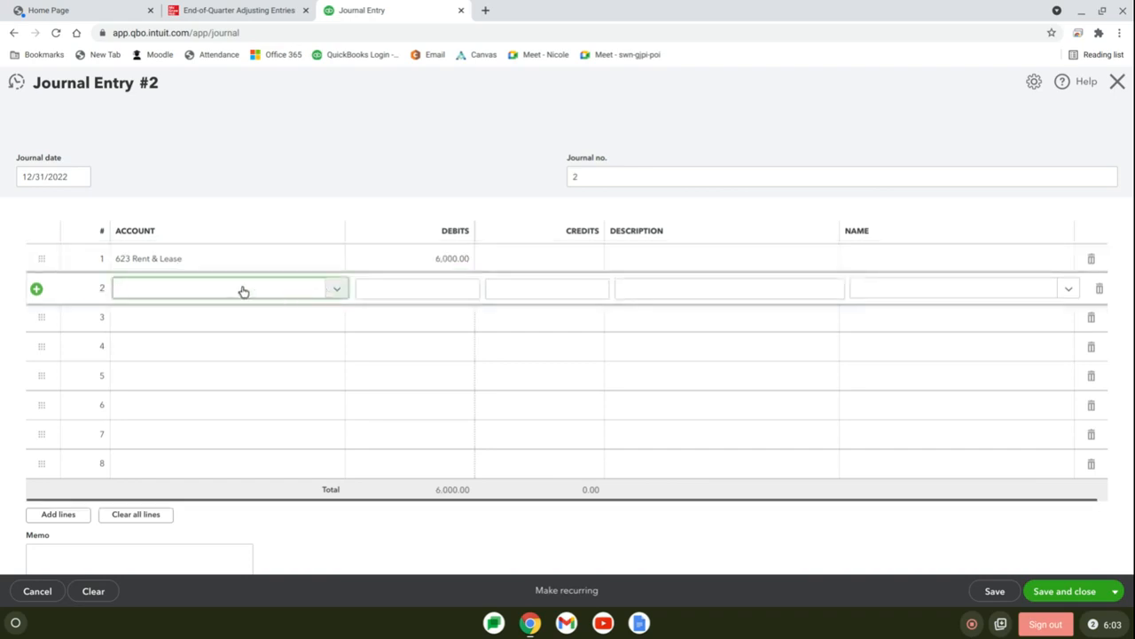
- Credit 123 Prepaid Rent 6,000 with an 'adjust' description and save entry 2
text(12)
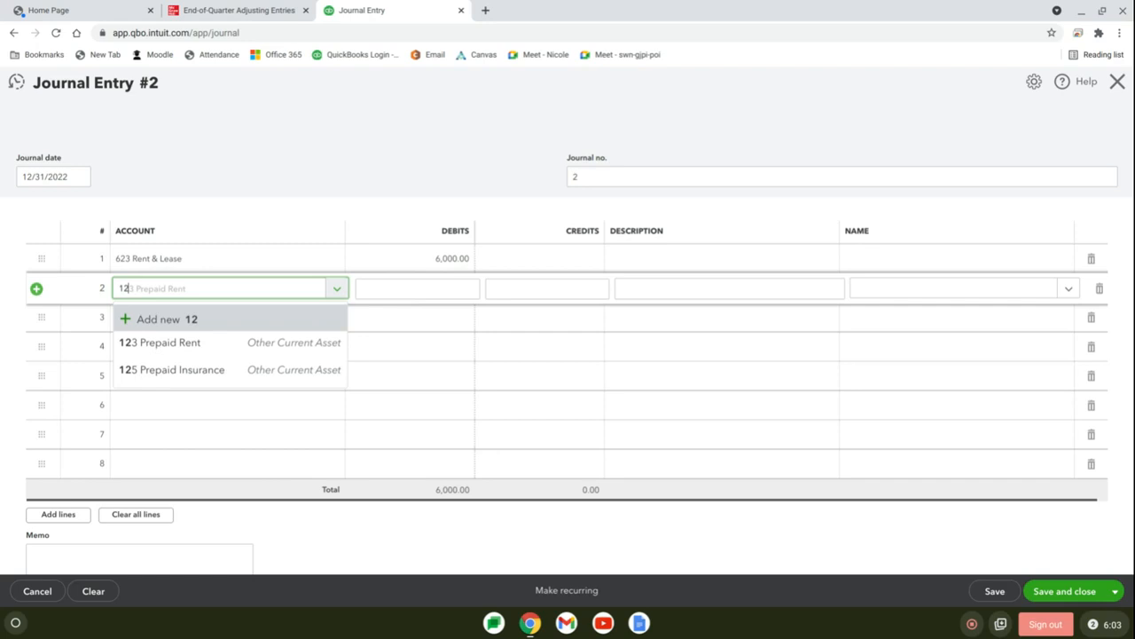
click(160, 340)
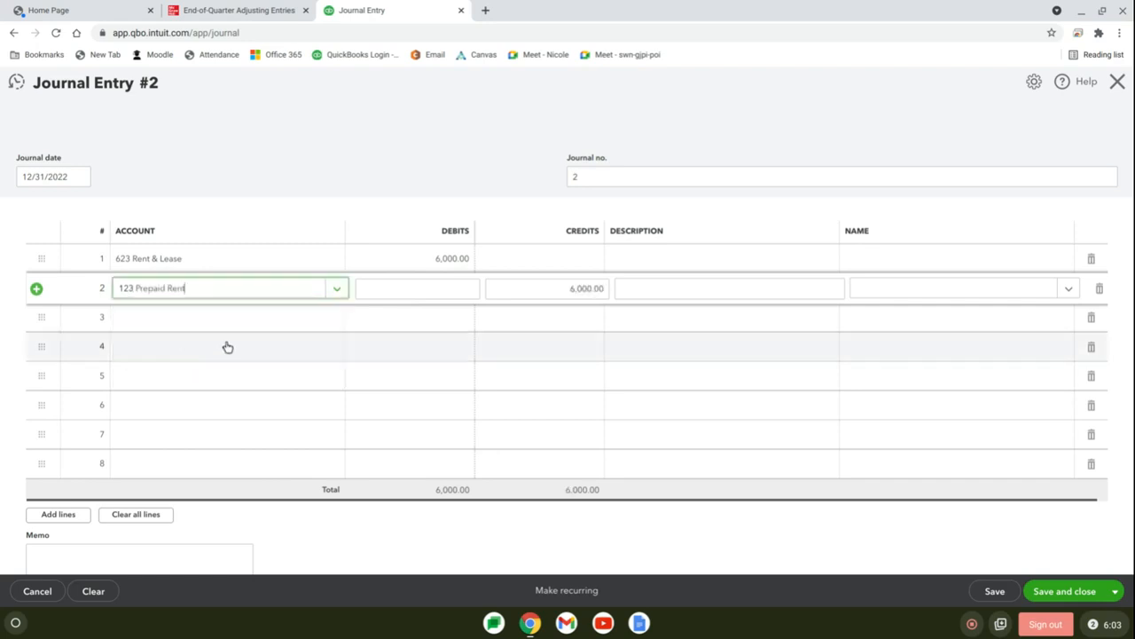
click(727, 287)
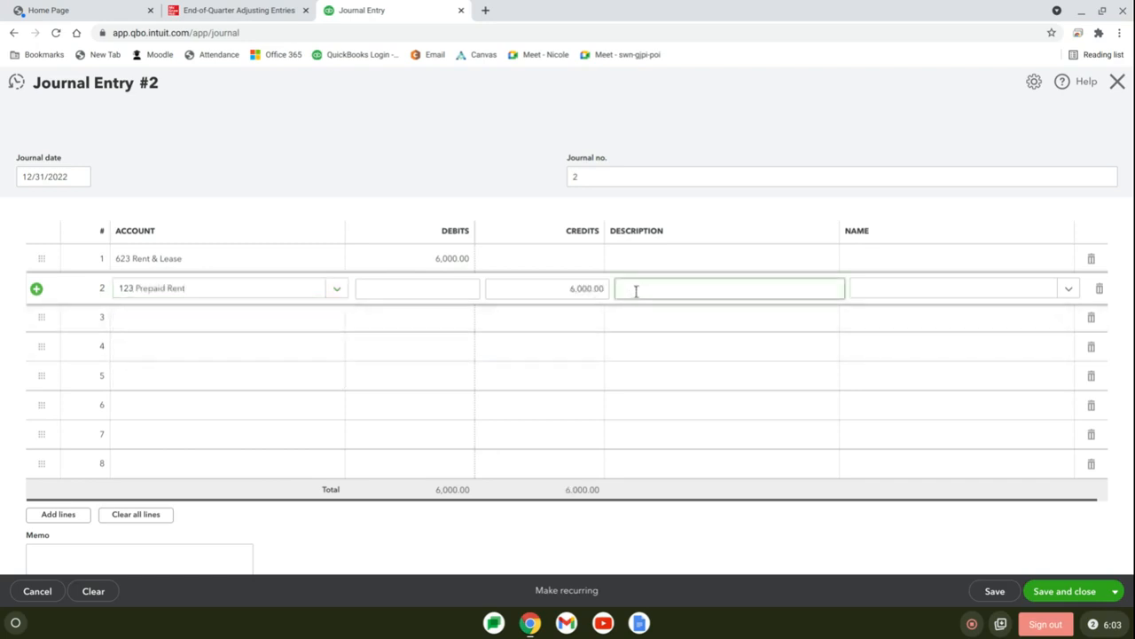
text(adjust prepaid rent)
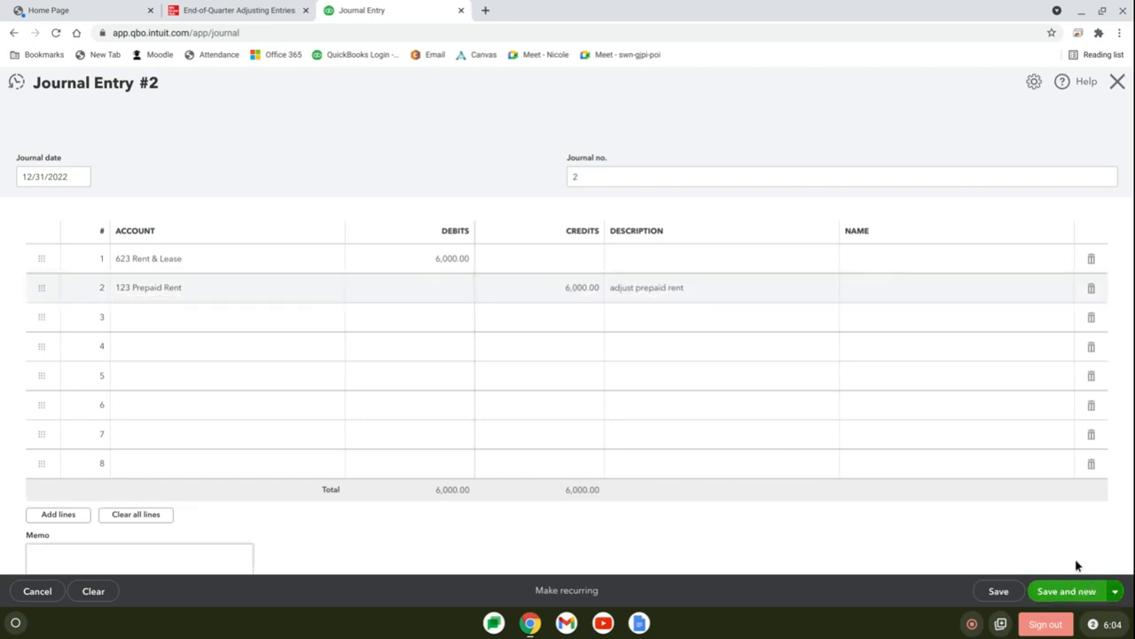
click(1066, 591)
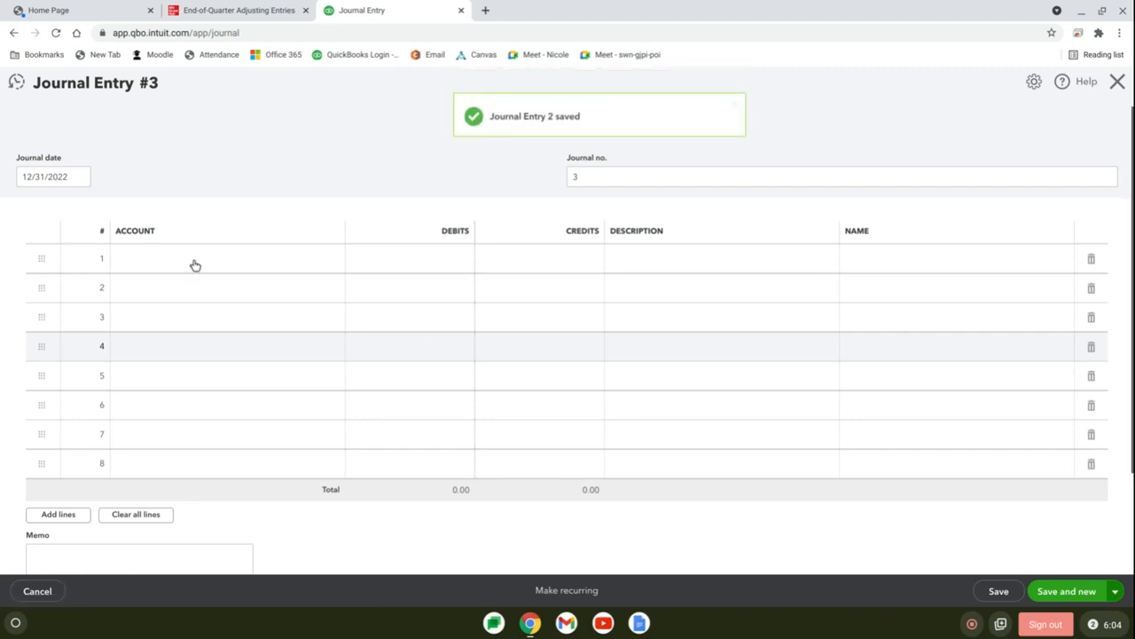
- Debit 611 Insurance Expense 750.00 on line 1 of journal entry 3
click(196, 259)
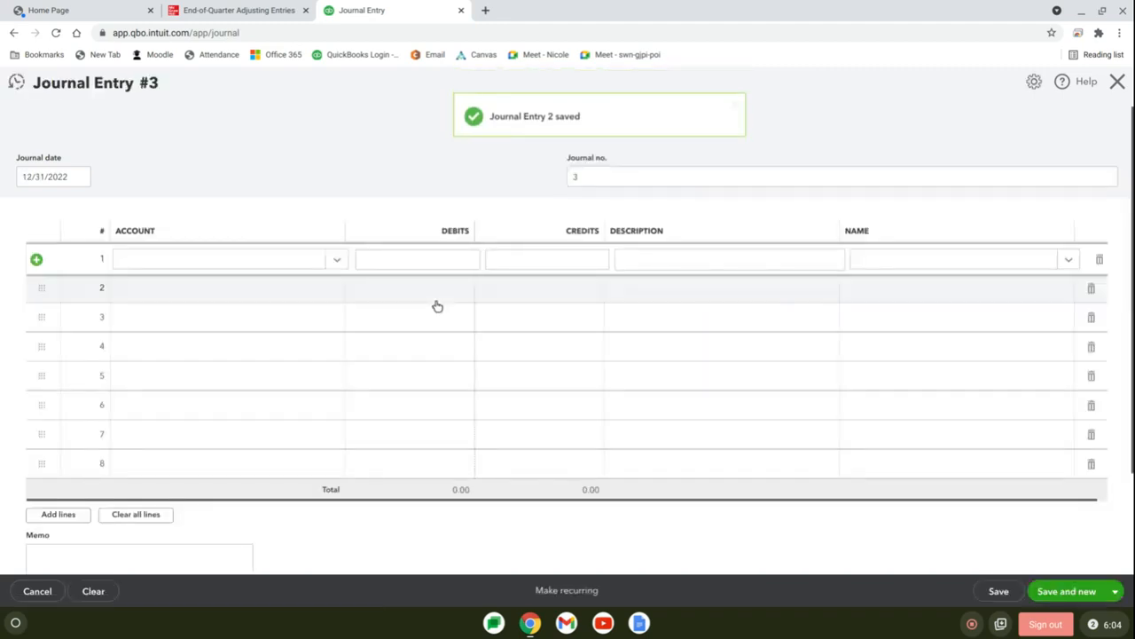
click(216, 259)
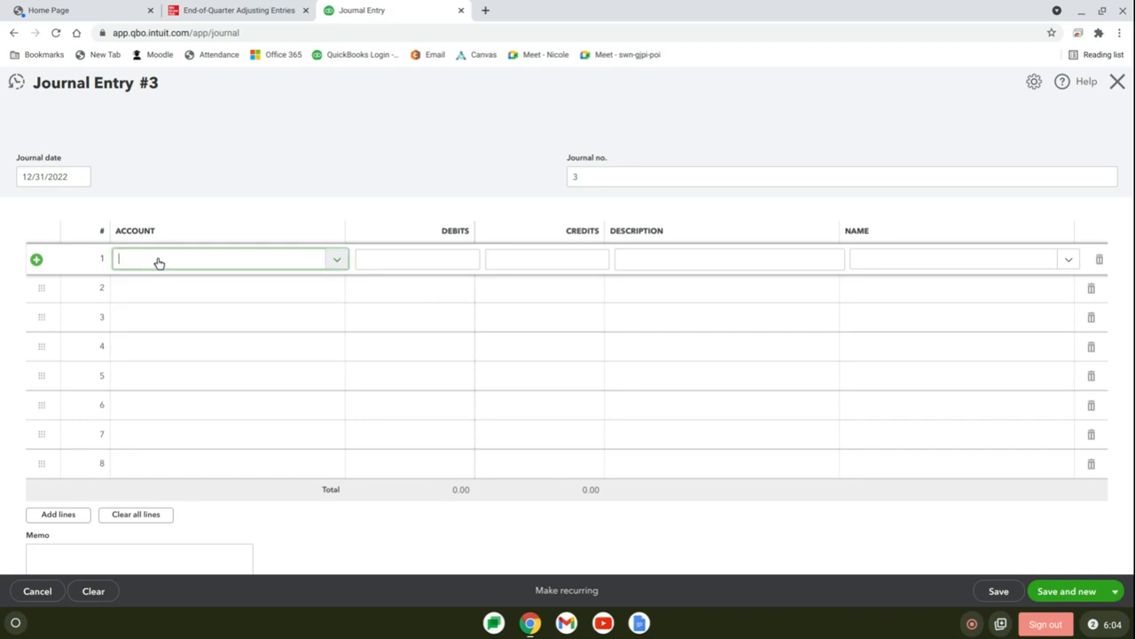
click(227, 259)
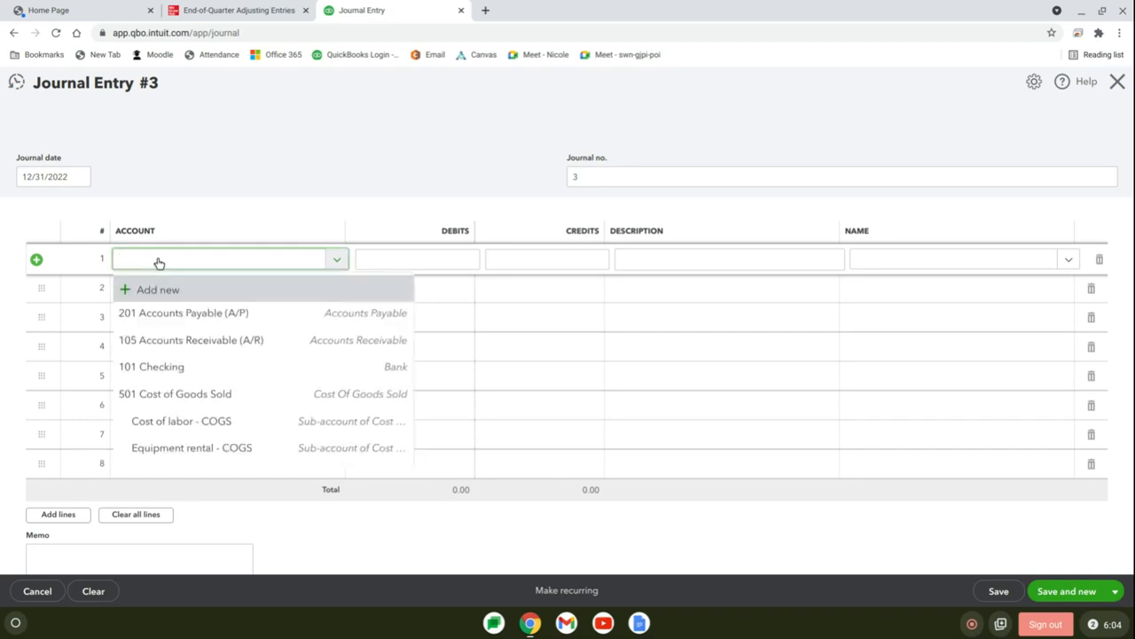
text(611)
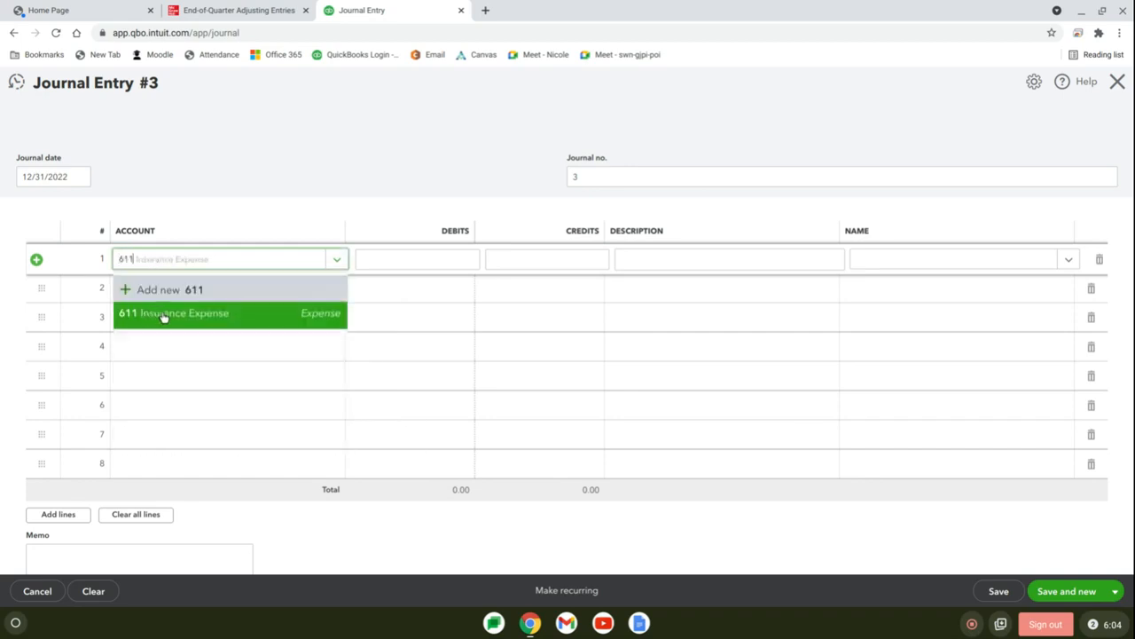
click(185, 312)
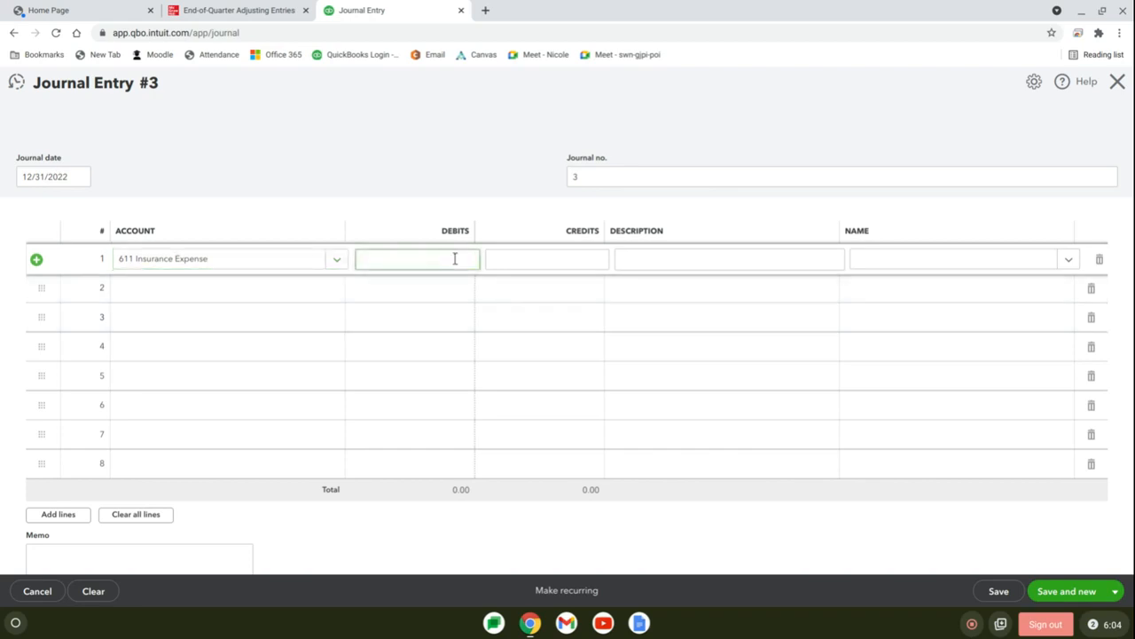
text(750.00)
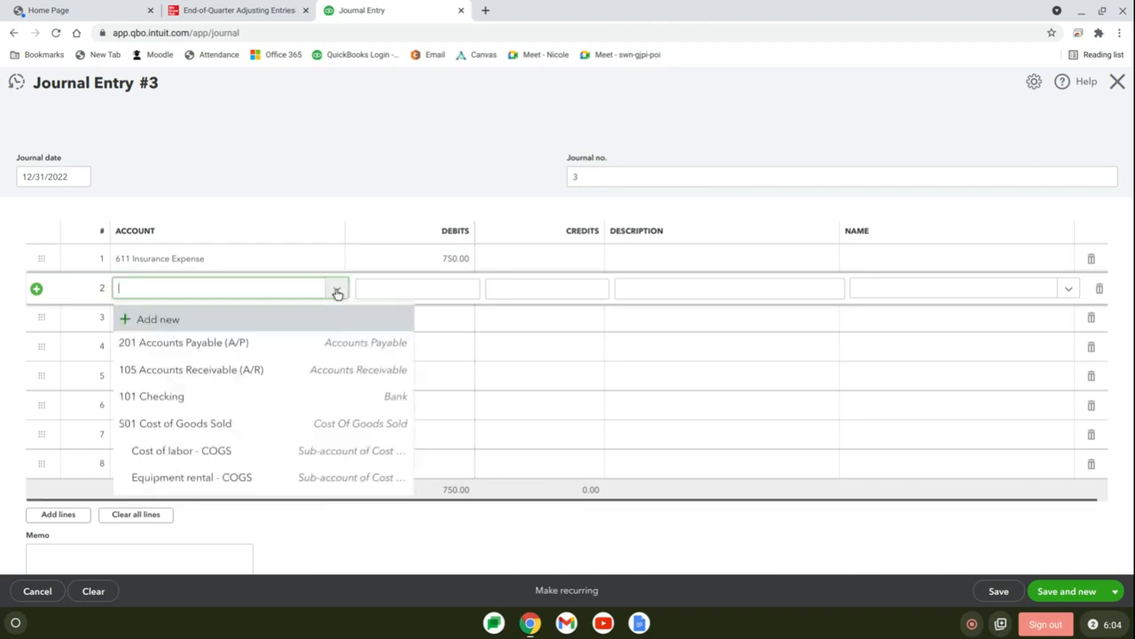
- Credit 125 Prepaid Insurance 750.00, describe it 'adjust prepaid insurance', and save entry 3
text(prepaid)
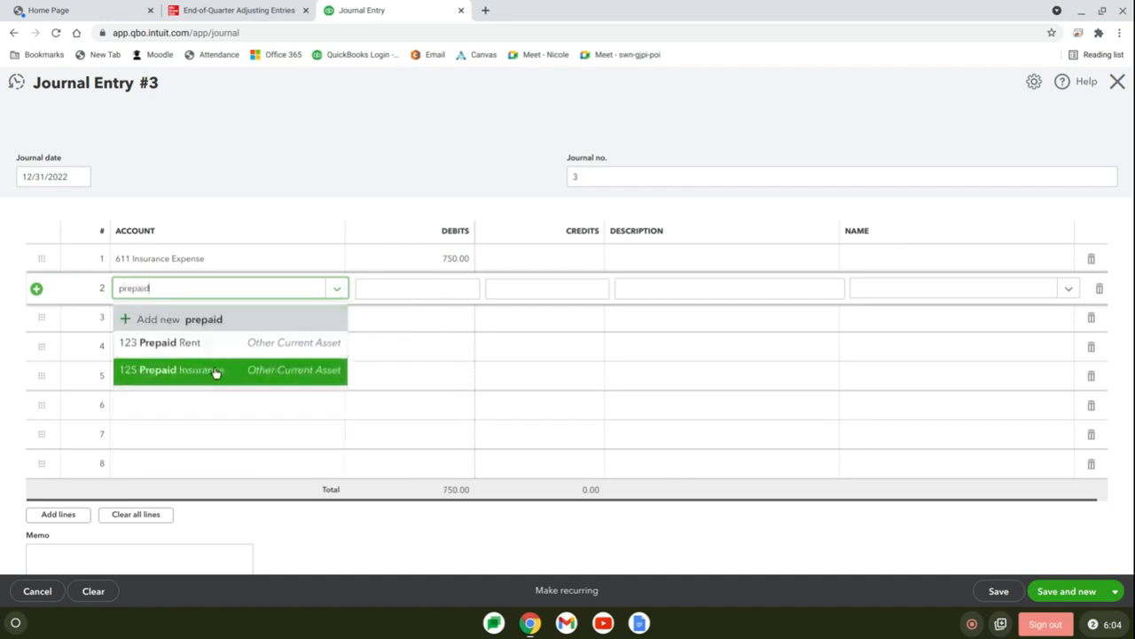
click(213, 370)
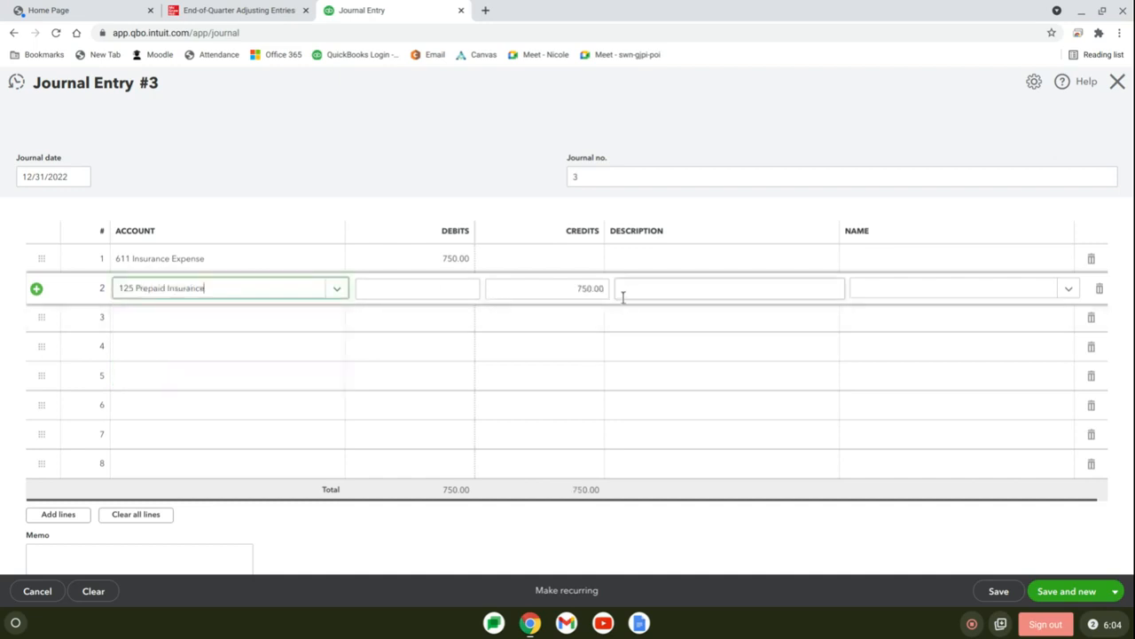
text(adjust prepaid in)
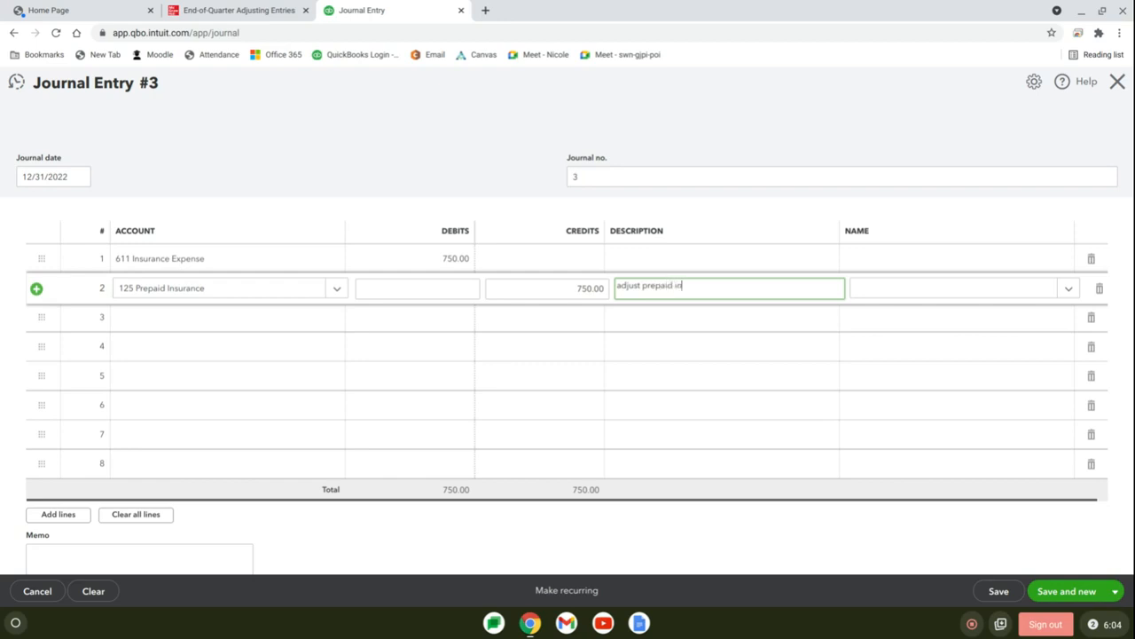
text(surance)
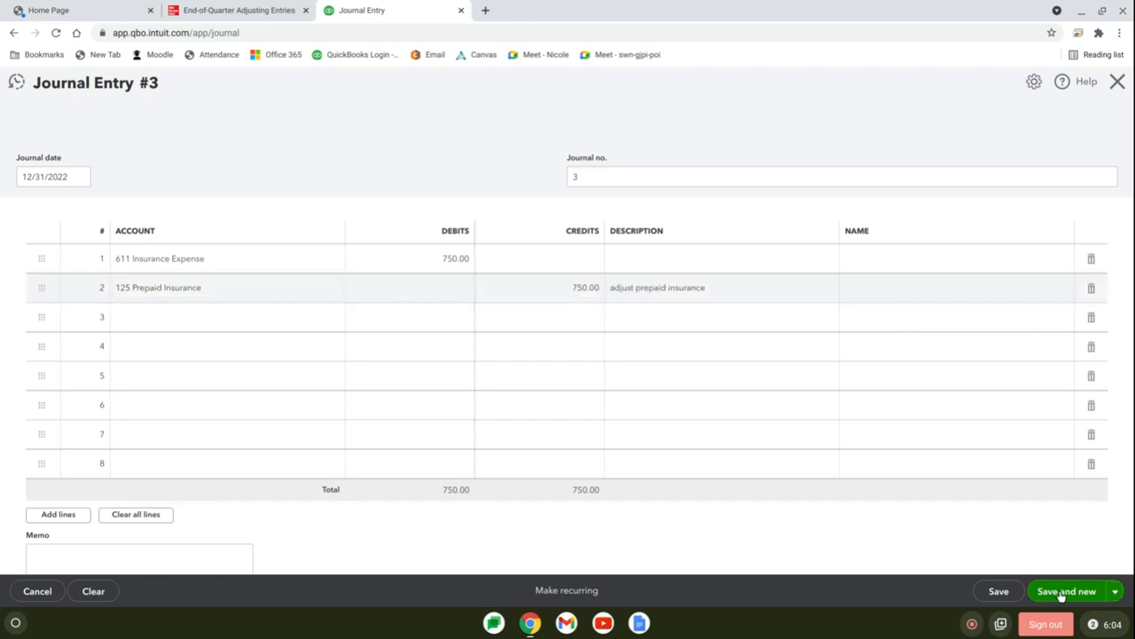
click(1064, 590)
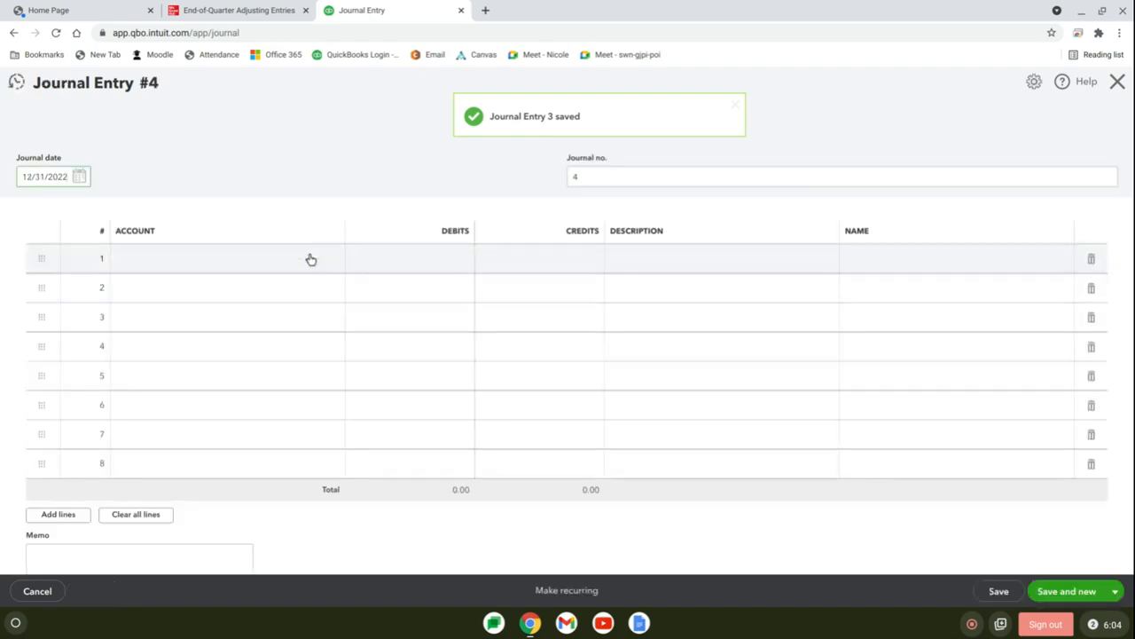
- Debit 607 Depreciation Expense 800 on line 1 of journal entry 4
click(222, 259)
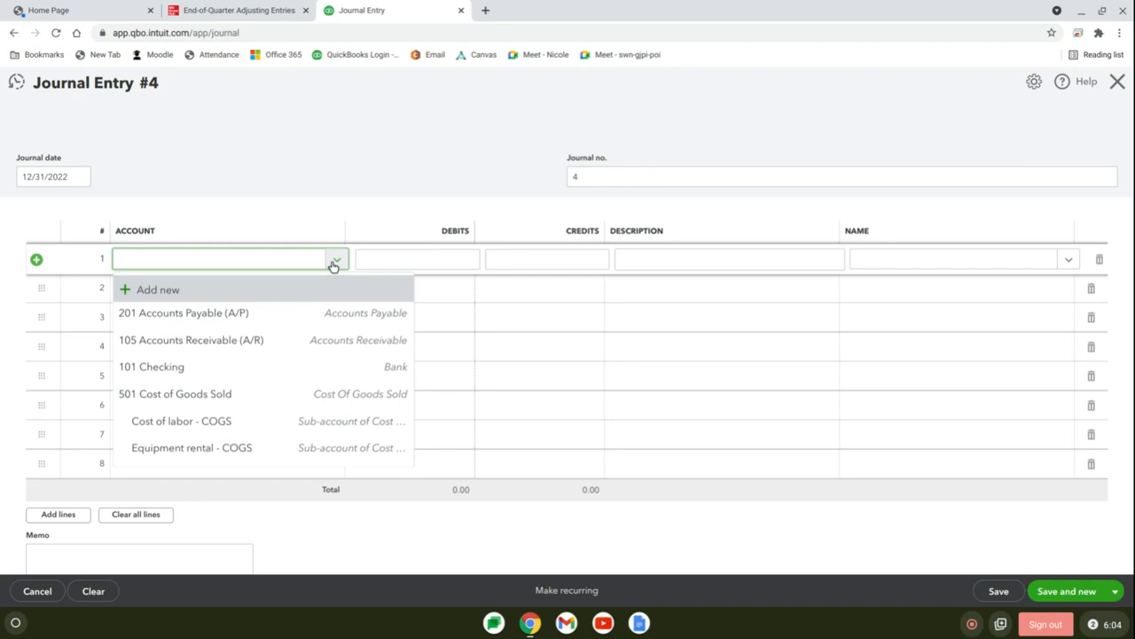
mouse_move(323, 288)
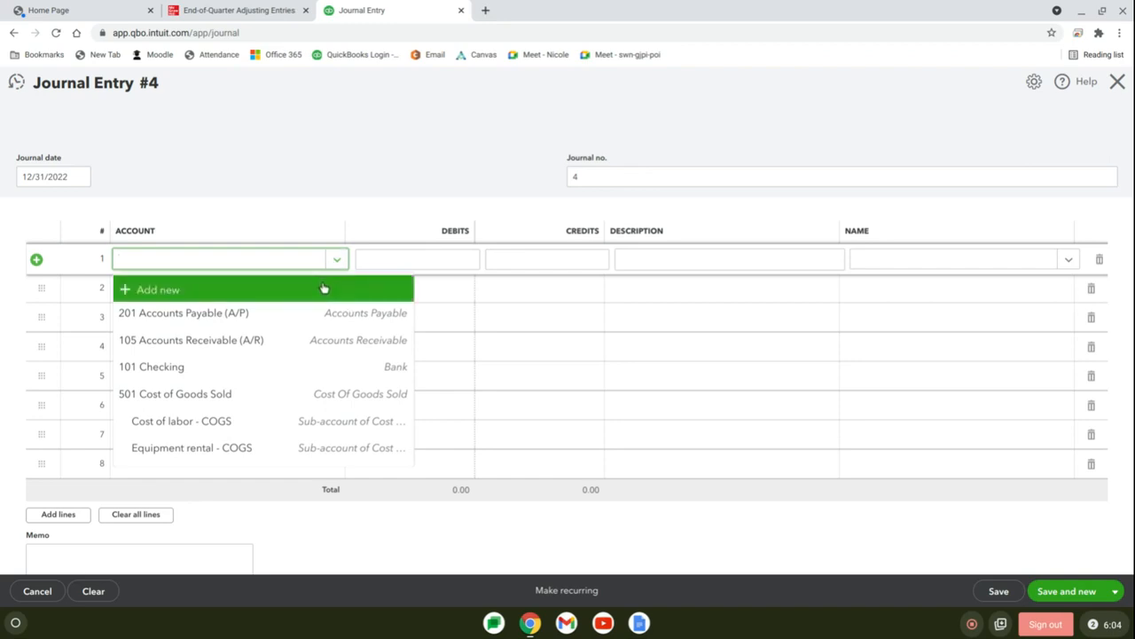
mouse_move(218, 261)
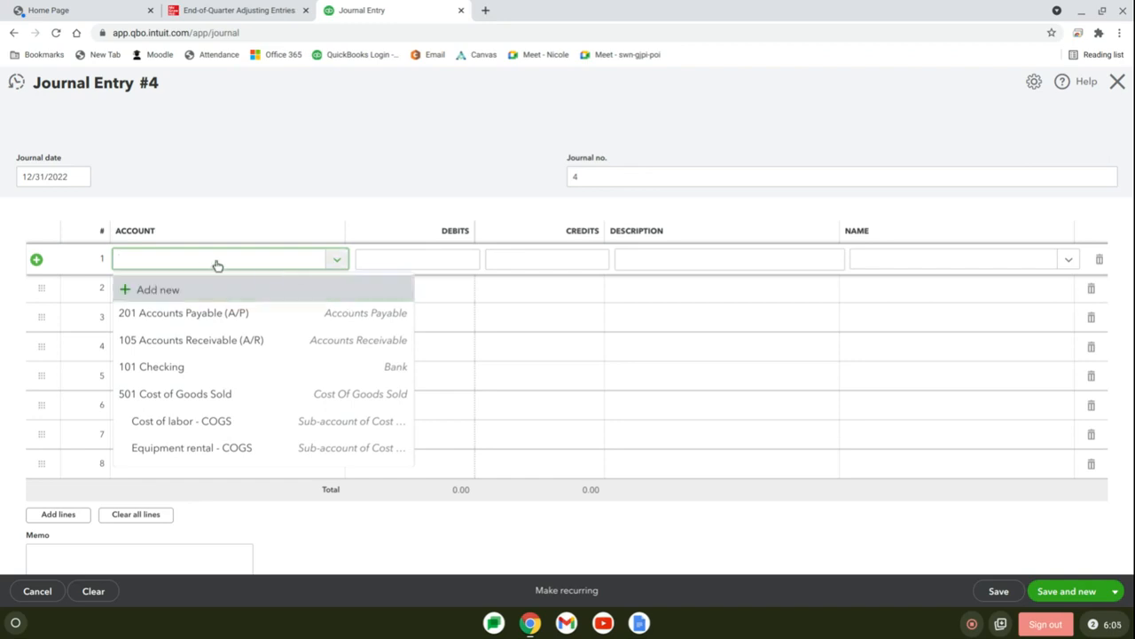
text(60)
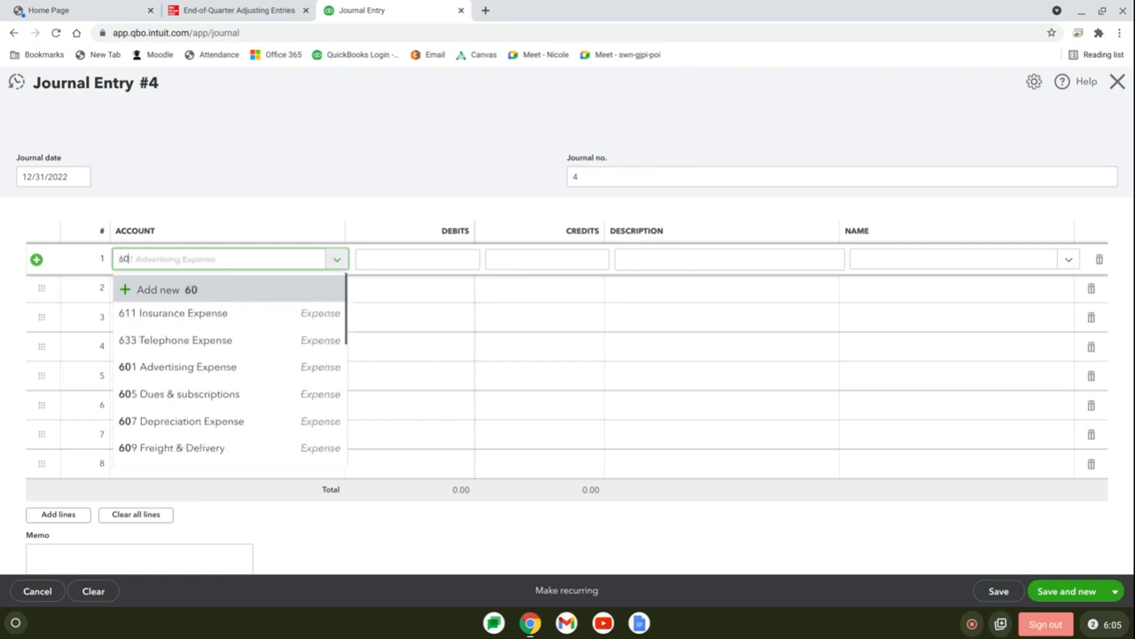
click(181, 420)
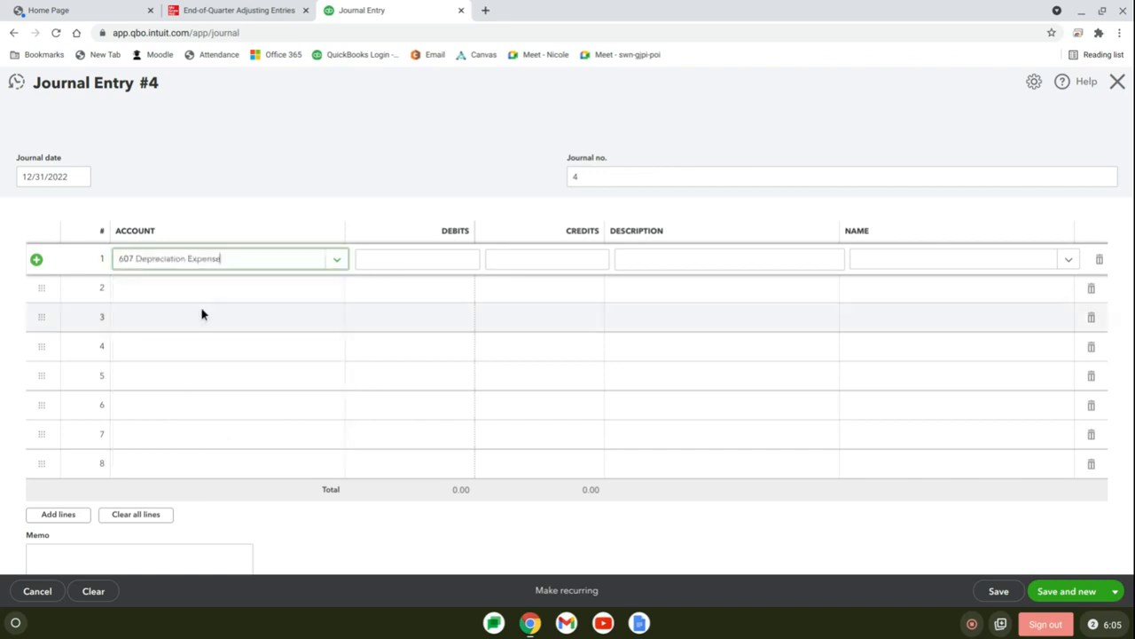
mouse_move(429, 239)
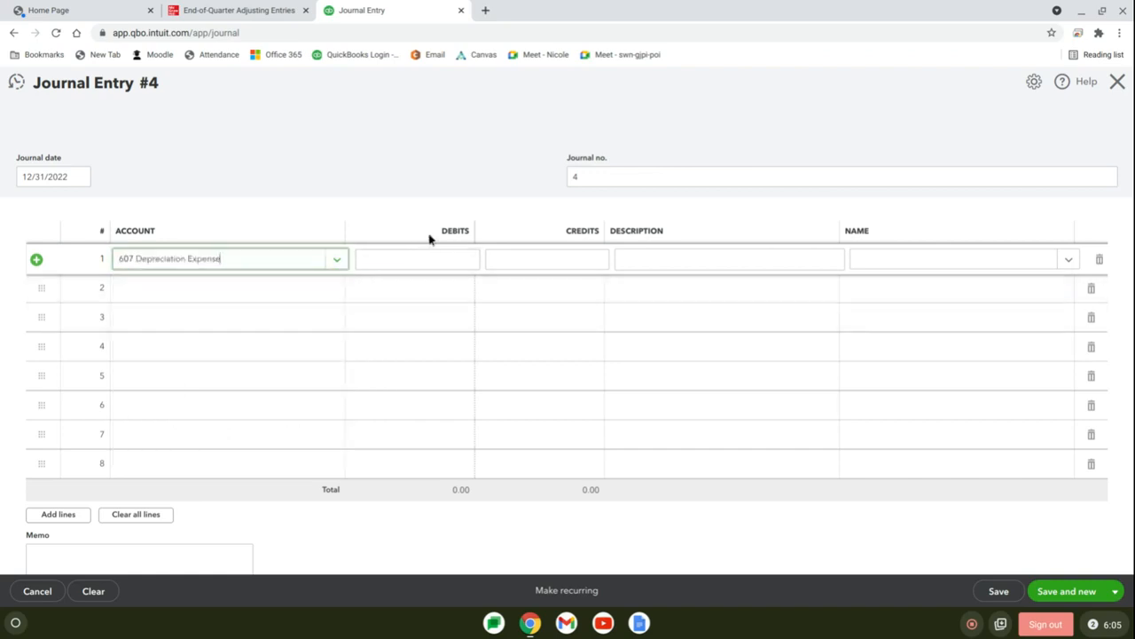
text(800.00)
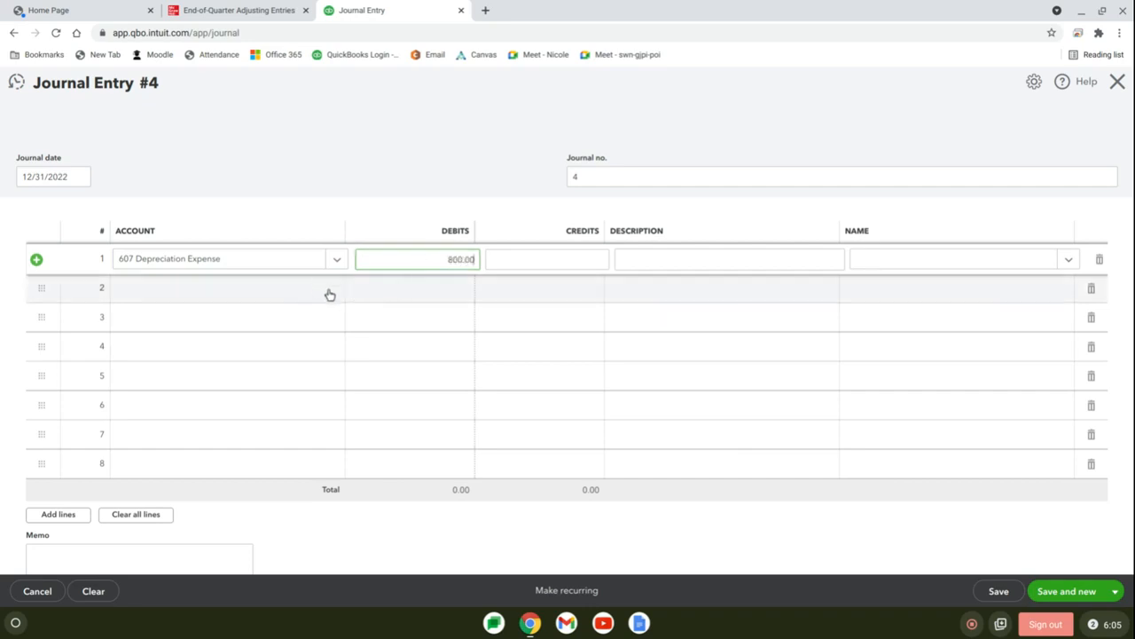
- Credit 137 Accumulated Depreciation 800, describe it 'adjust depreciation', then switch to the textbook
click(221, 287)
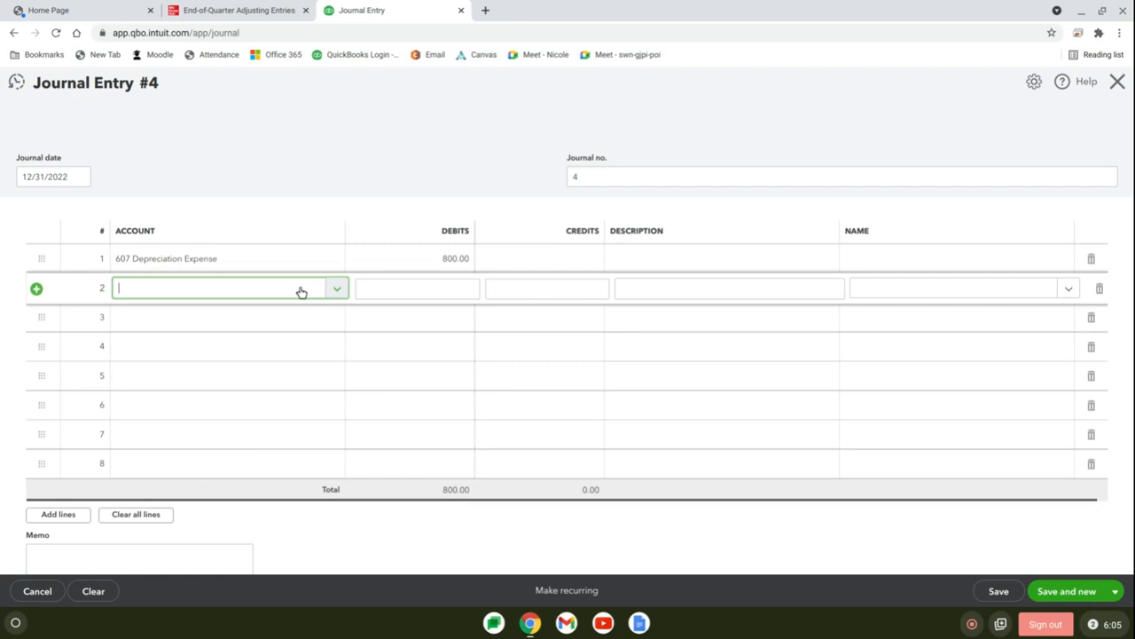
text(137)
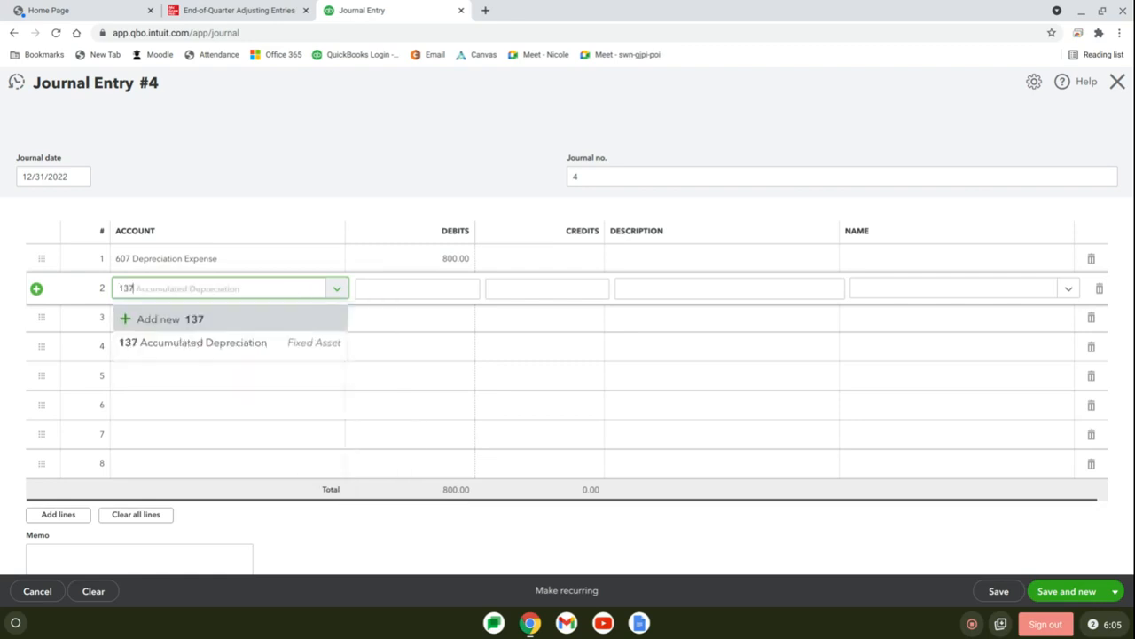
click(191, 343)
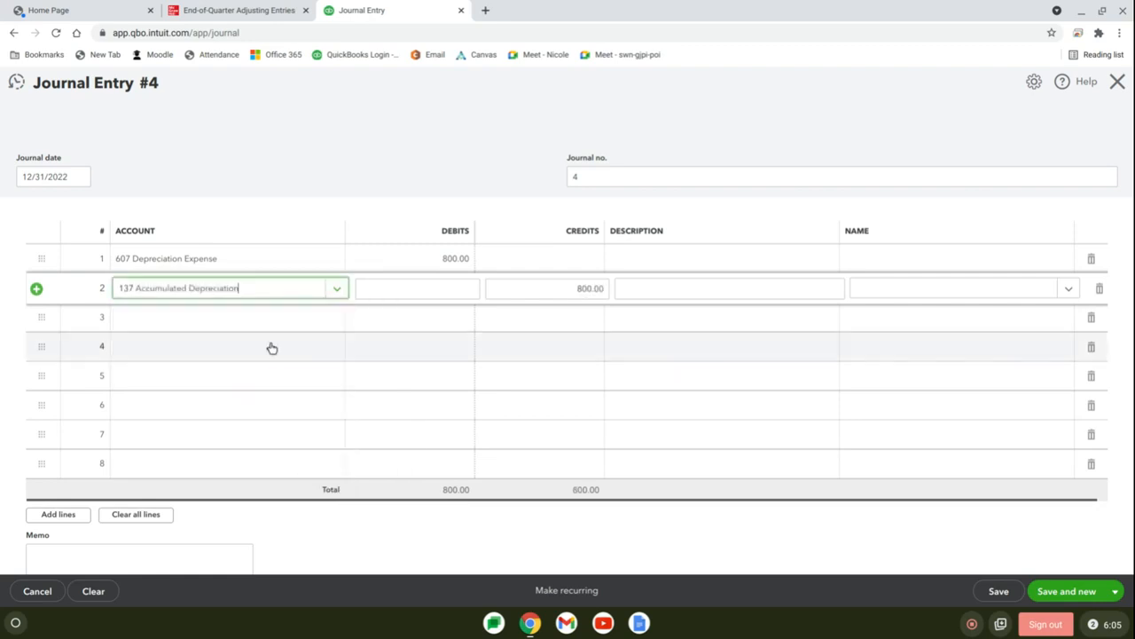
click(727, 288)
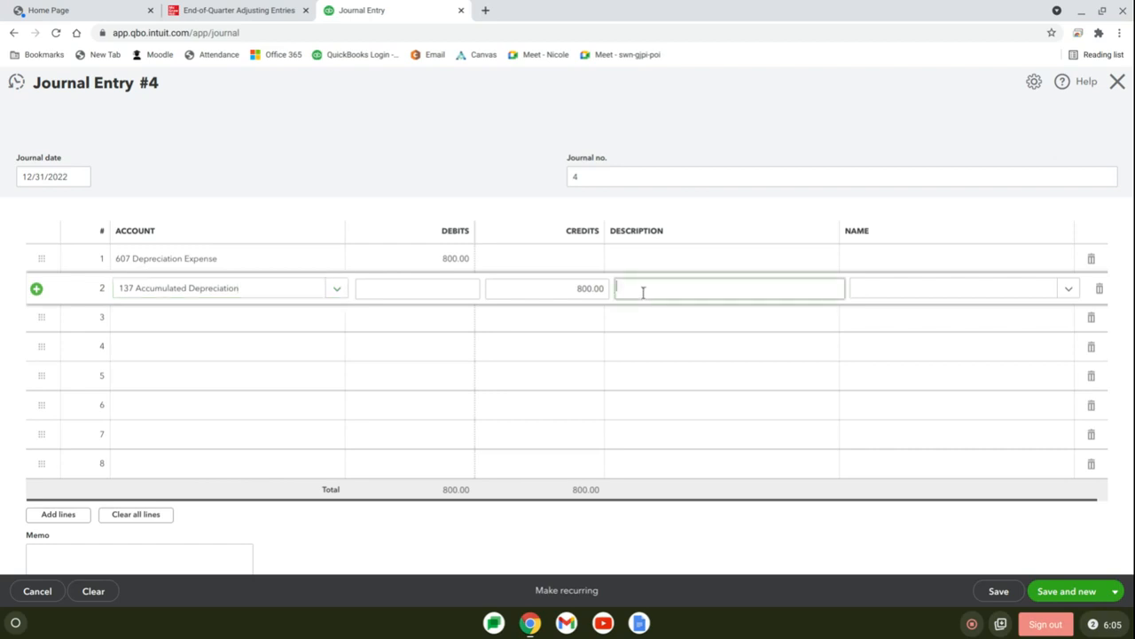
text(adjust)
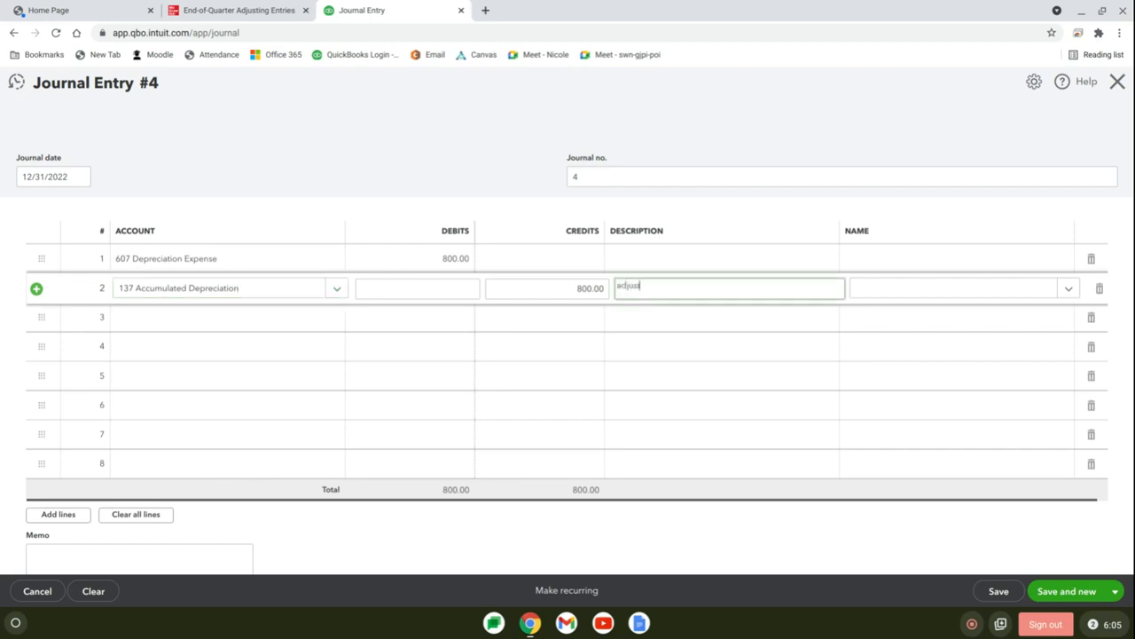
text(depre)
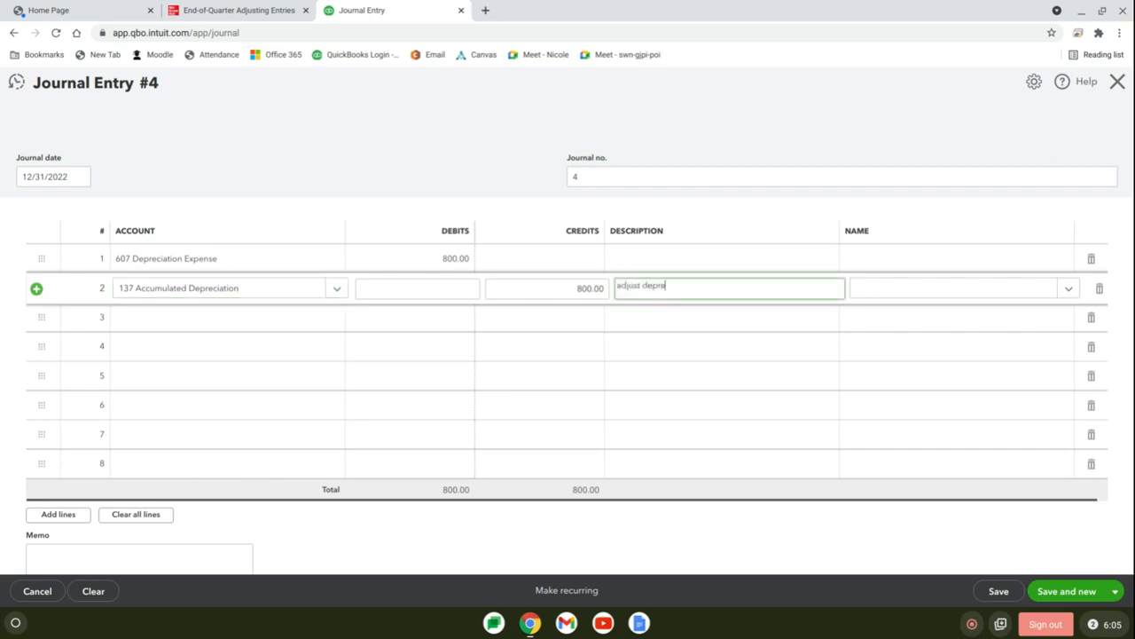
text(ciation)
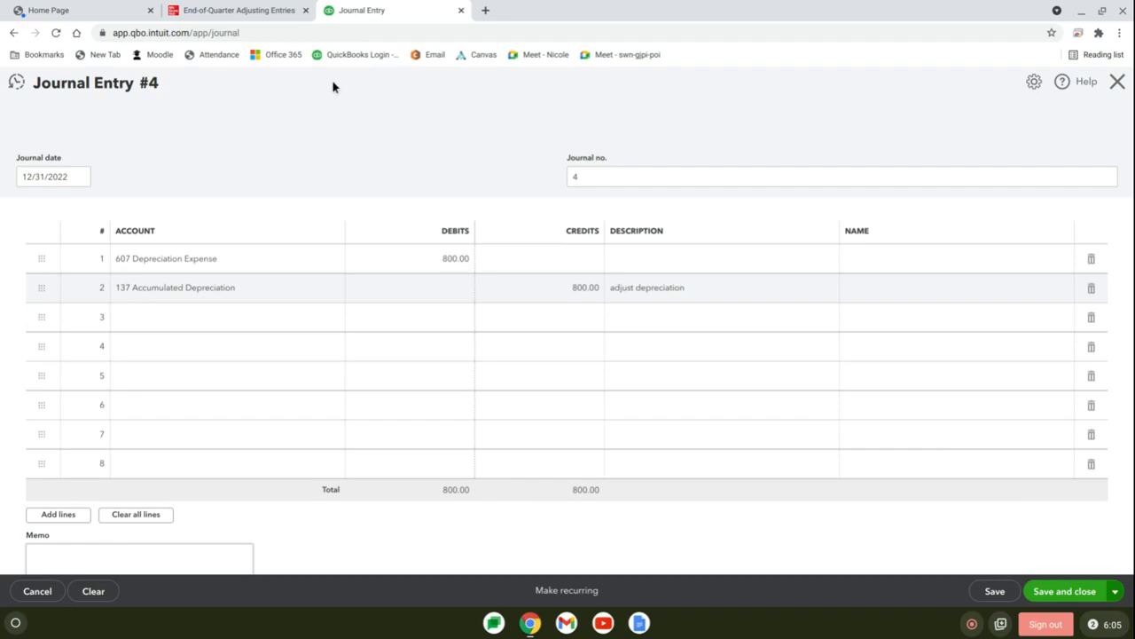
click(238, 10)
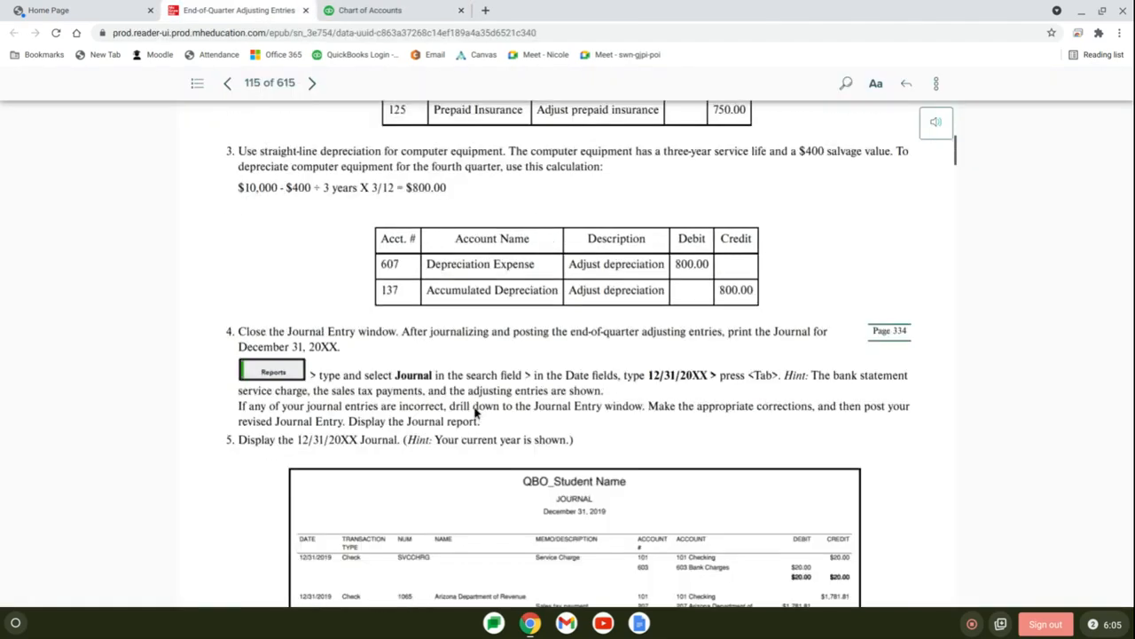
scroll(down, 3)
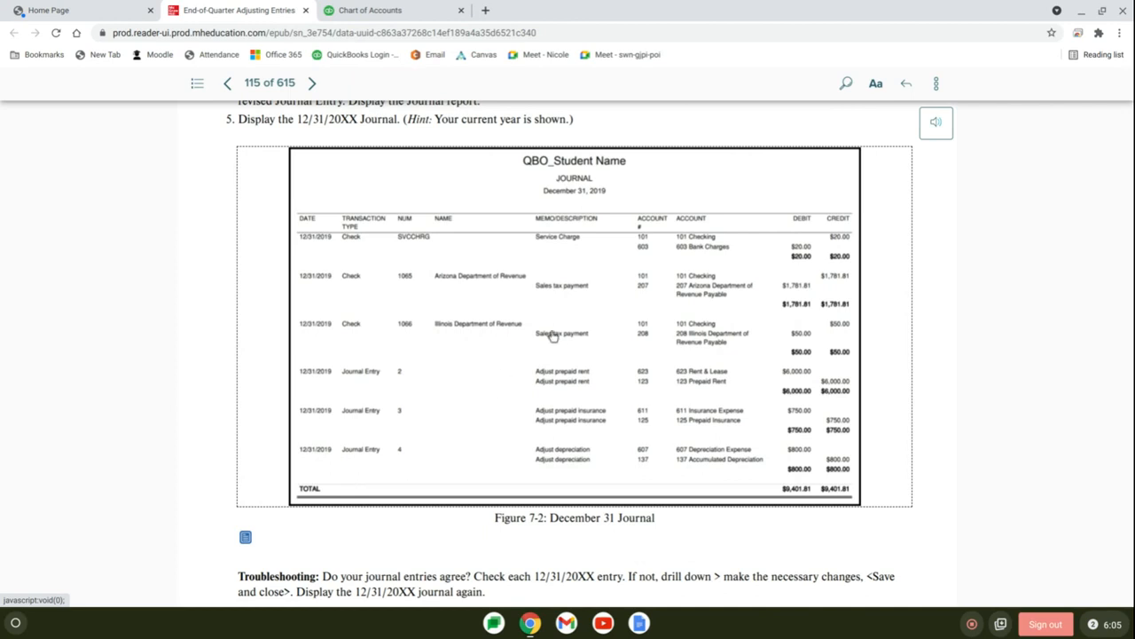
mouse_move(527, 199)
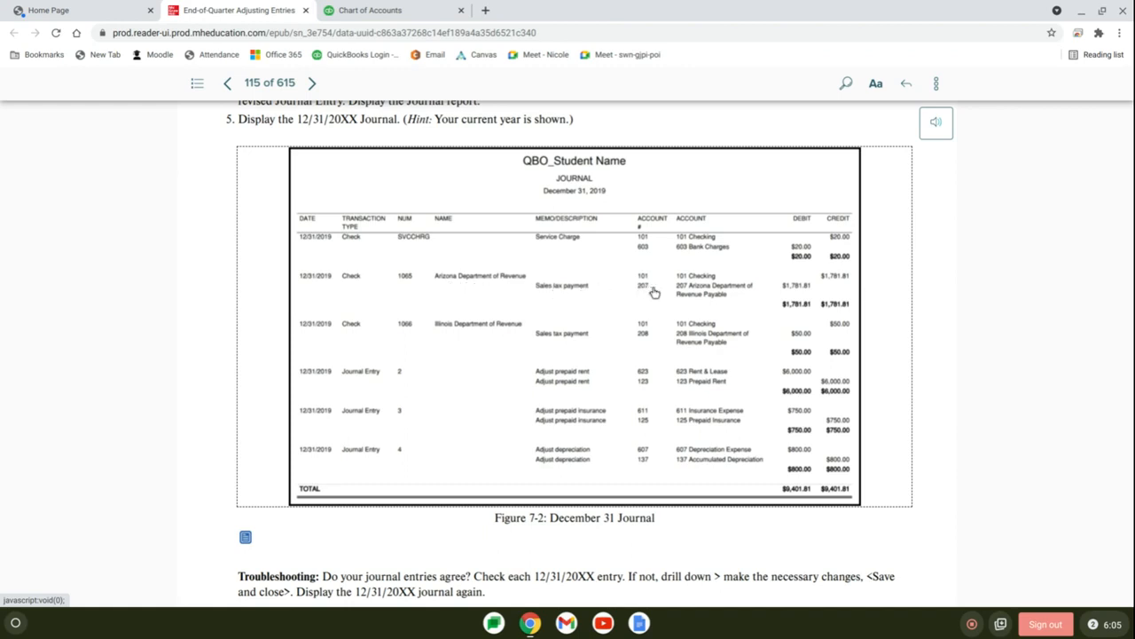
mouse_move(508, 345)
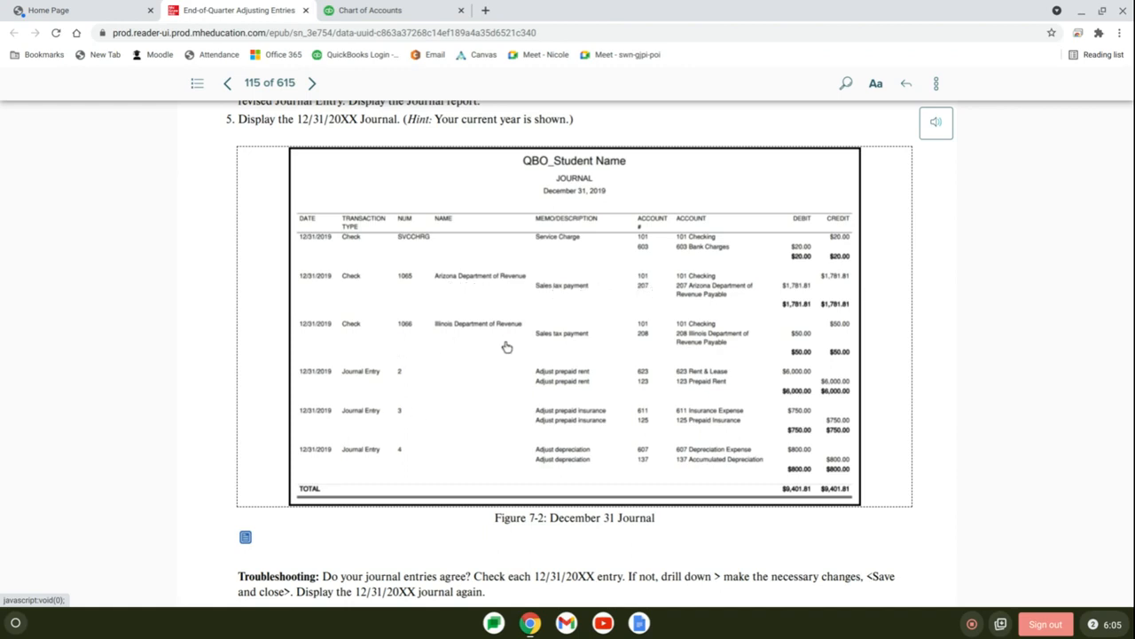
mouse_move(568, 468)
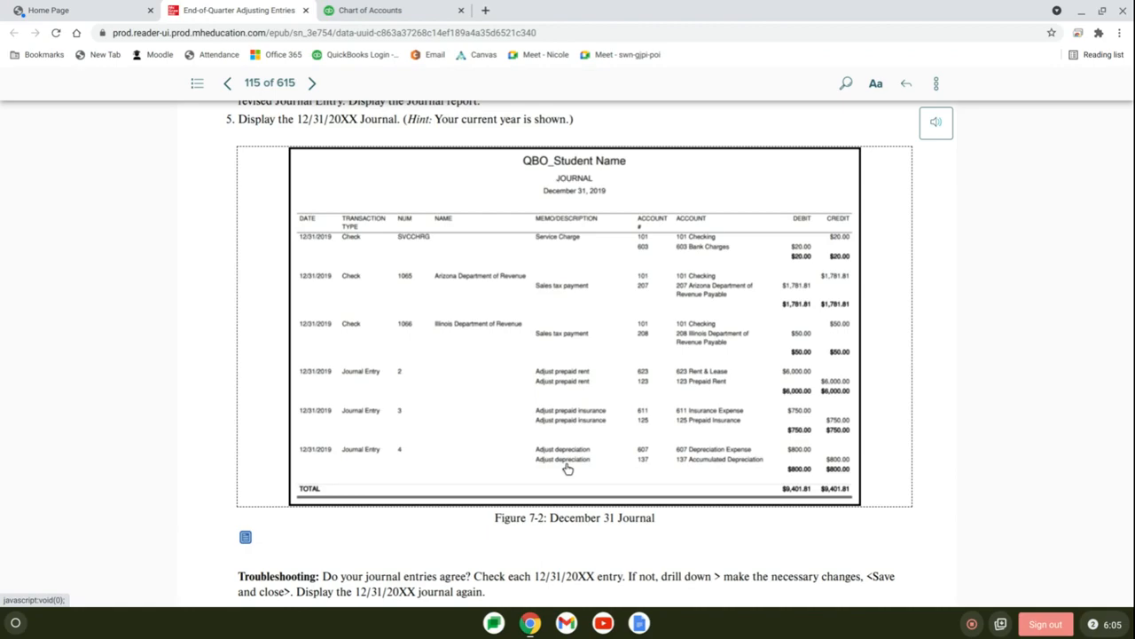
scroll(down, 3)
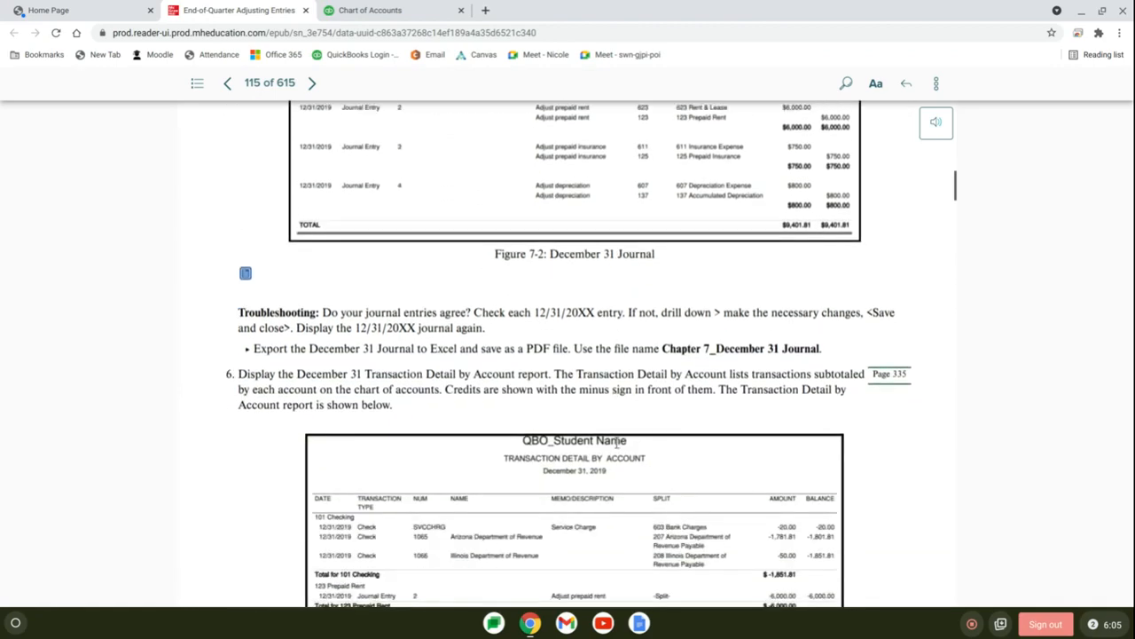
scroll(down, 3)
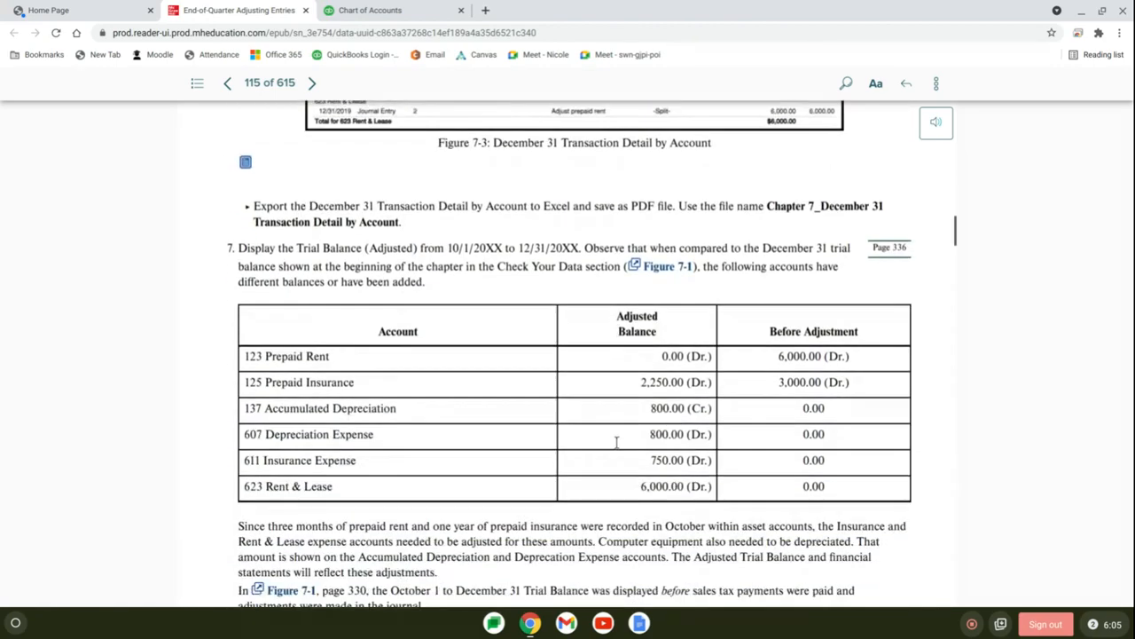
scroll(down, 3)
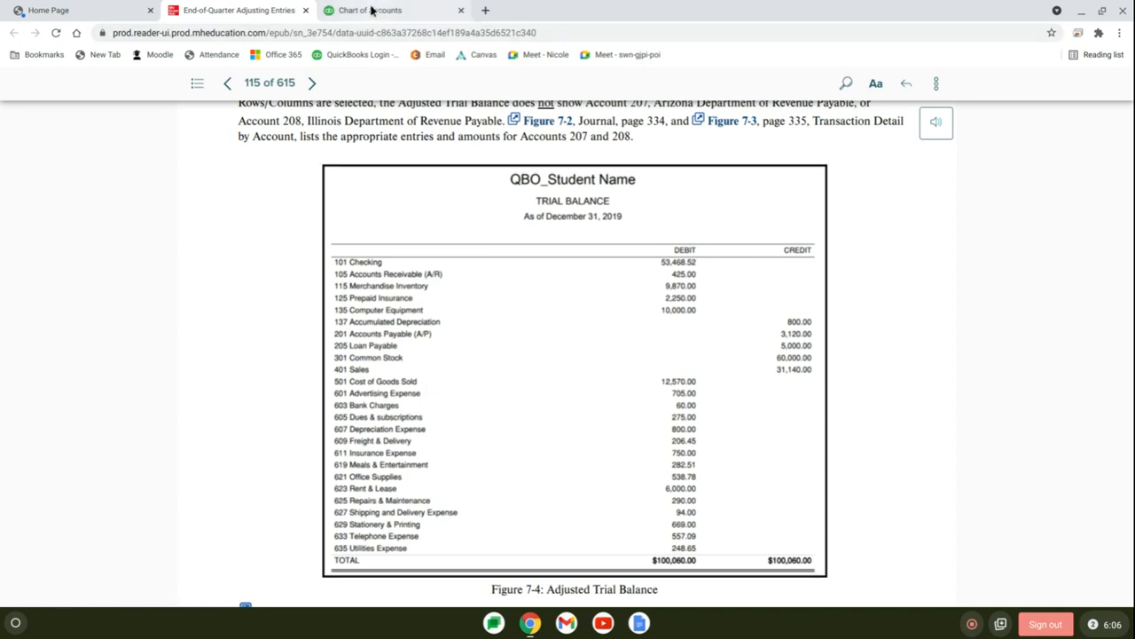
- Run the Trial Balance report for the custom period 10/01/2022 to 12/31/2022
click(364, 11)
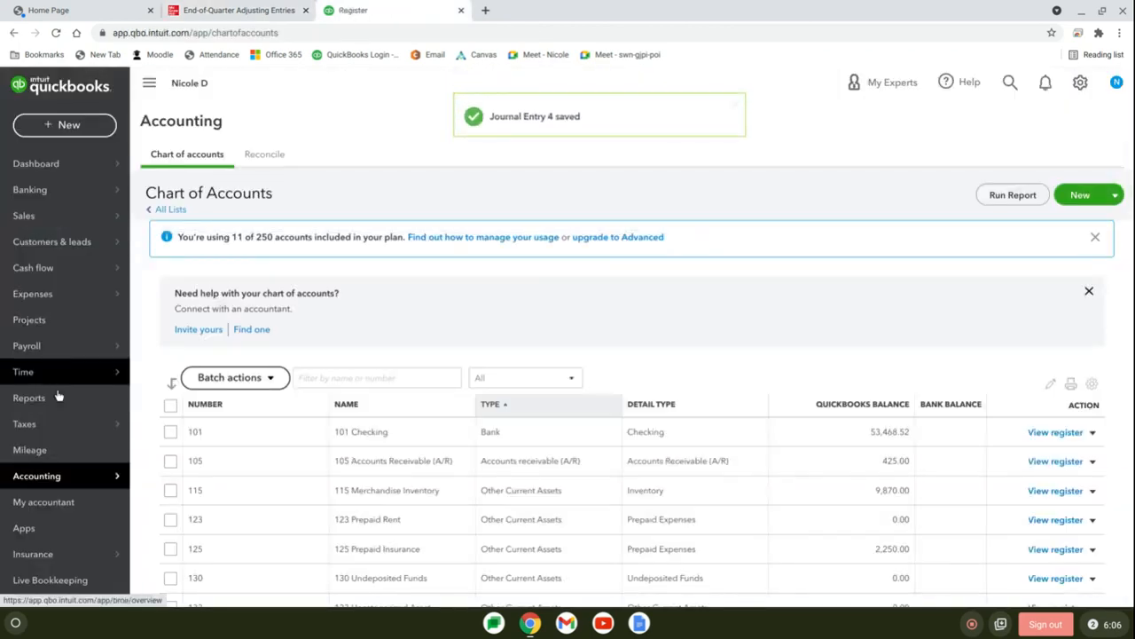
click(28, 398)
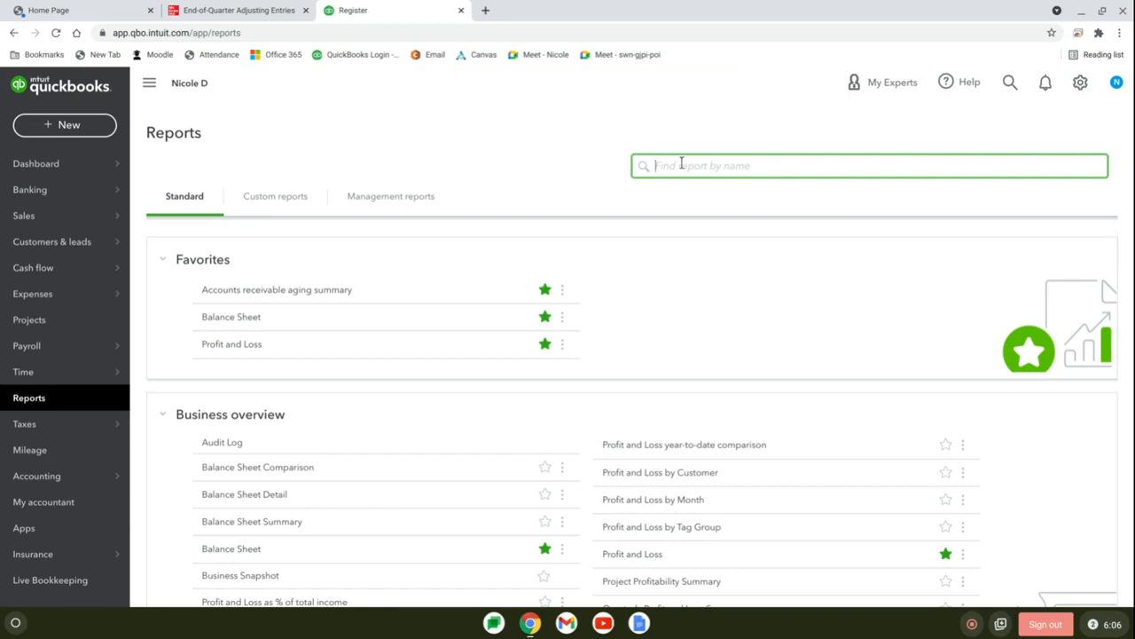
text(tri)
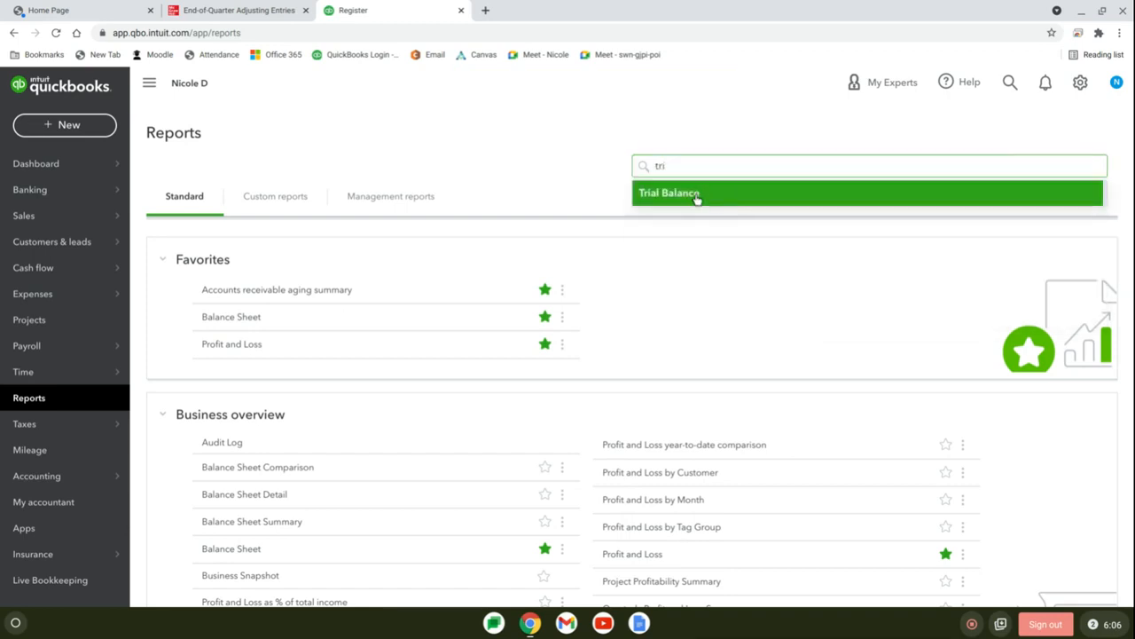
click(669, 192)
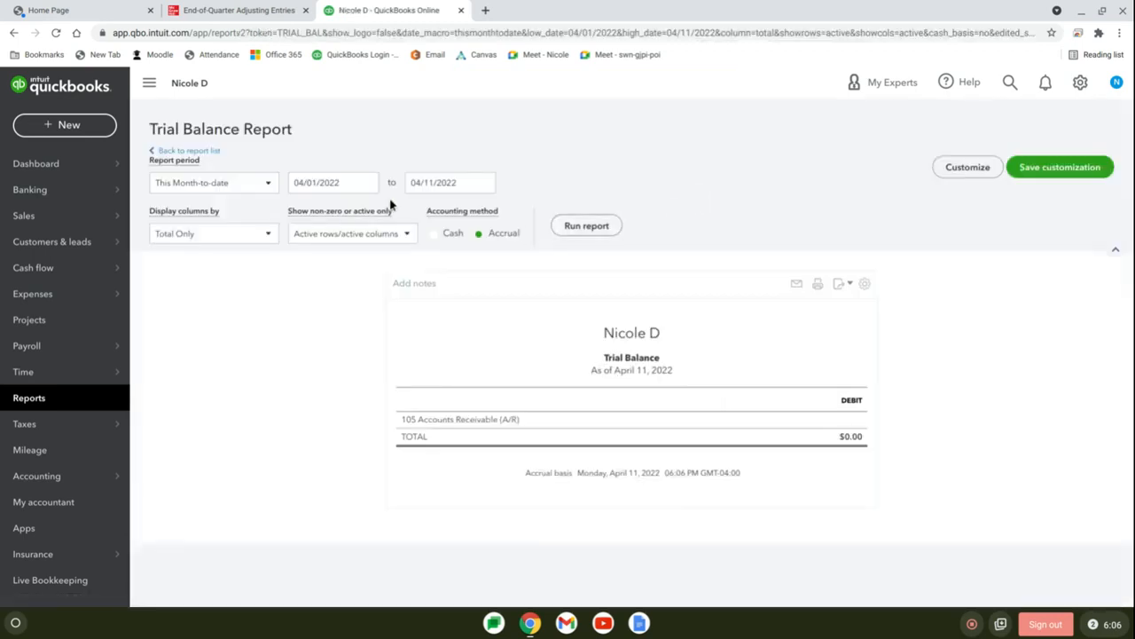
click(333, 181)
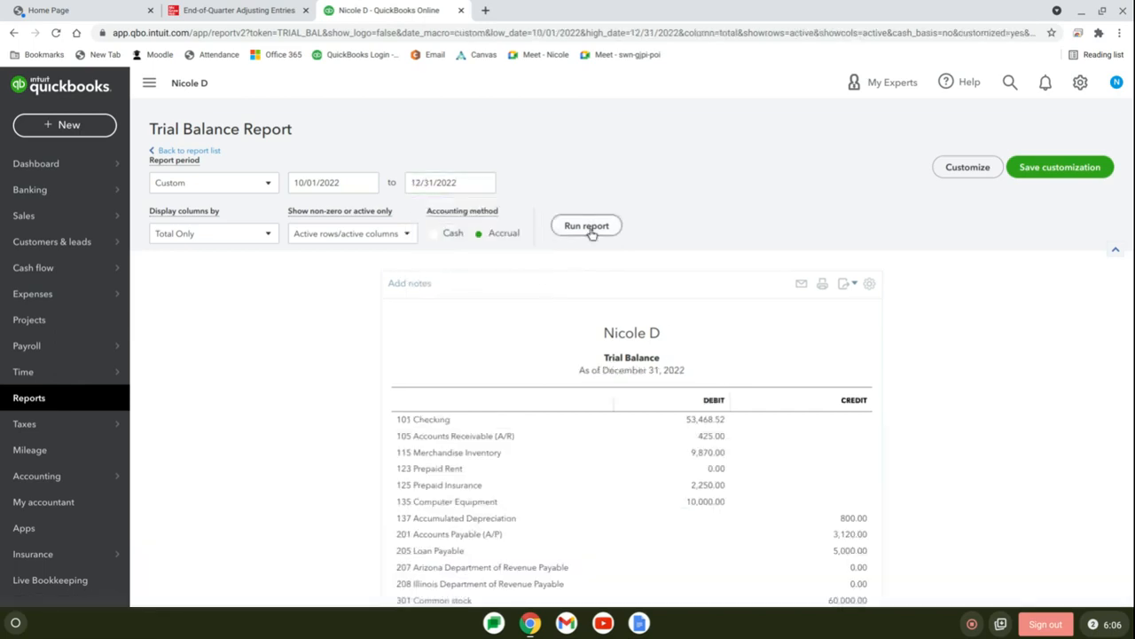
scroll(down, 3)
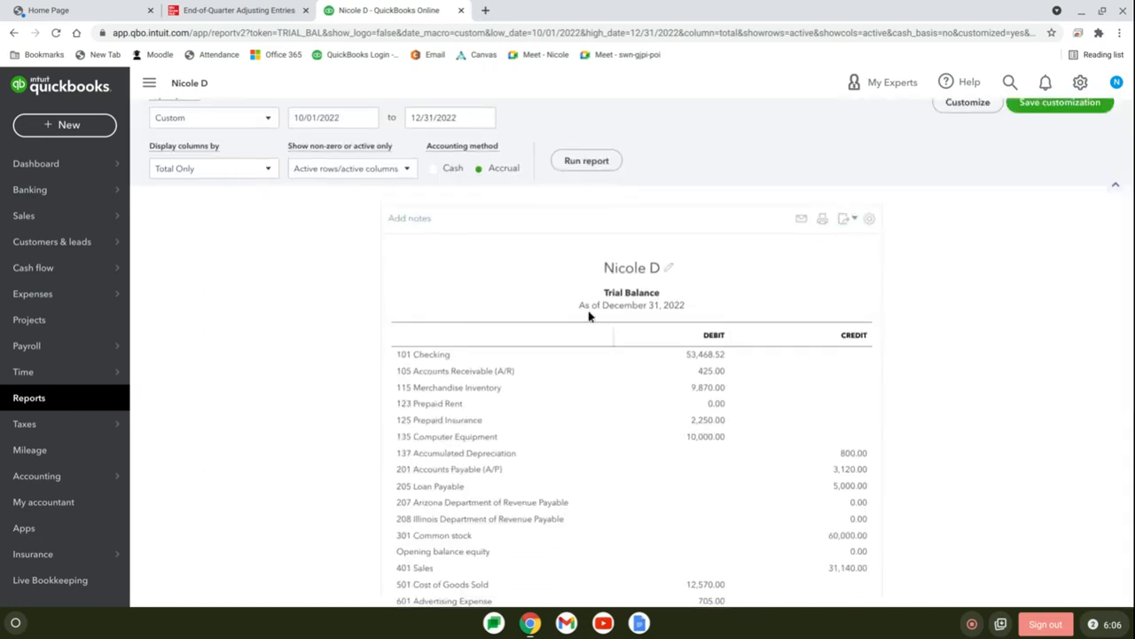
mouse_move(546, 300)
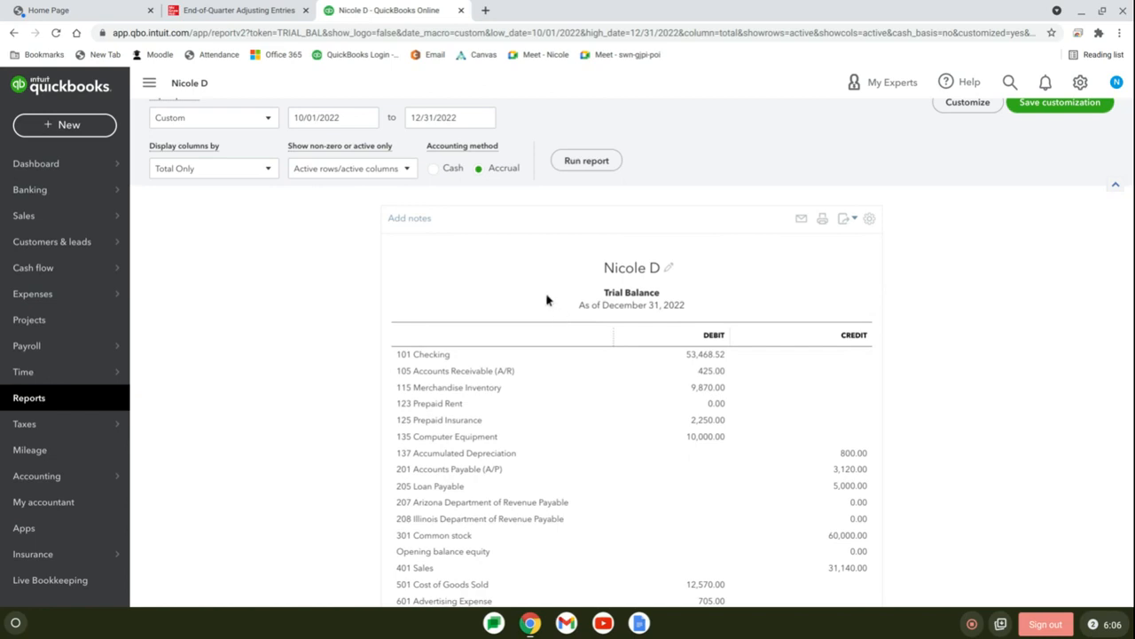
- Scroll the textbook to Figure 7-4 Adjusted Trial Balance and its export instruction
click(238, 10)
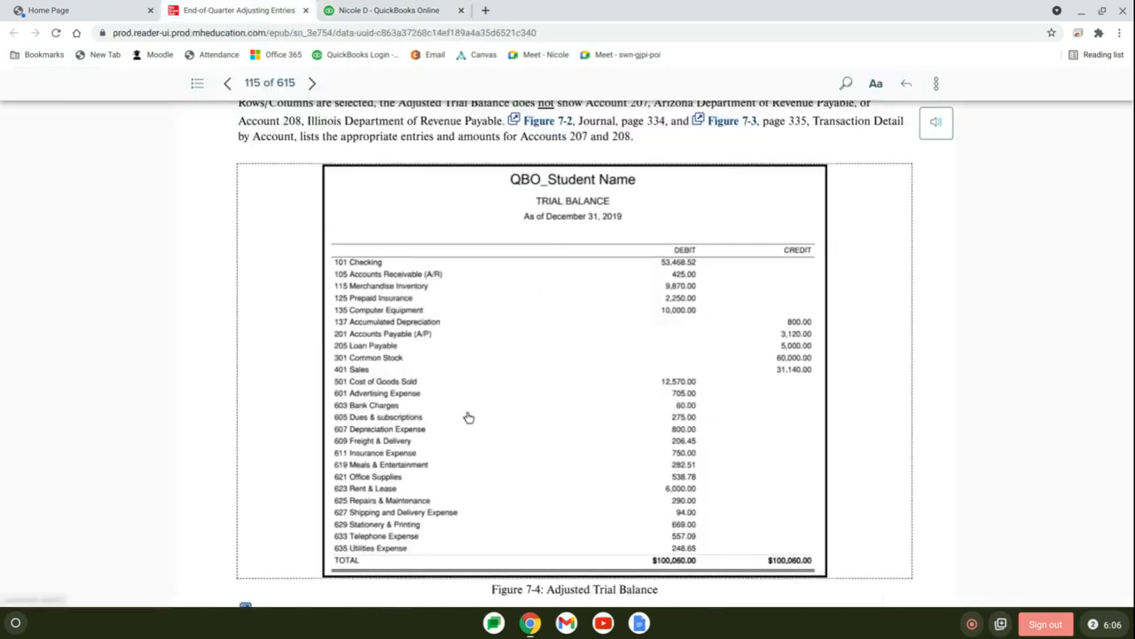
scroll(down, 3)
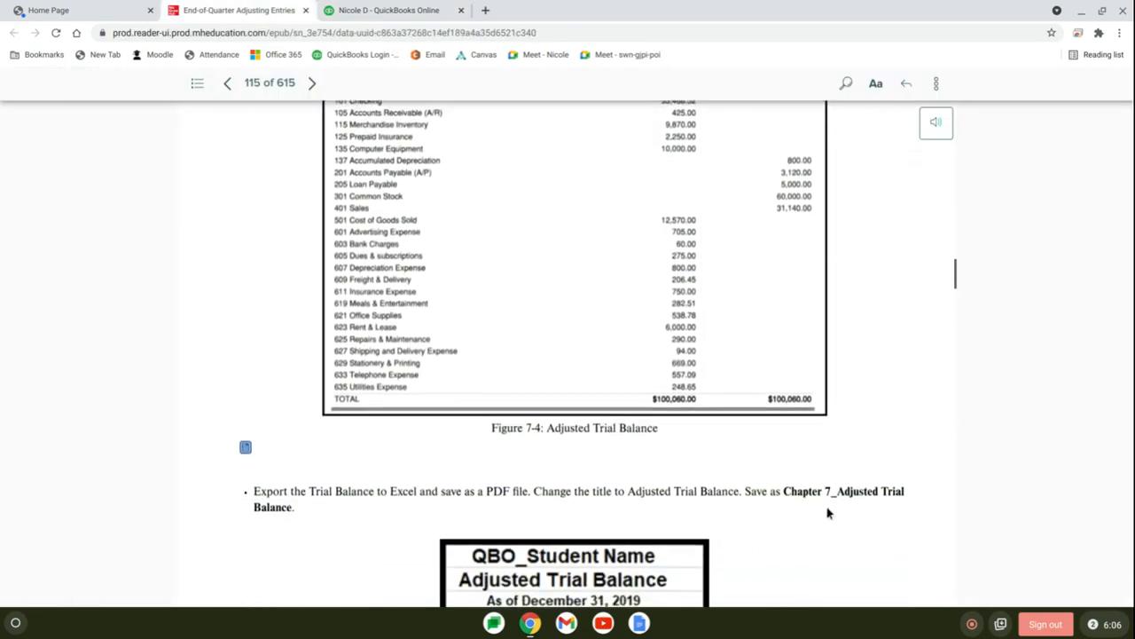
mouse_move(309, 525)
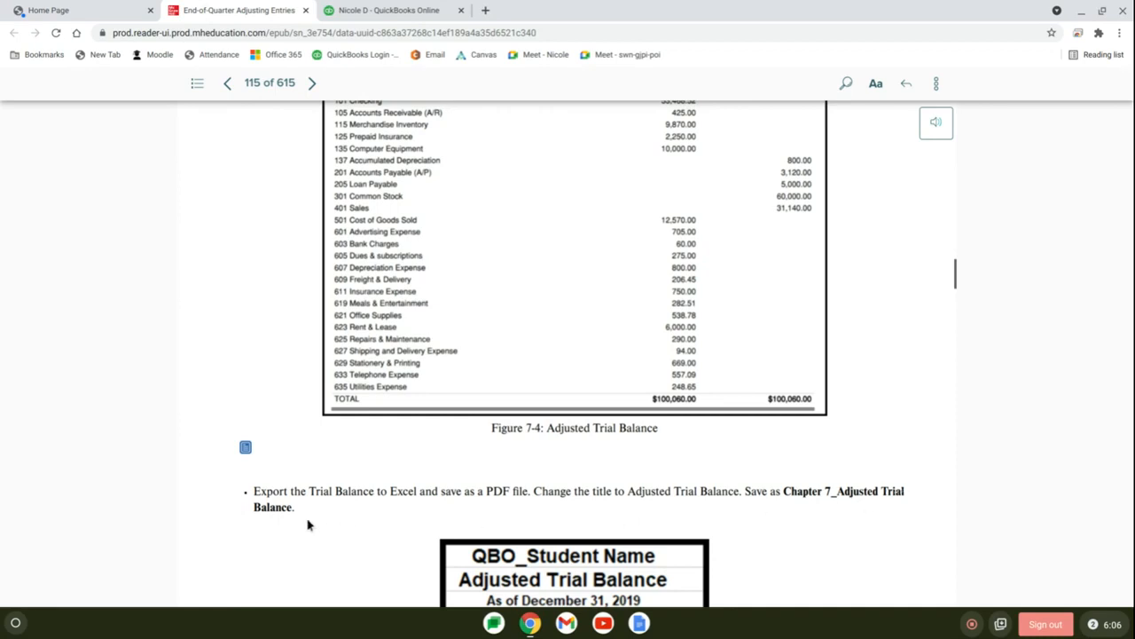
mouse_move(390, 483)
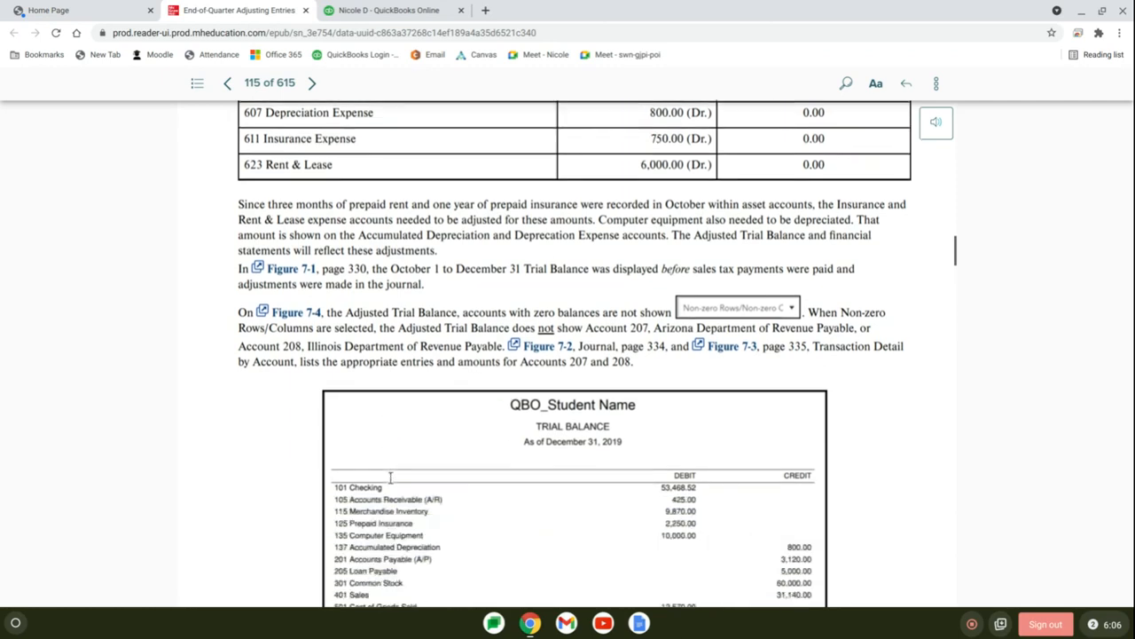
scroll(down, 3)
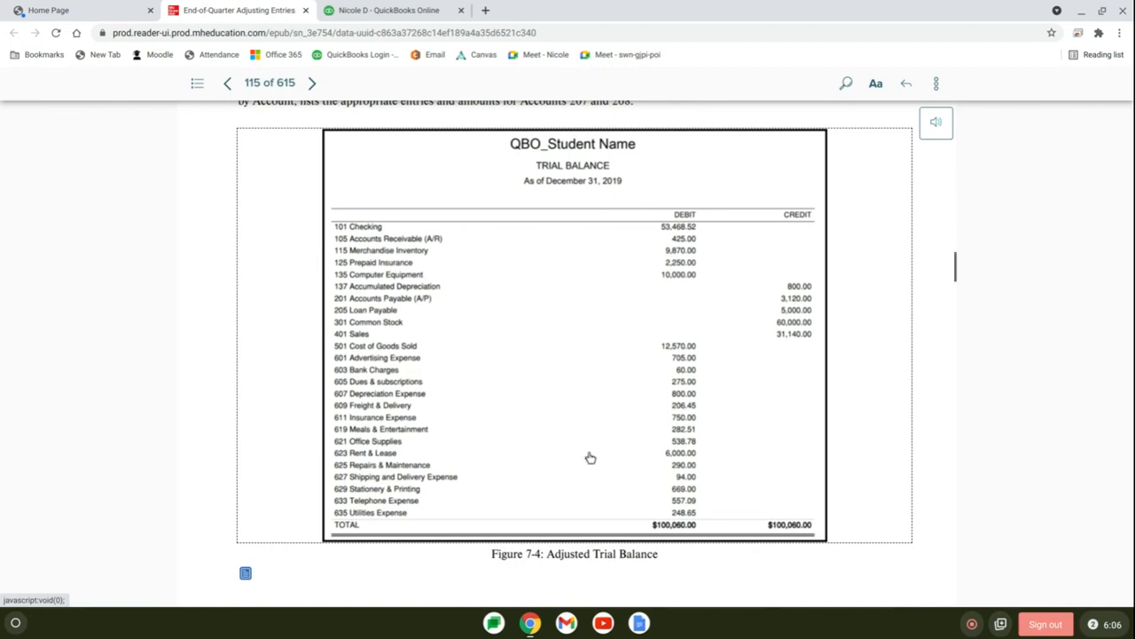
scroll(down, 3)
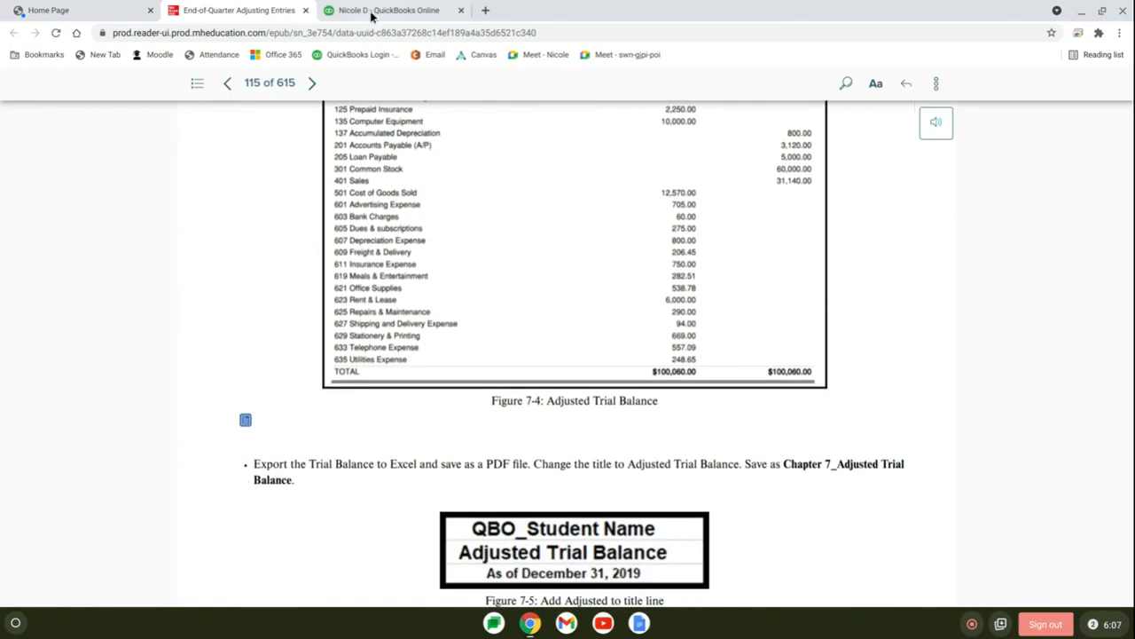
- Find and open the Statement of Cash Flows report from the QuickBooks reports list
click(387, 11)
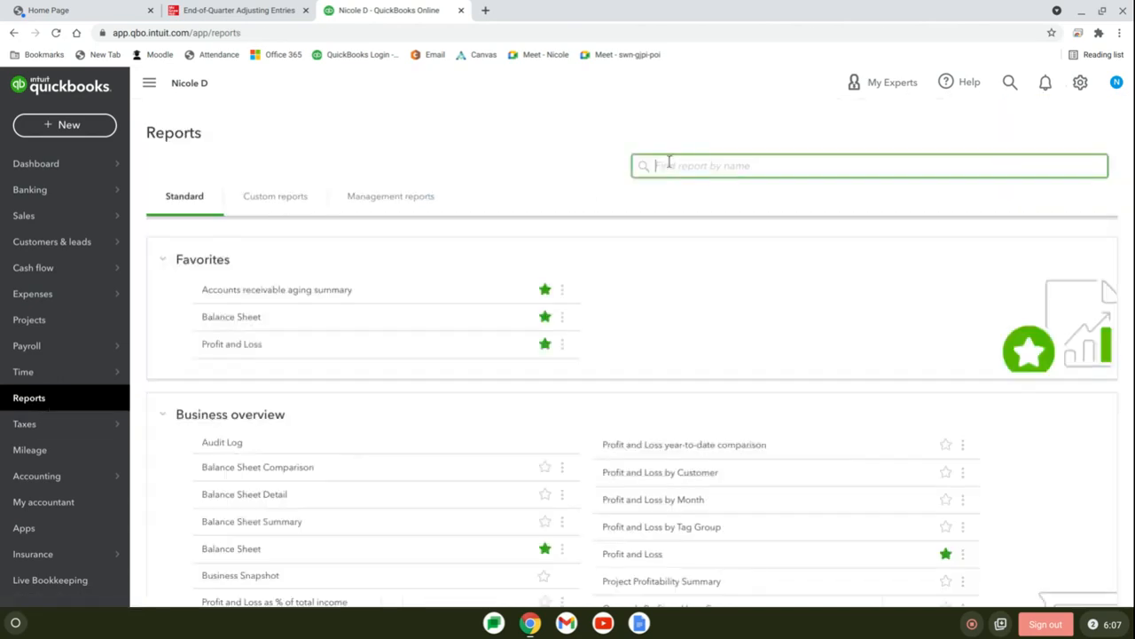
text(state)
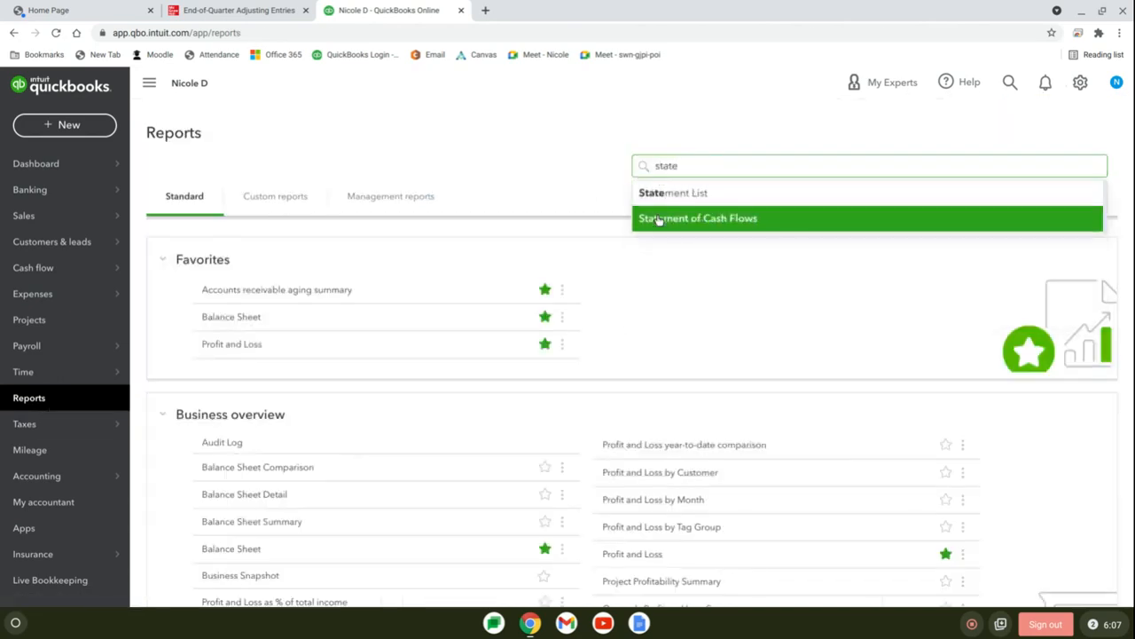
click(699, 216)
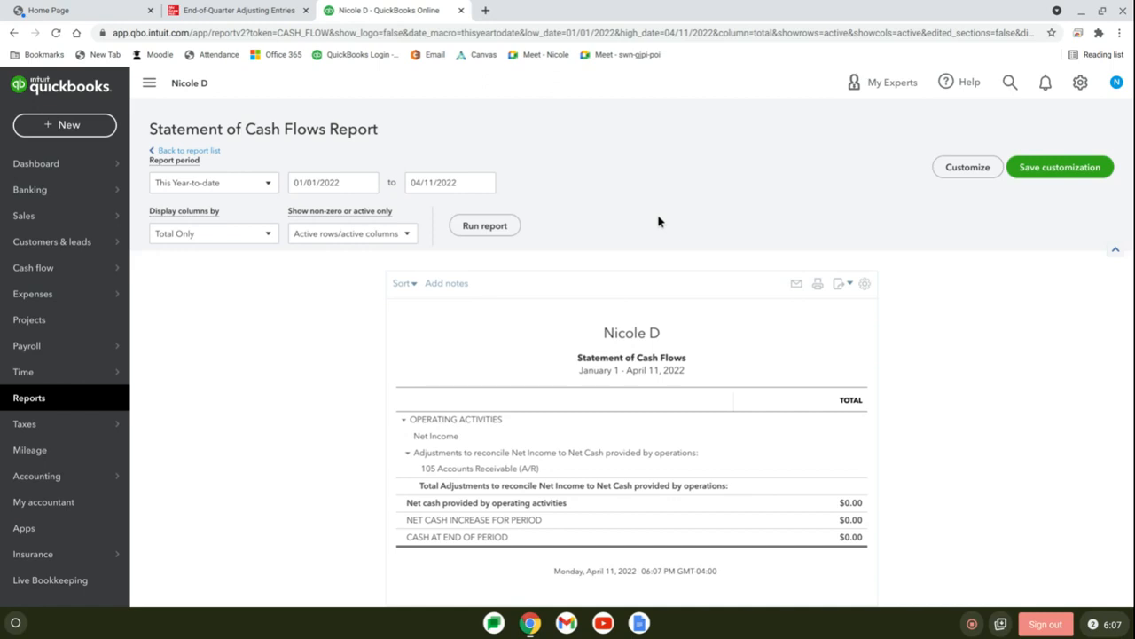
mouse_move(557, 188)
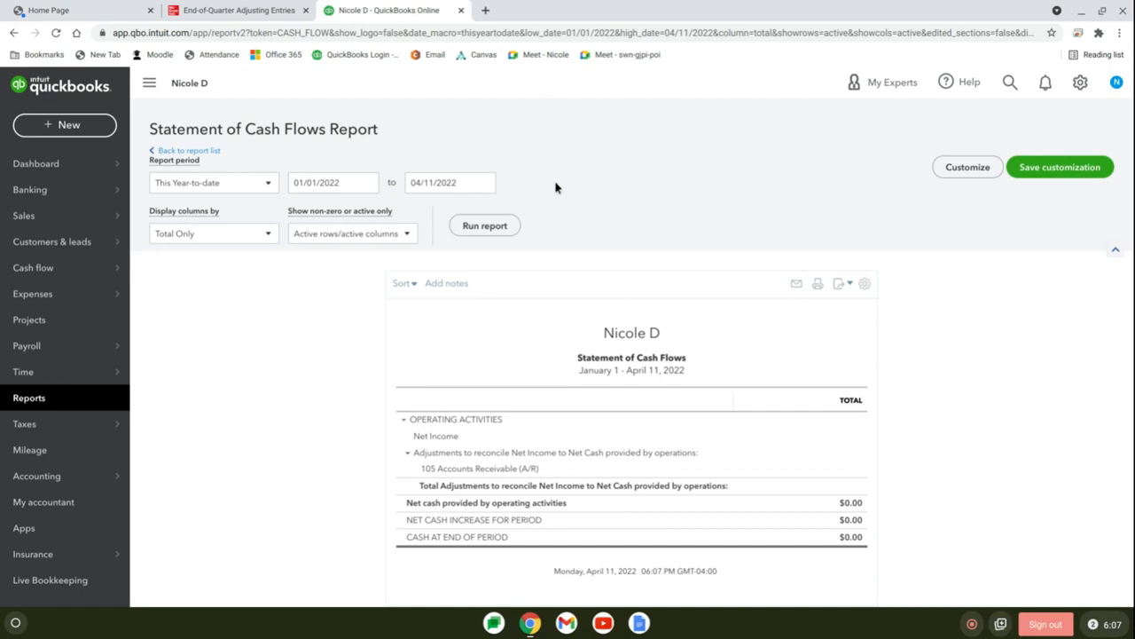
- Set the report dates to 10/01/2022–12/31/2022 and run it, showing ending cash of $53,468.52
click(333, 181)
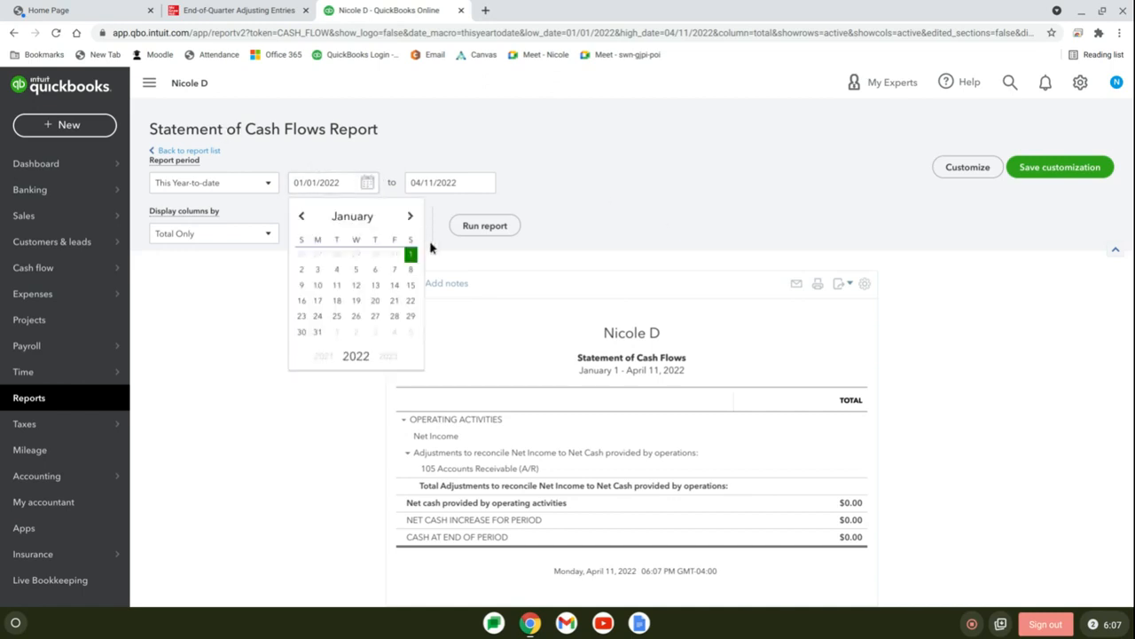
click(410, 216)
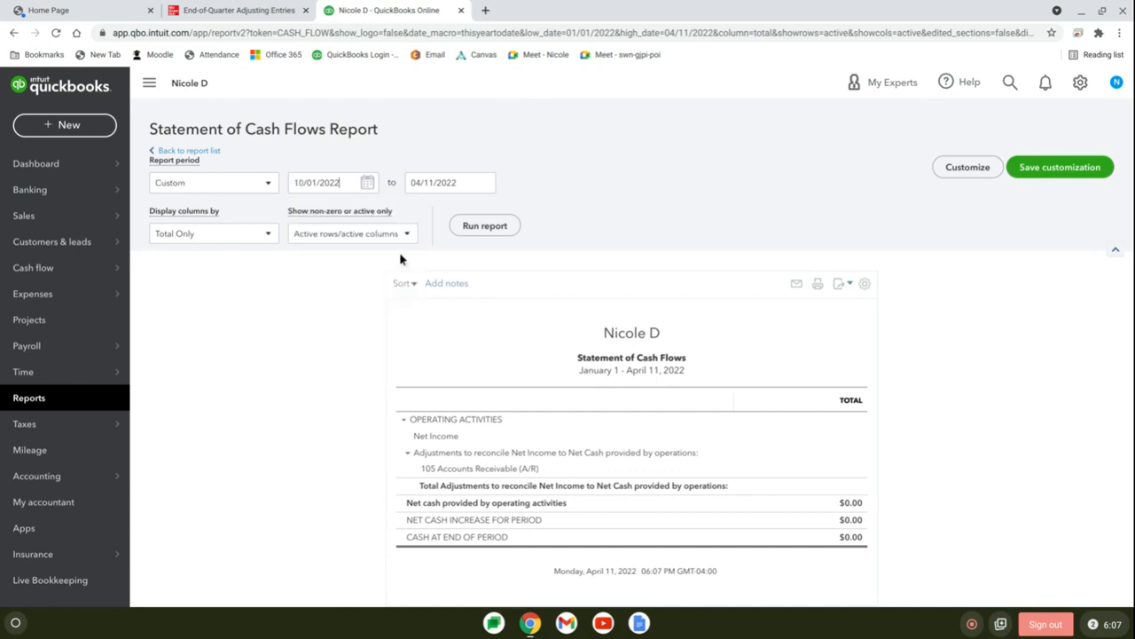
click(484, 181)
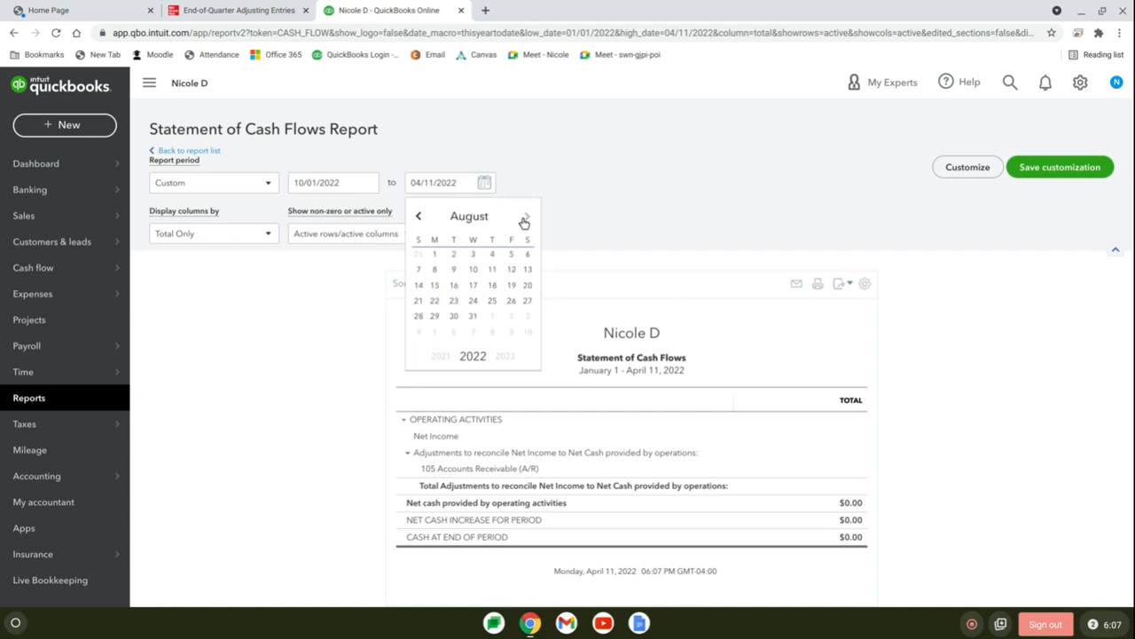
click(525, 216)
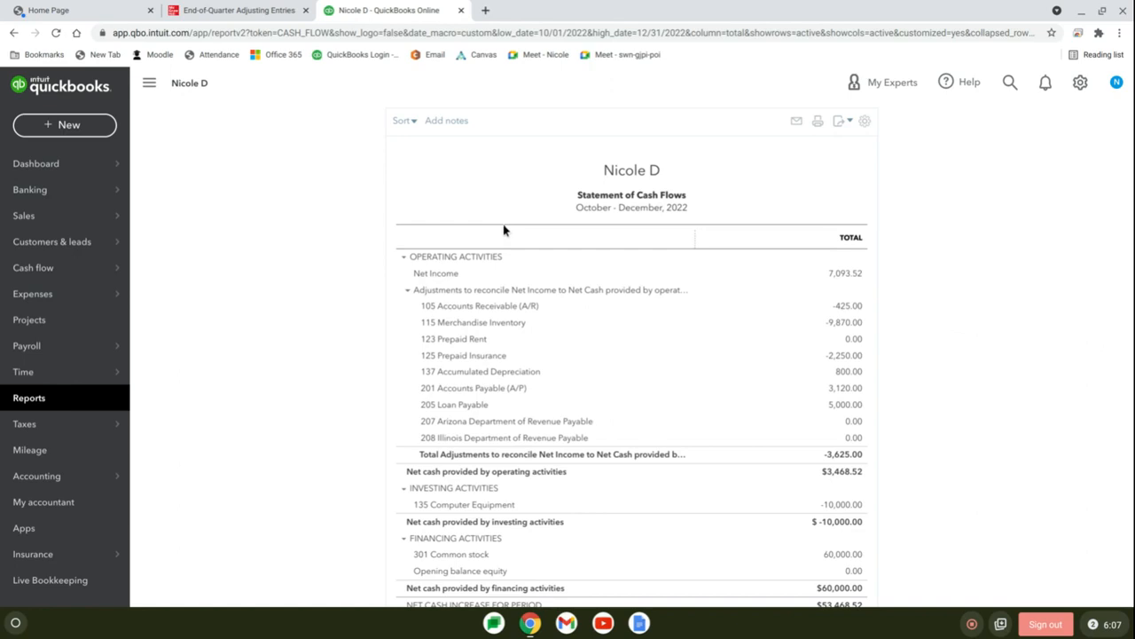
scroll(down, 3)
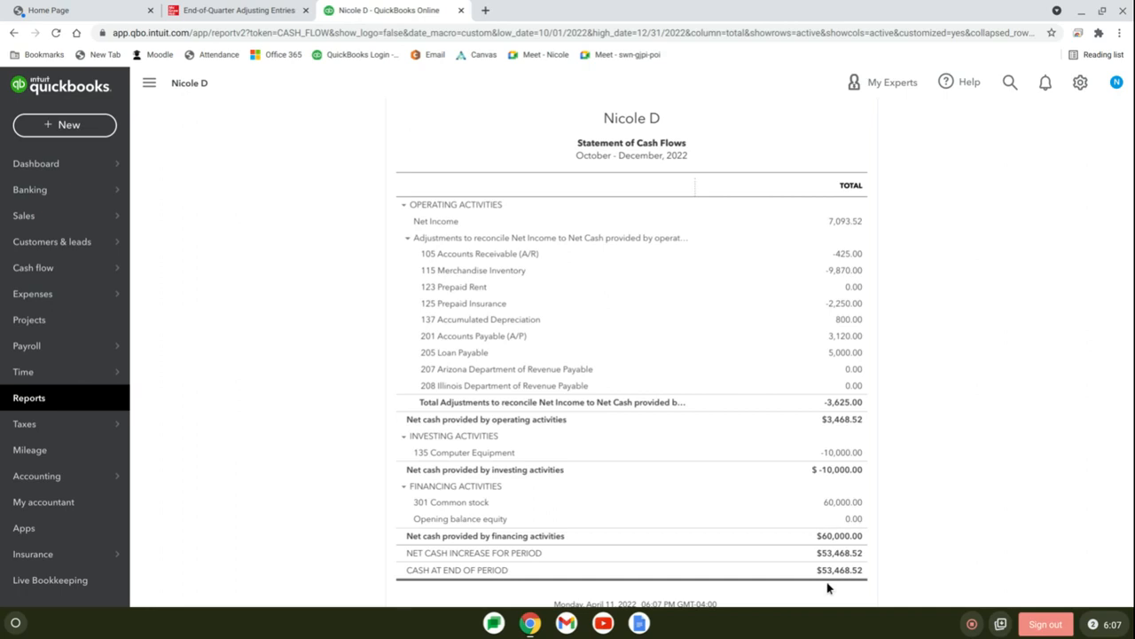
mouse_move(547, 452)
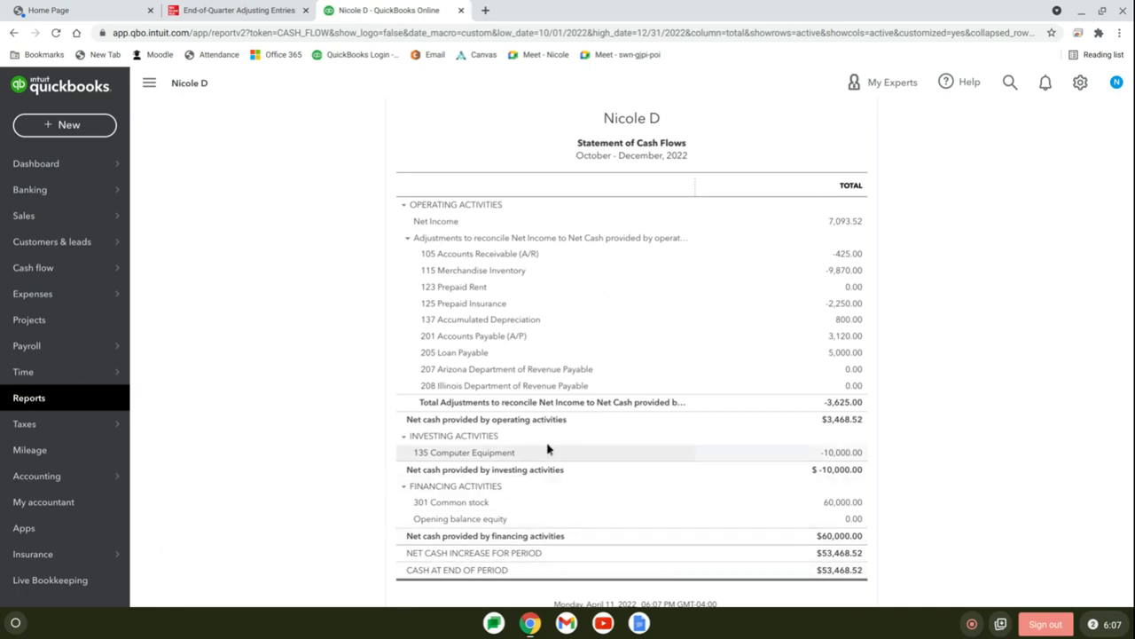
mouse_move(262, 100)
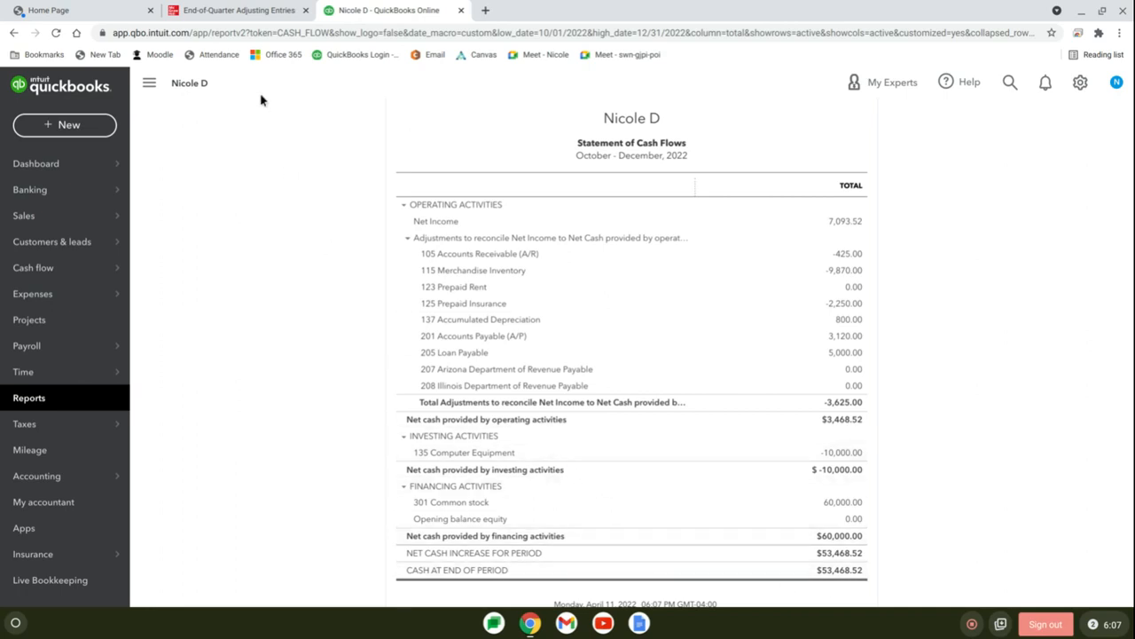
- Scroll the textbook past the end-of-year export instructions
click(238, 11)
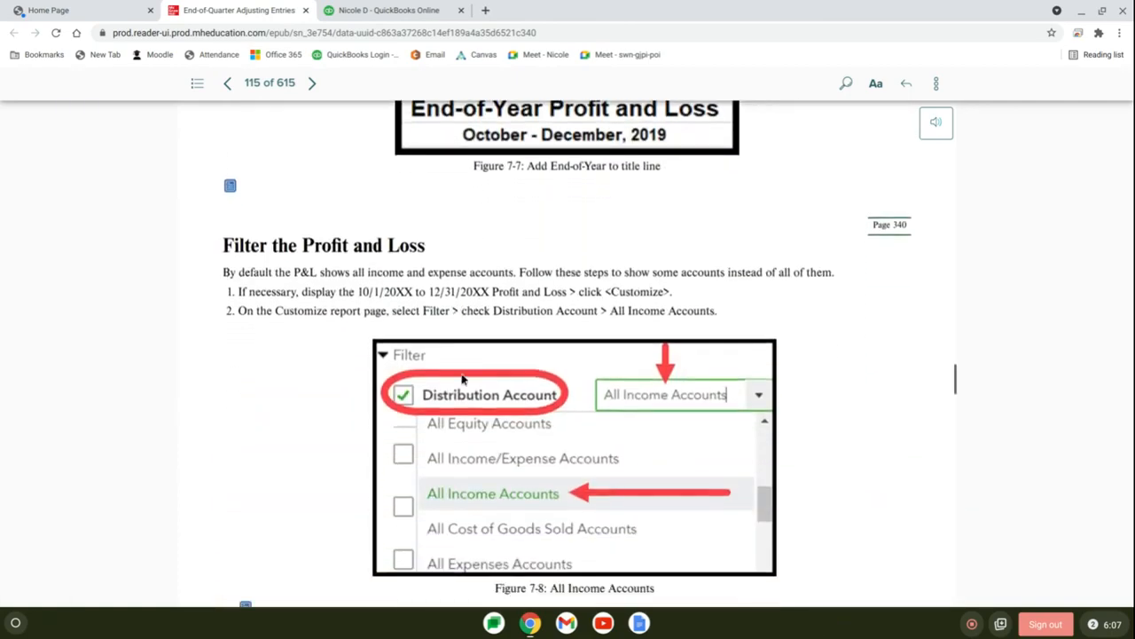
scroll(down, 3)
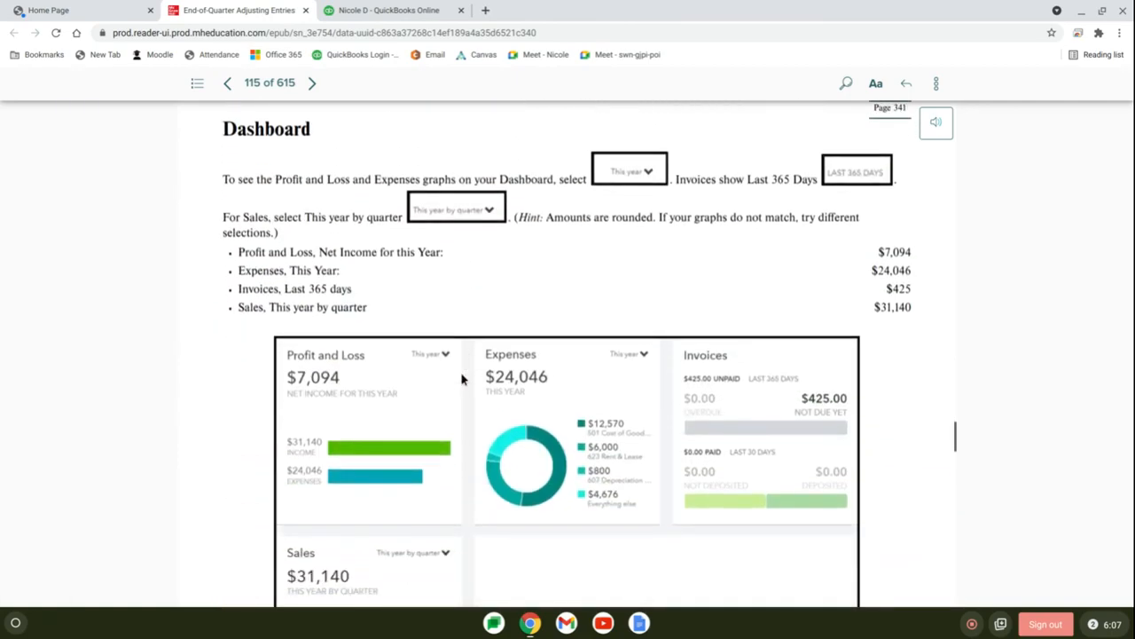
scroll(down, 3)
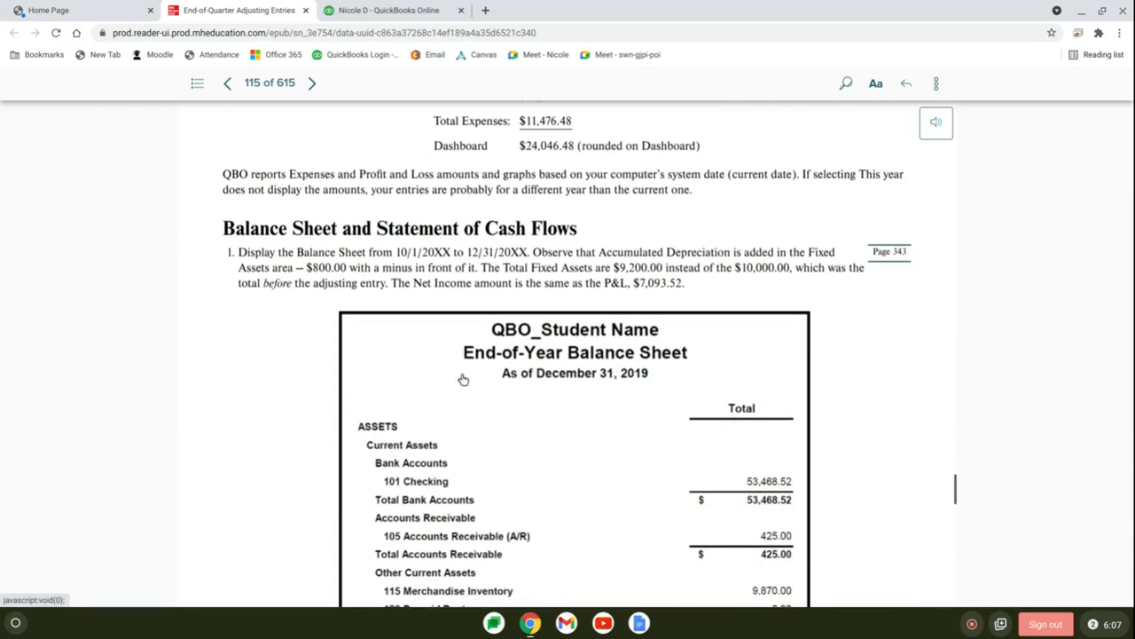
scroll(down, 3)
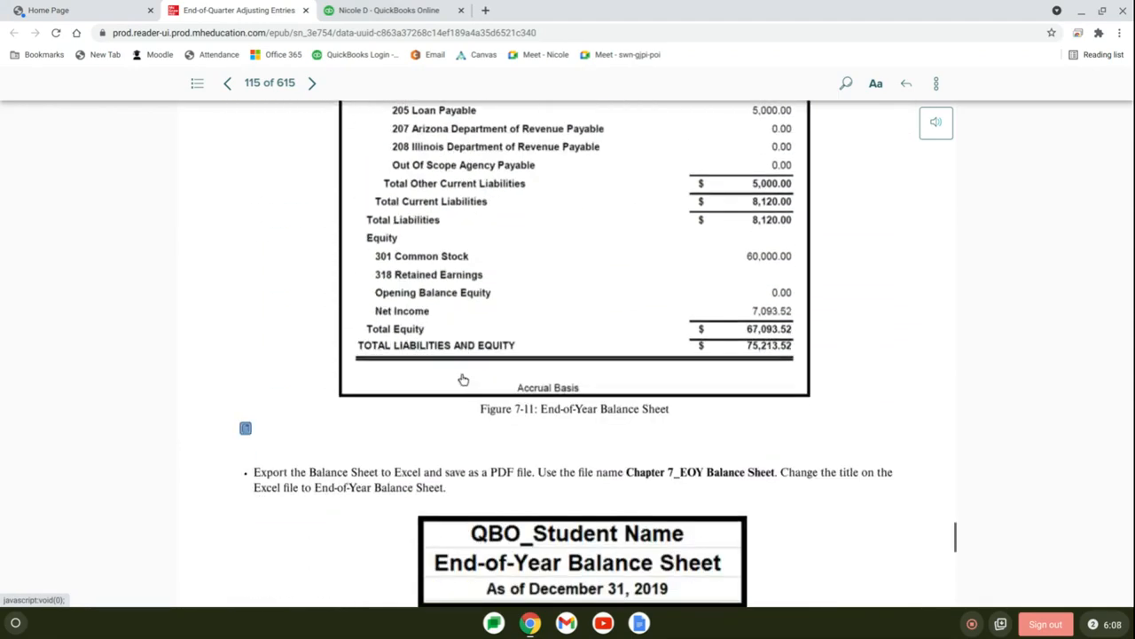
scroll(down, 3)
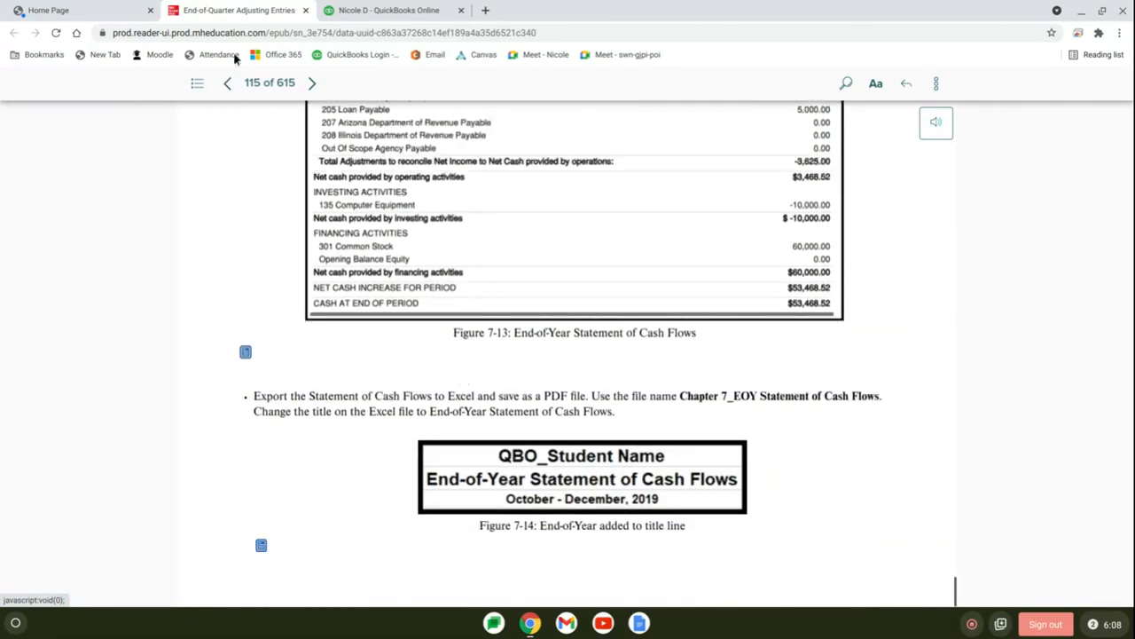
- Turn to Closing the Fiscal Year and read step 1 about the January 1 balance sheet
click(312, 83)
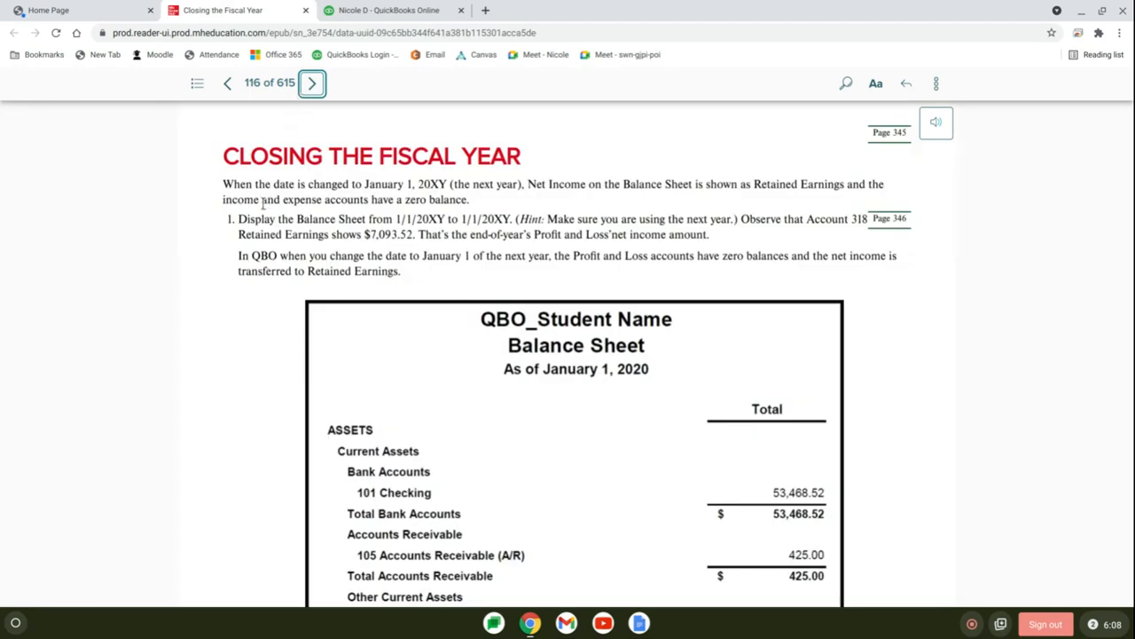
mouse_move(262, 202)
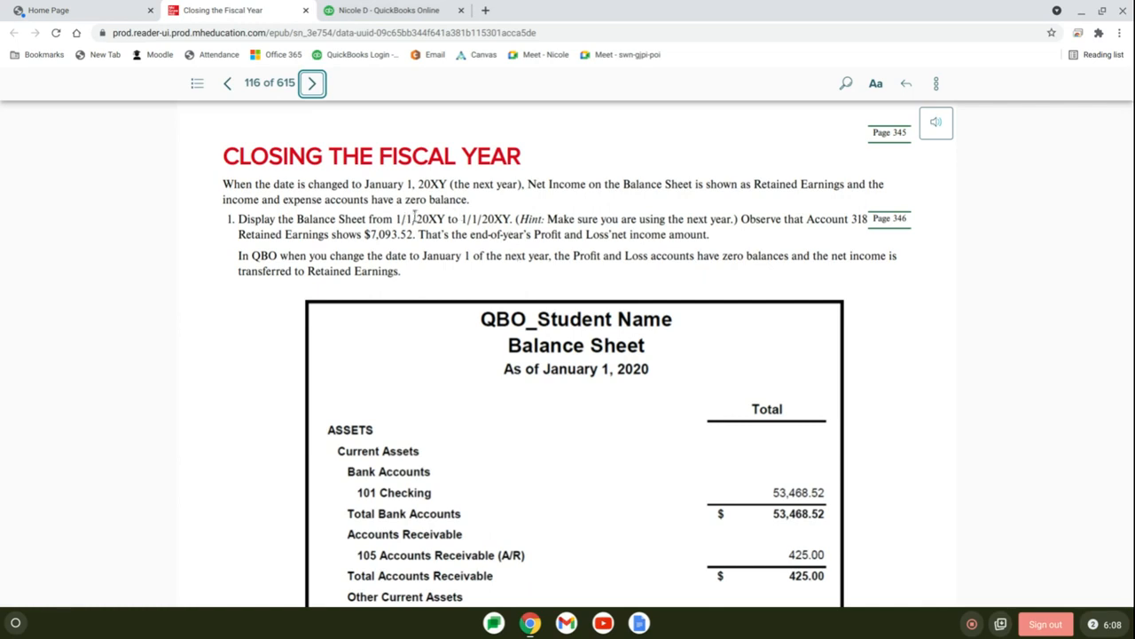
mouse_move(458, 233)
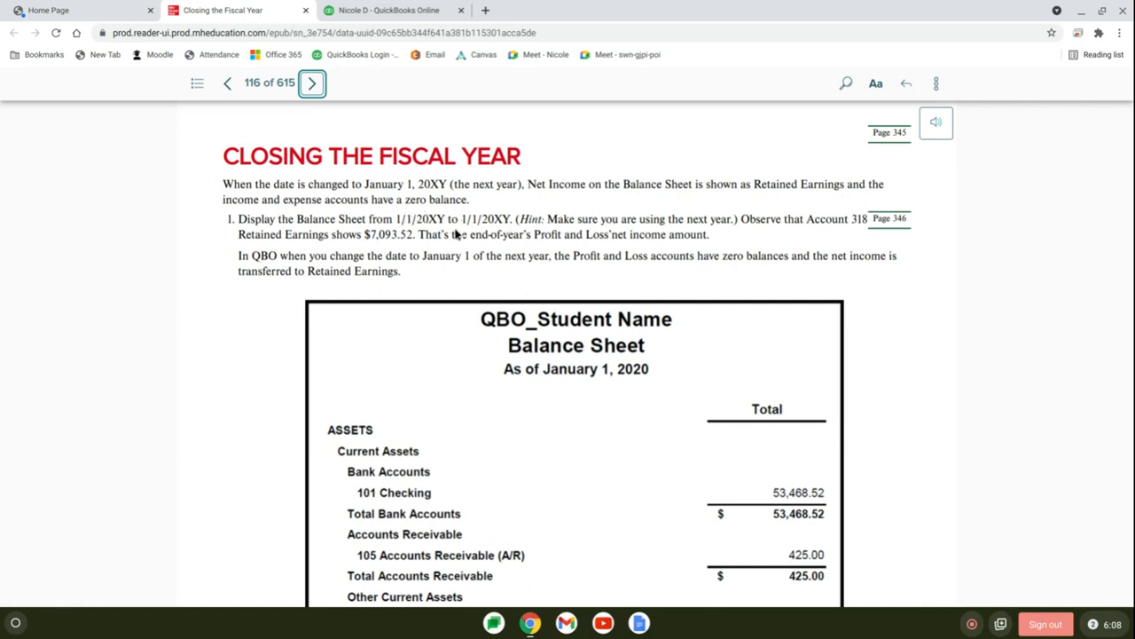
mouse_move(499, 231)
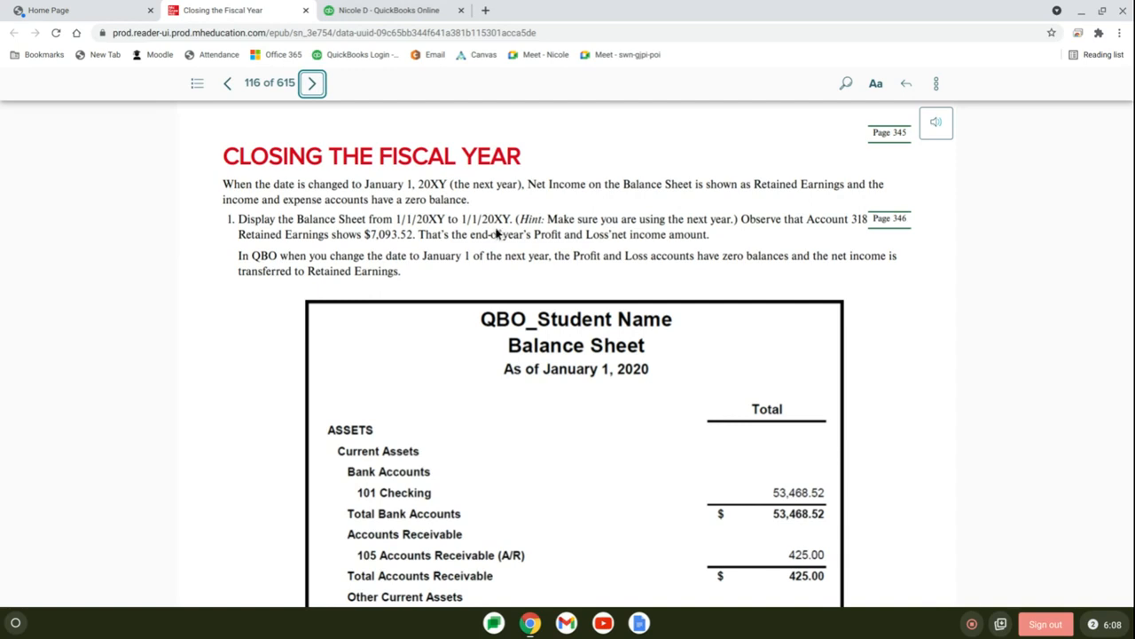
scroll(down, 3)
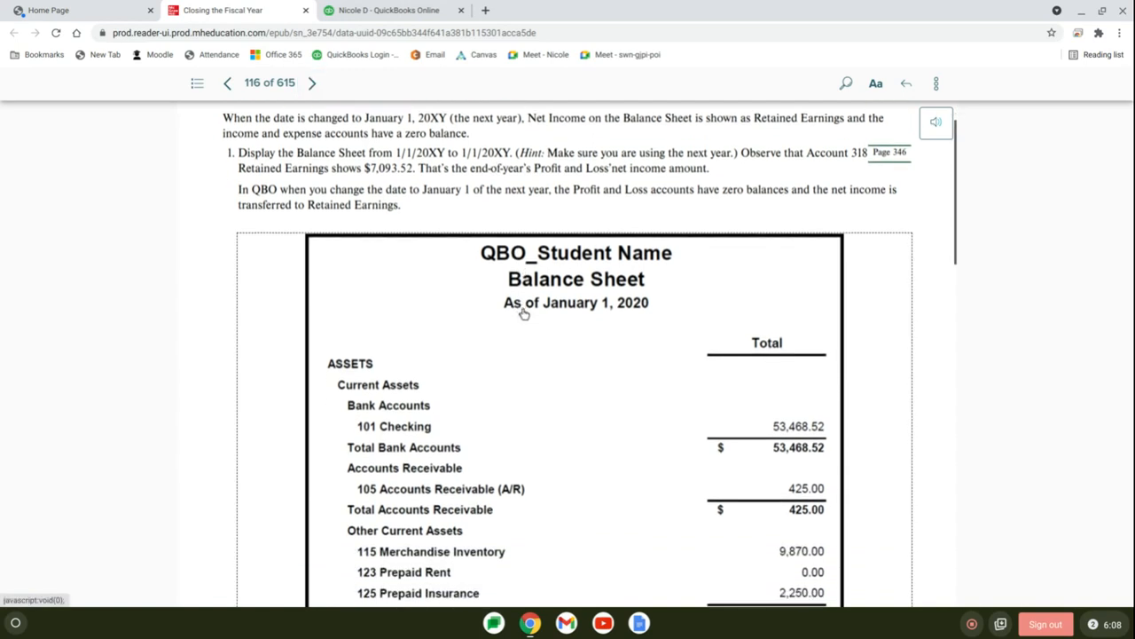
scroll(down, 3)
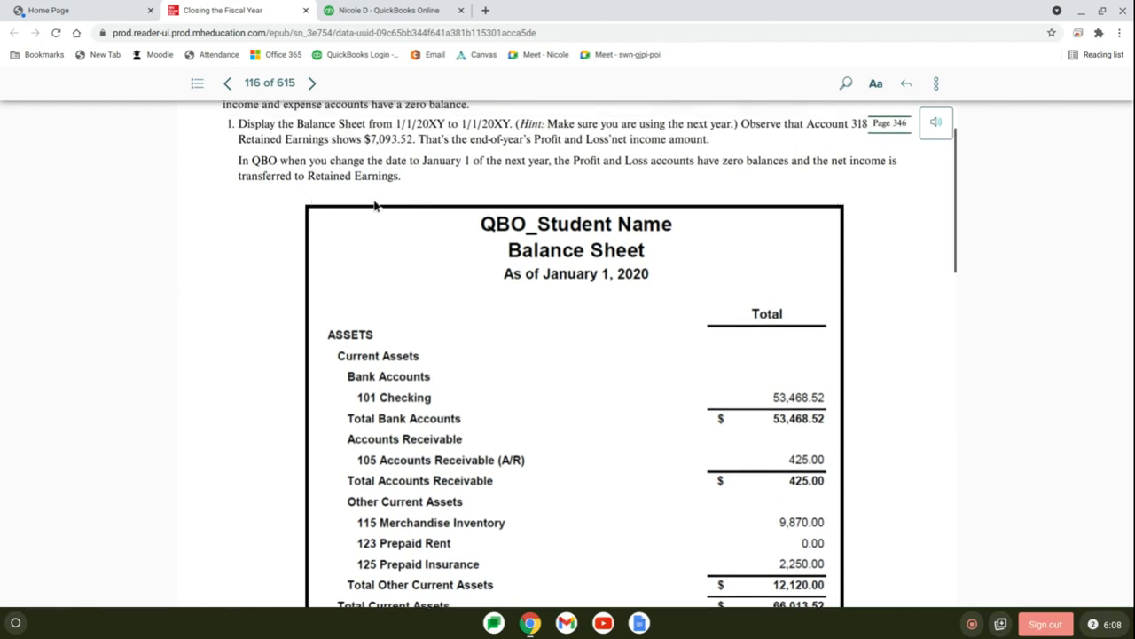
mouse_move(408, 170)
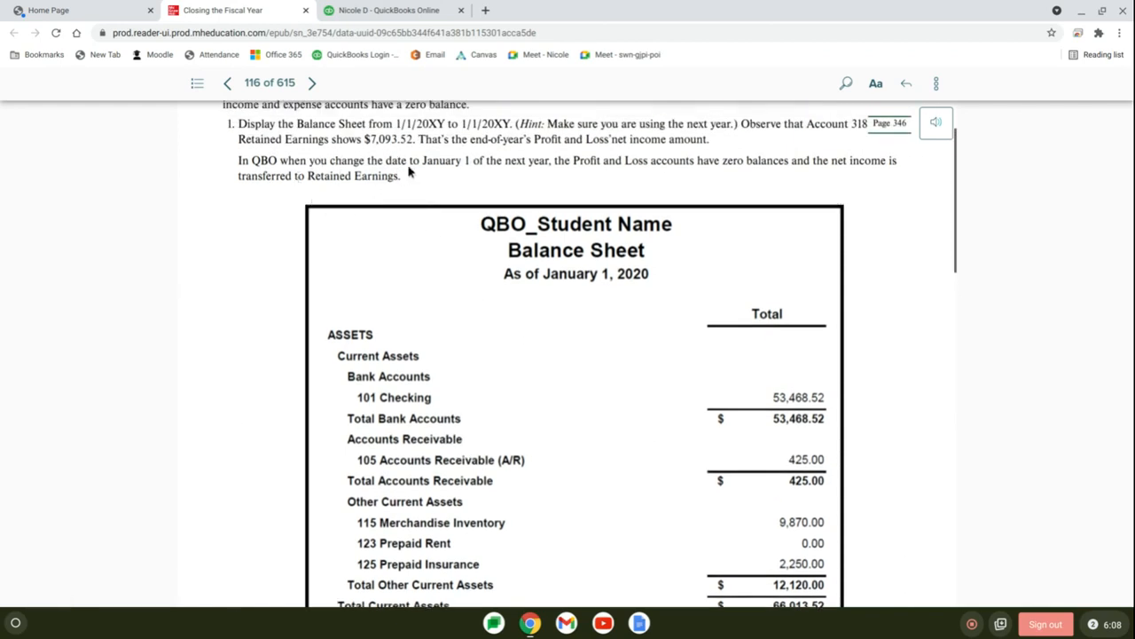
mouse_move(330, 177)
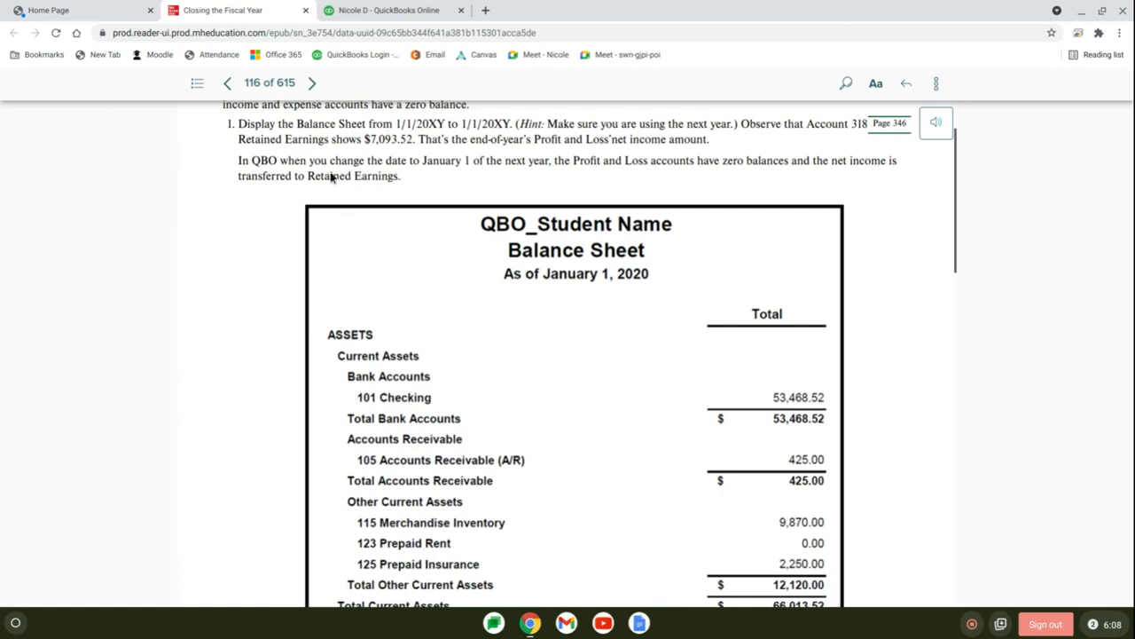
mouse_move(340, 205)
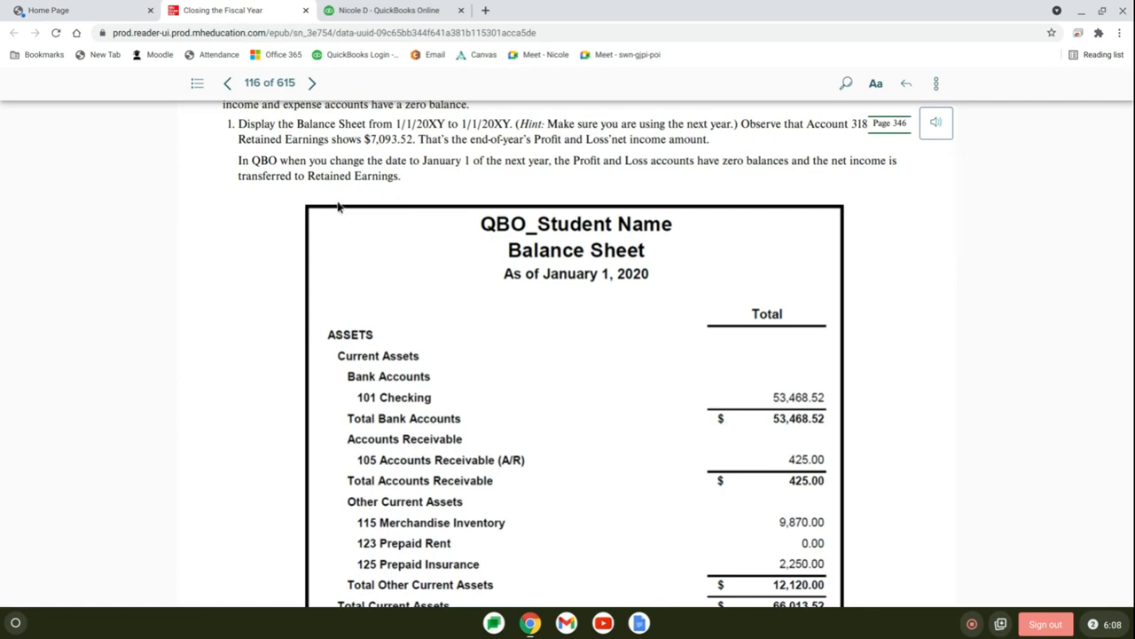
mouse_move(346, 198)
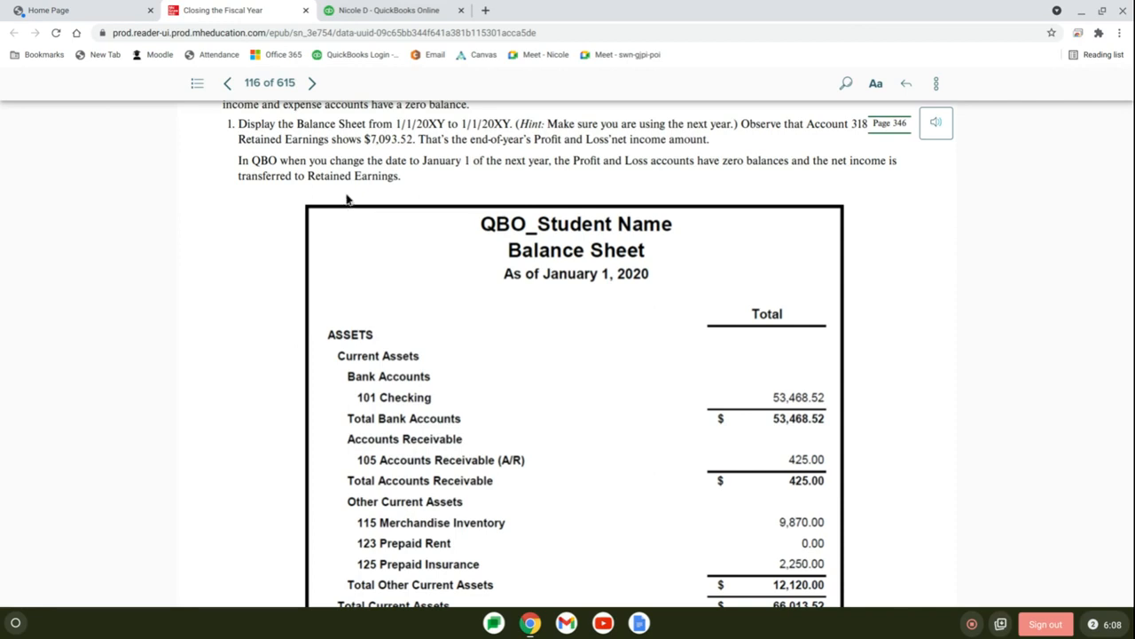
mouse_move(333, 175)
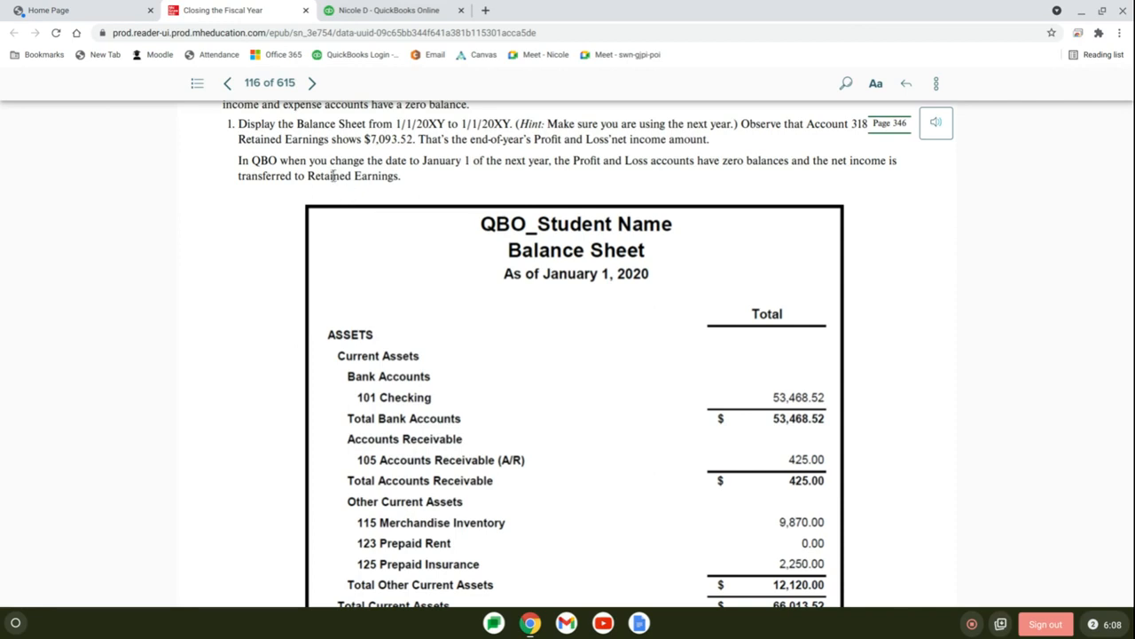
mouse_move(359, 194)
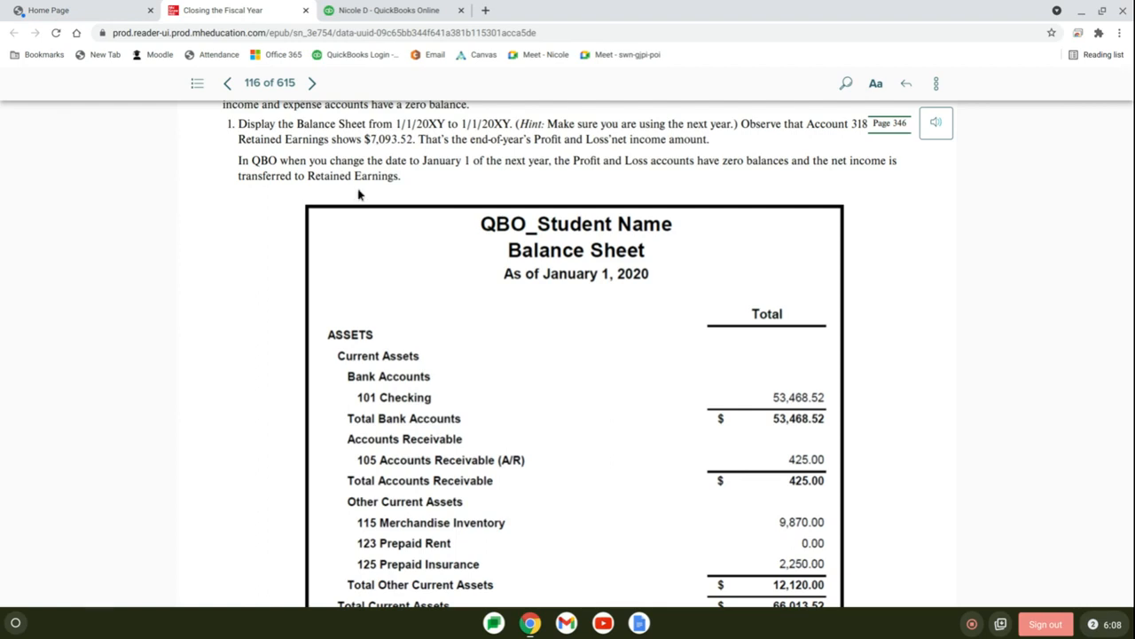
mouse_move(360, 174)
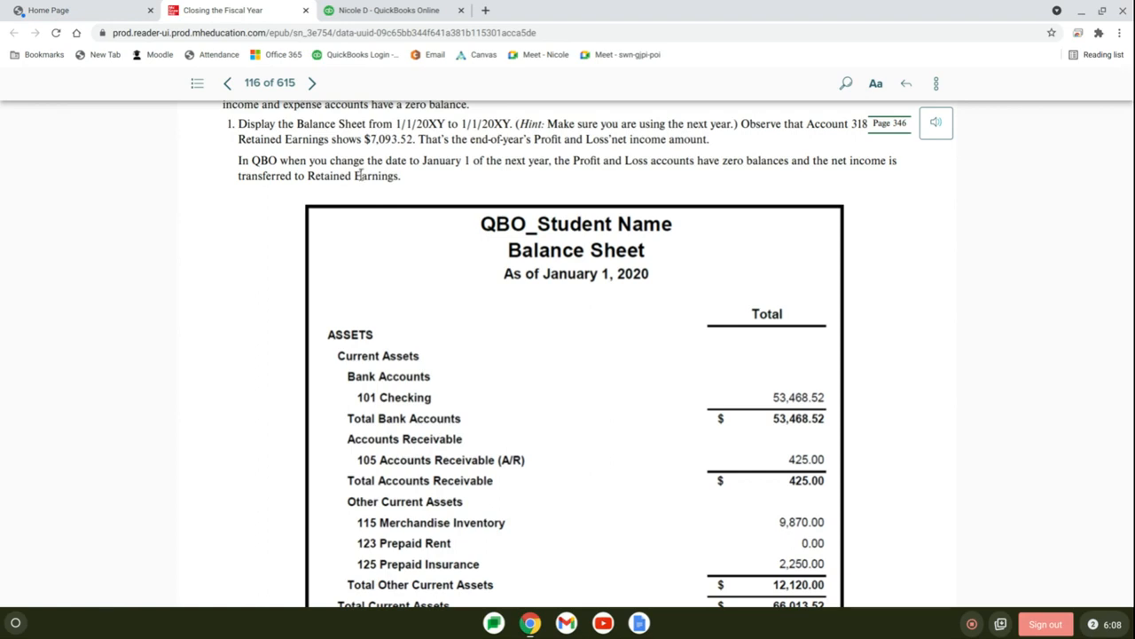
mouse_move(337, 191)
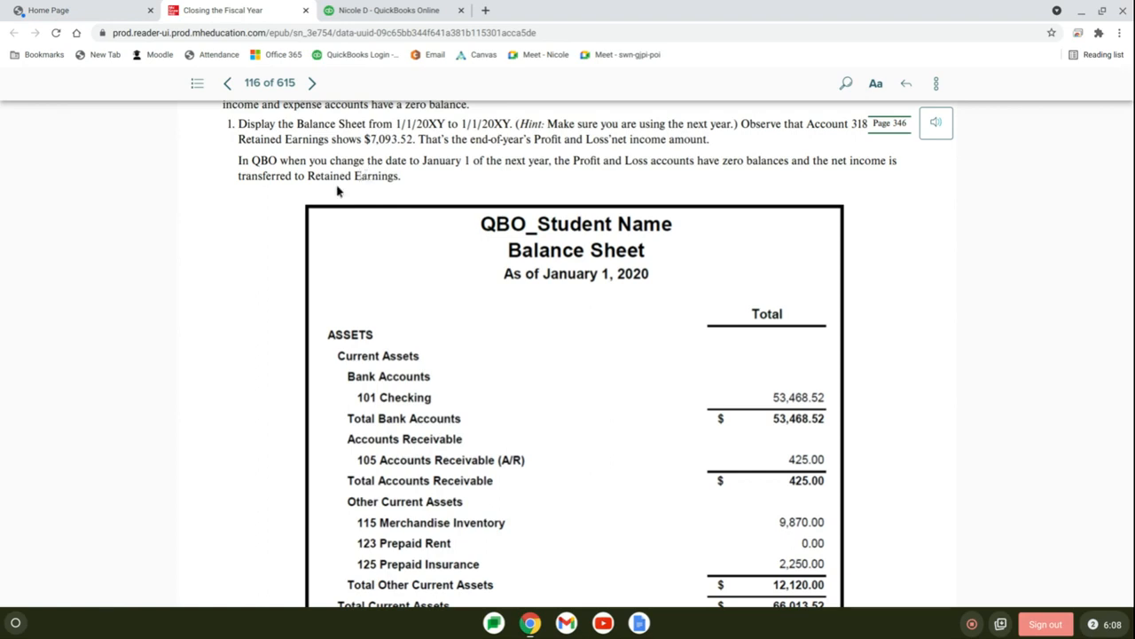
mouse_move(394, 102)
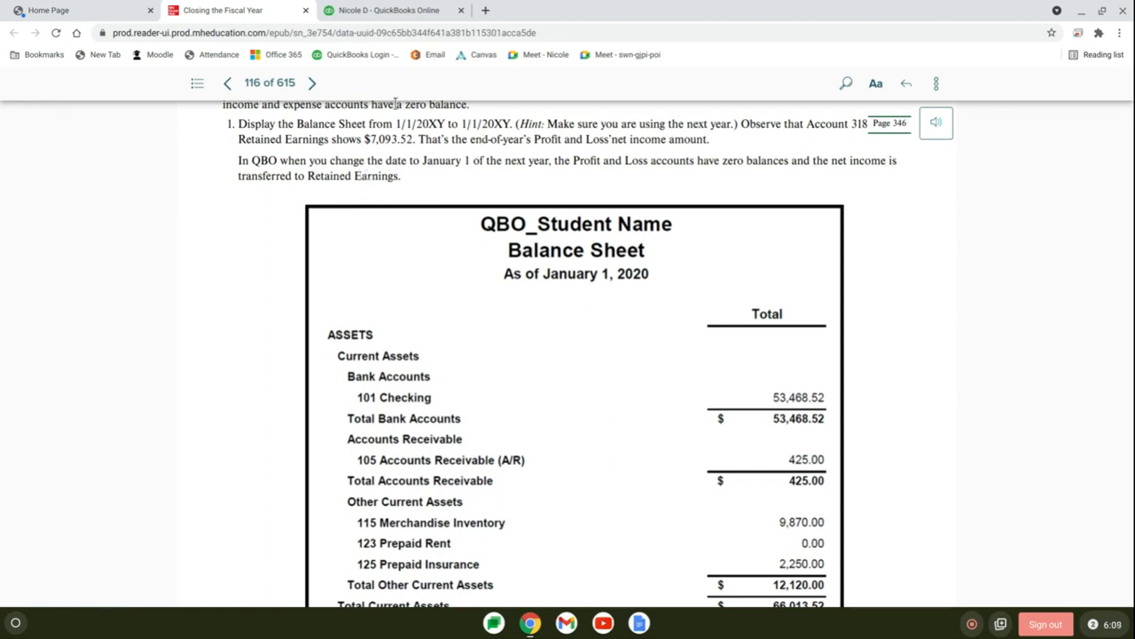
- Run the Balance Sheet report as of 01/01/2023
click(389, 11)
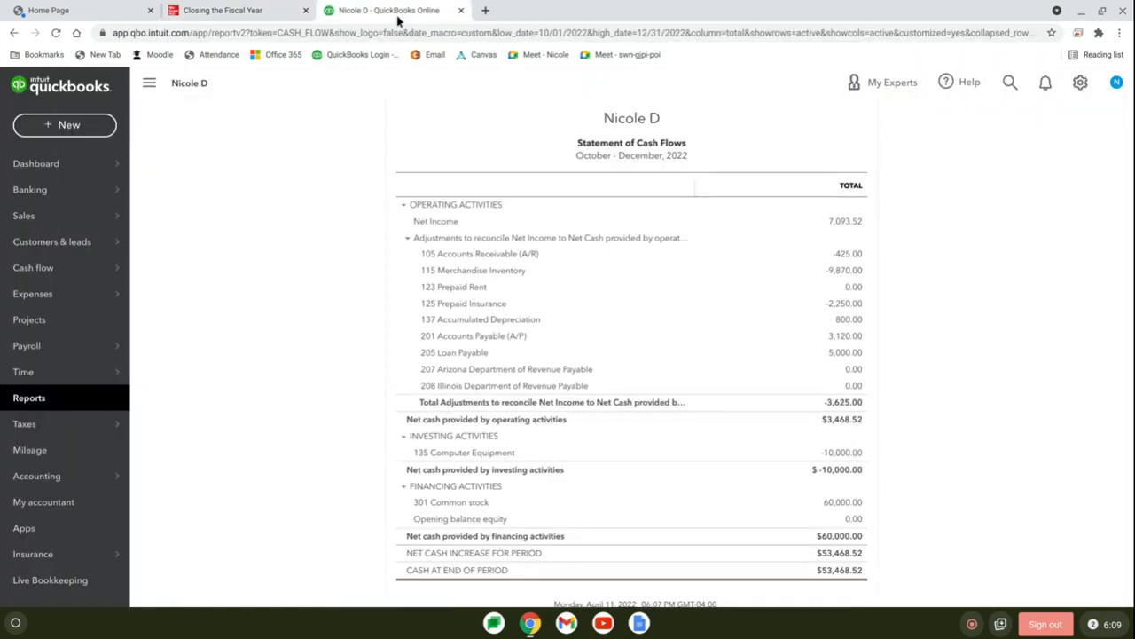
mouse_move(29, 397)
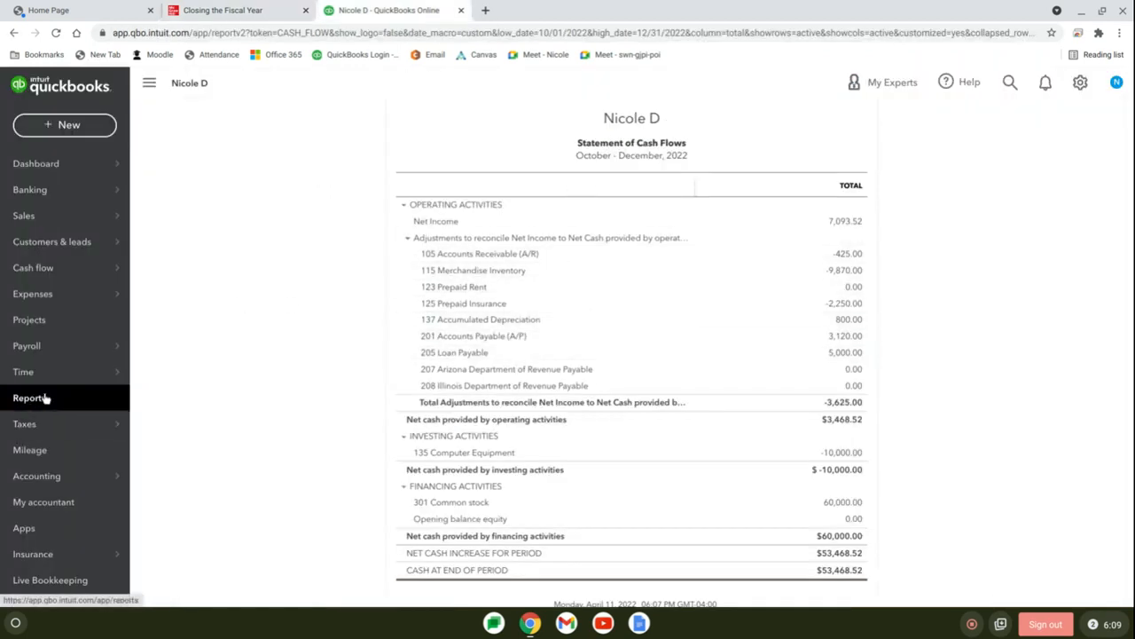
click(29, 397)
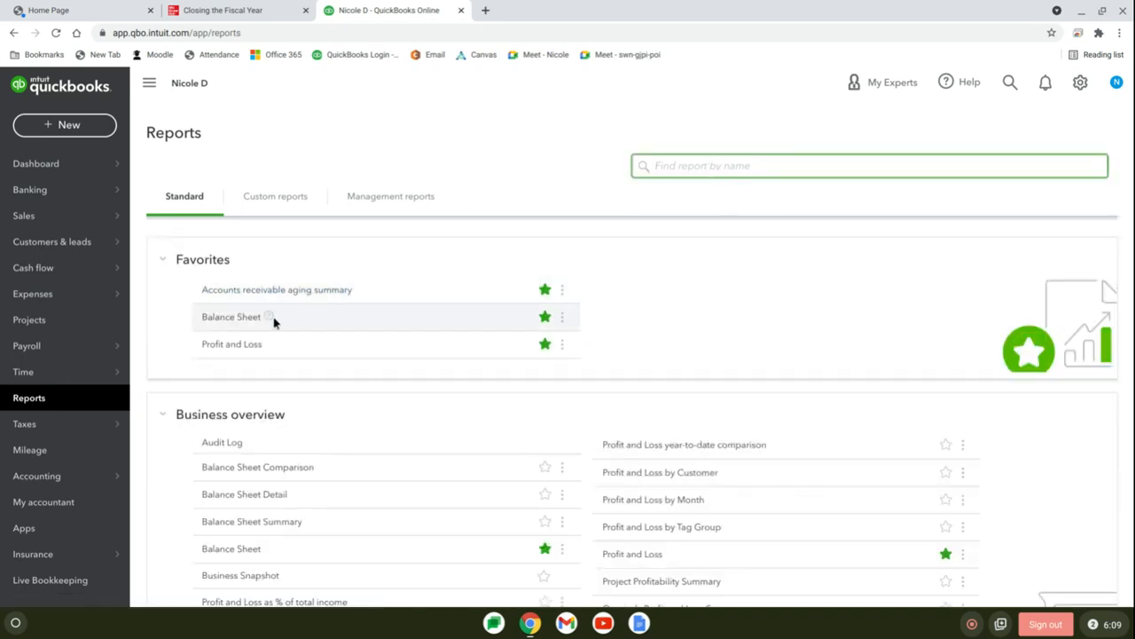
click(231, 316)
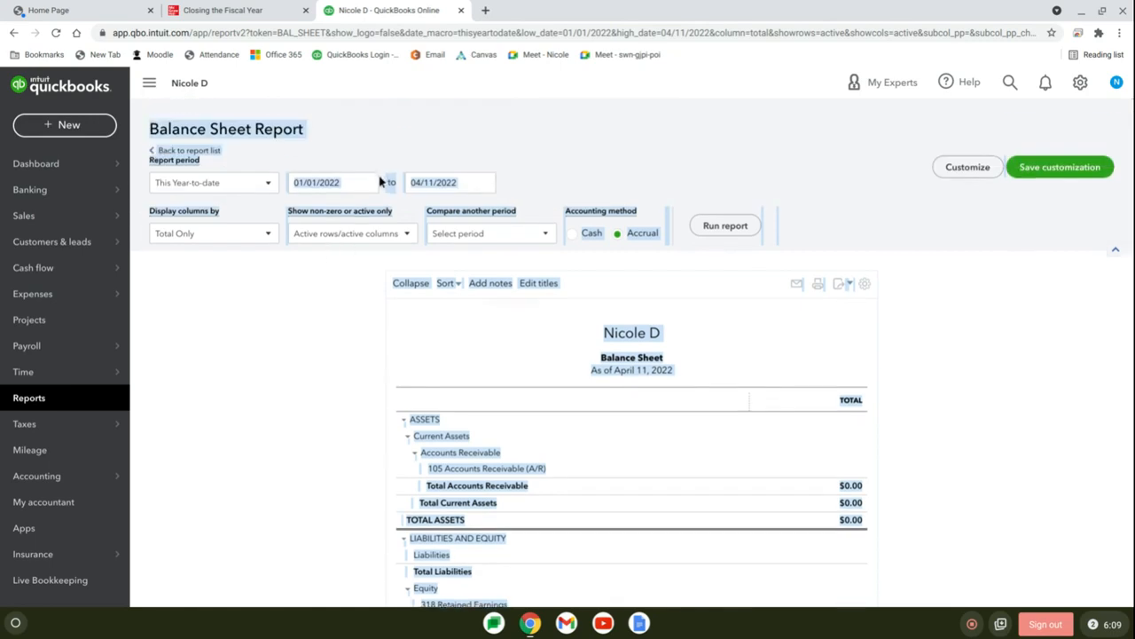
click(334, 181)
text(3)
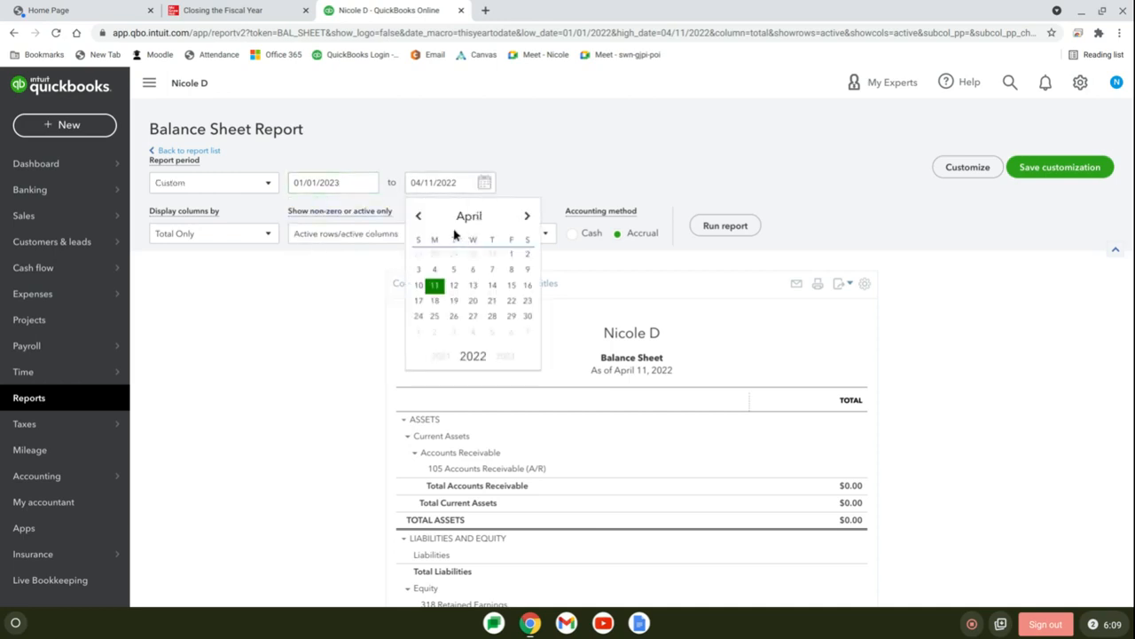
click(418, 216)
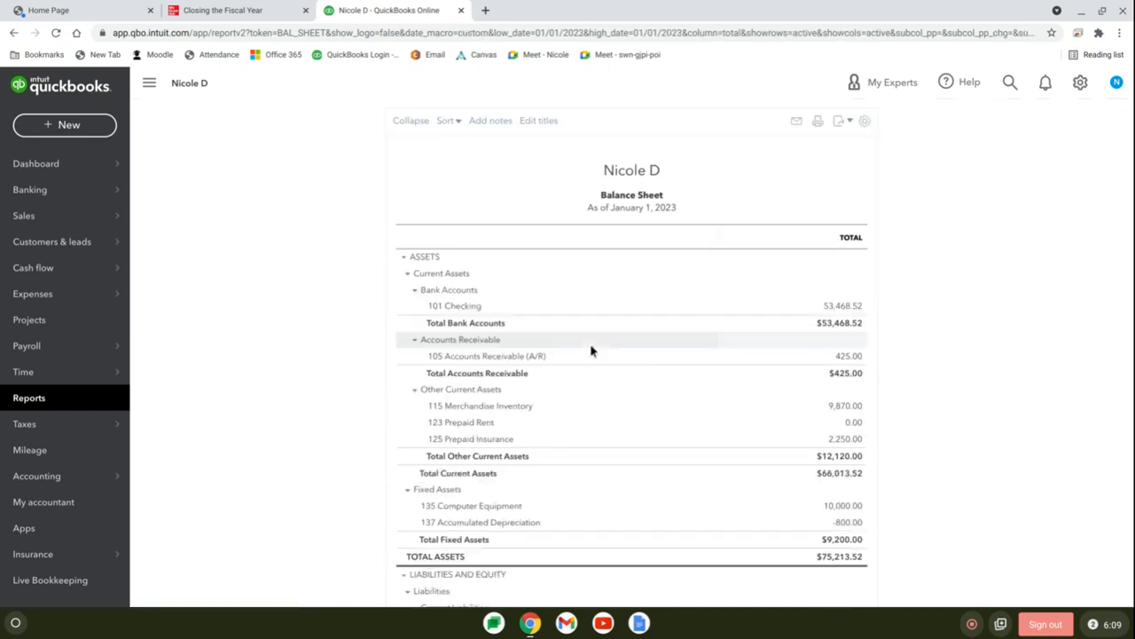
mouse_move(586, 355)
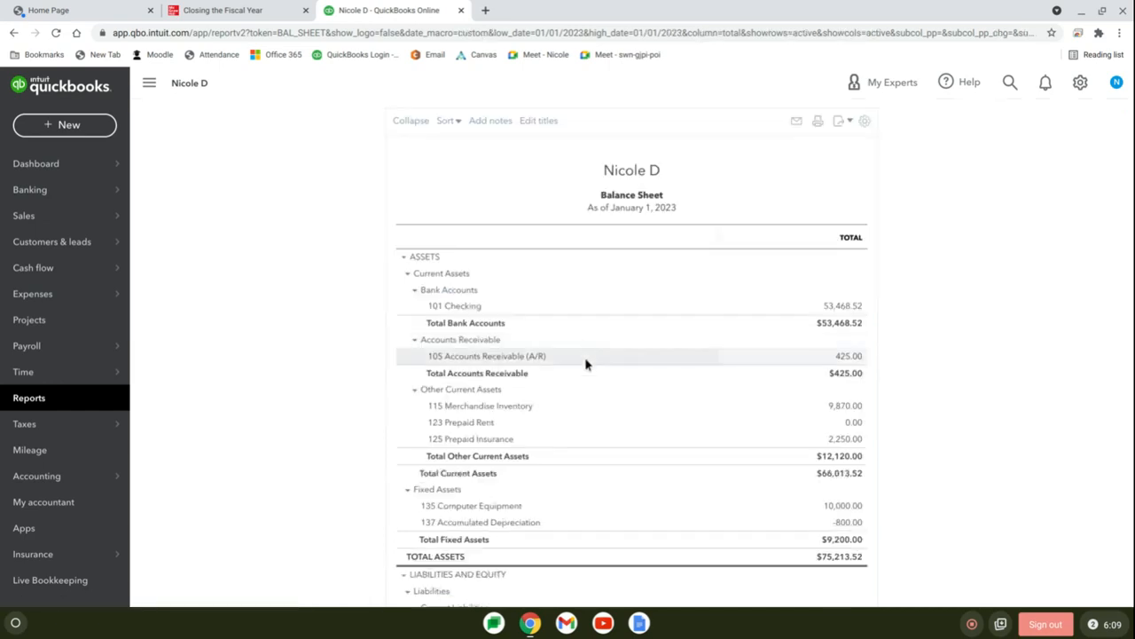
- Scroll to the Equity section showing 318 Retained Earnings at 7,093.52
scroll(down, 3)
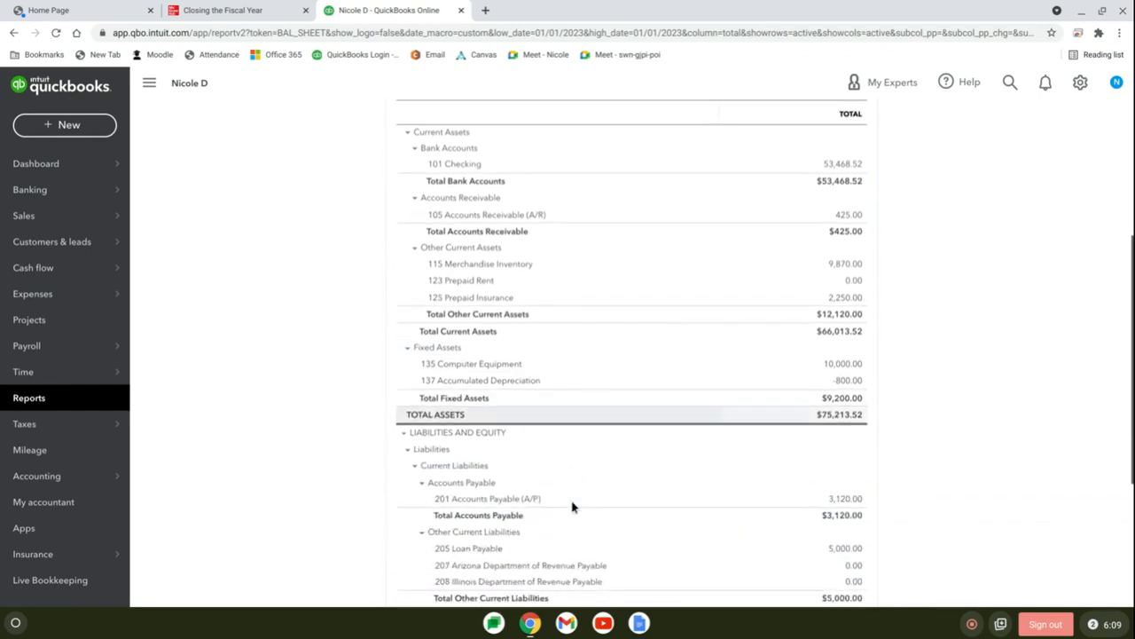
scroll(down, 3)
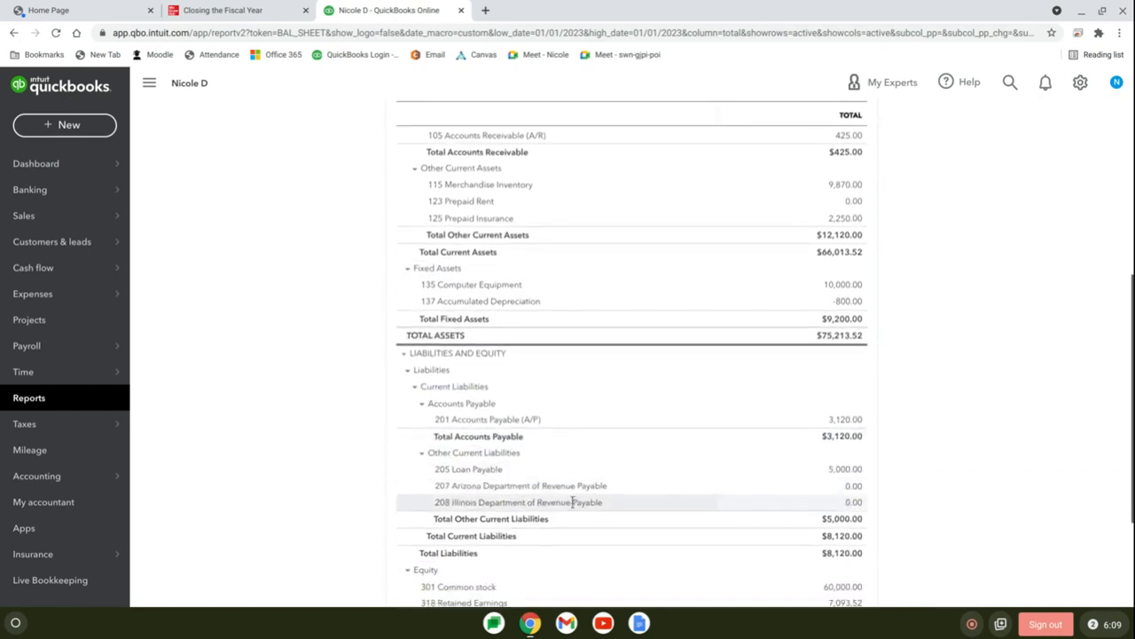
scroll(down, 3)
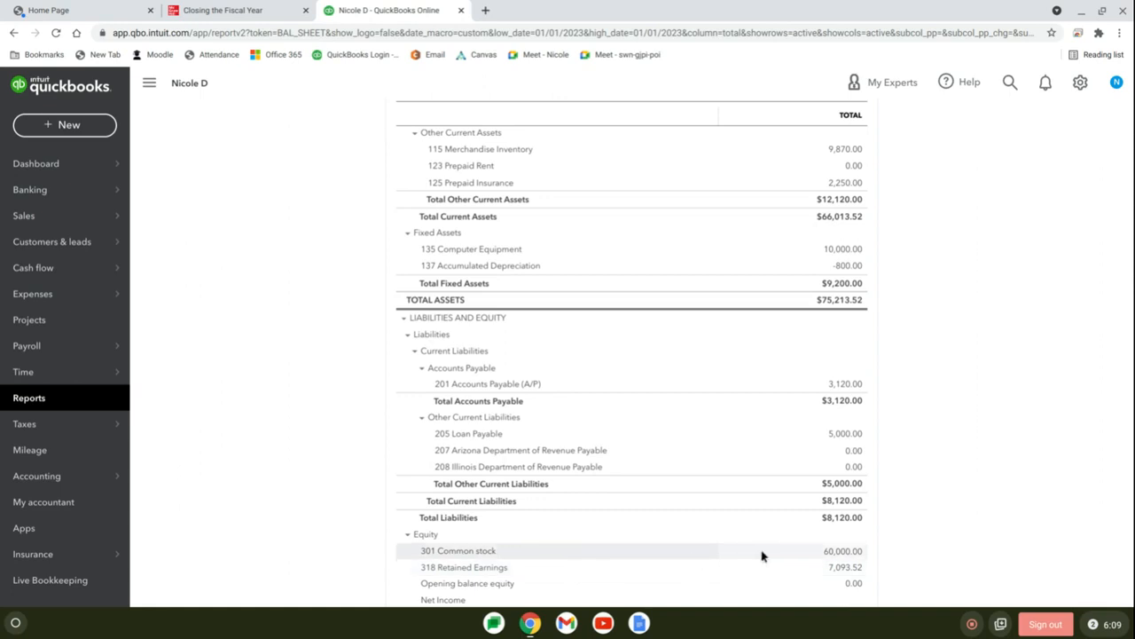
mouse_move(855, 575)
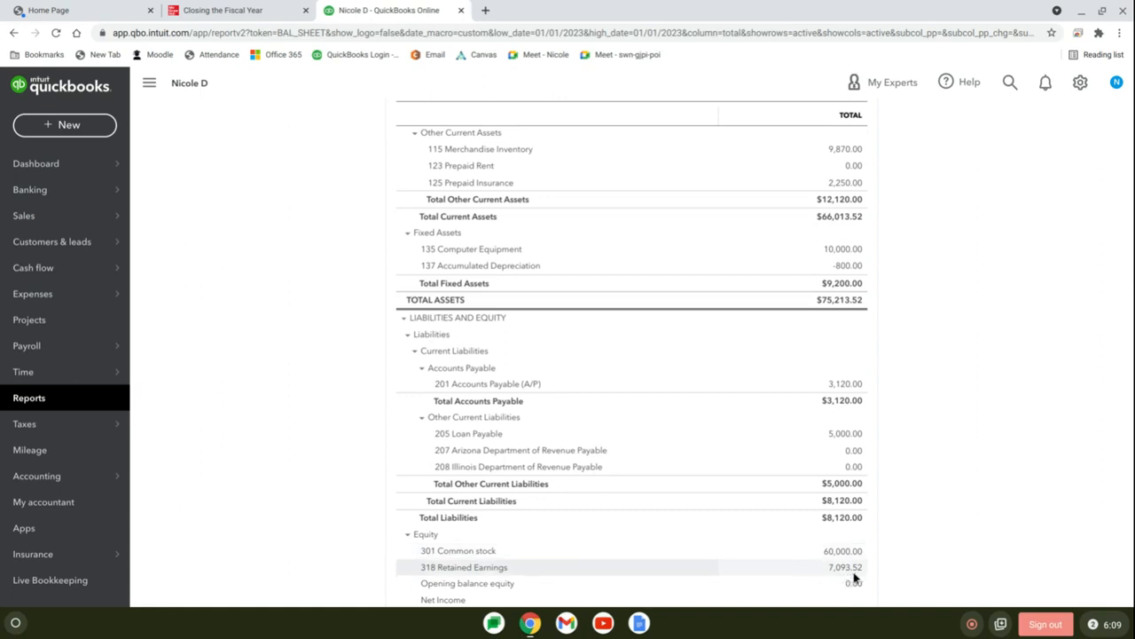
mouse_move(866, 571)
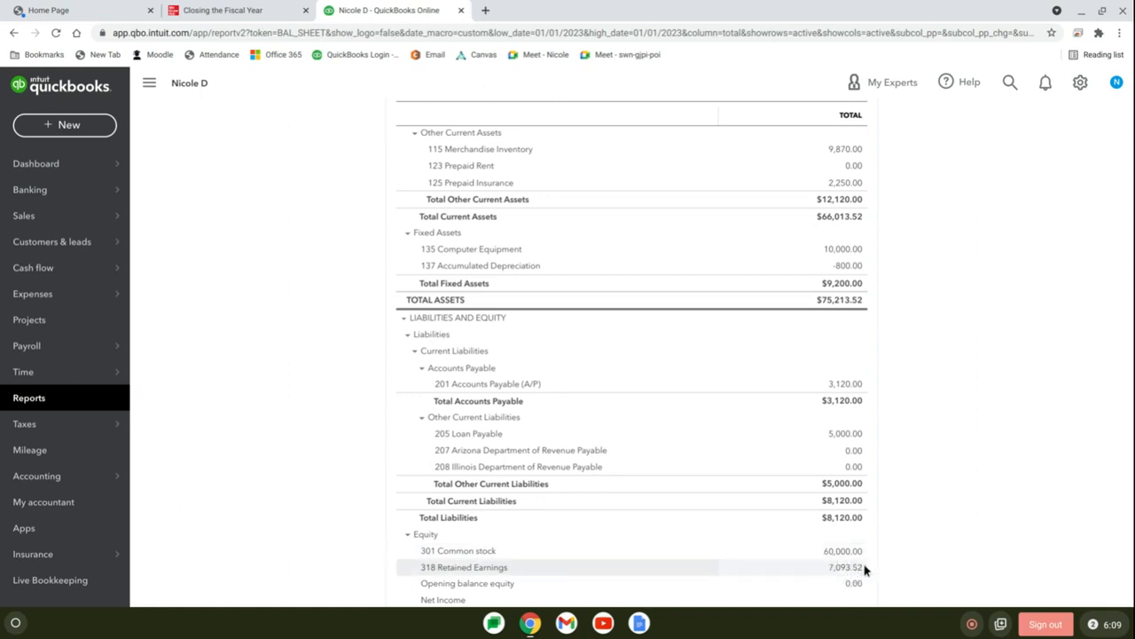
mouse_move(508, 220)
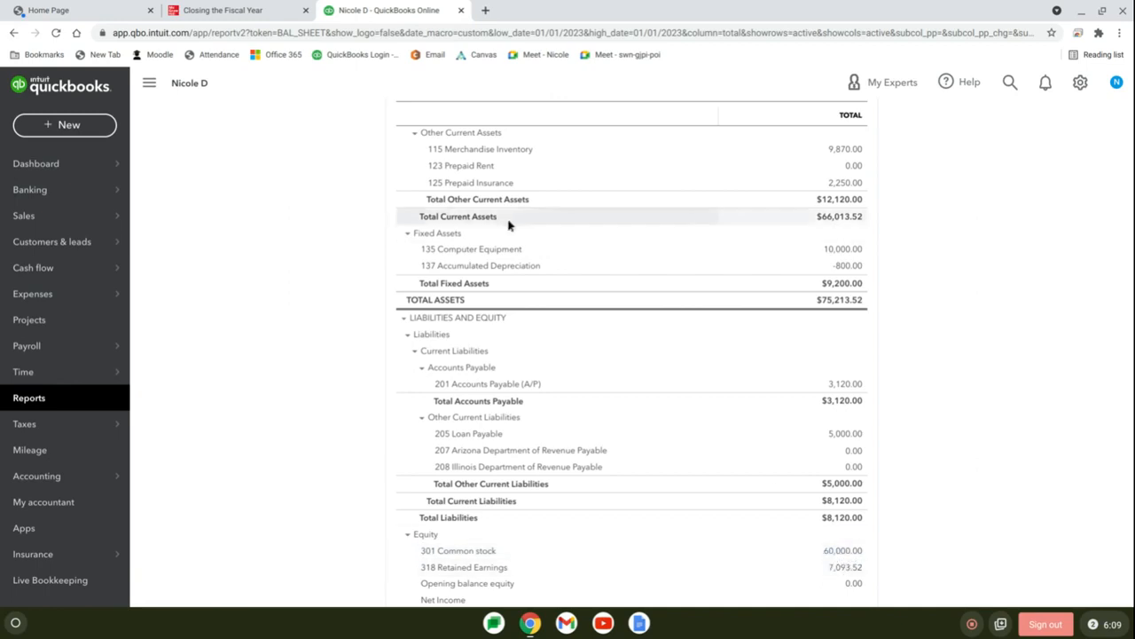
- Return to the textbook and page forward to the Postclosing Trial Balance section with its Excel export note
click(223, 11)
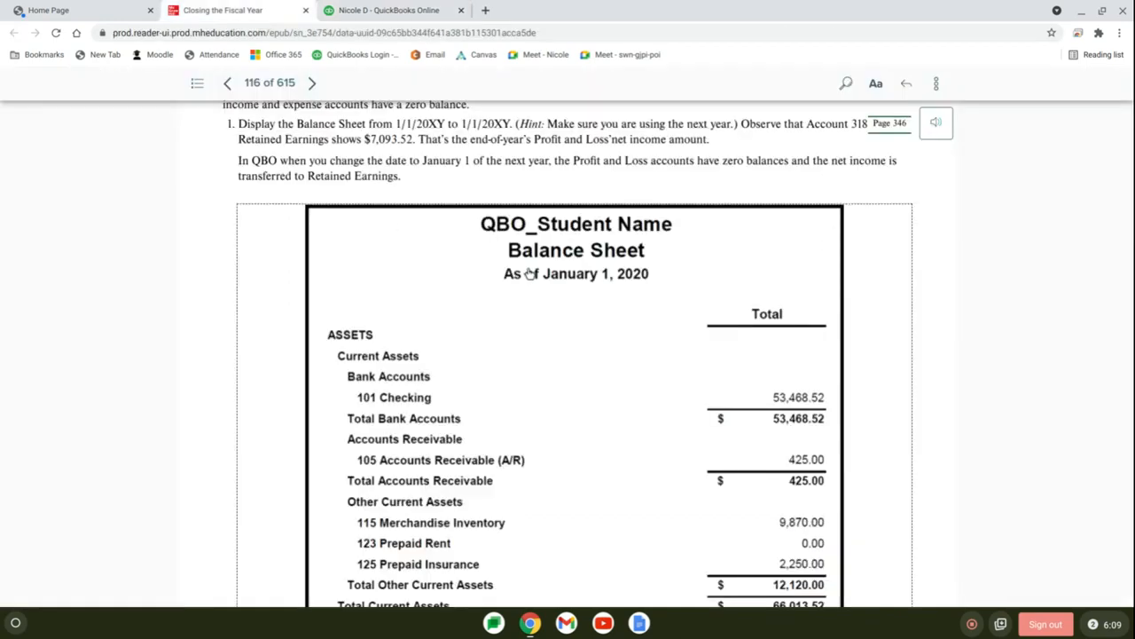
scroll(down, 3)
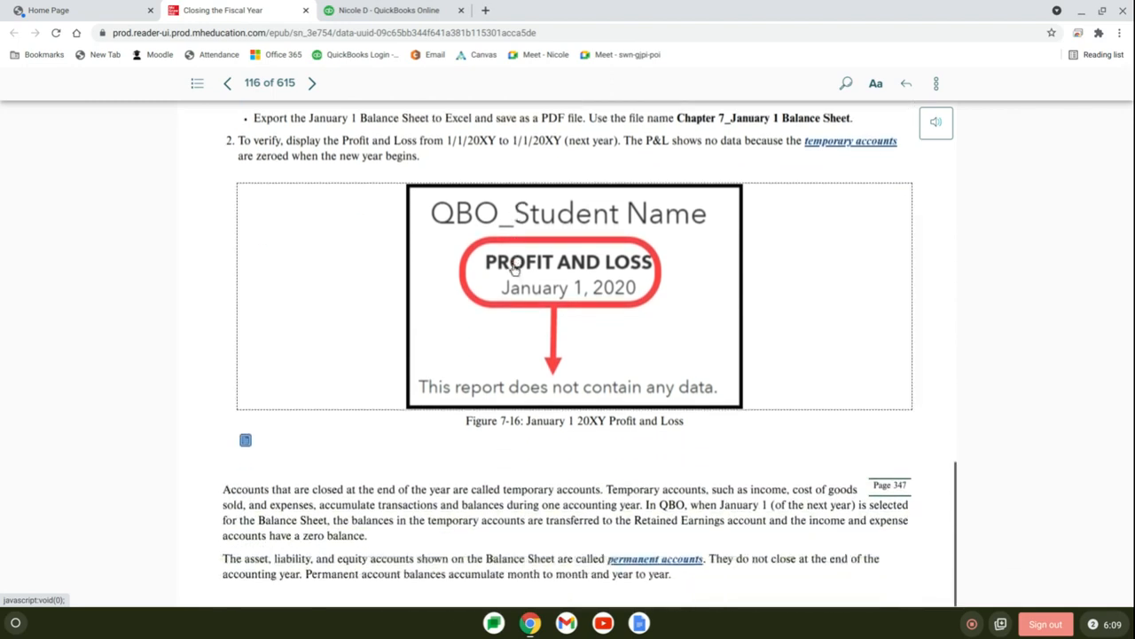
mouse_move(553, 317)
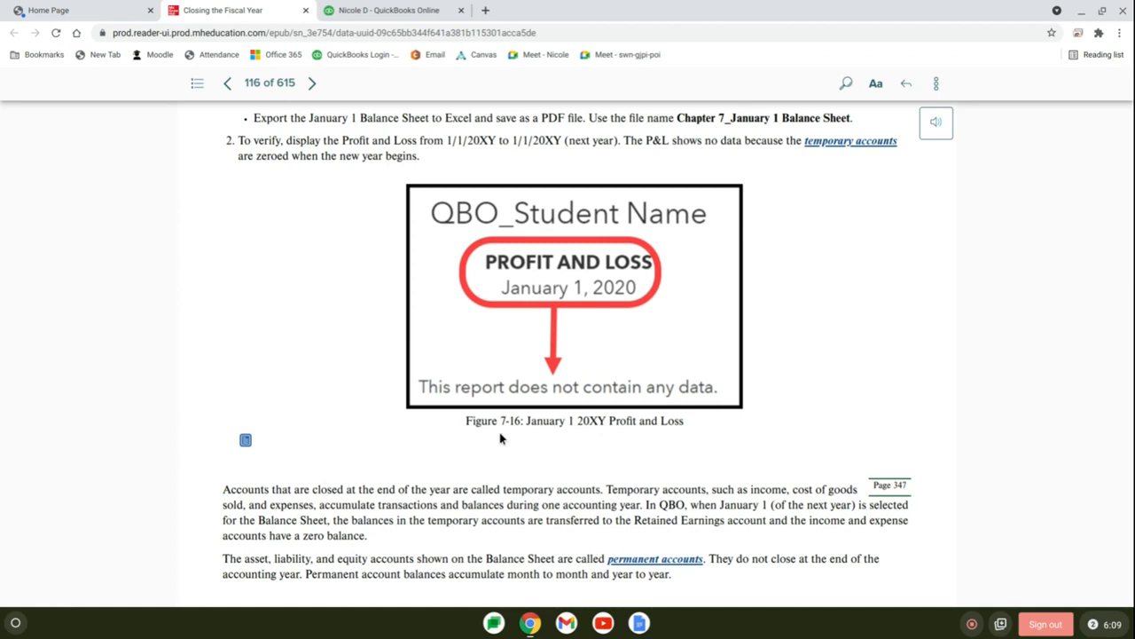
mouse_move(497, 447)
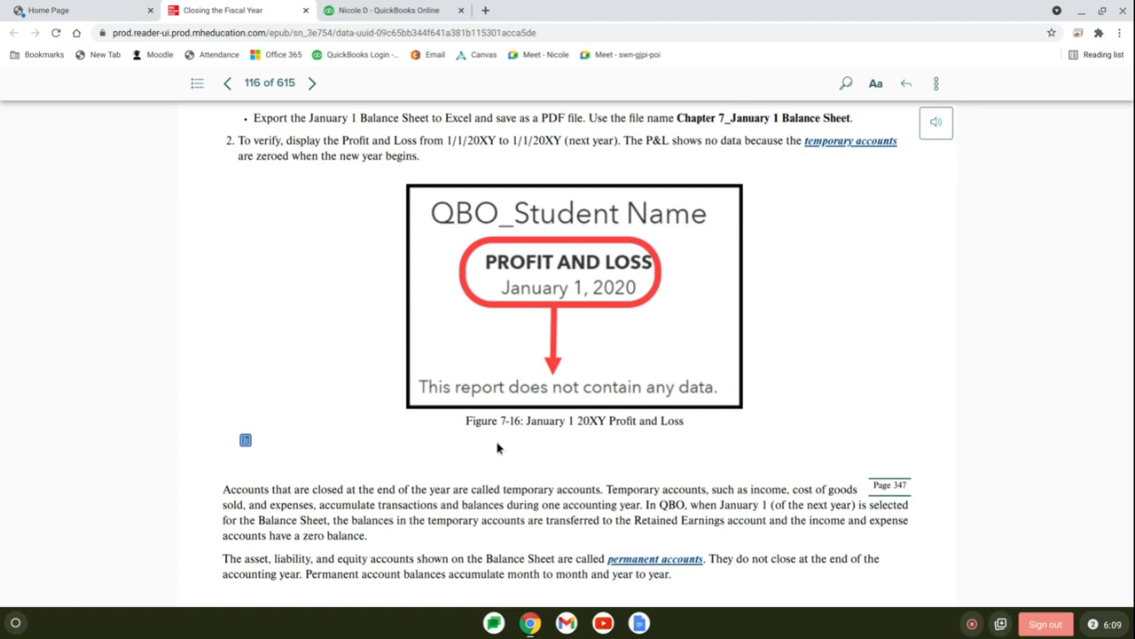
mouse_move(256, 135)
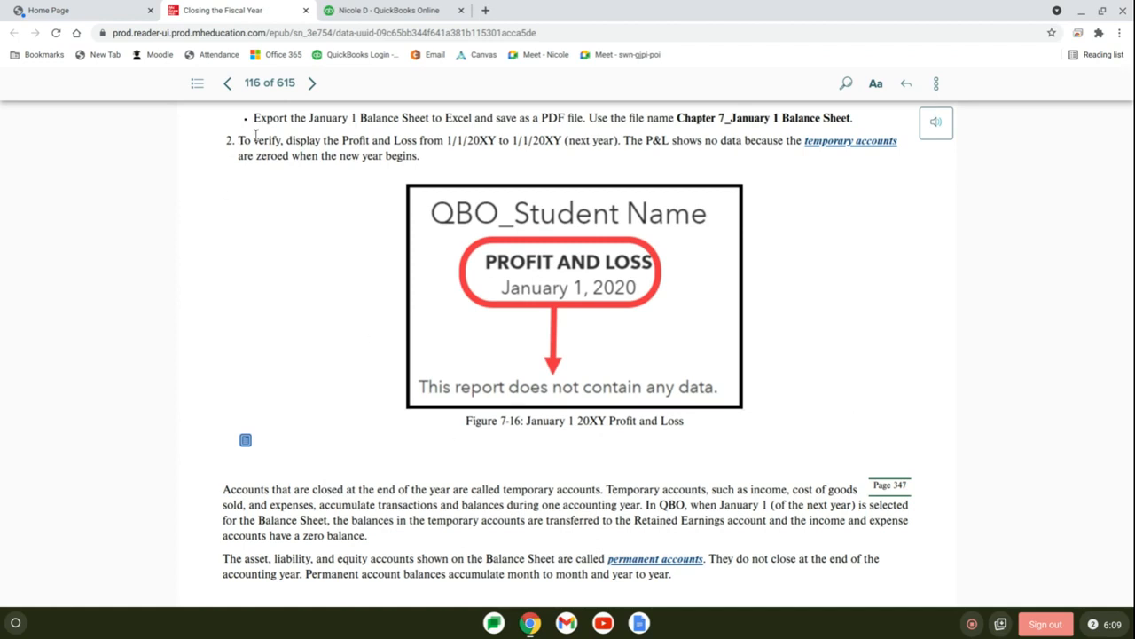
click(313, 84)
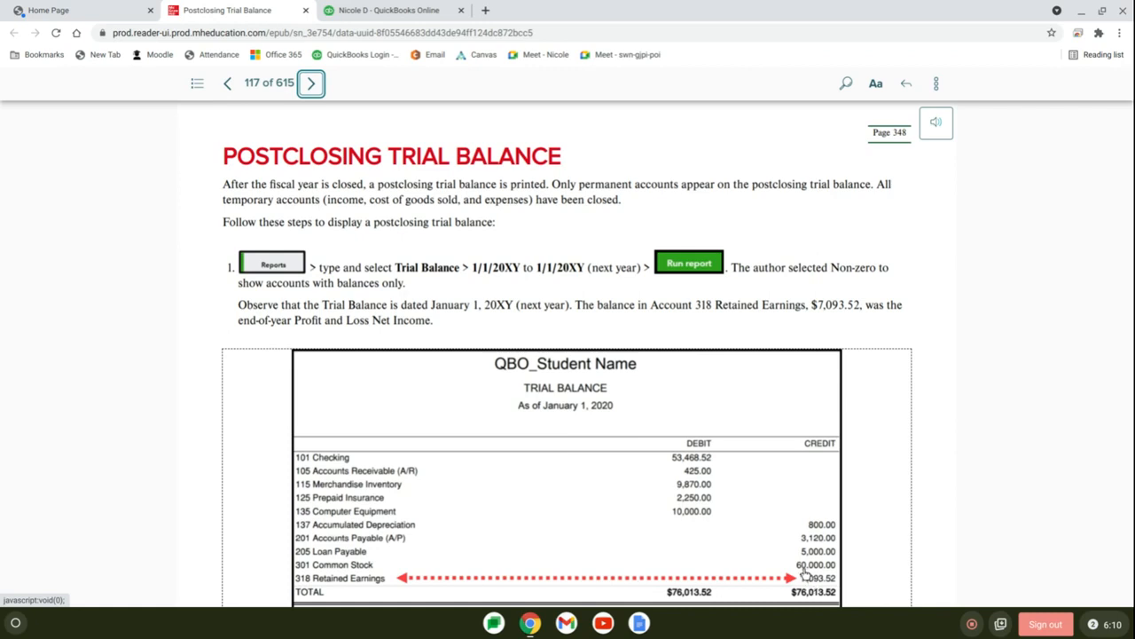
scroll(down, 3)
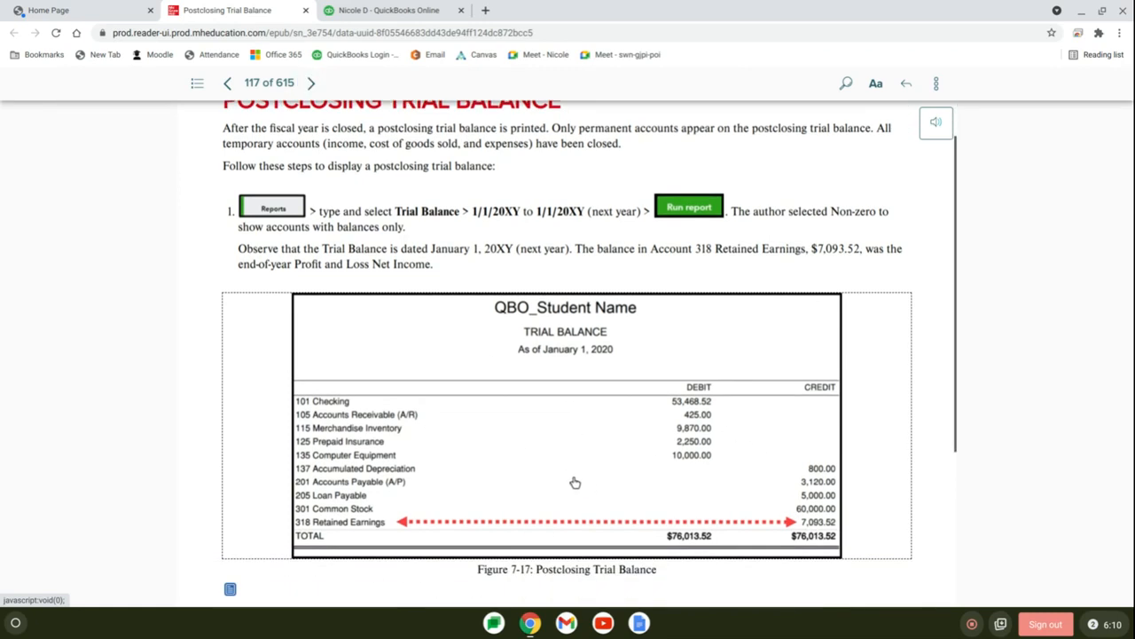
scroll(down, 3)
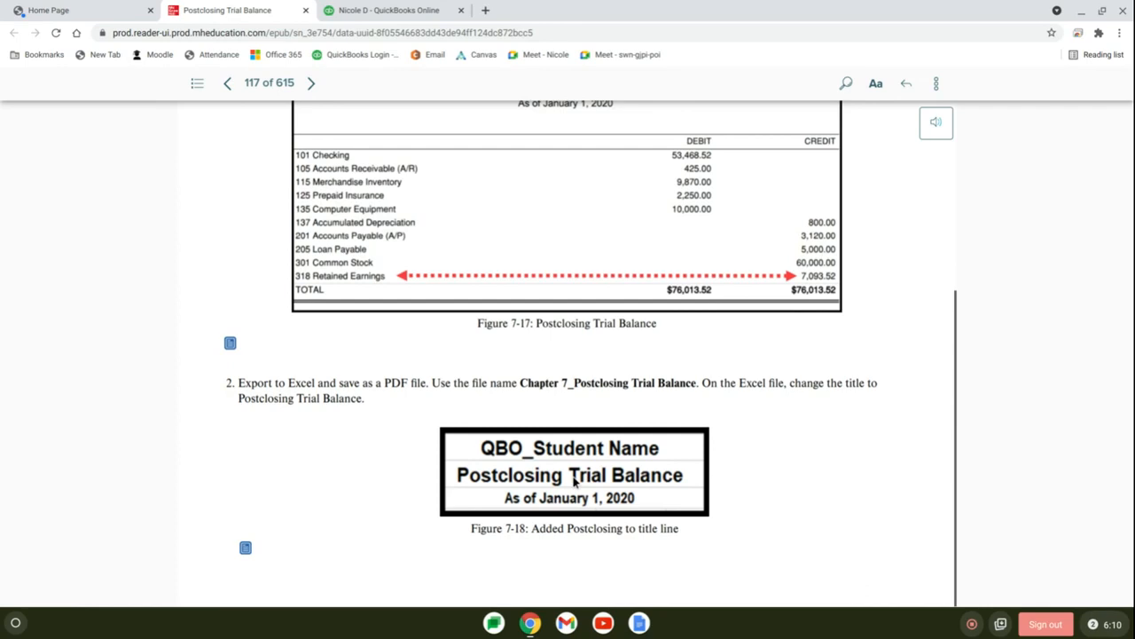
click(312, 83)
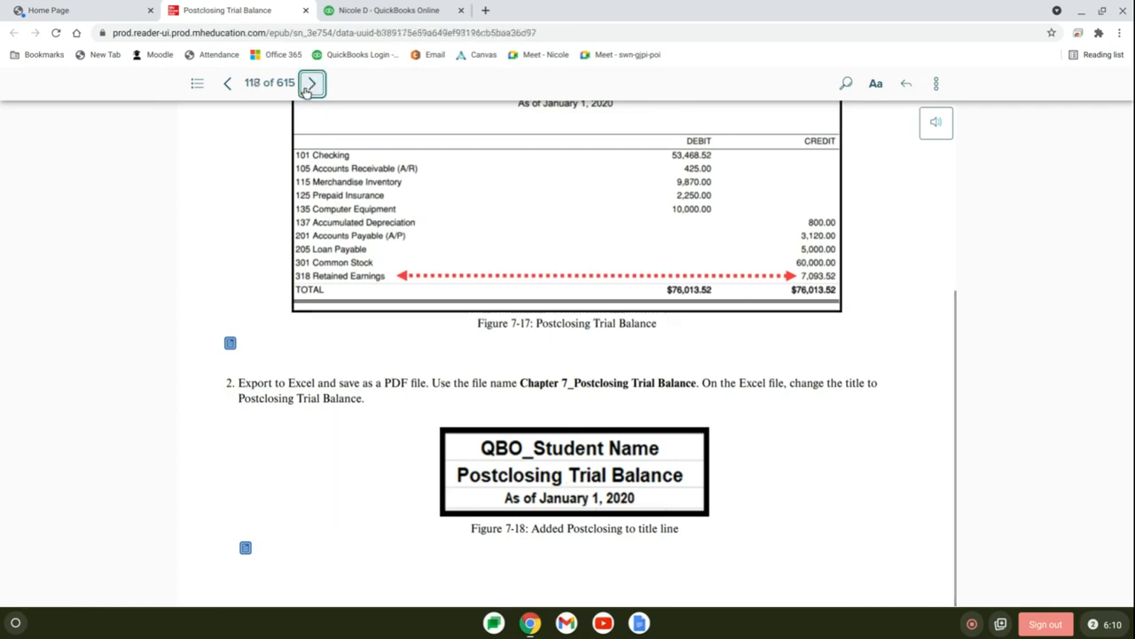
click(313, 83)
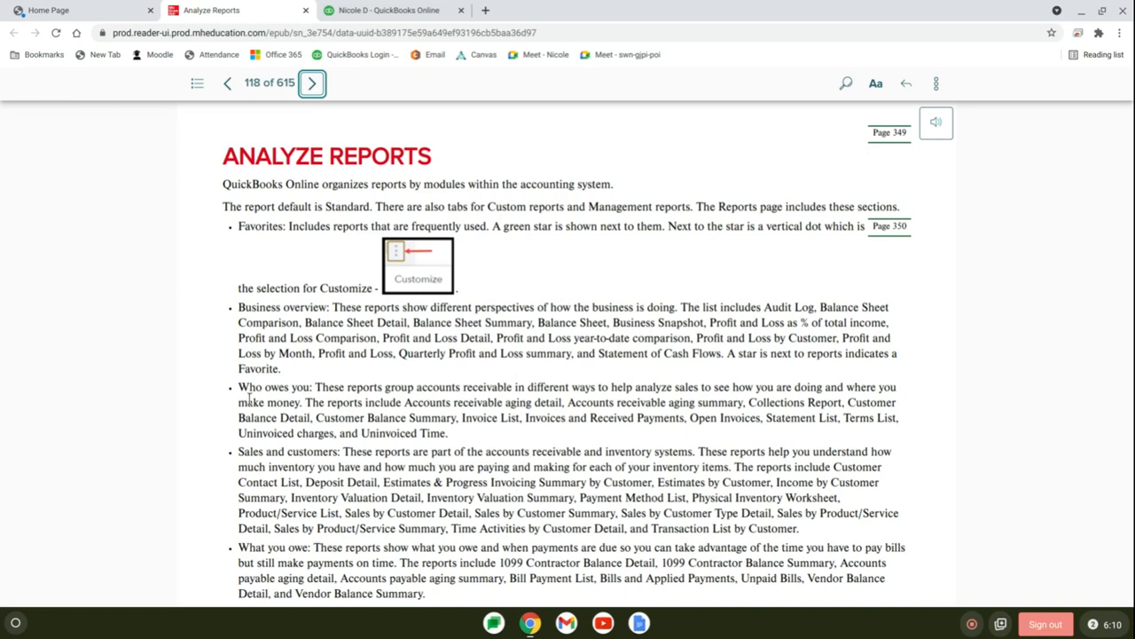
mouse_move(505, 398)
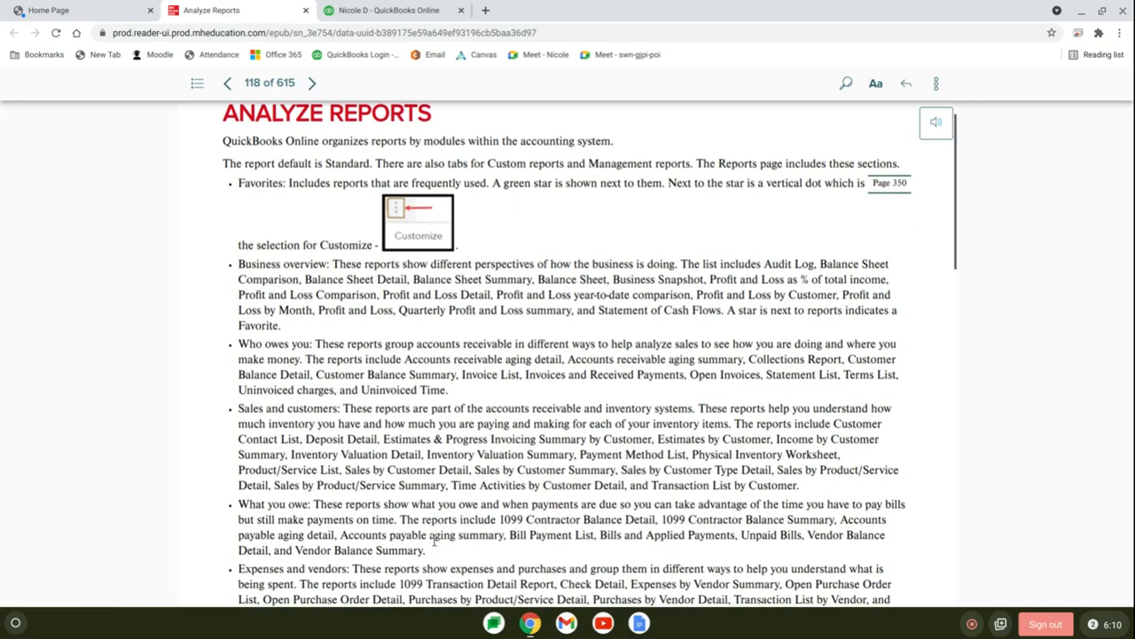
scroll(down, 3)
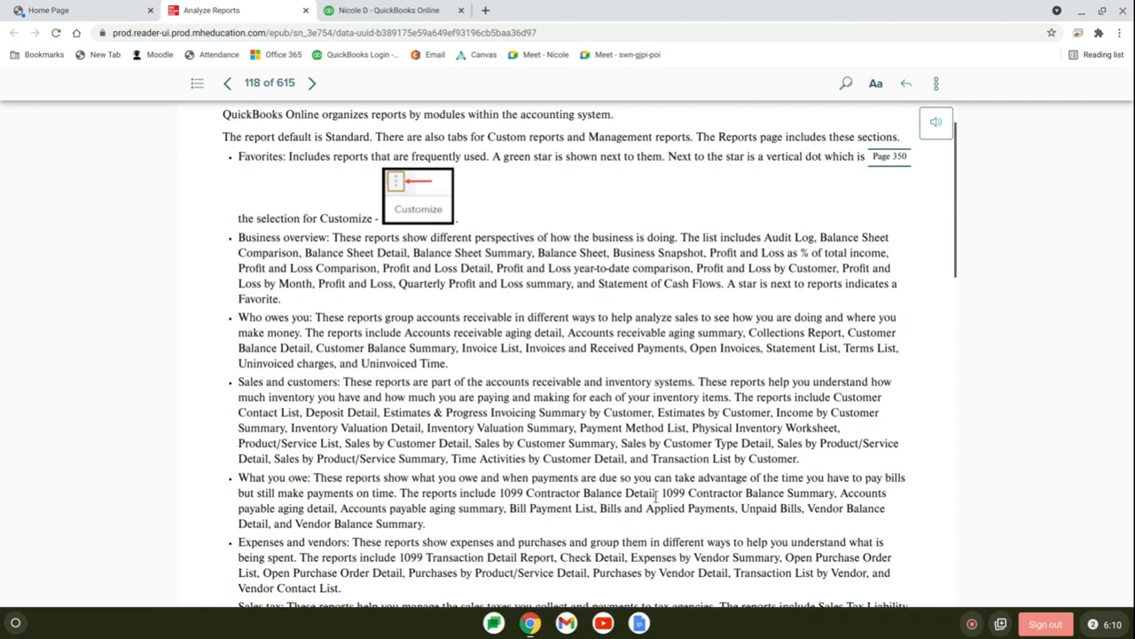
scroll(down, 3)
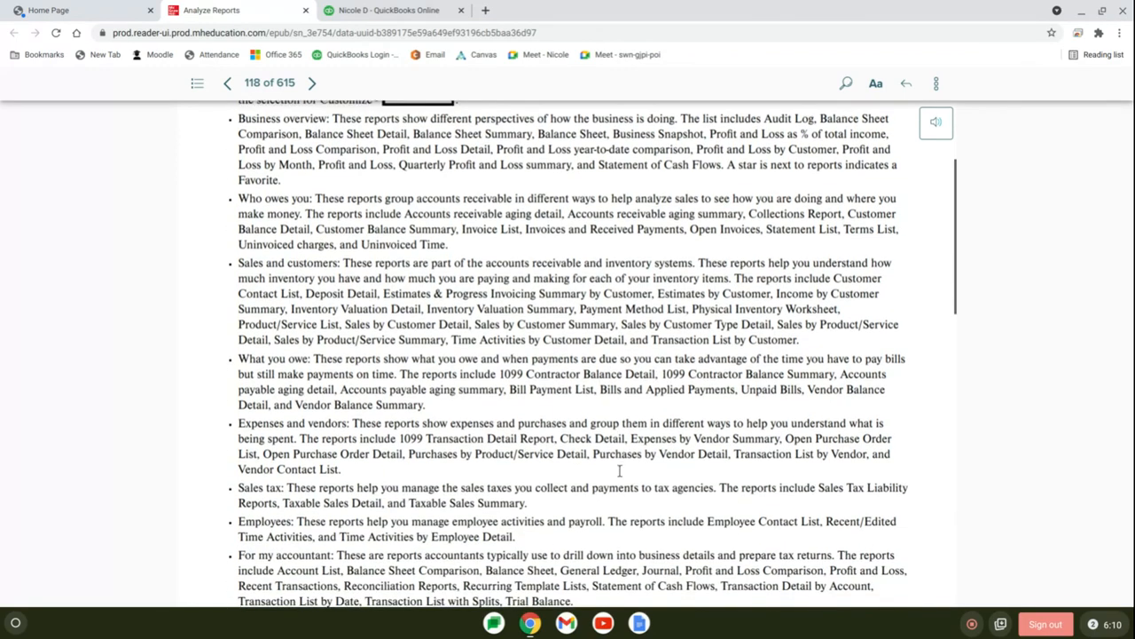
click(312, 84)
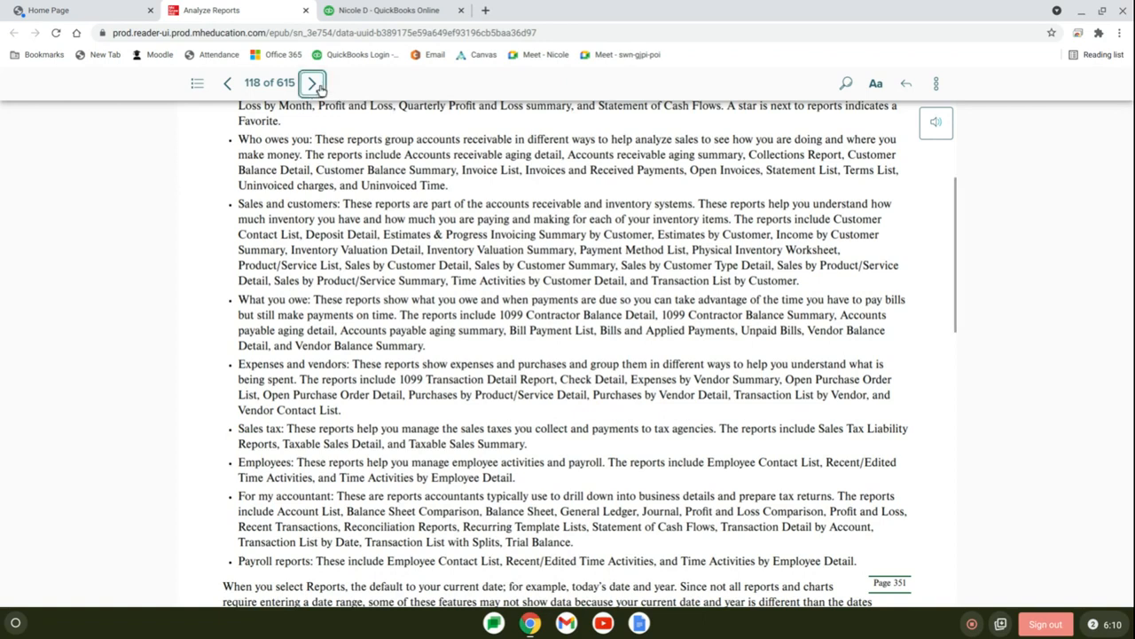
- Page ahead to the chapter resources on page 121 and scroll to the Exercise 7-1 report-matching table
click(312, 84)
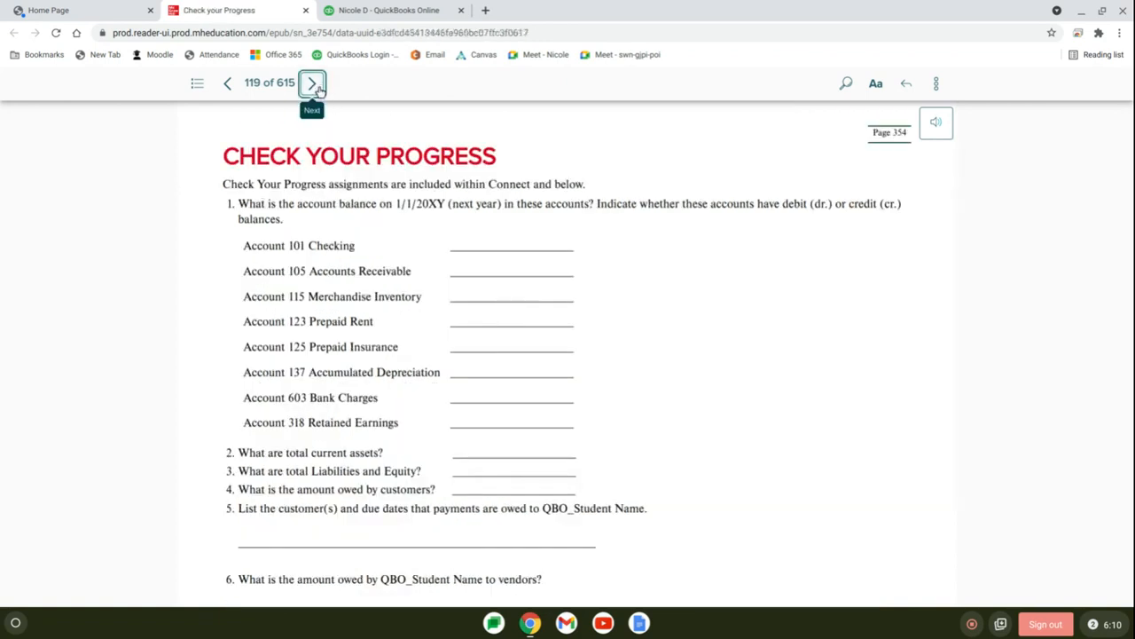
click(313, 83)
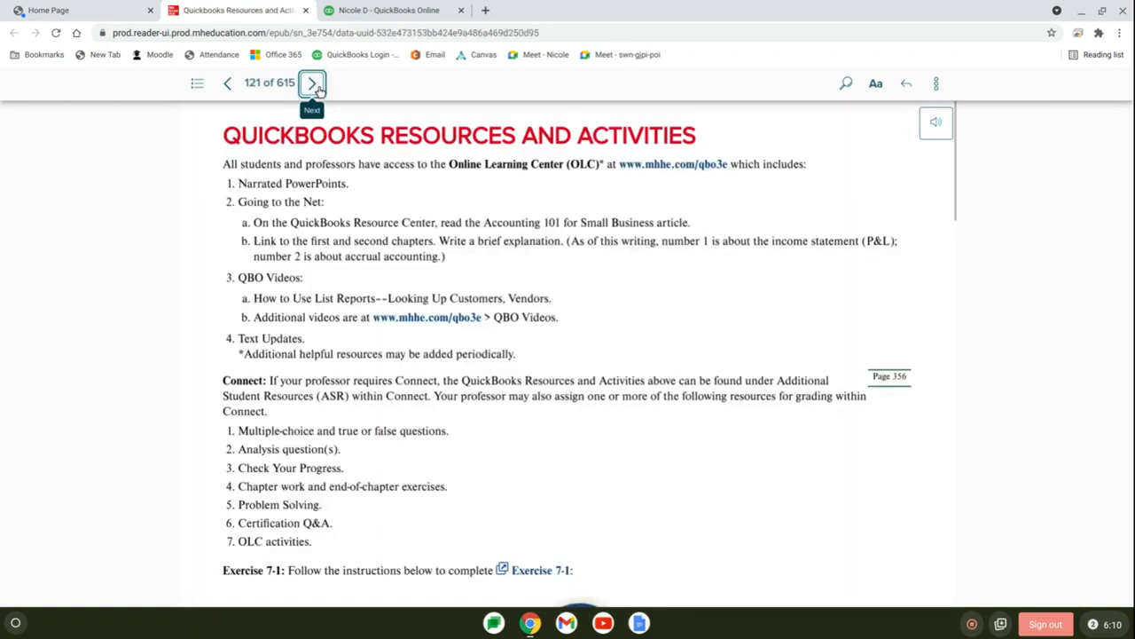
scroll(down, 3)
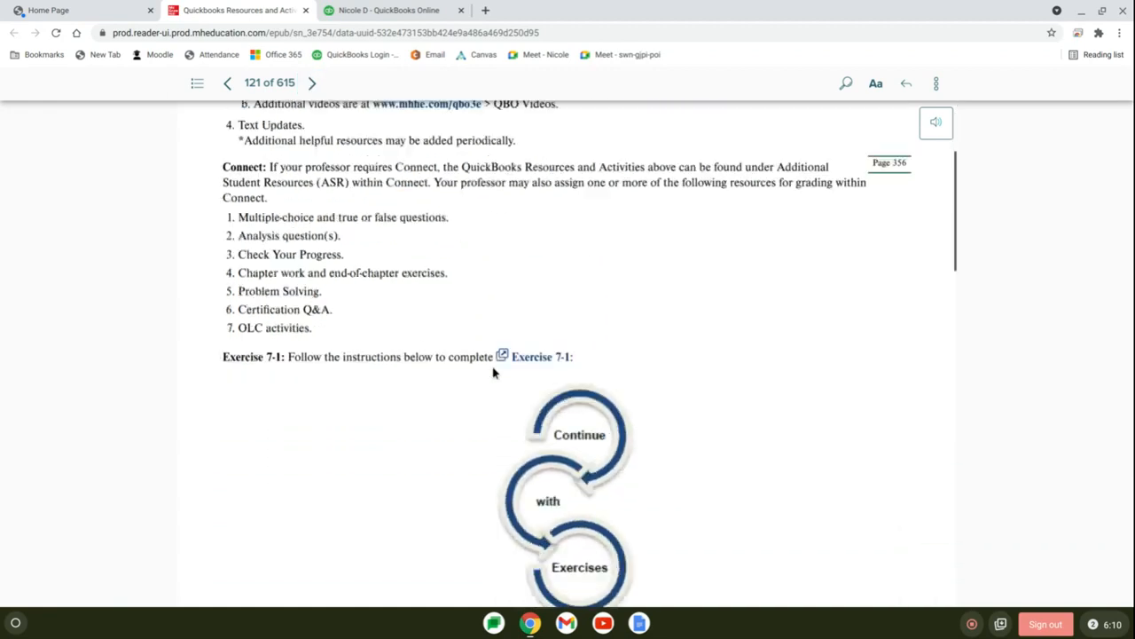
scroll(down, 3)
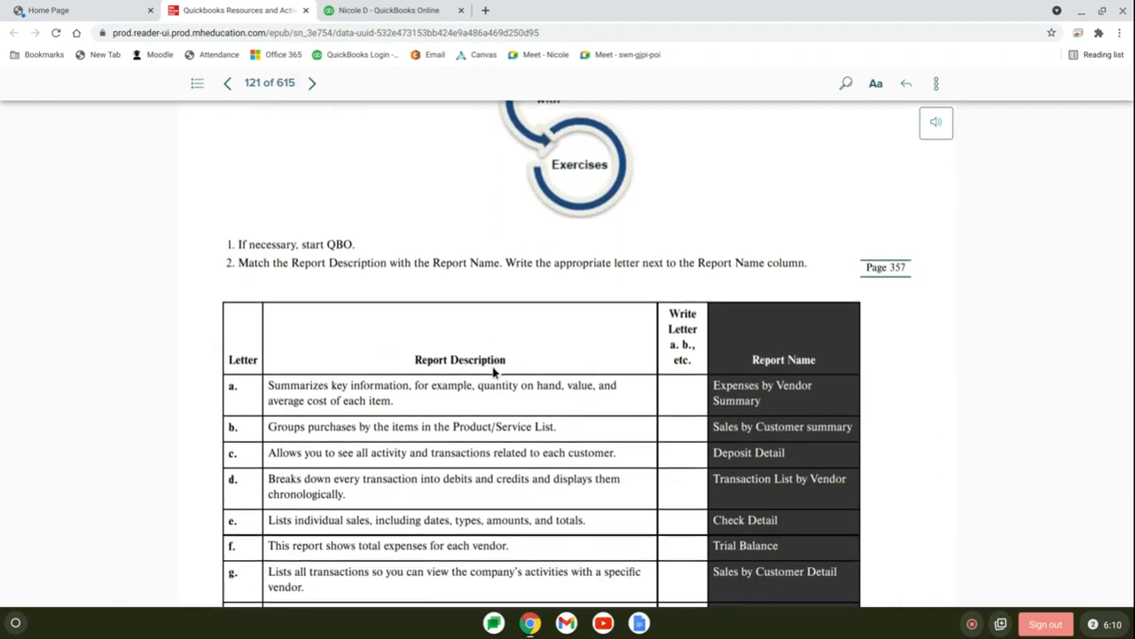
scroll(down, 3)
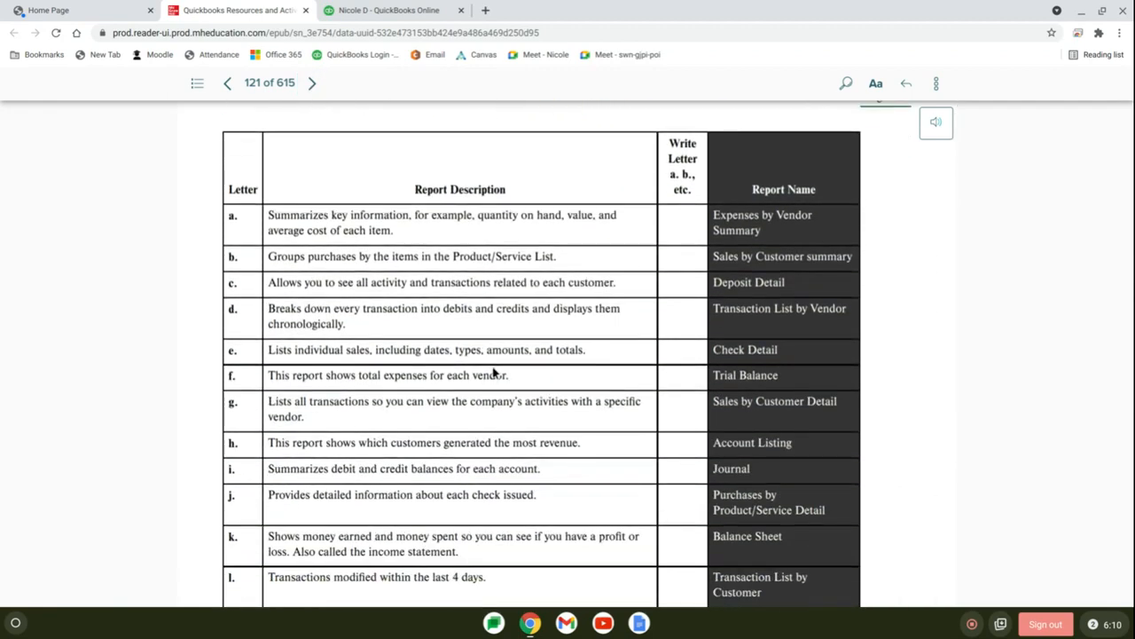
scroll(down, 3)
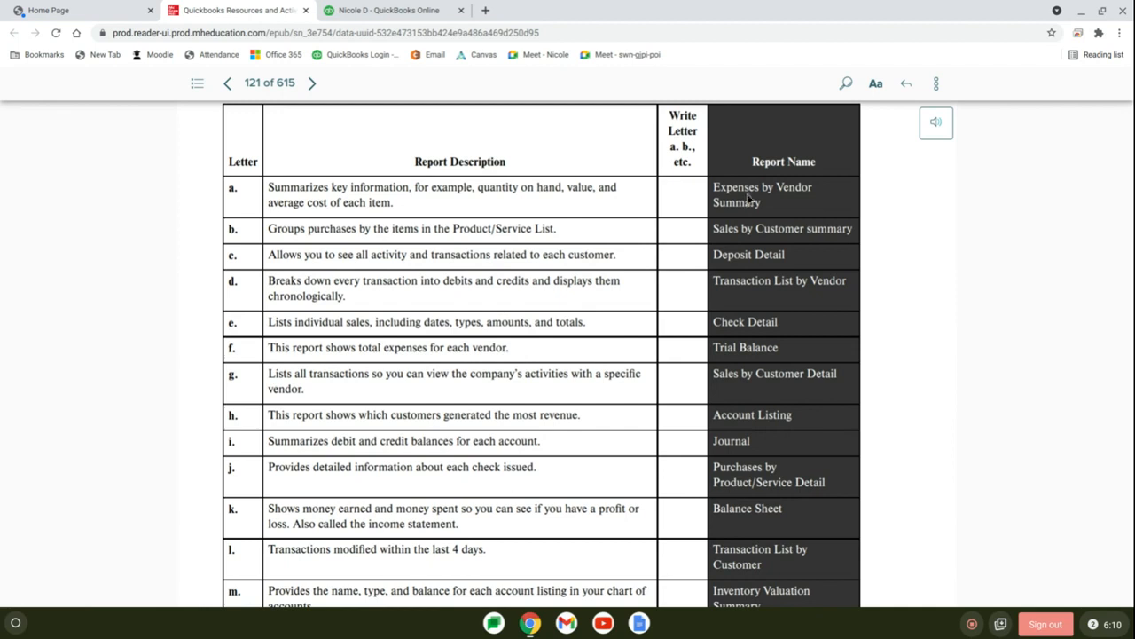
mouse_move(749, 195)
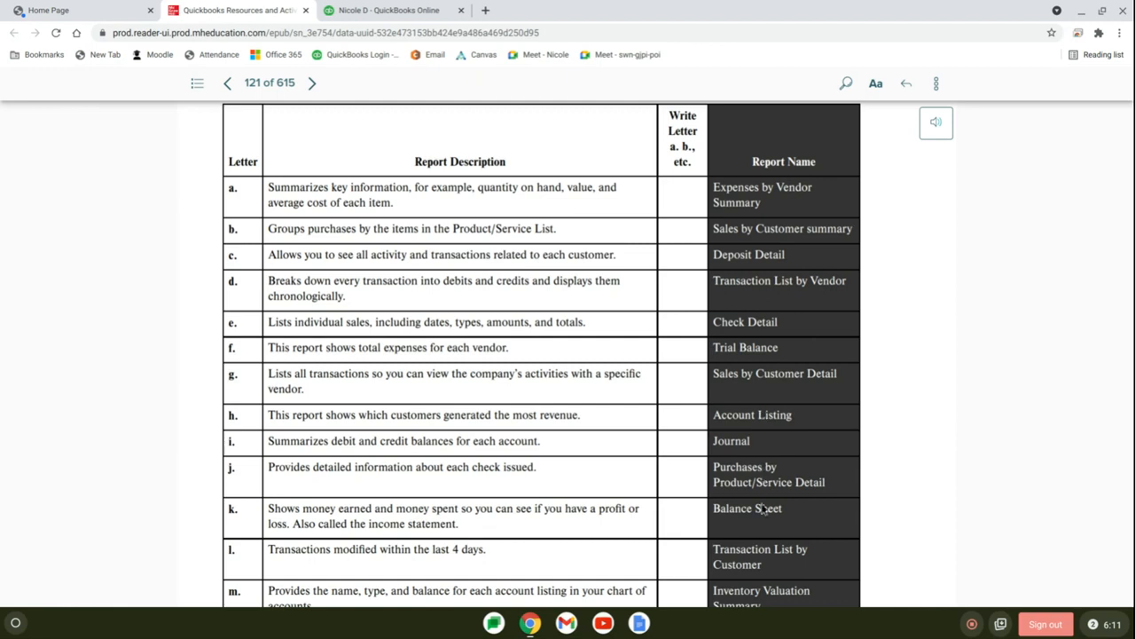
mouse_move(749, 229)
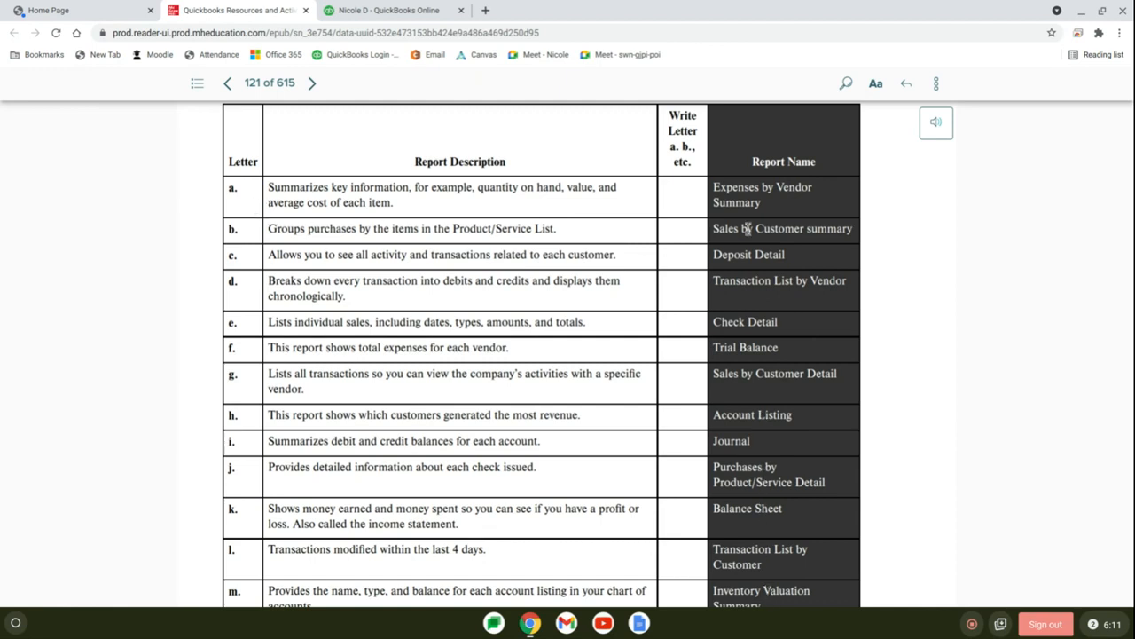
mouse_move(384, 197)
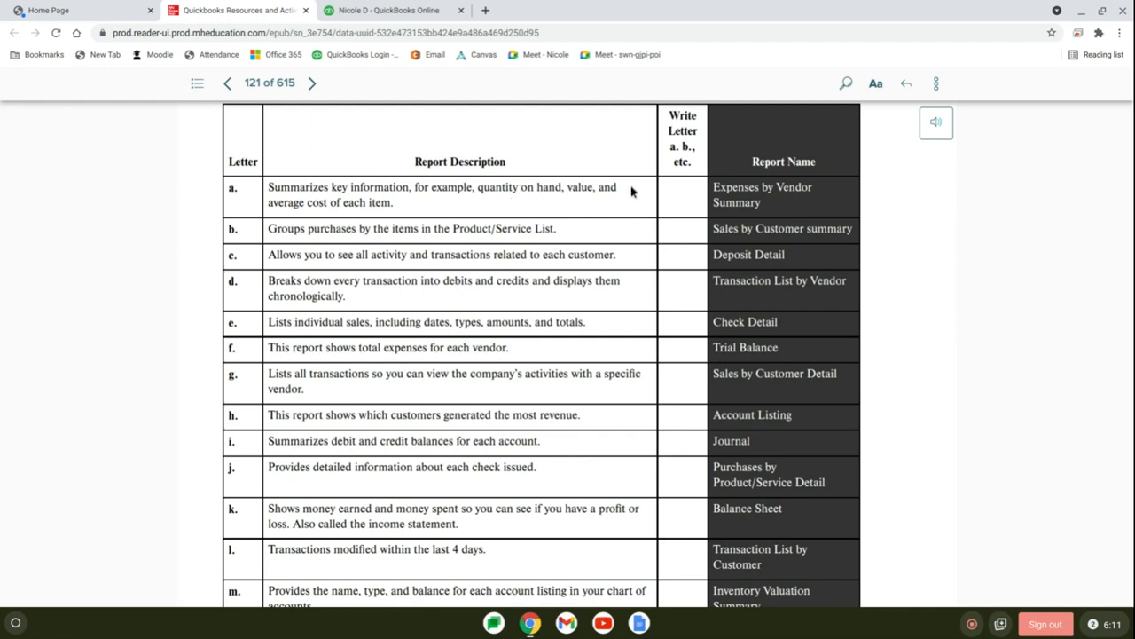
mouse_move(344, 217)
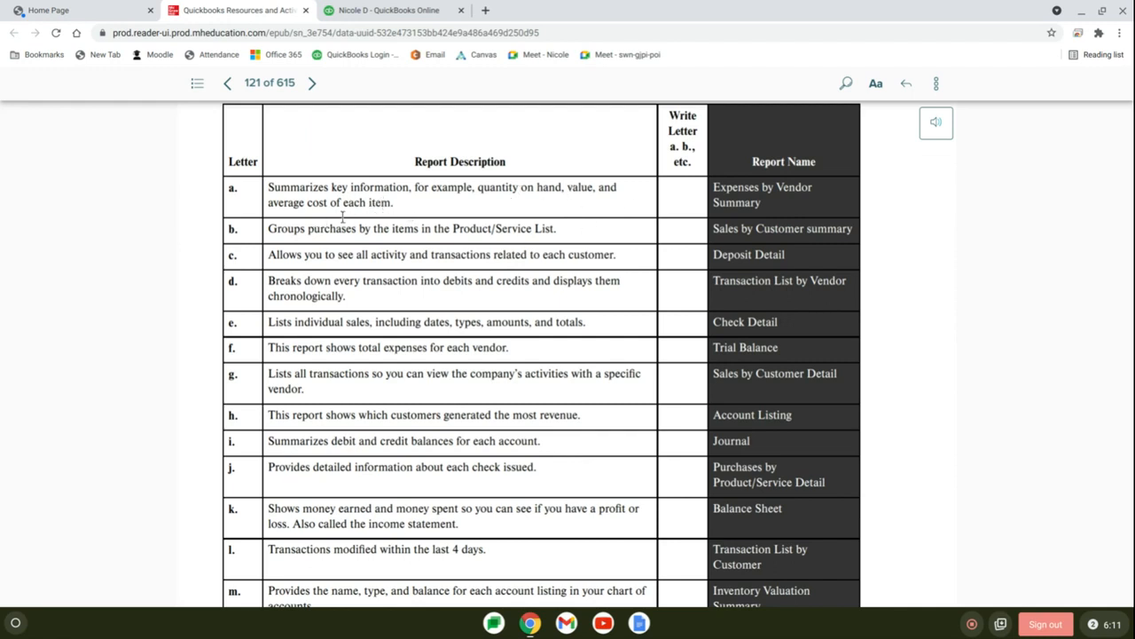
mouse_move(344, 220)
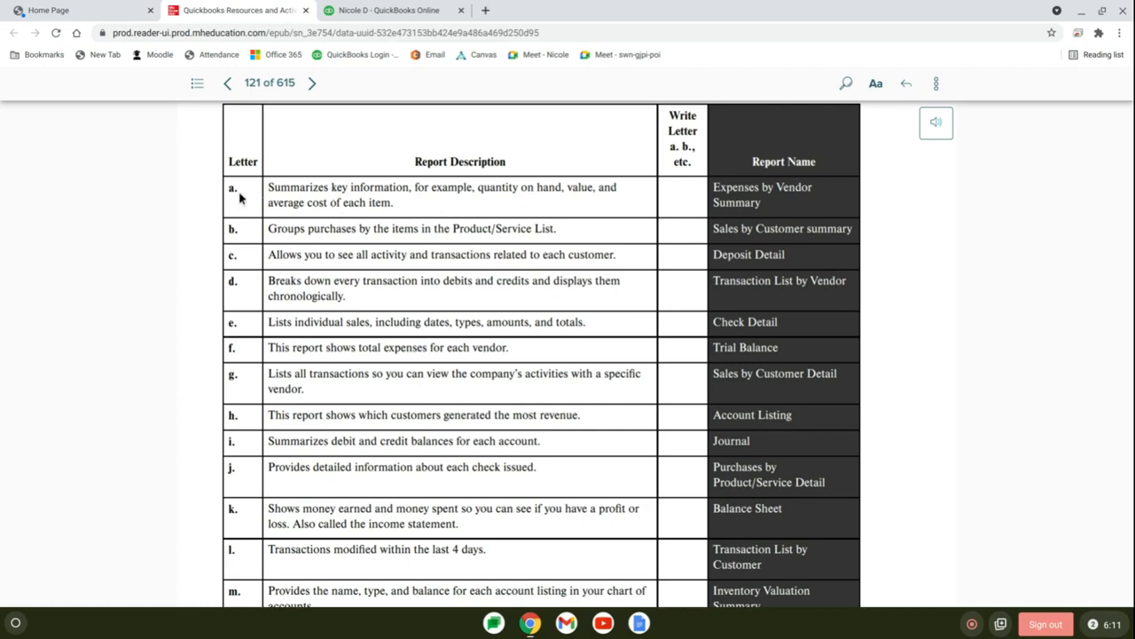
mouse_move(784, 468)
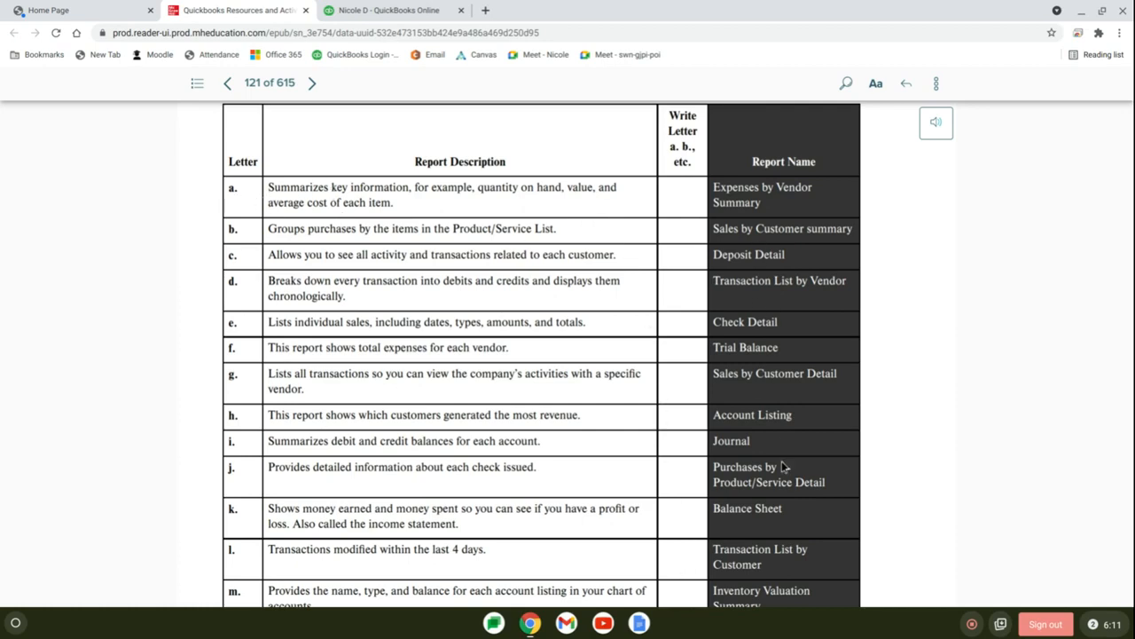
scroll(down, 3)
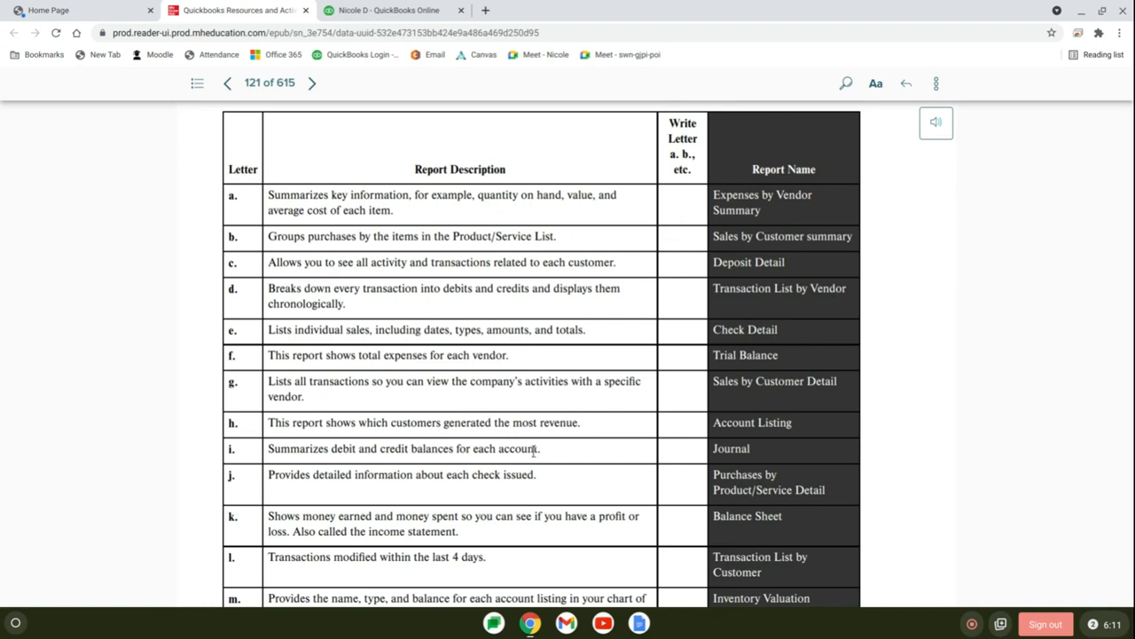
mouse_move(743, 245)
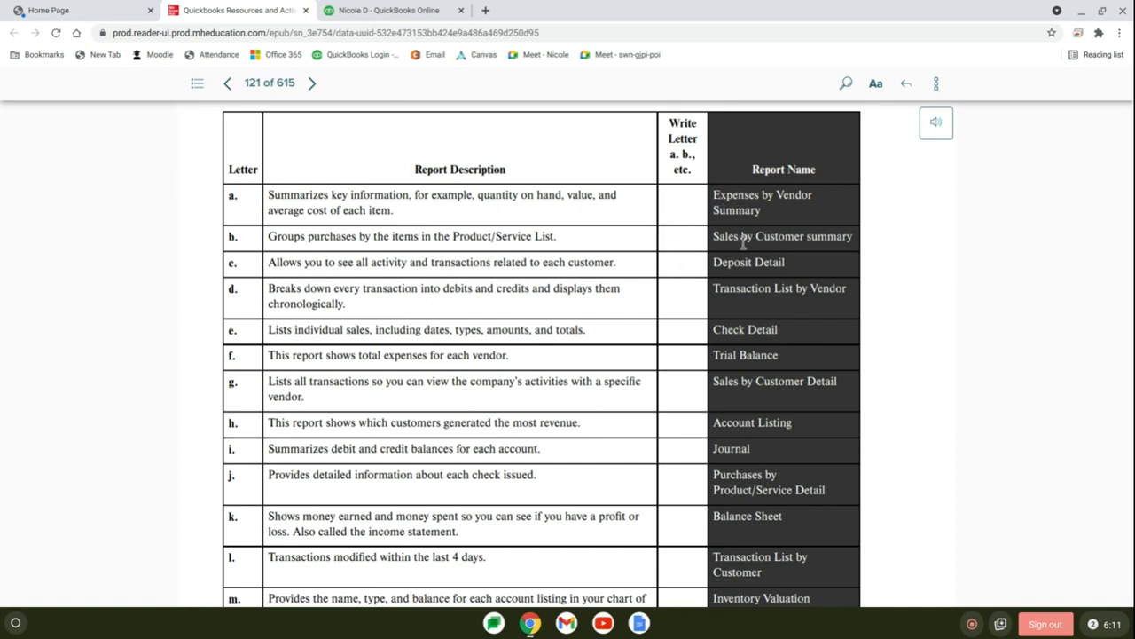
mouse_move(770, 564)
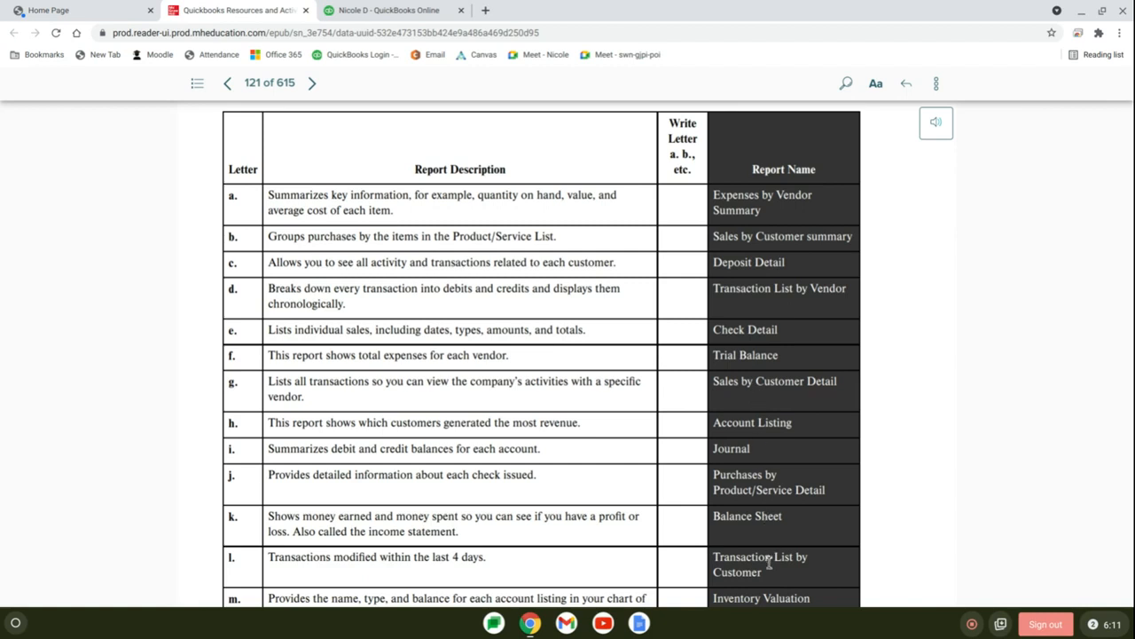
mouse_move(774, 220)
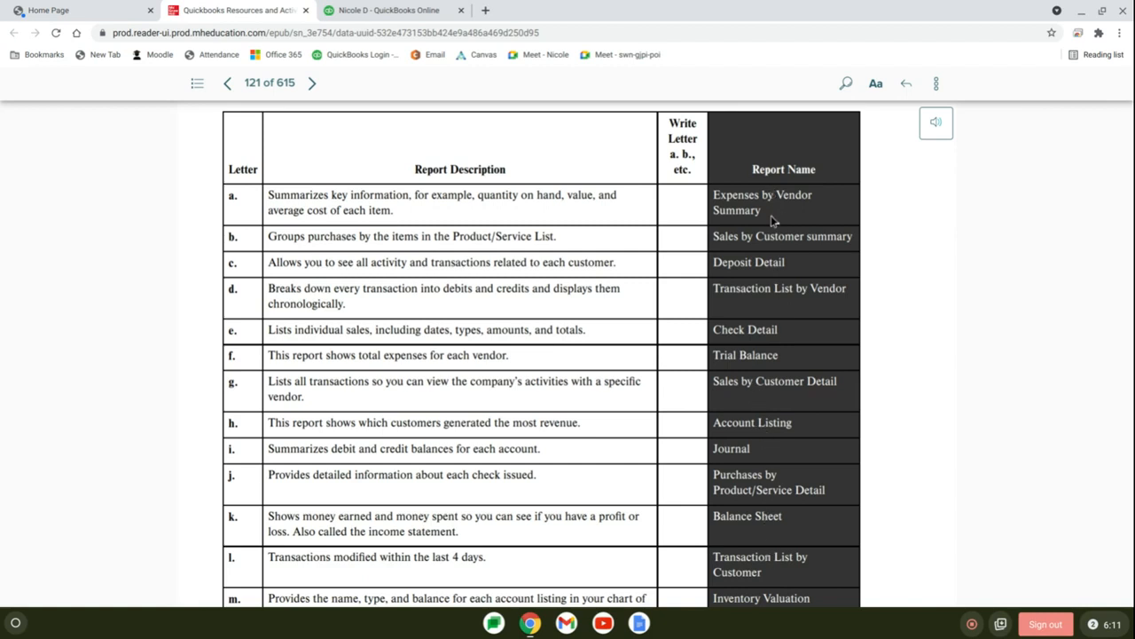
mouse_move(683, 348)
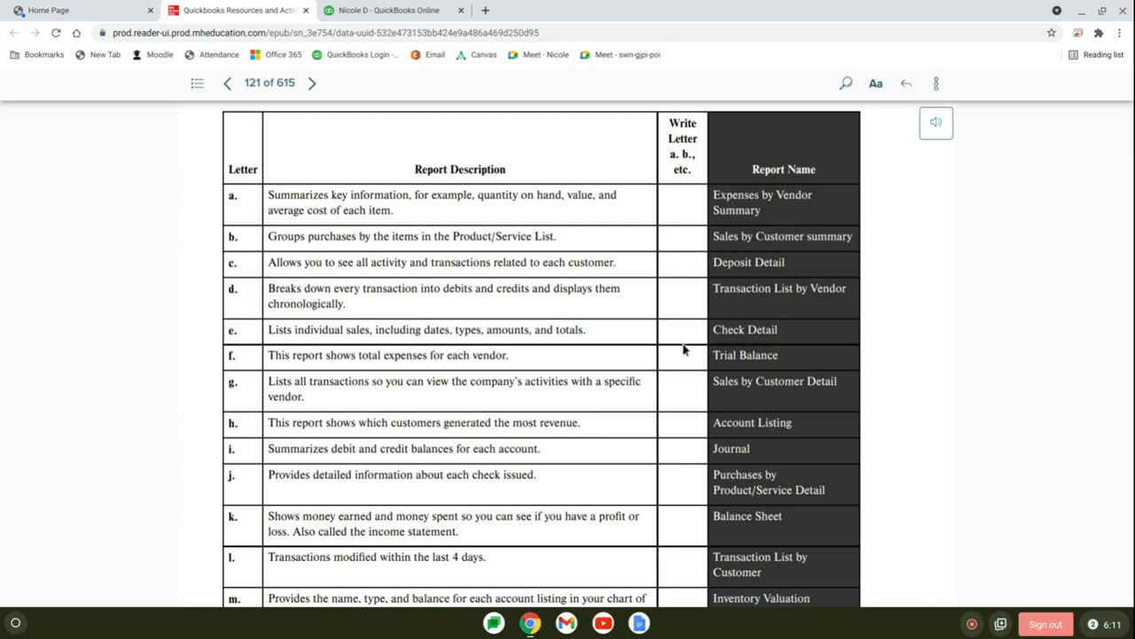
mouse_move(678, 202)
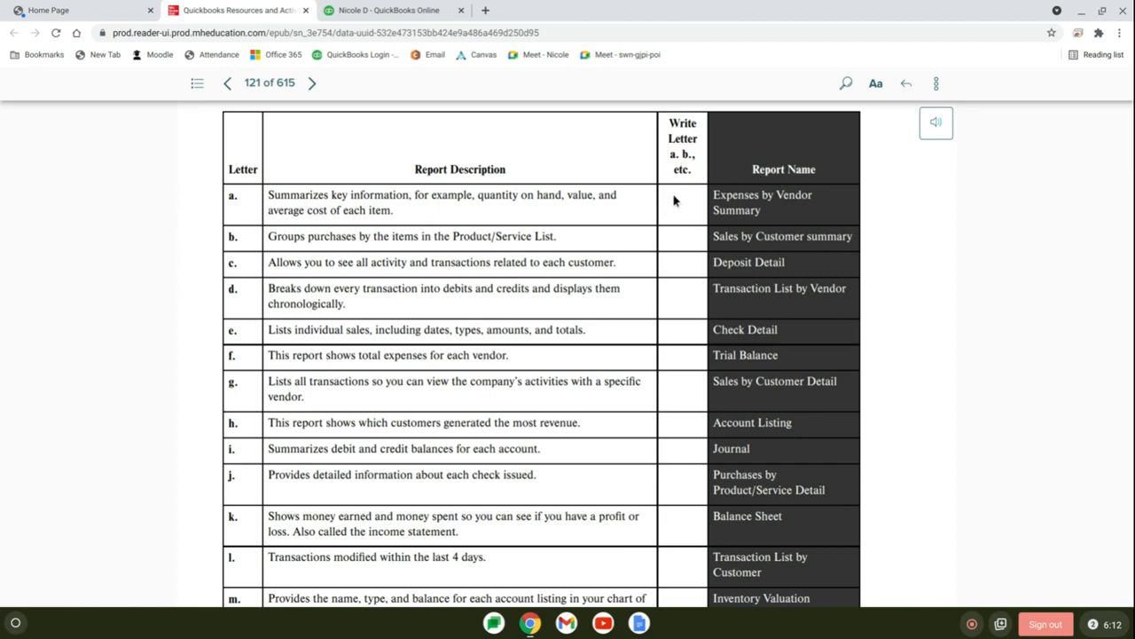
mouse_move(606, 242)
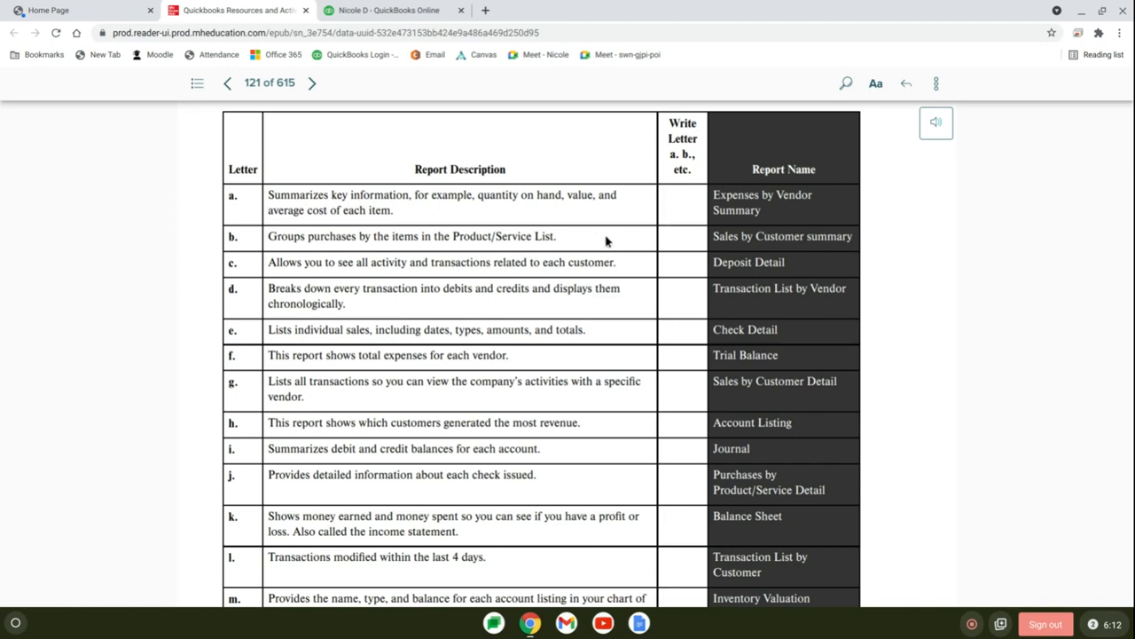
mouse_move(1022, 561)
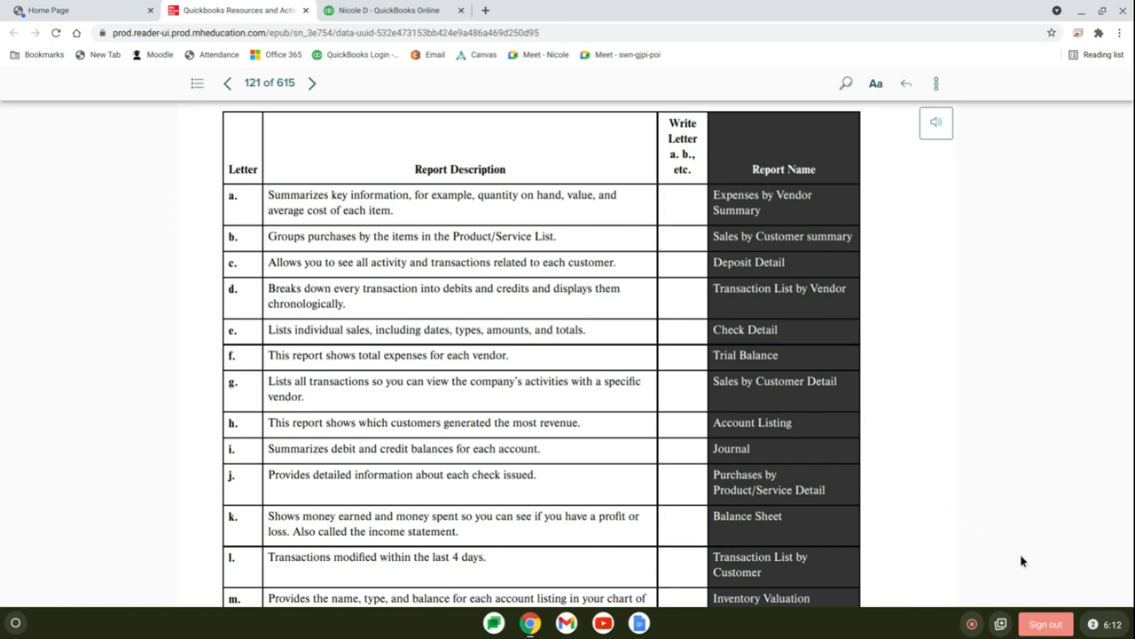